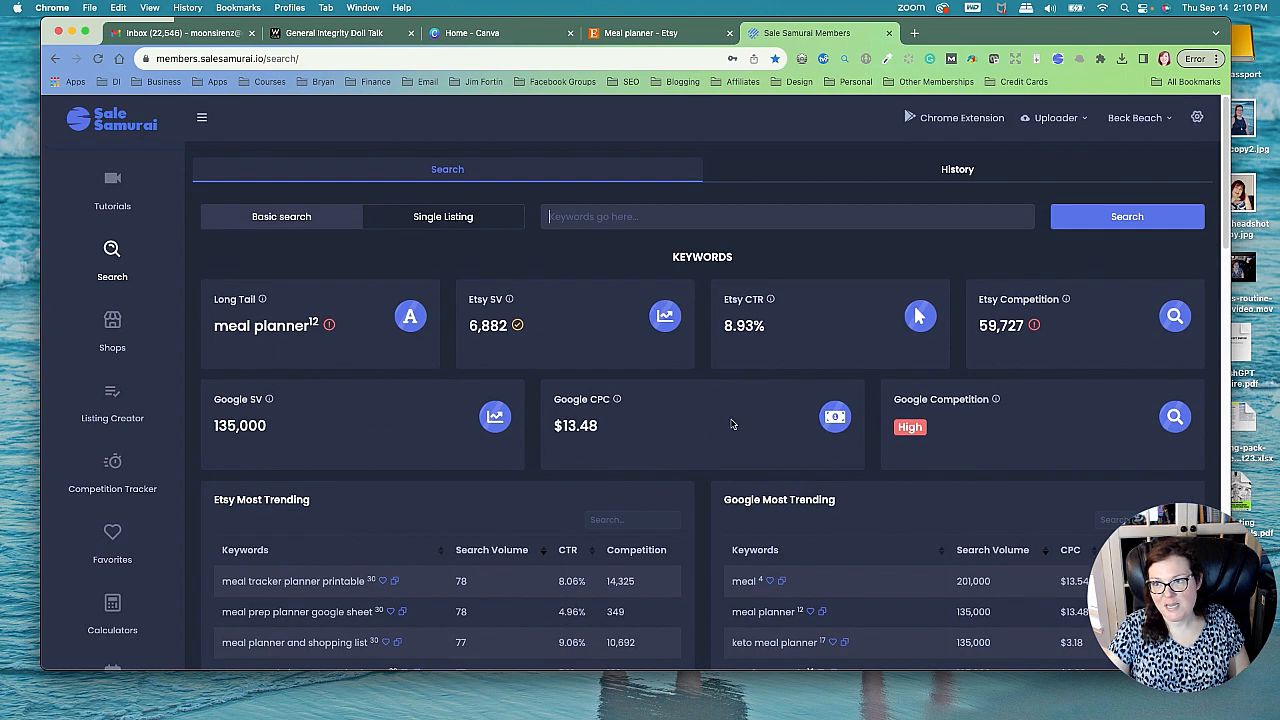
# Step: Scroll down through the current page's listings
pyautogui.scroll(-3)
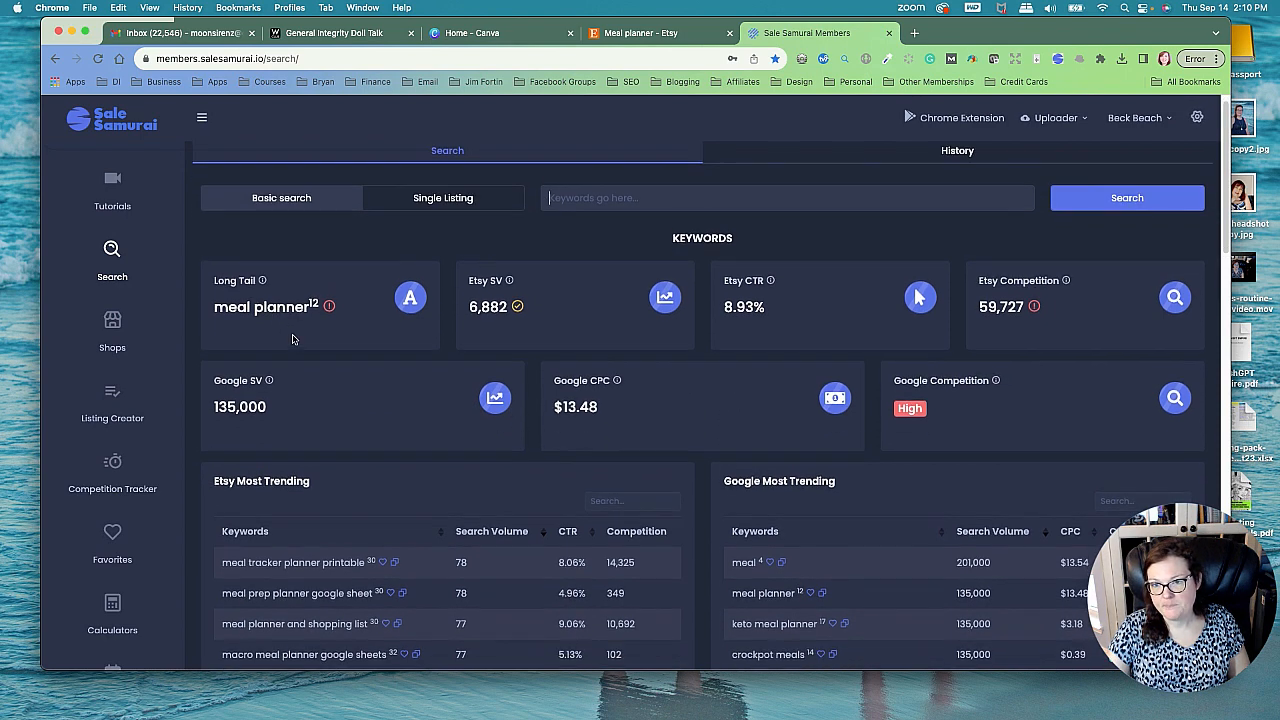
pyautogui.scroll(-3)
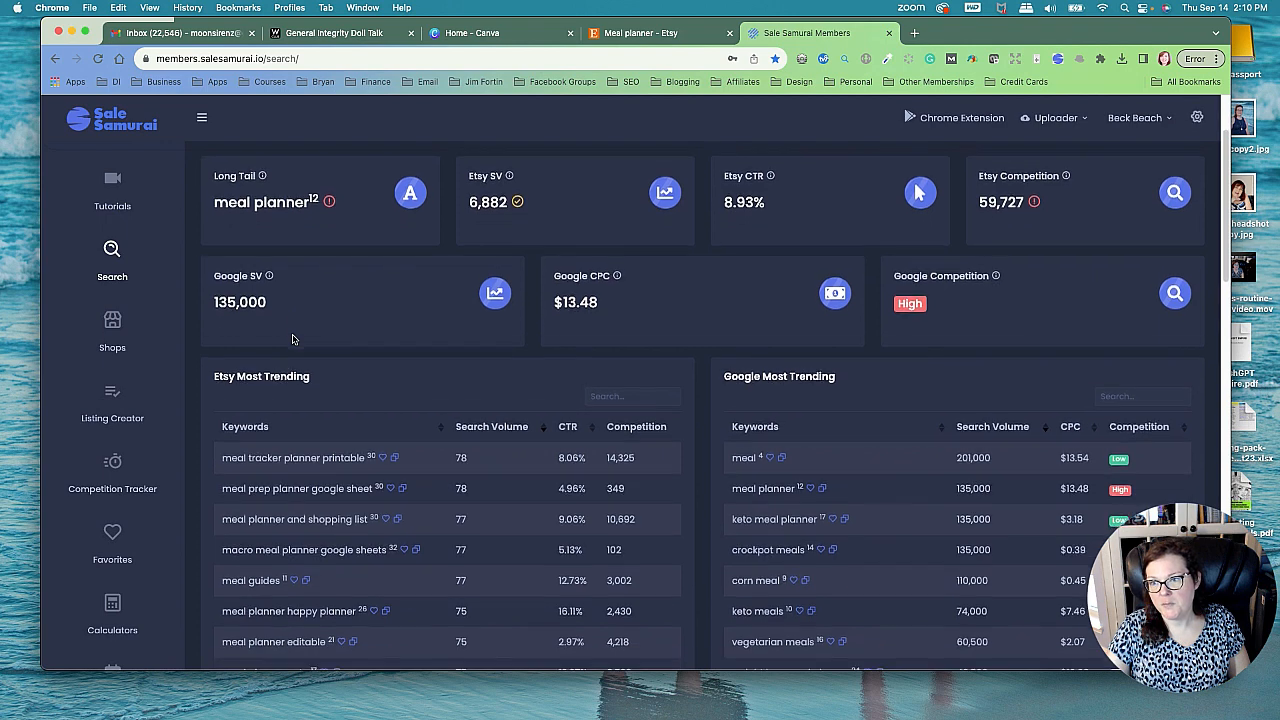
pyautogui.scroll(-3)
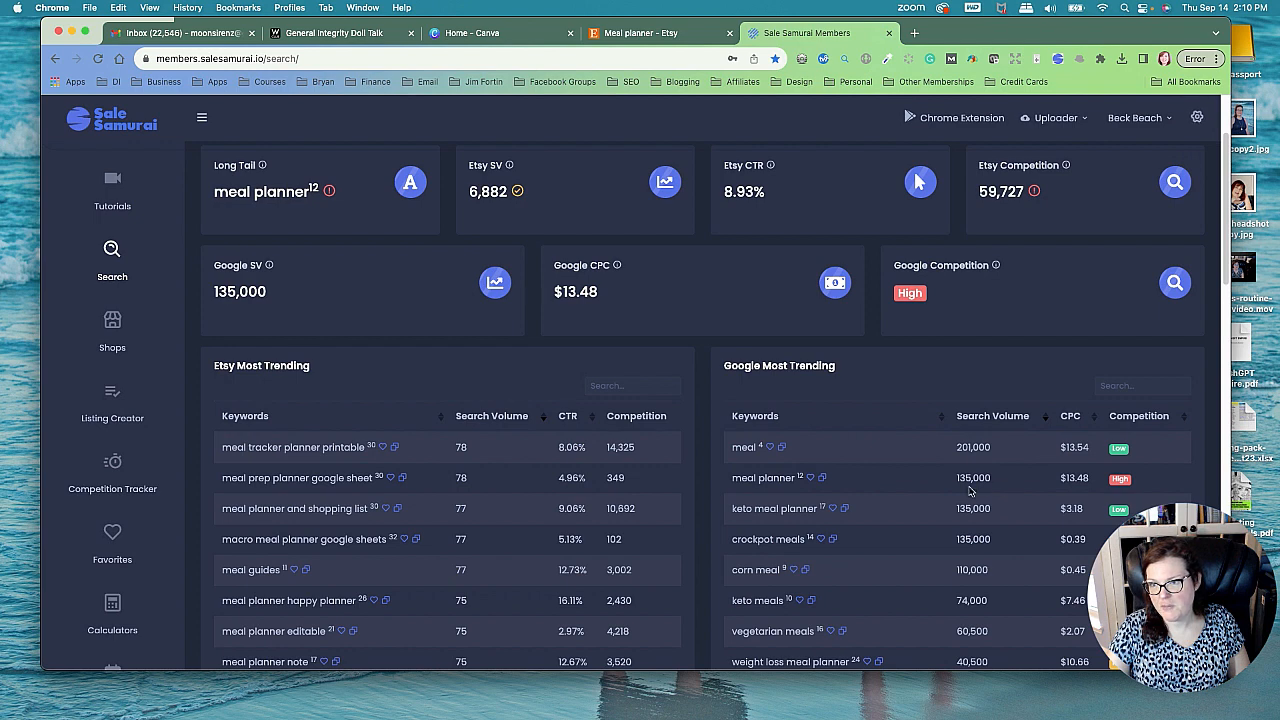
pyautogui.scroll(-3)
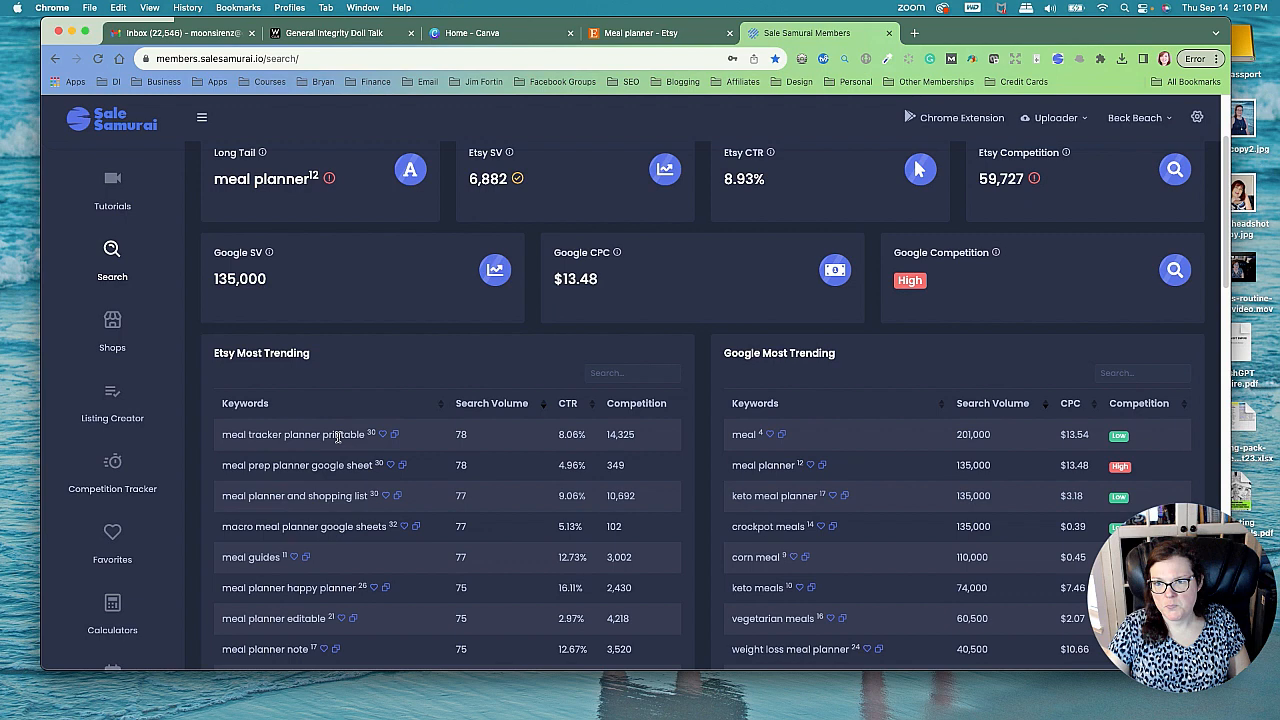
pyautogui.scroll(-3)
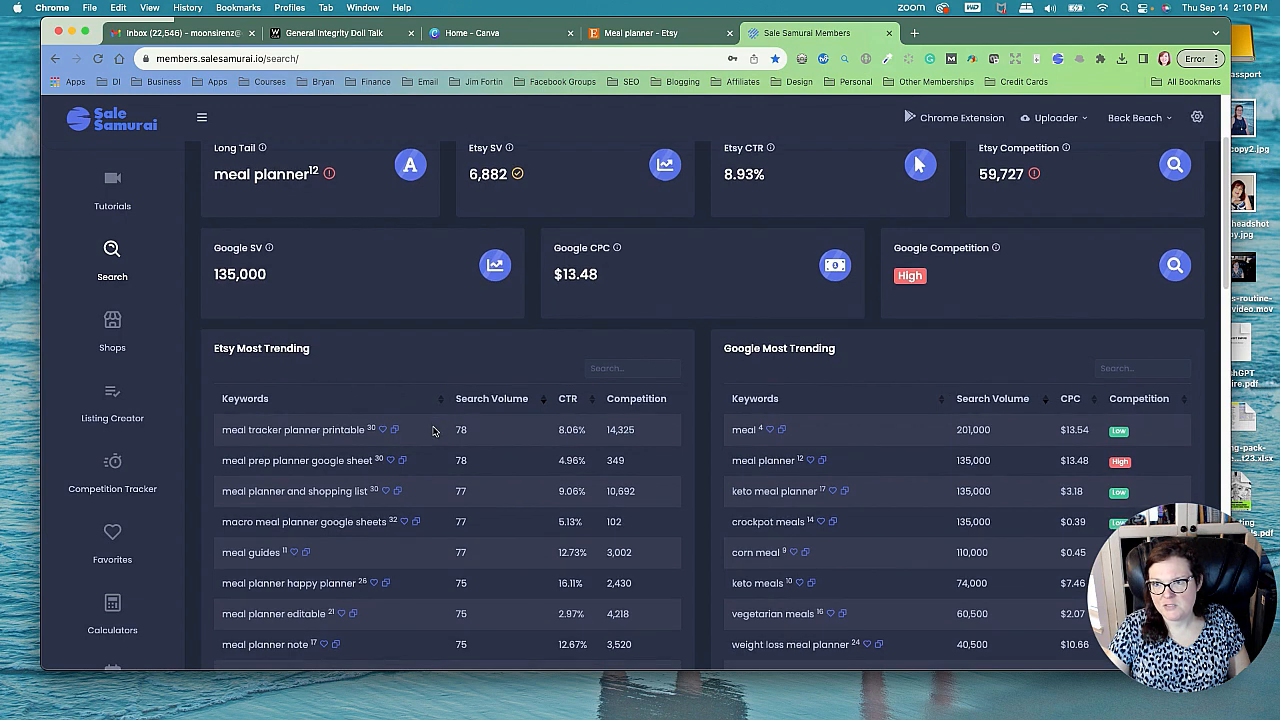
pyautogui.scroll(-3)
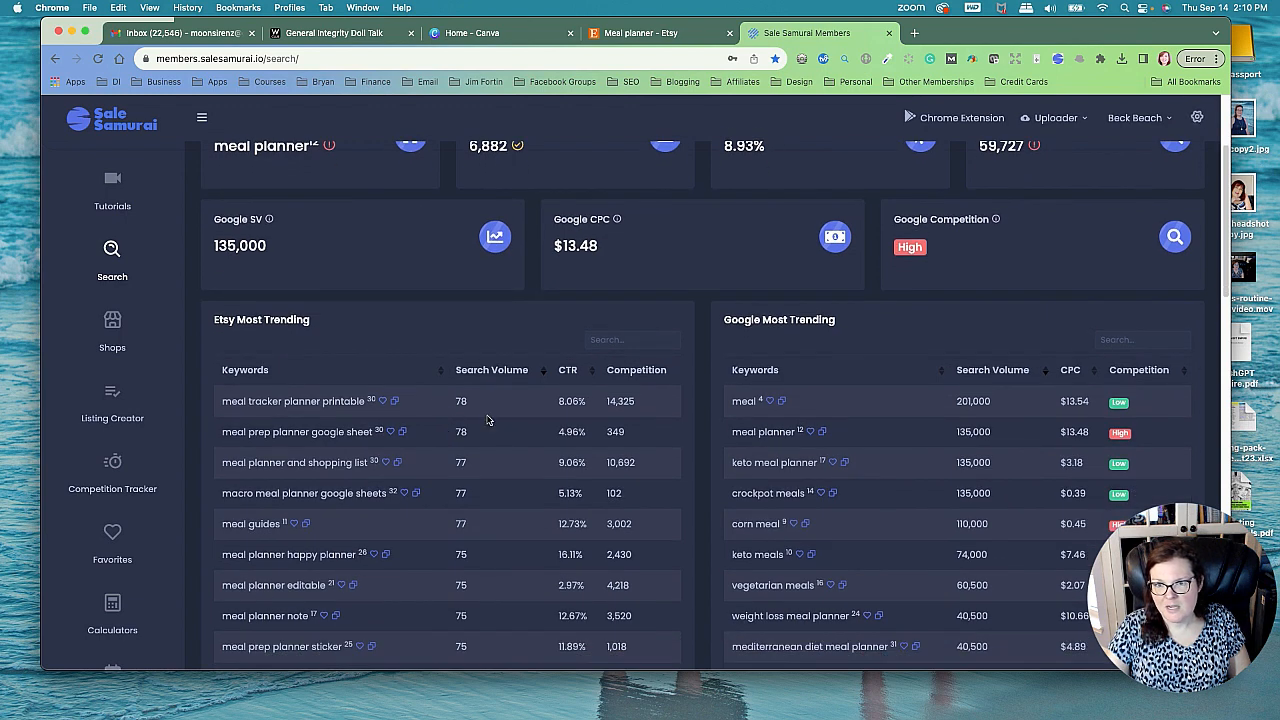
pyautogui.scroll(-3)
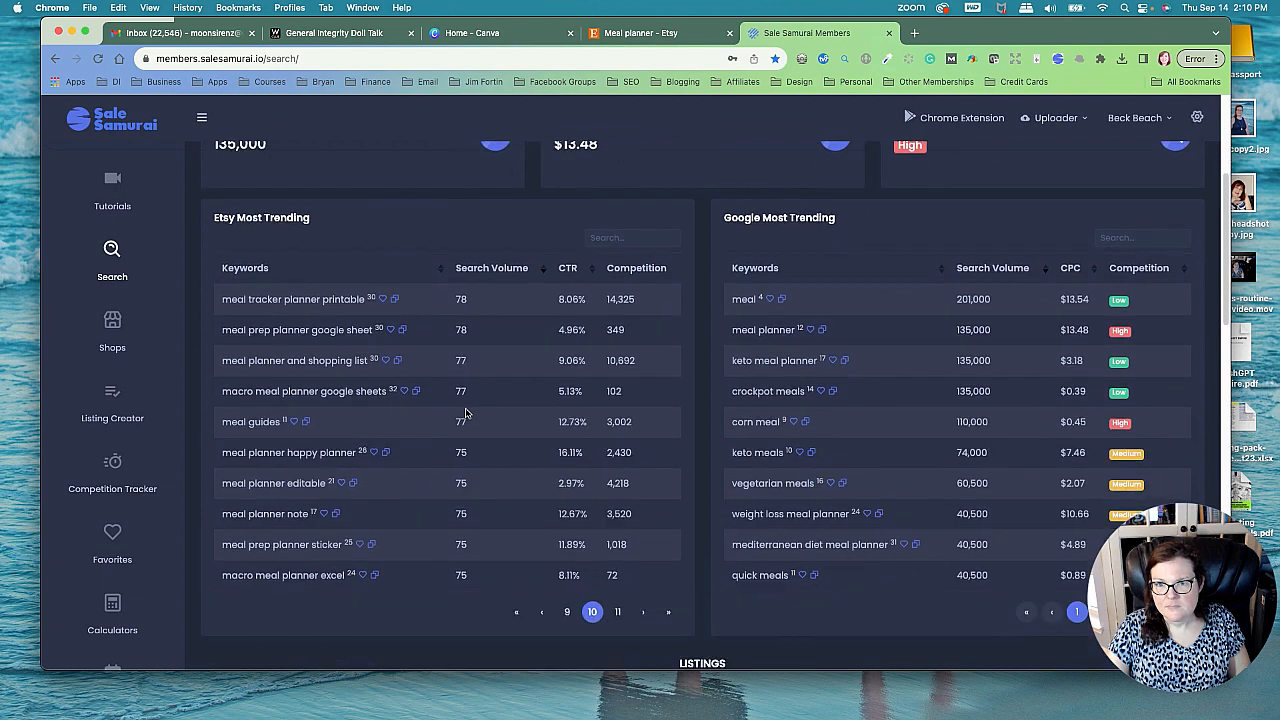
pyautogui.scroll(-3)
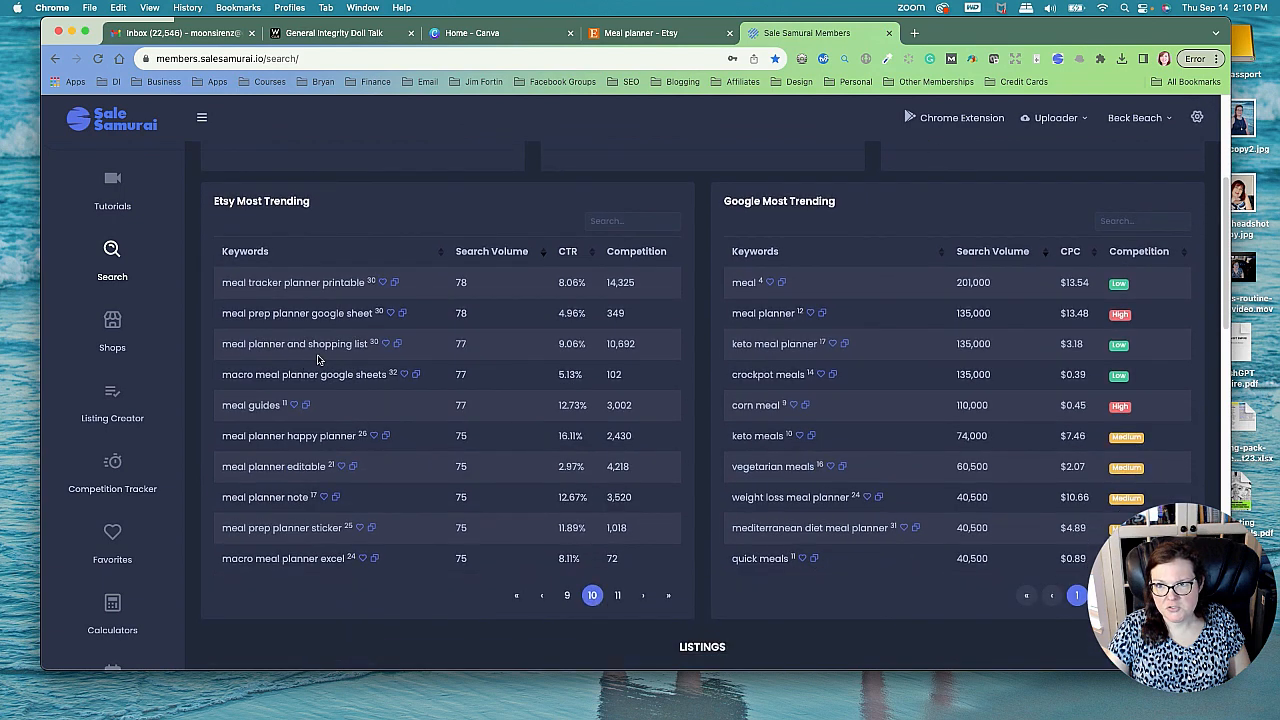
pyautogui.moveTo(424, 426)
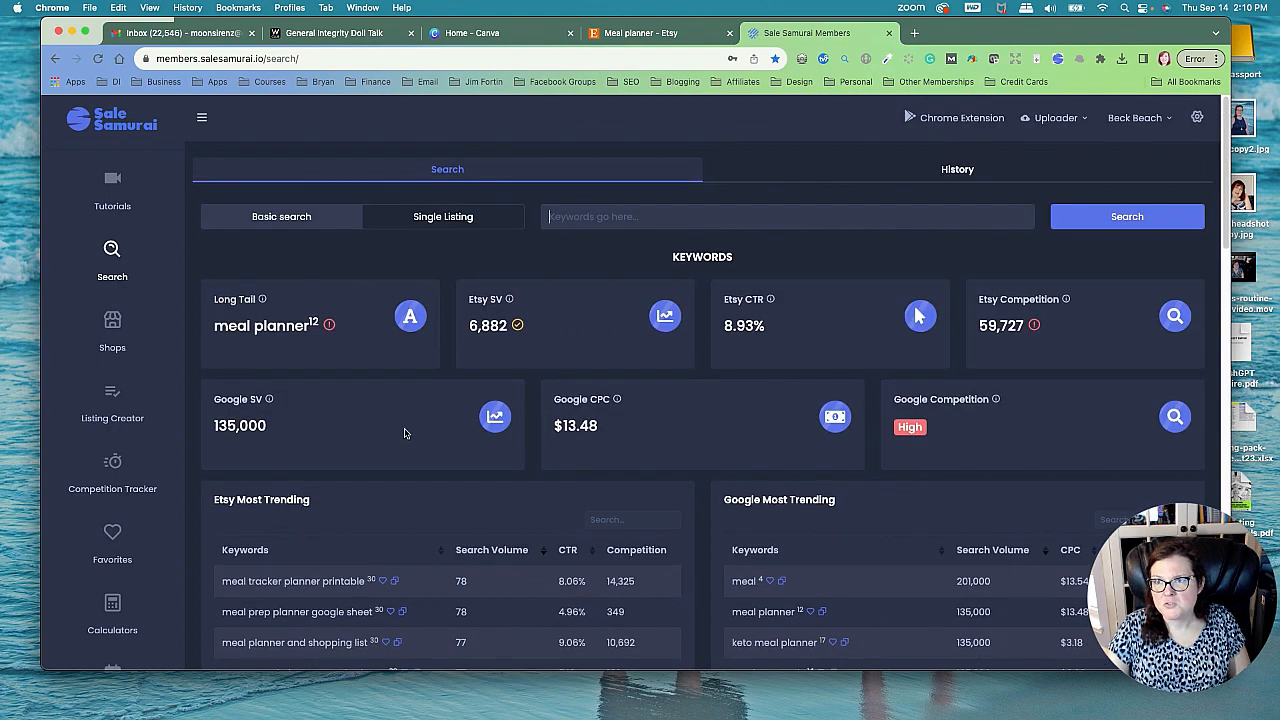
# Step: Browse the Etsy 'meal planner' search result listings
pyautogui.click(655, 33)
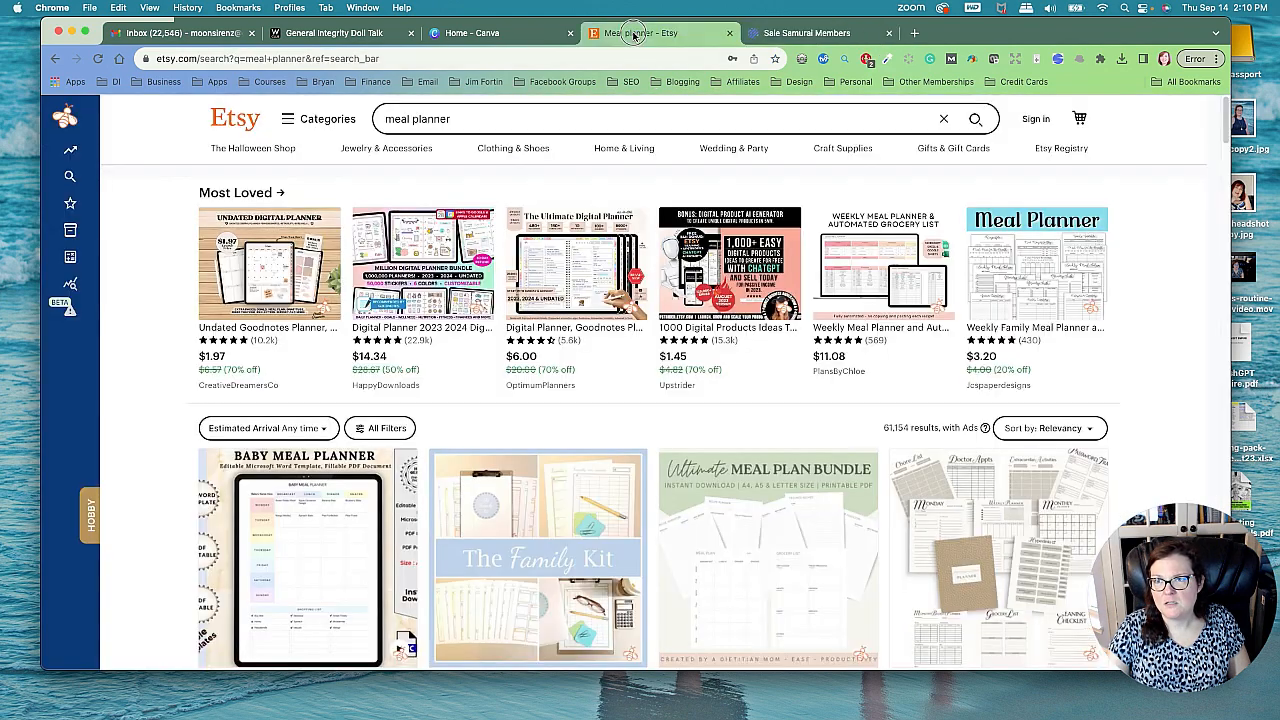
pyautogui.scroll(-3)
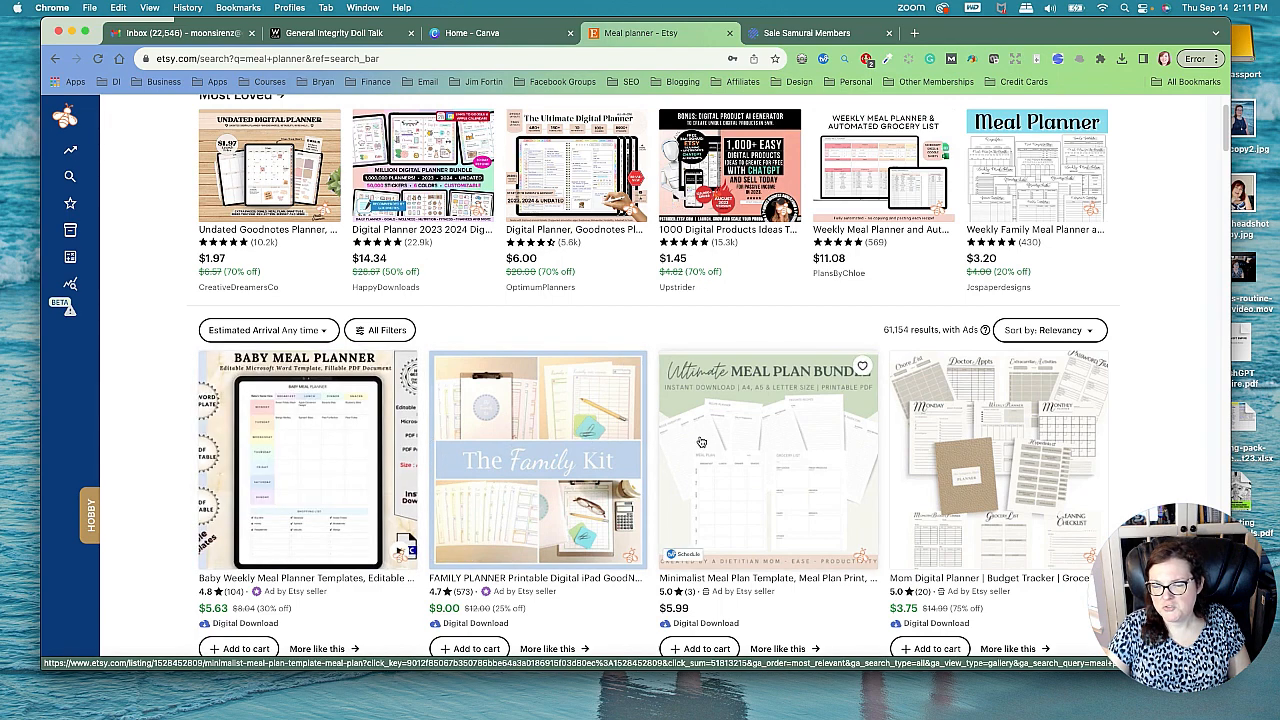
pyautogui.scroll(-3)
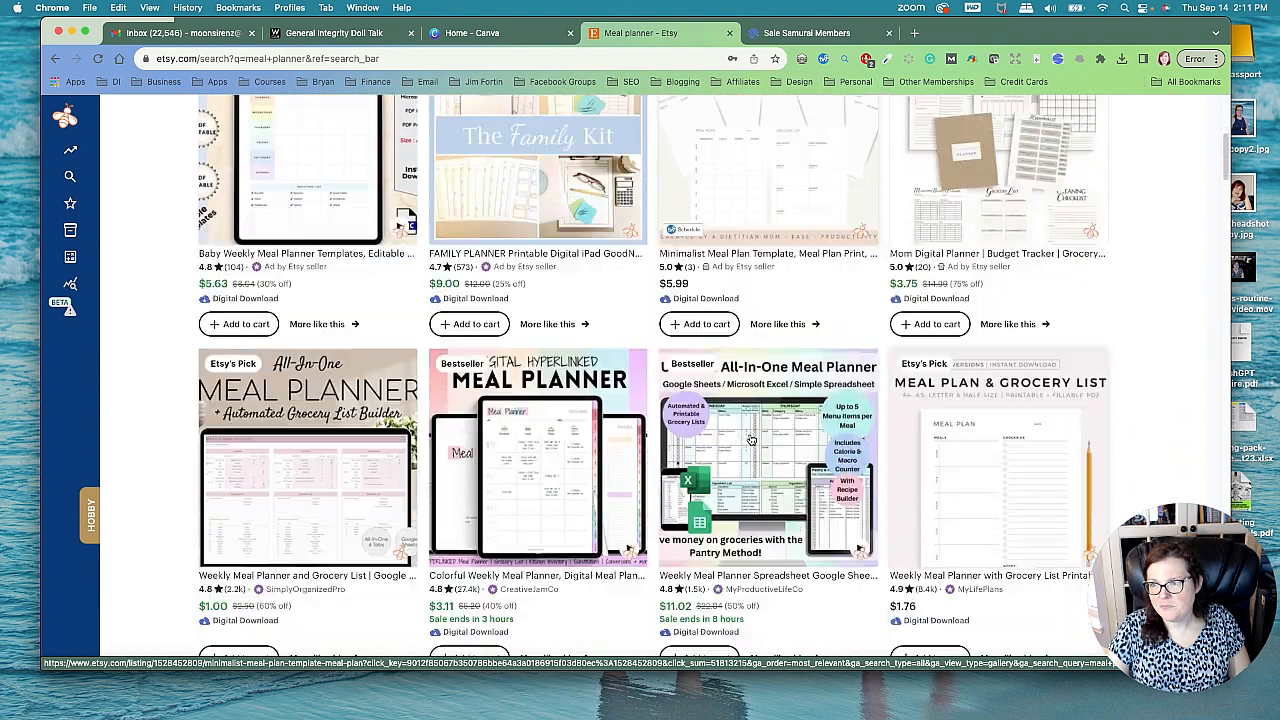
pyautogui.scroll(-3)
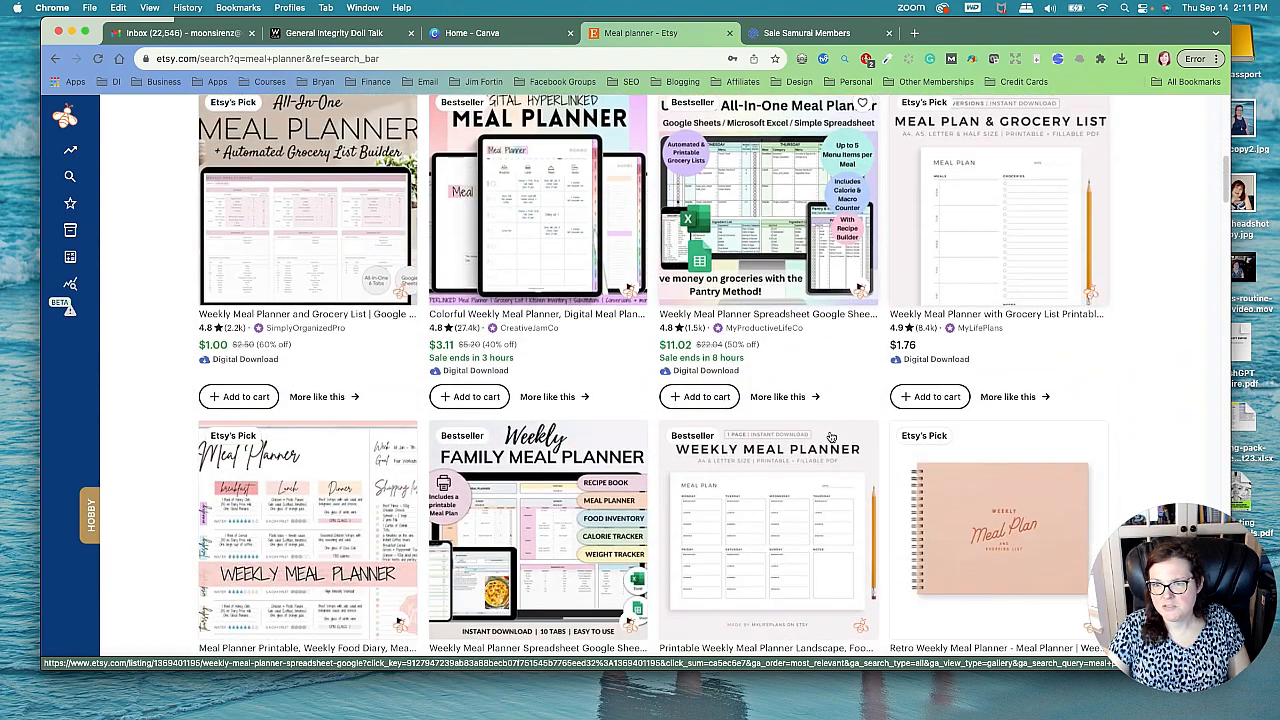
pyautogui.scroll(-3)
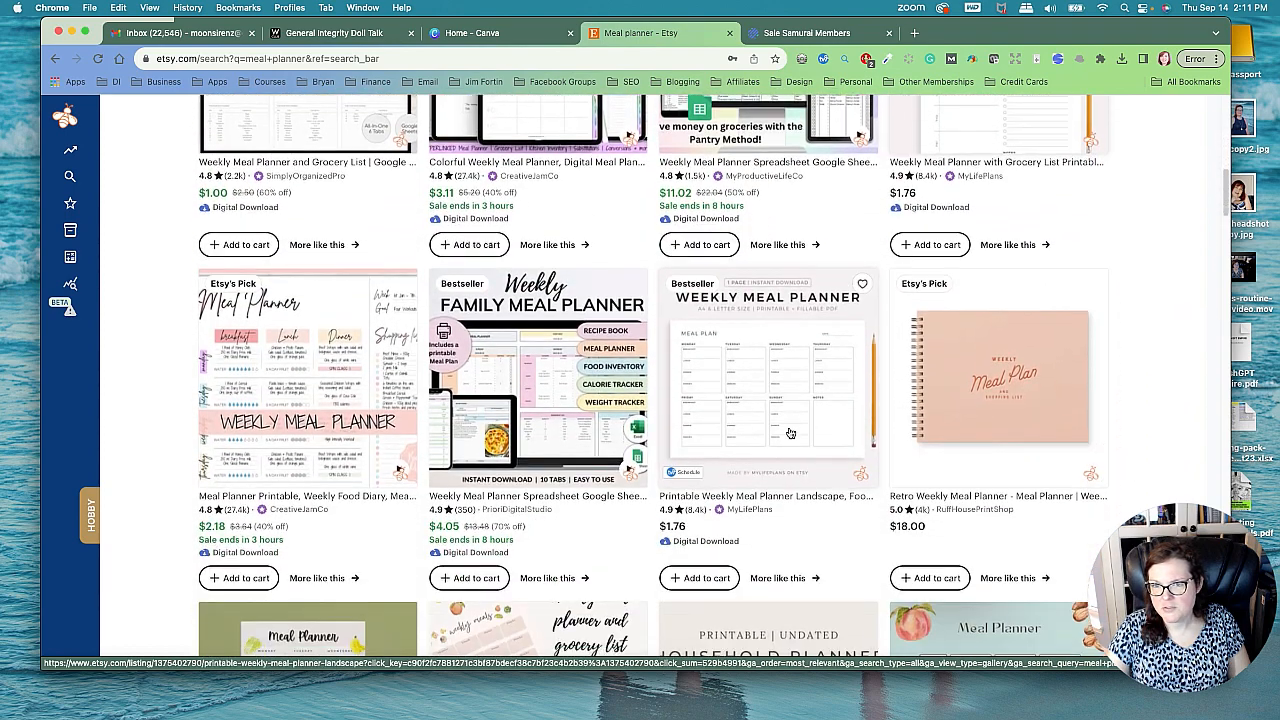
pyautogui.scroll(-3)
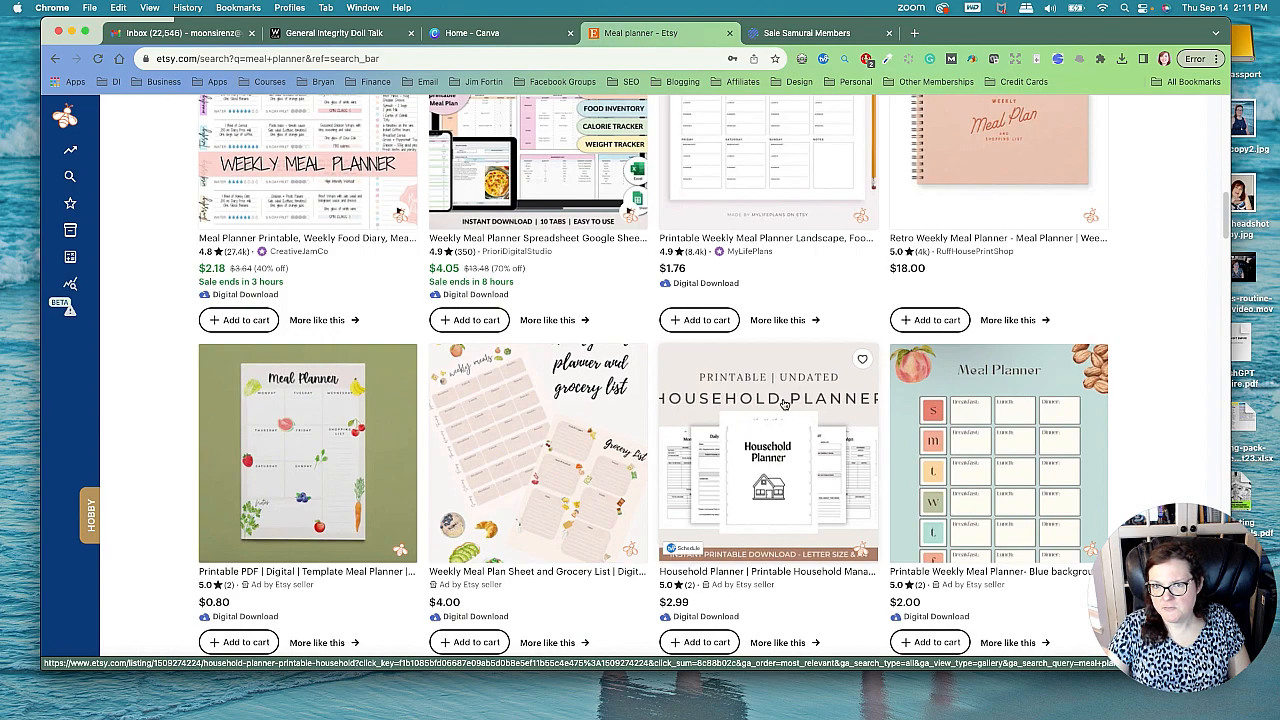
pyautogui.scroll(-3)
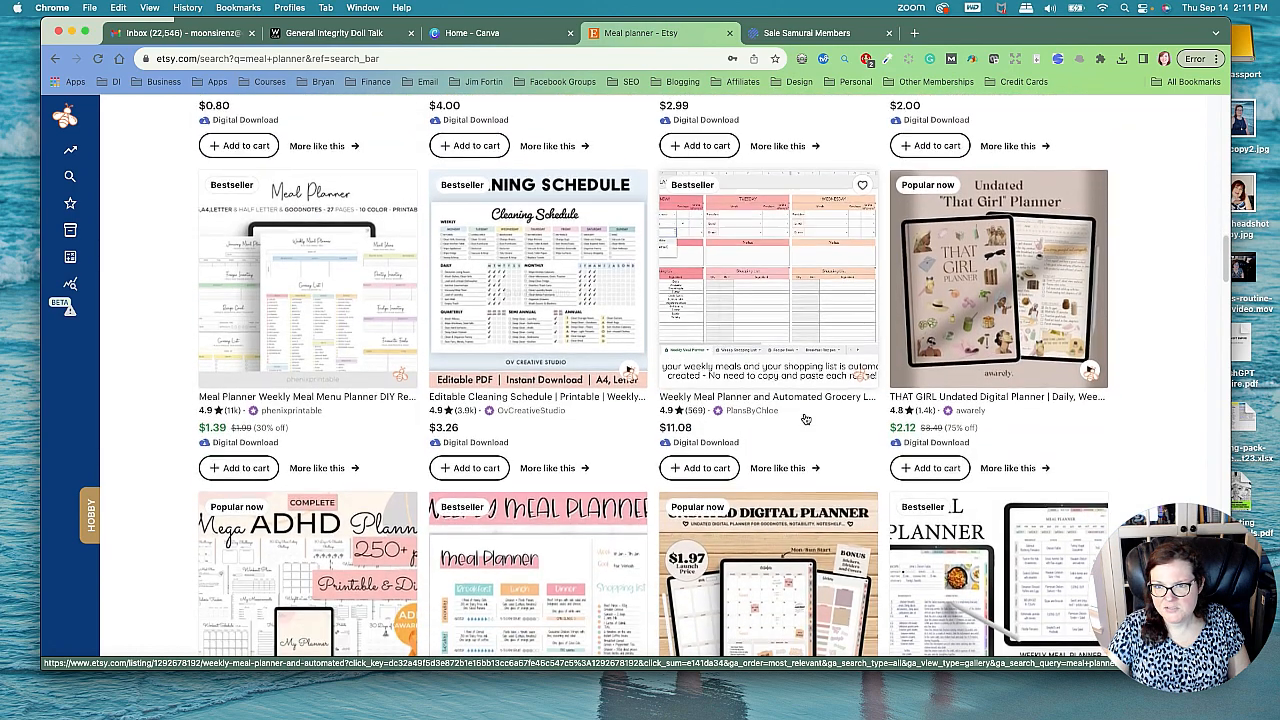
pyautogui.scroll(-3)
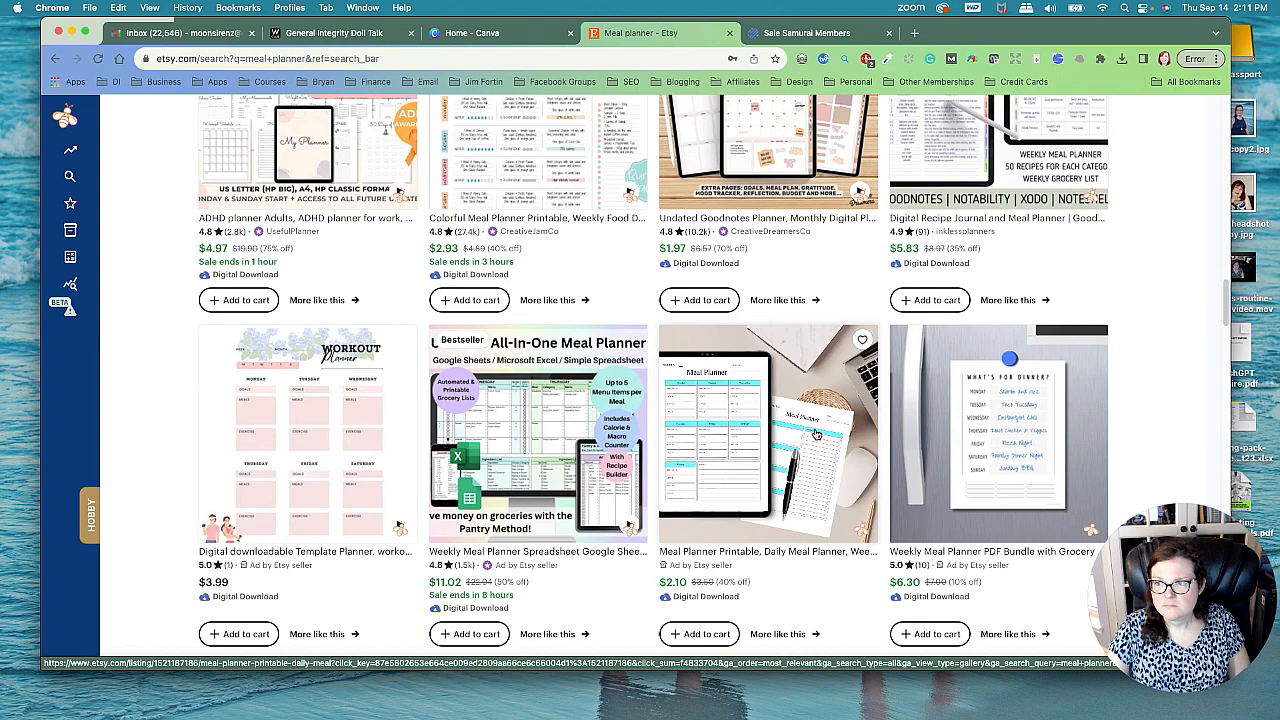
pyautogui.scroll(-3)
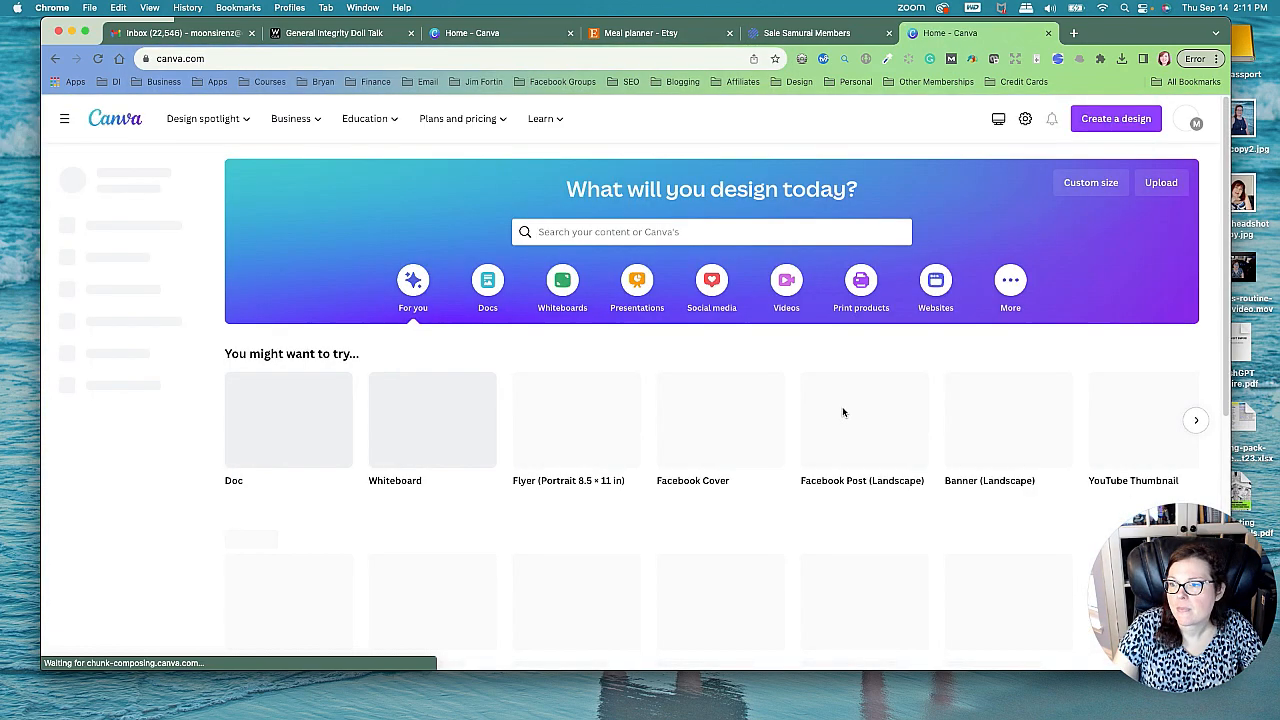
# Step: Start a new flyer design and turn on rulers and margin guides
pyautogui.click(1116, 118)
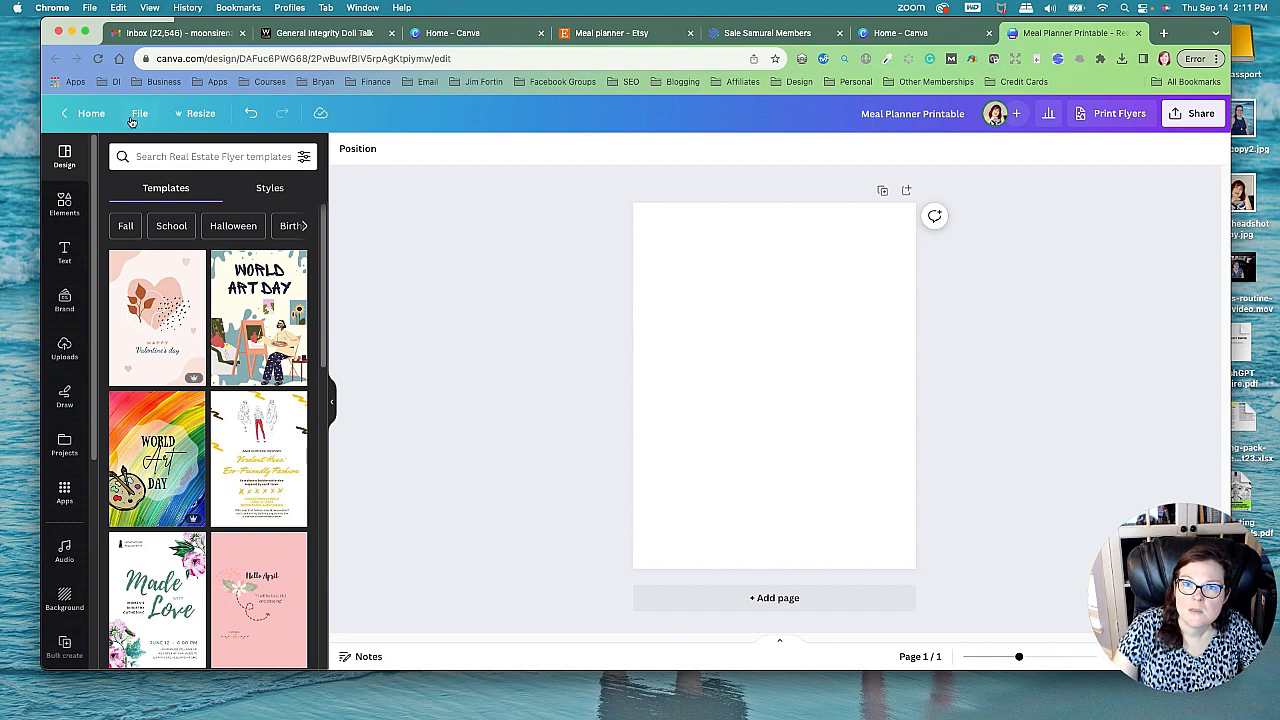
pyautogui.click(139, 113)
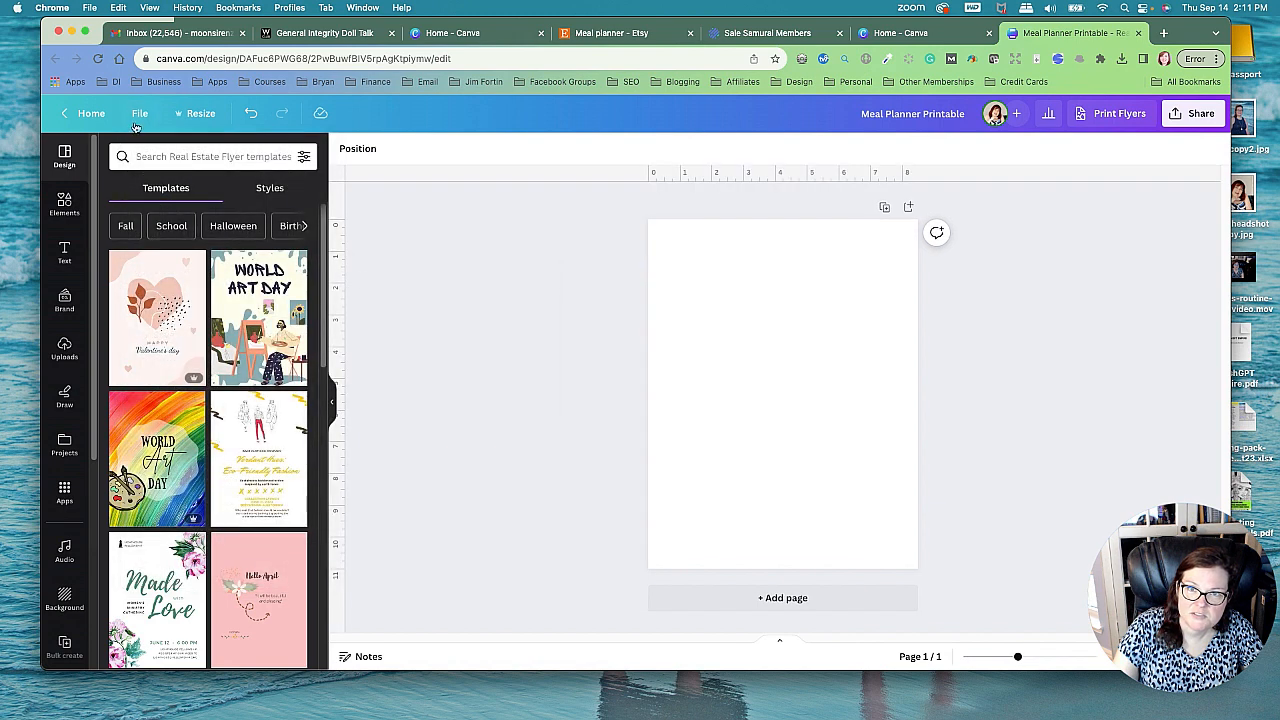
pyautogui.click(140, 113)
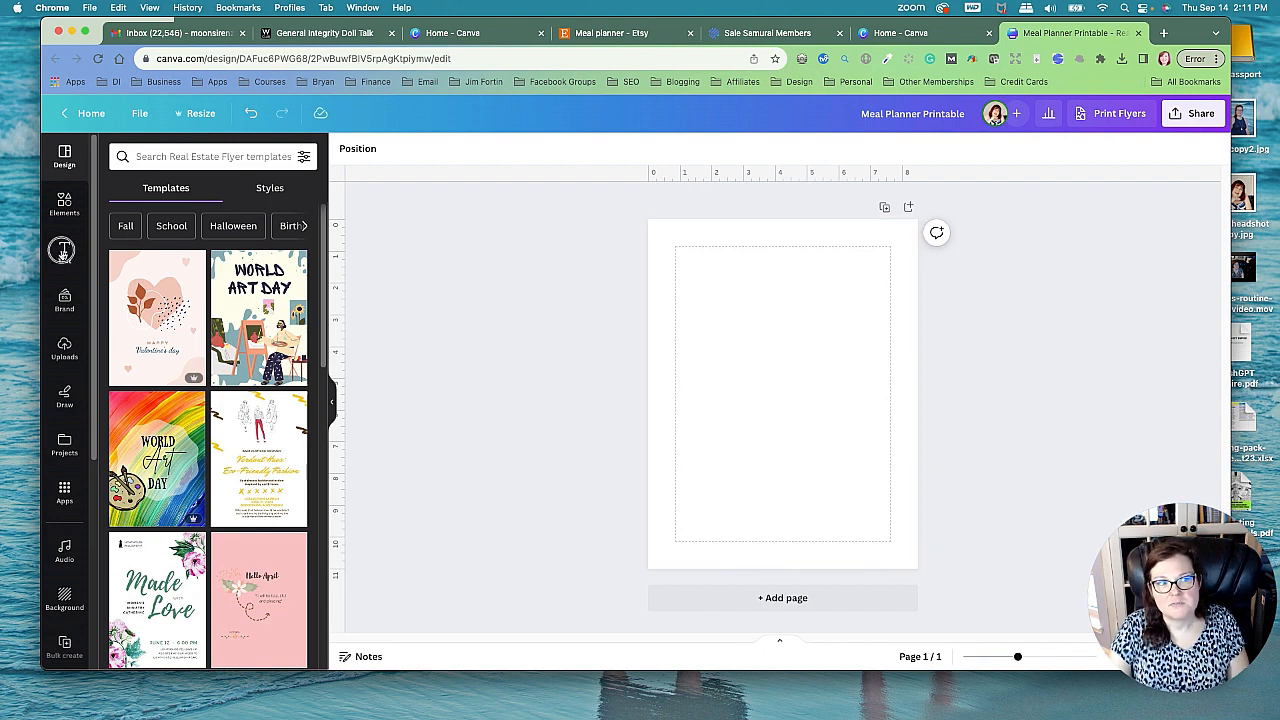
# Step: Add a 'Weekly Meal Planner' heading and place it across the top of the page
pyautogui.click(64, 250)
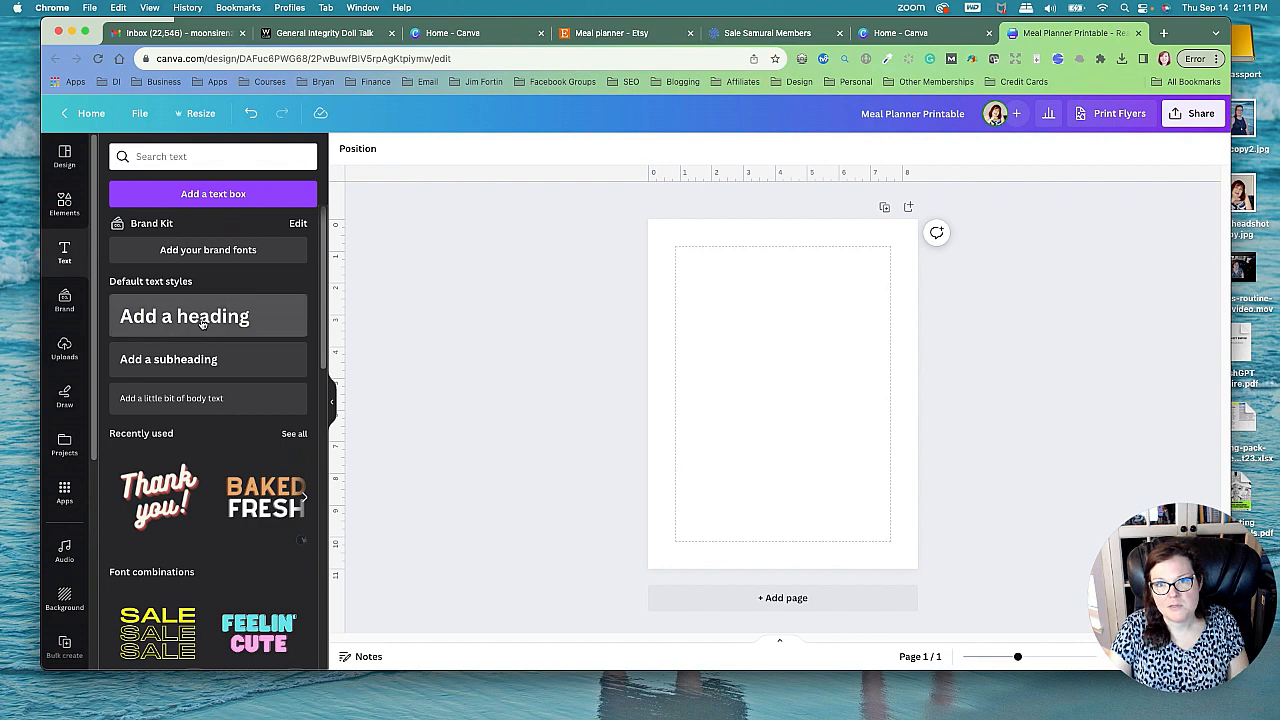
pyautogui.click(184, 316)
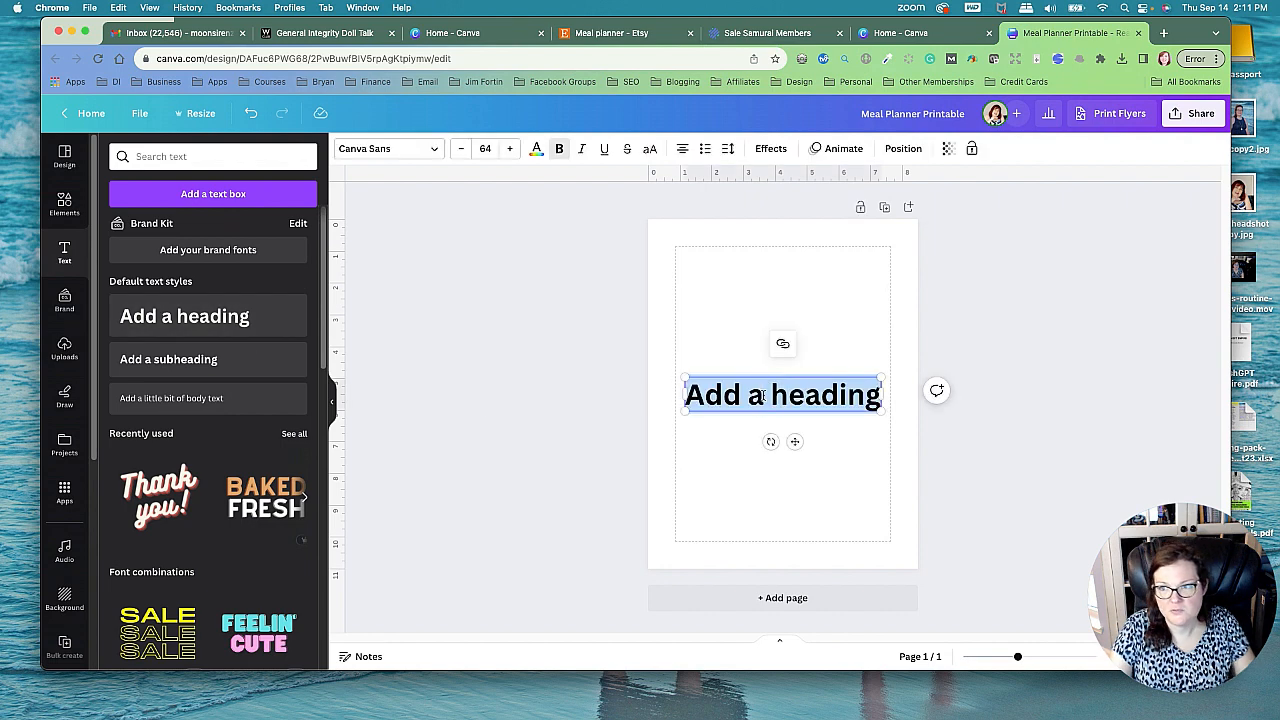
pyautogui.write('Weekly Meal Planner')
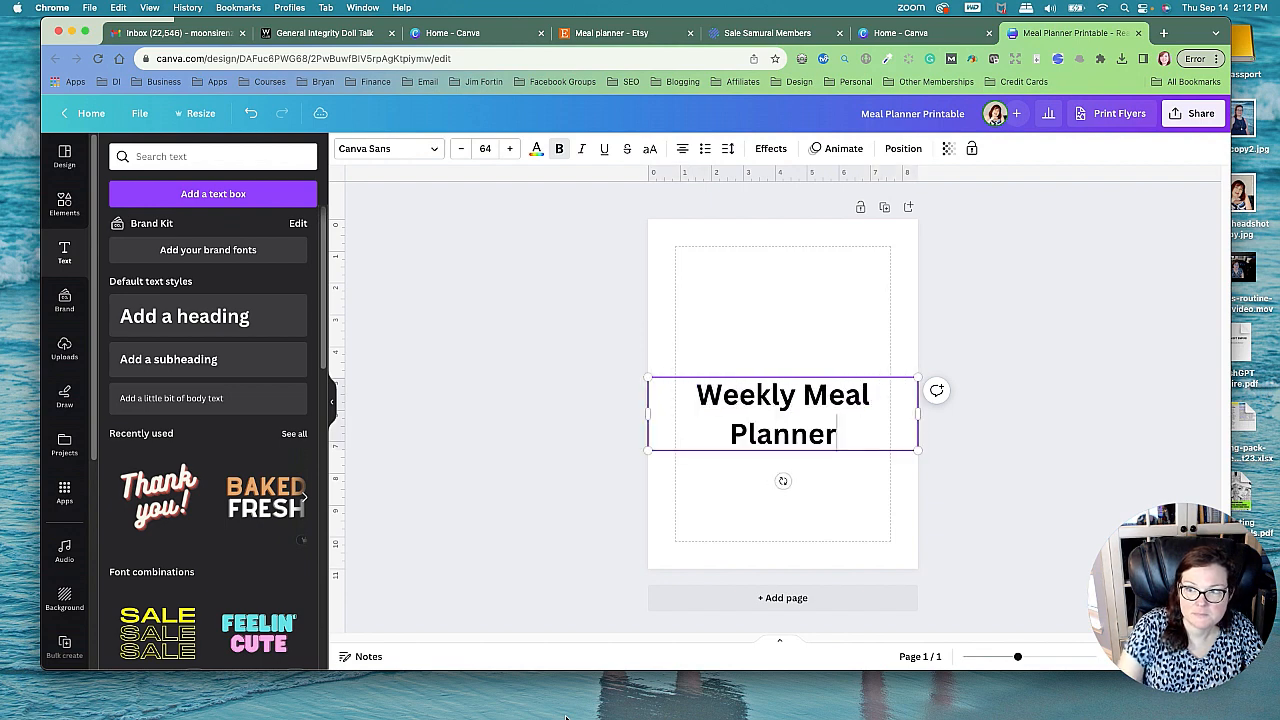
pyautogui.moveTo(918, 448); pyautogui.dragTo(867, 435)
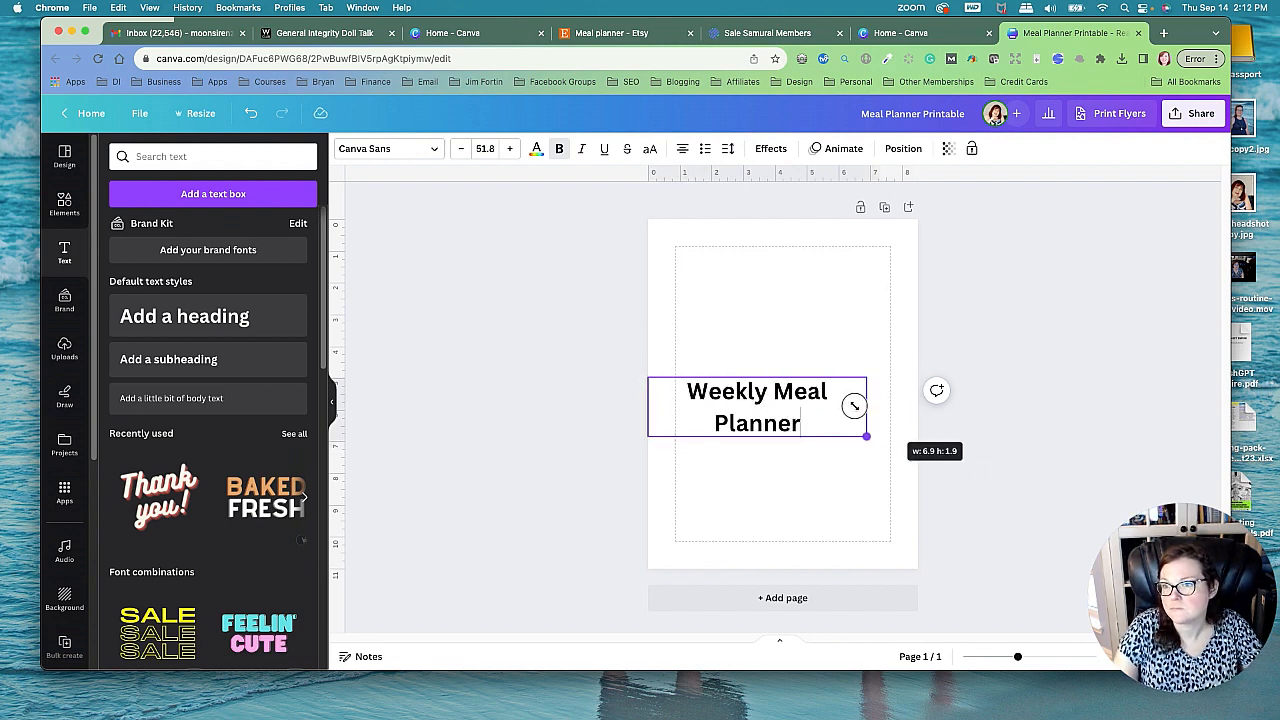
pyautogui.moveTo(867, 435); pyautogui.dragTo(890, 390)
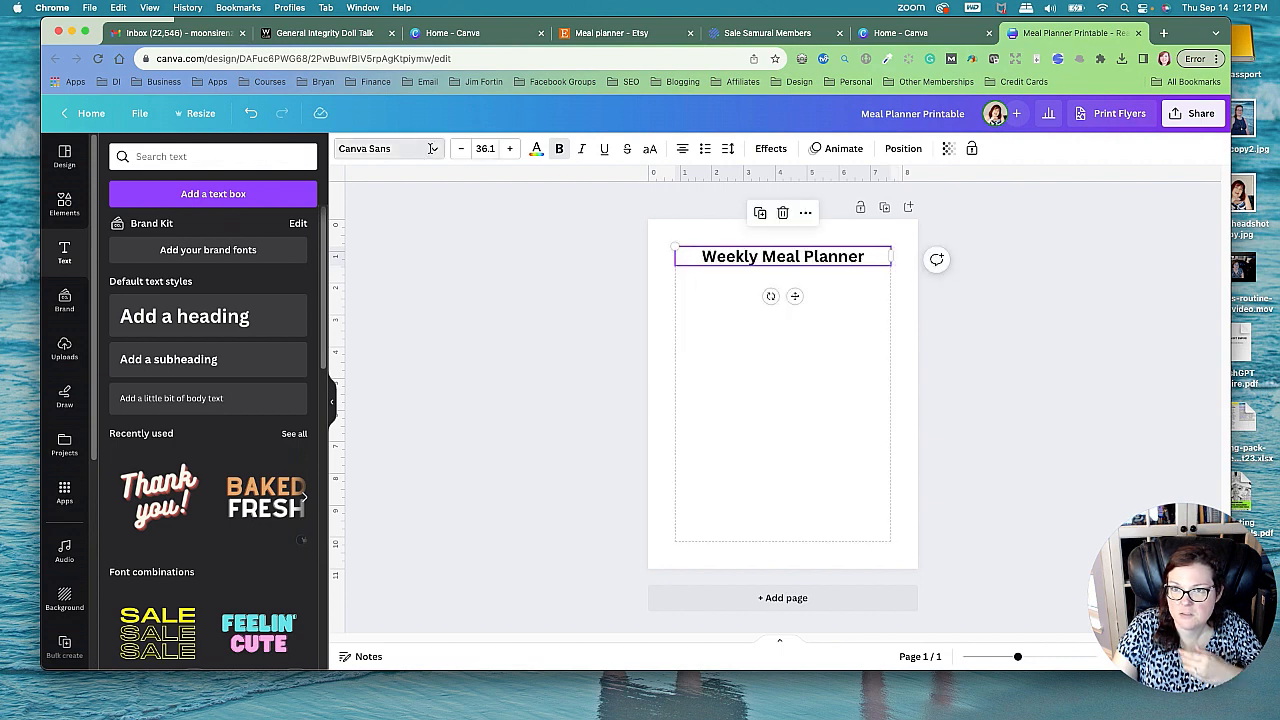
# Step: Enlarge the heading and set it in a thin script font
pyautogui.click(388, 148)
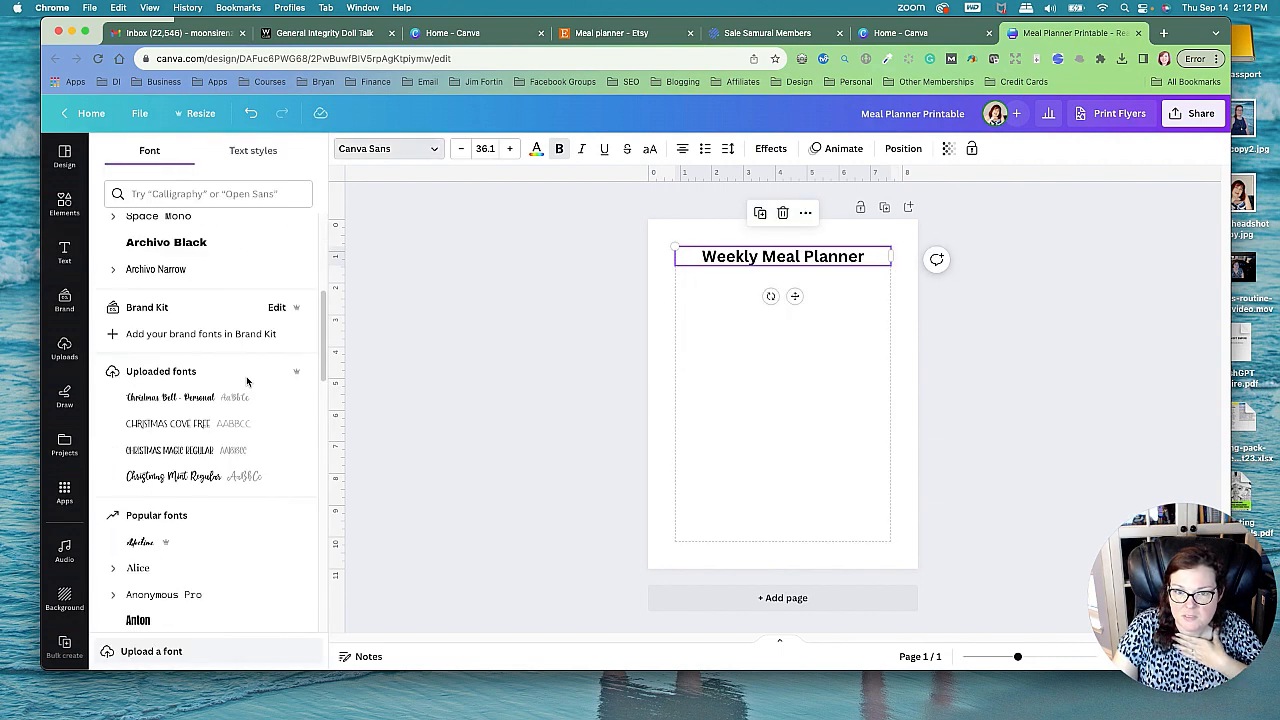
pyautogui.scroll(-3)
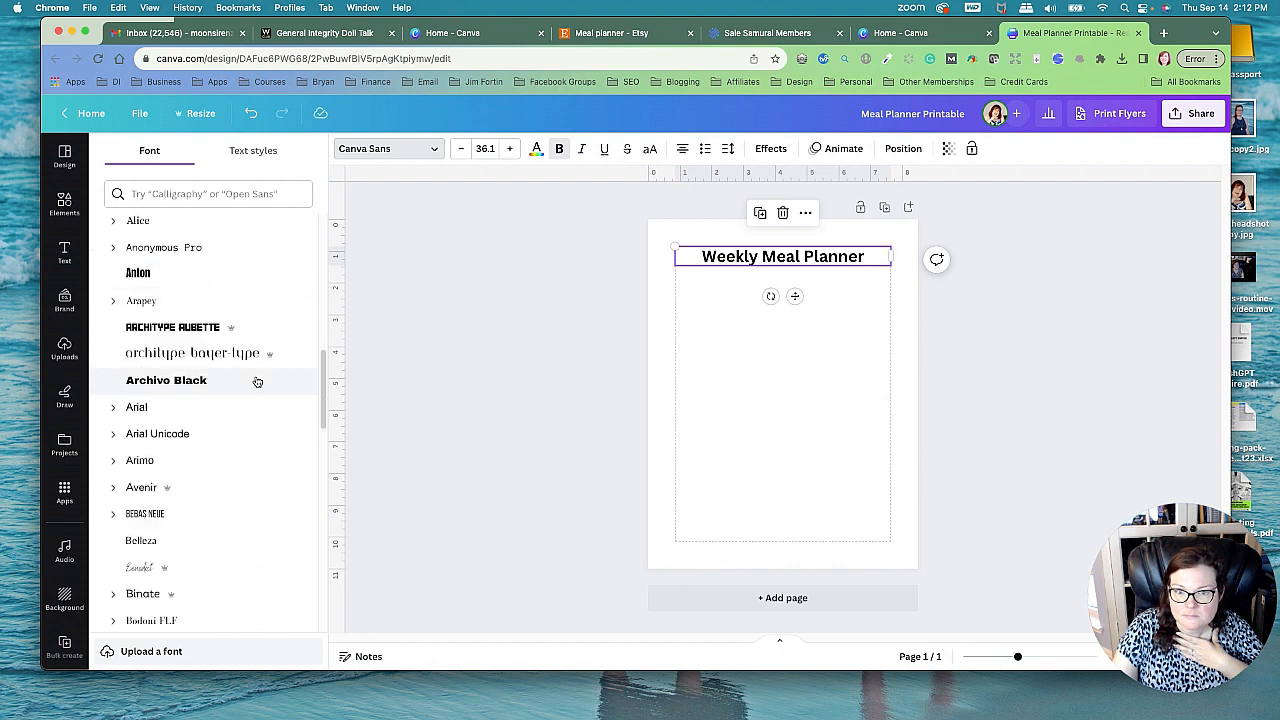
pyautogui.scroll(-3)
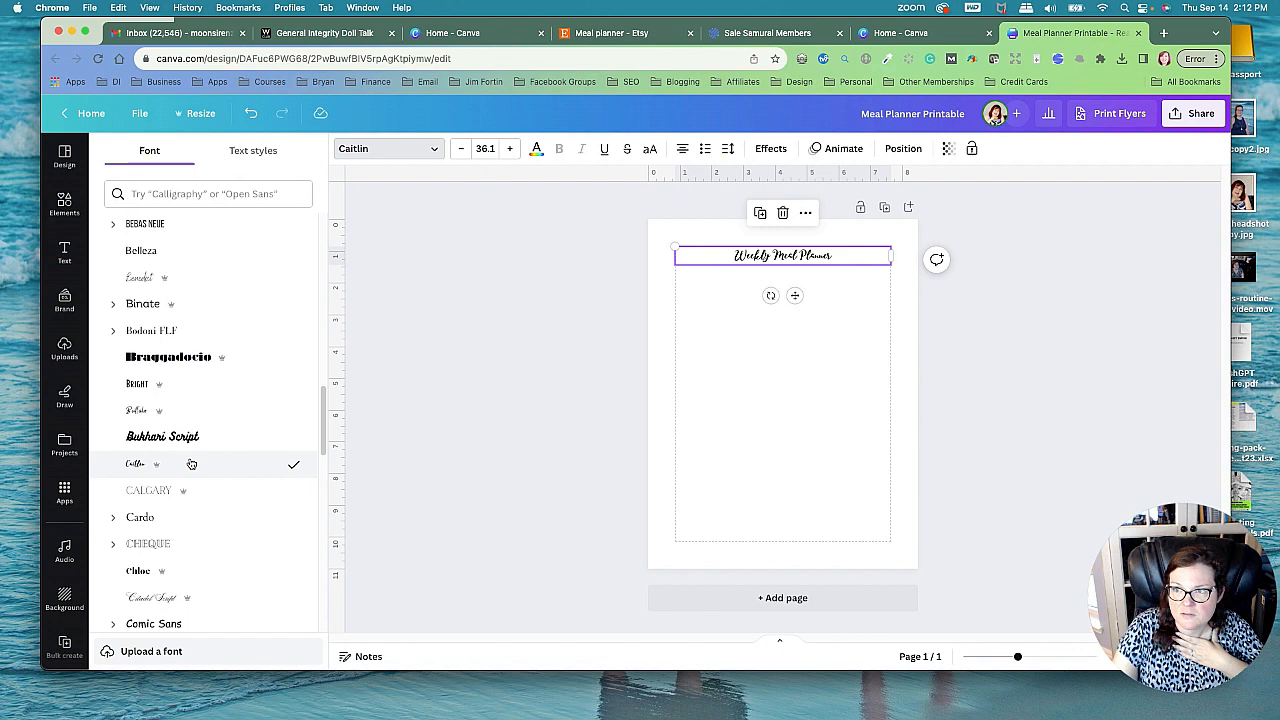
pyautogui.moveTo(511, 149)
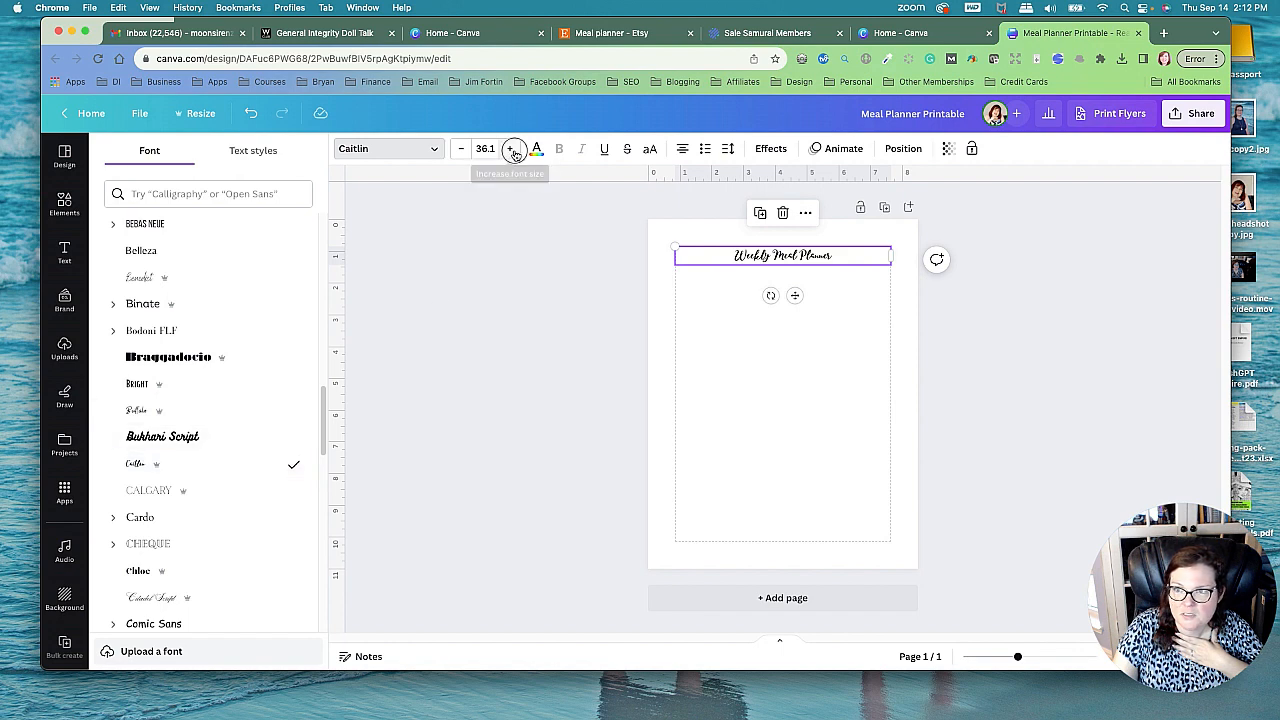
pyautogui.click(510, 148)
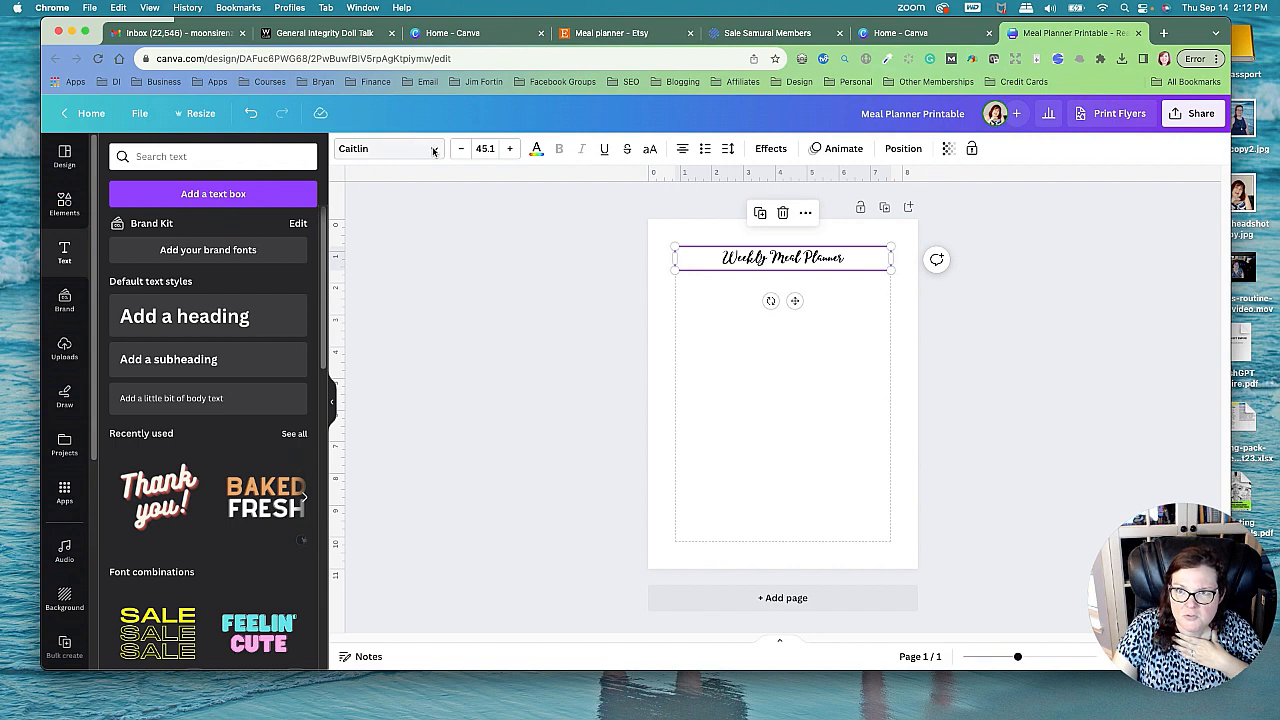
pyautogui.click(385, 148)
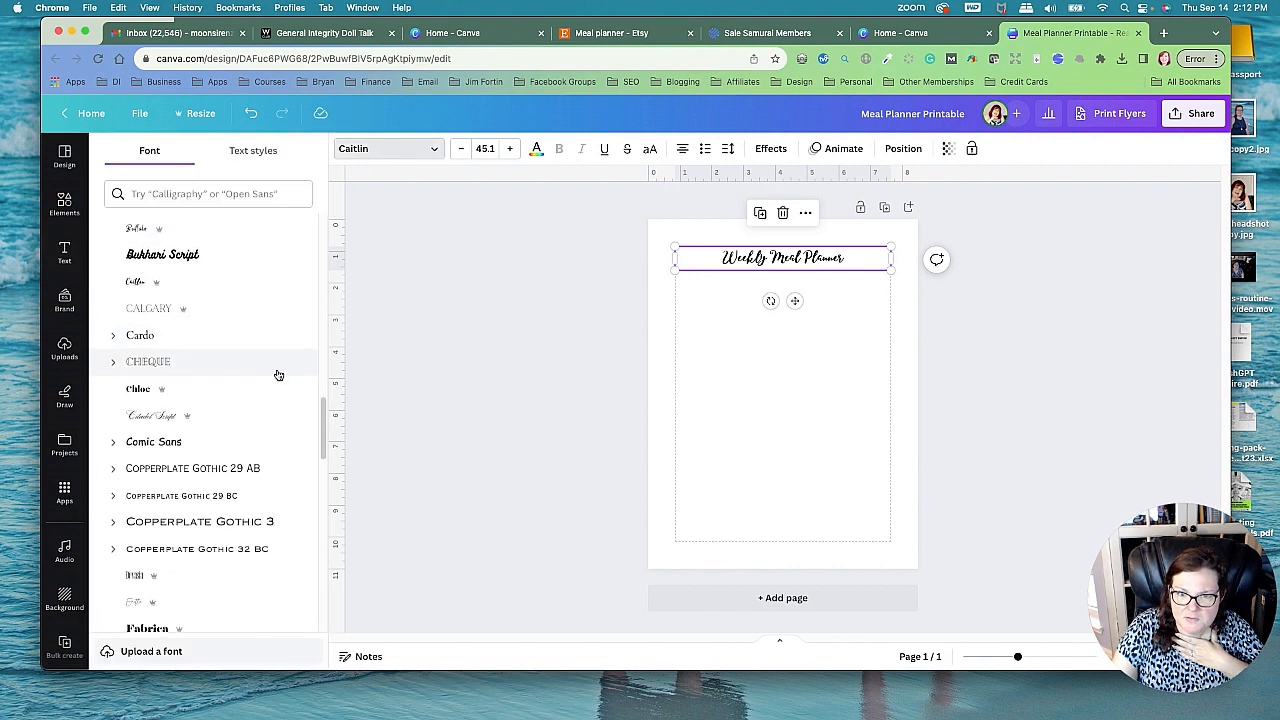
pyautogui.scroll(-3)
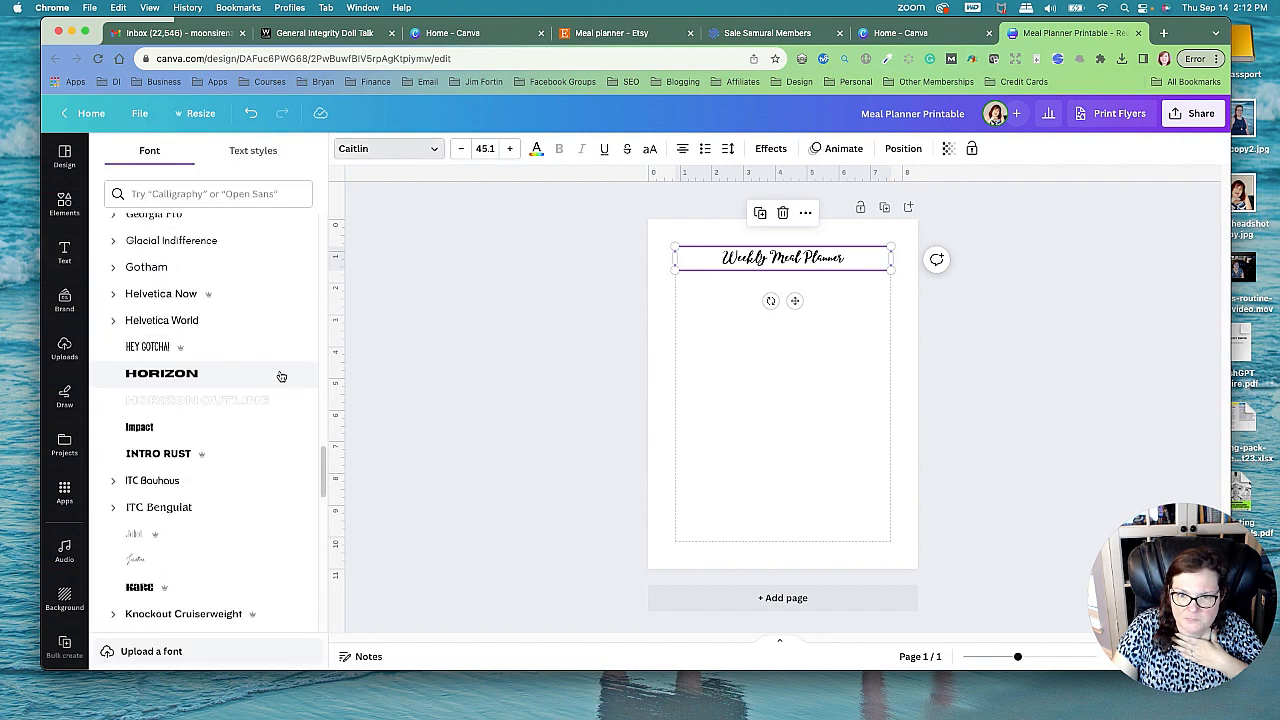
pyautogui.scroll(-3)
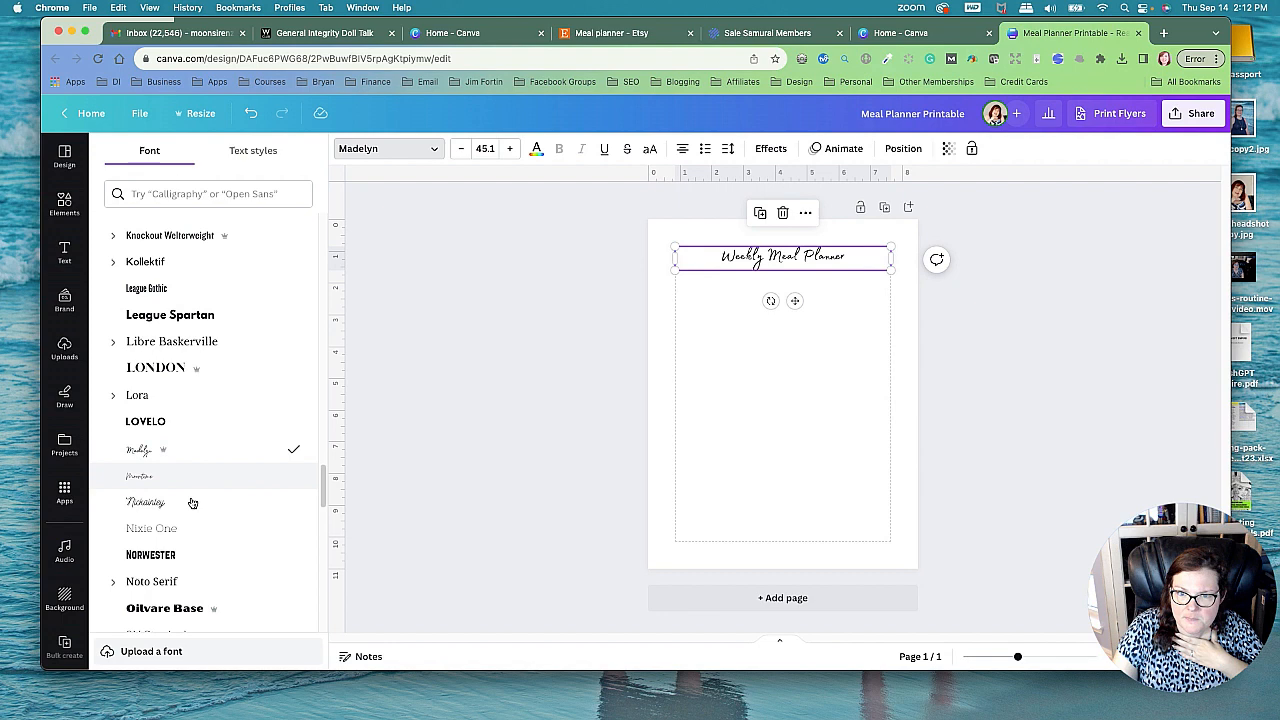
pyautogui.click(146, 501)
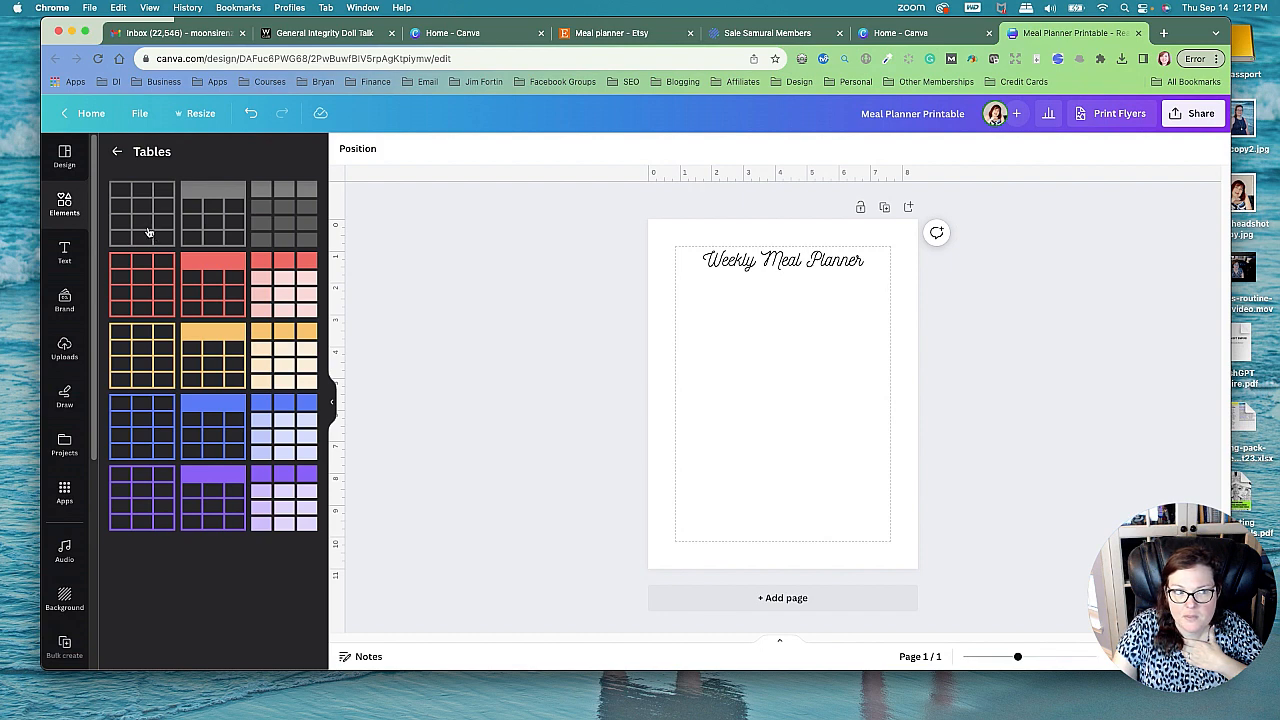
# Step: Add a plain two-column table and insert two more rows
pyautogui.click(141, 213)
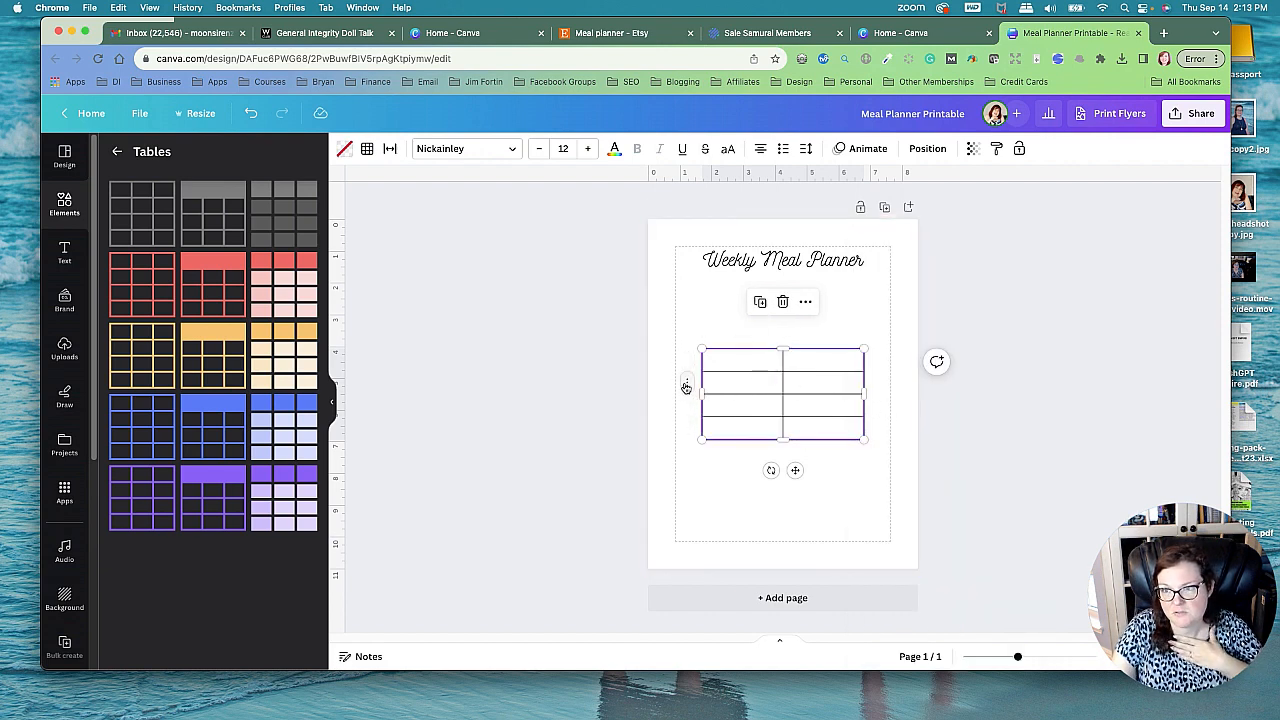
pyautogui.rightClick(783, 390)
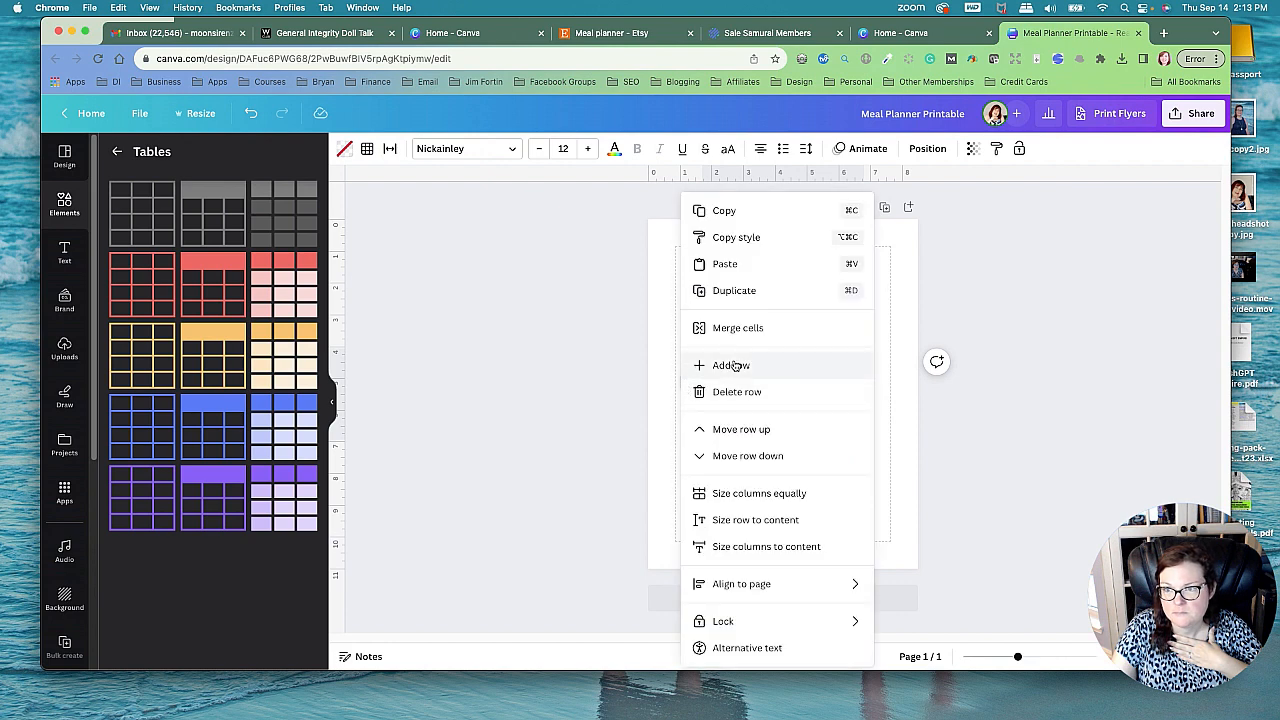
pyautogui.click(731, 365)
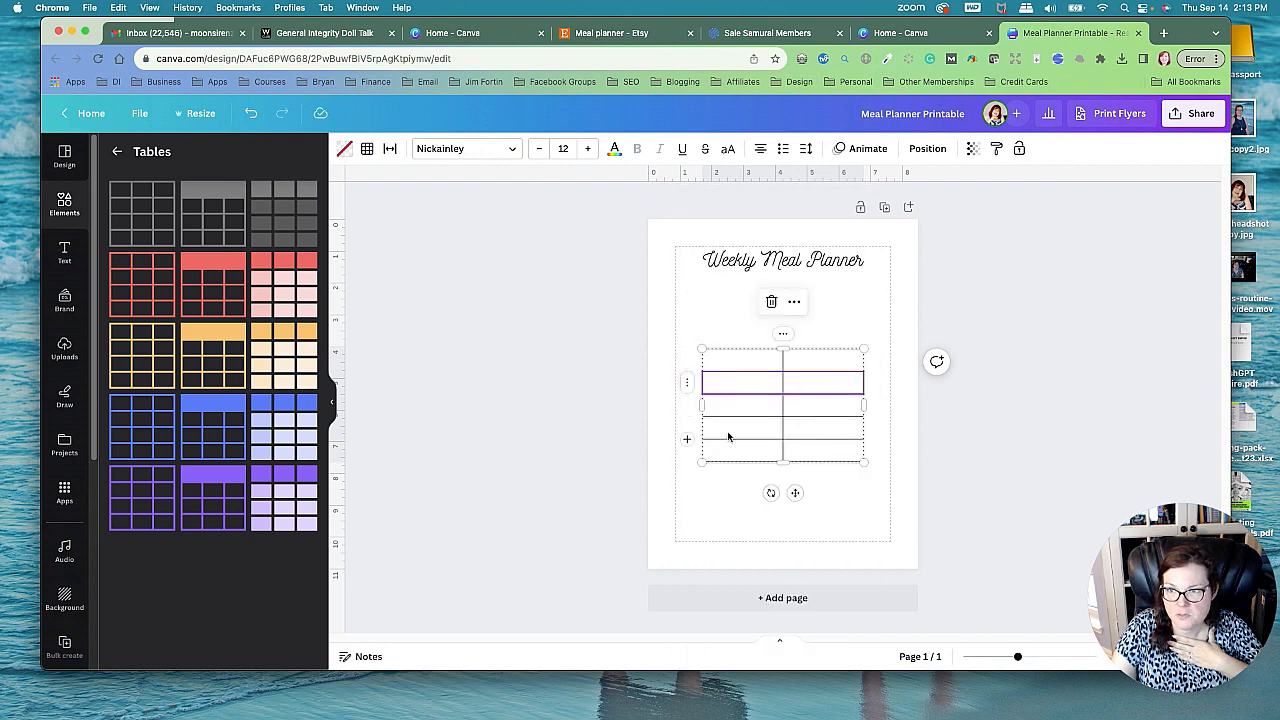
pyautogui.rightClick(728, 437)
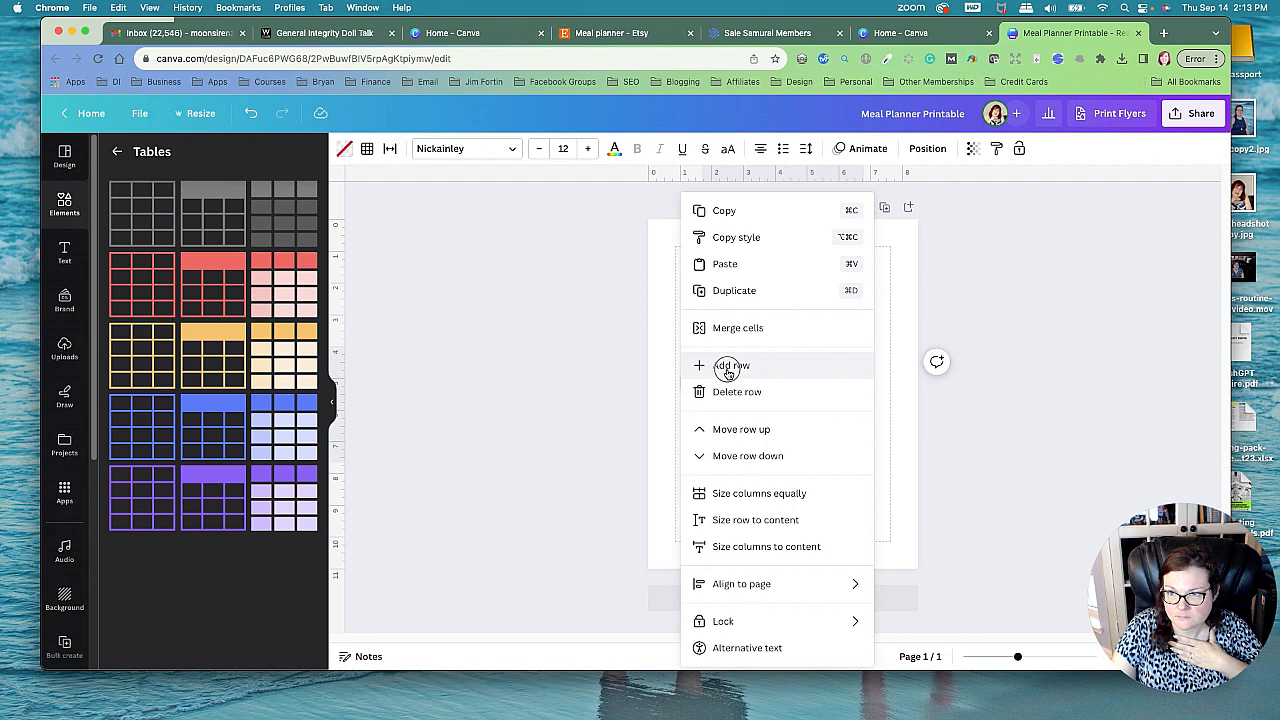
pyautogui.click(731, 365)
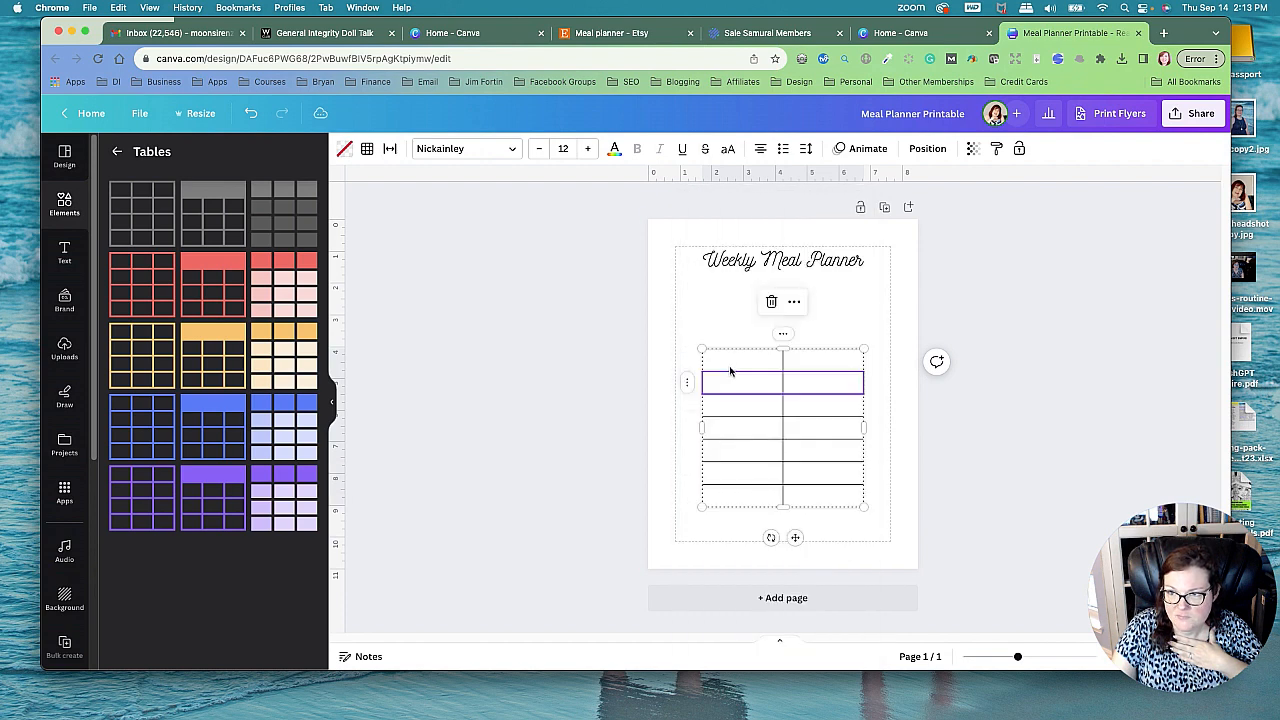
pyautogui.moveTo(576, 452)
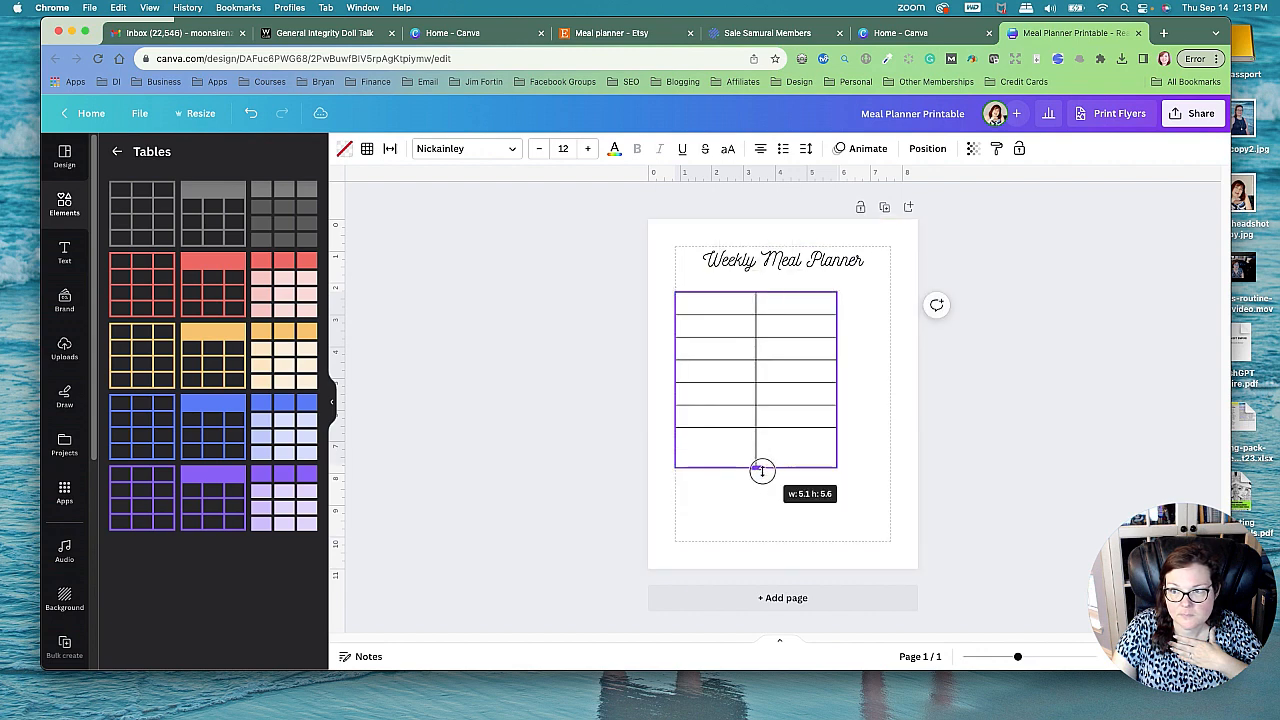
# Step: Stretch the table taller, size rows equally, and set a narrow left column
pyautogui.moveTo(762, 470); pyautogui.dragTo(762, 540)
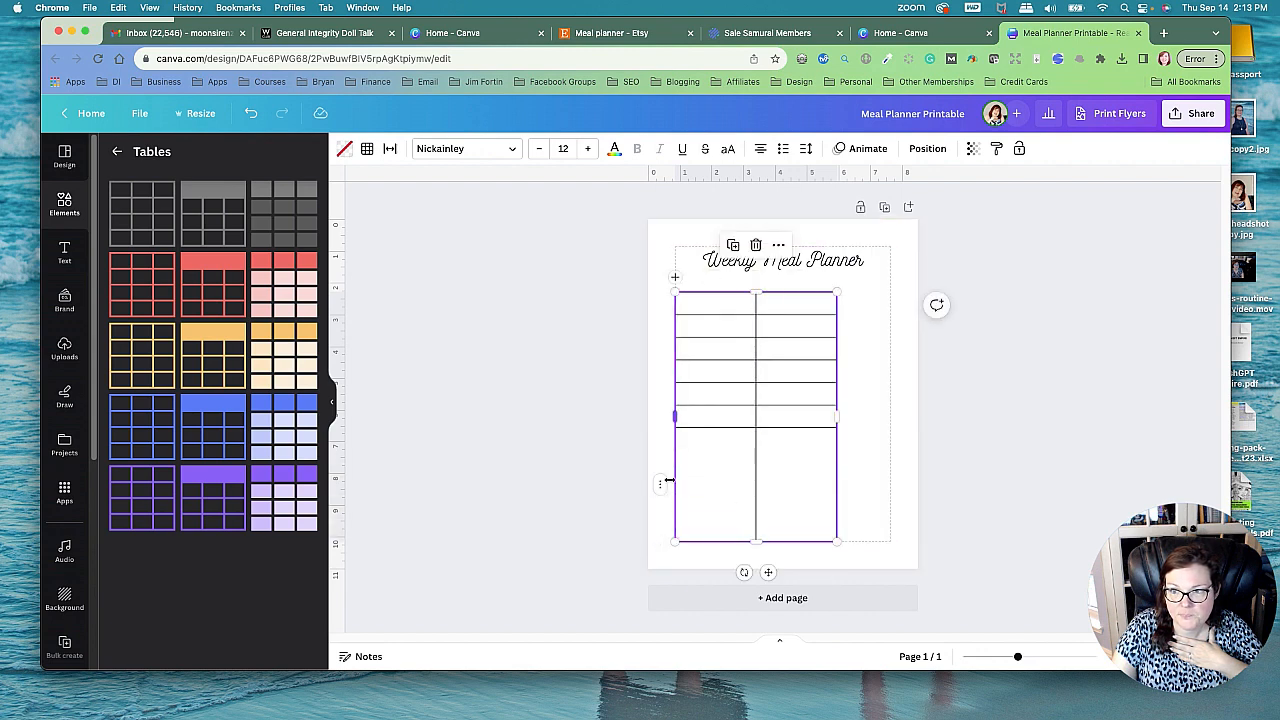
pyautogui.rightClick(755, 415)
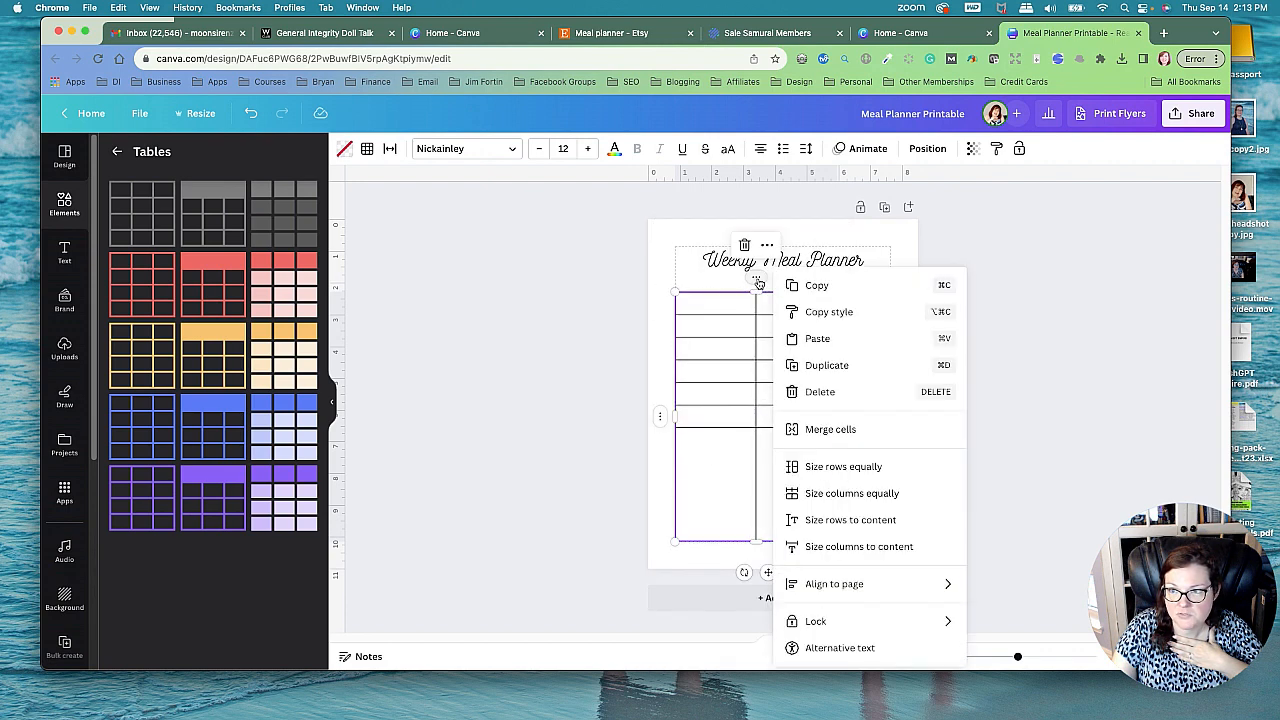
pyautogui.click(773, 412)
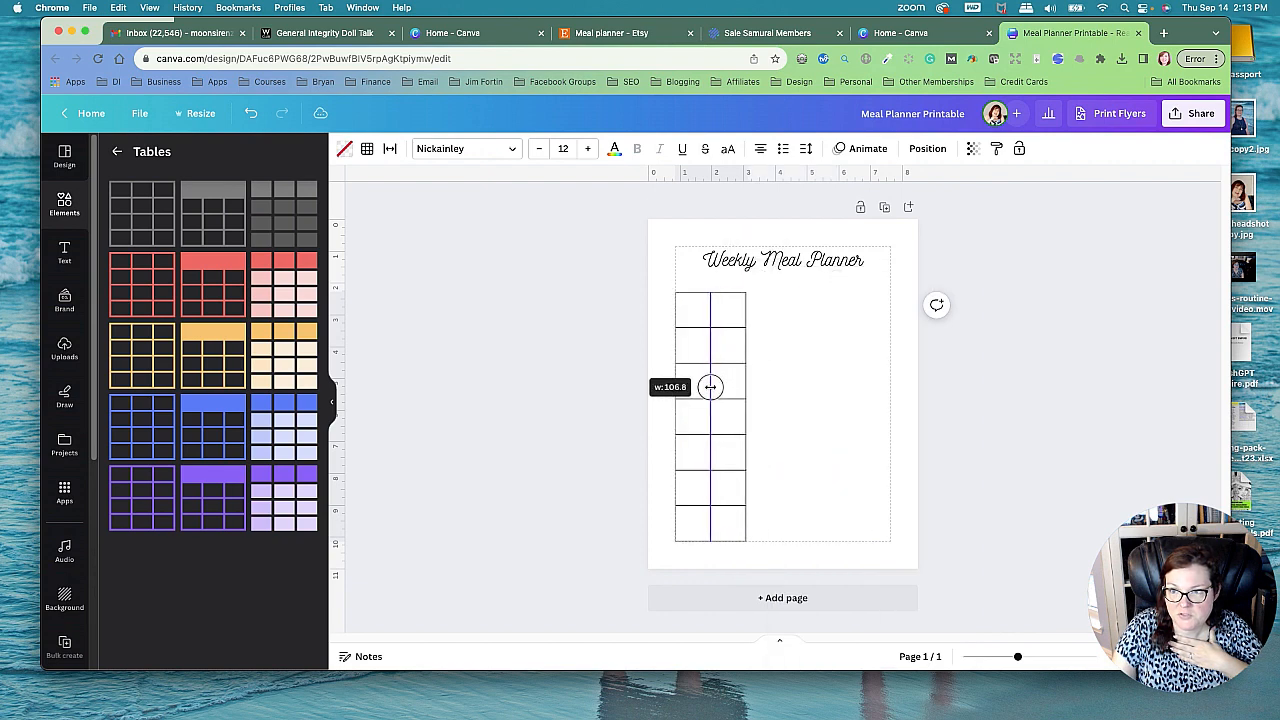
pyautogui.moveTo(710, 387); pyautogui.dragTo(697, 388)
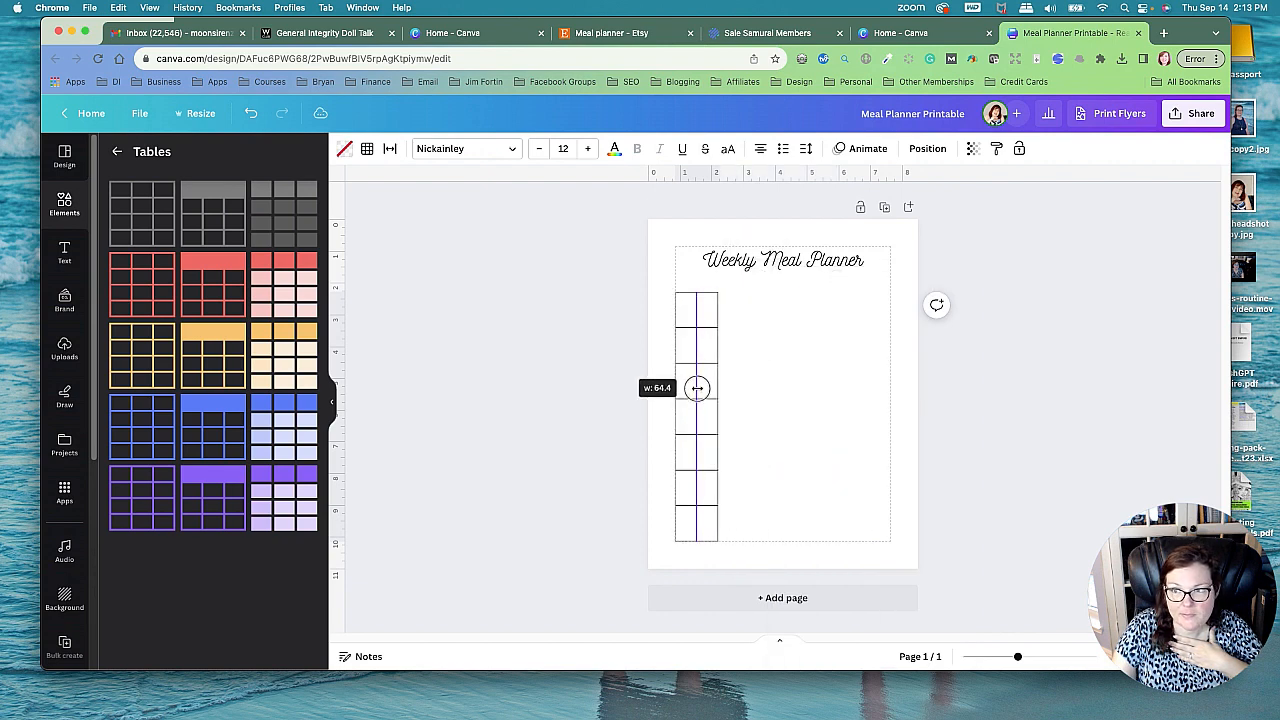
pyautogui.moveTo(697, 388); pyautogui.dragTo(722, 388)
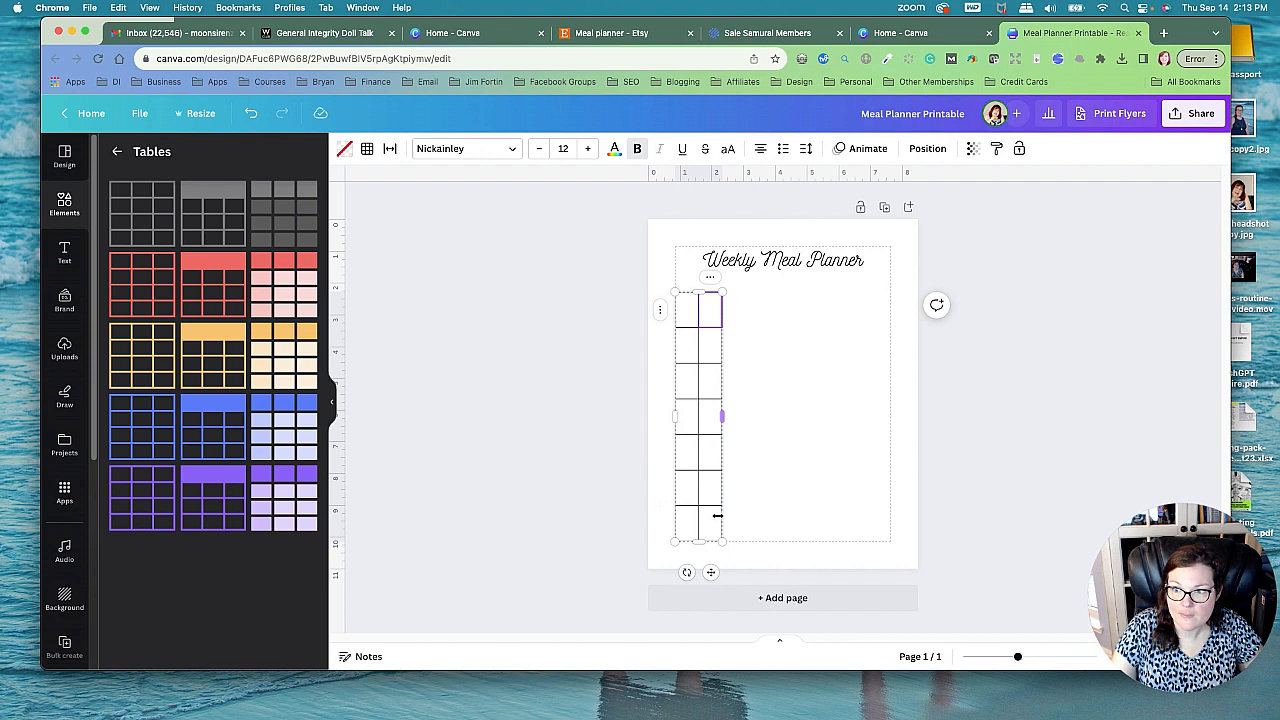
pyautogui.moveTo(720, 416); pyautogui.dragTo(790, 416)
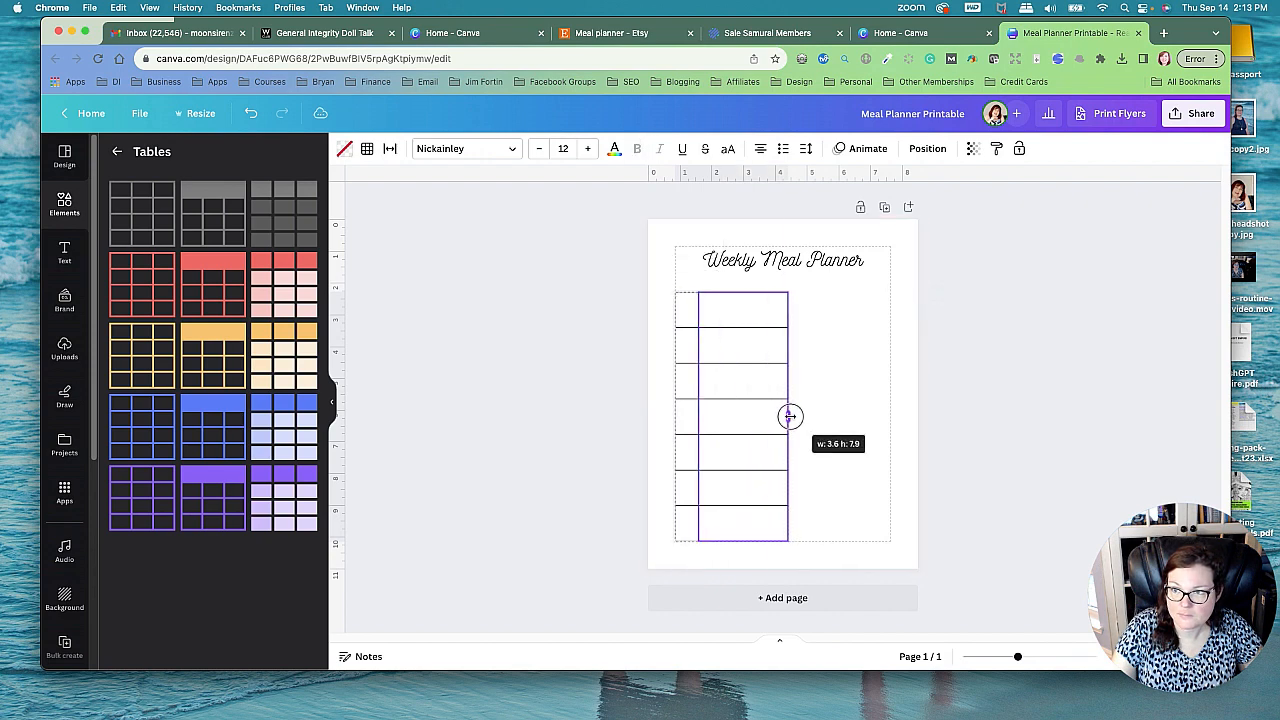
pyautogui.moveTo(789, 416); pyautogui.dragTo(805, 413)
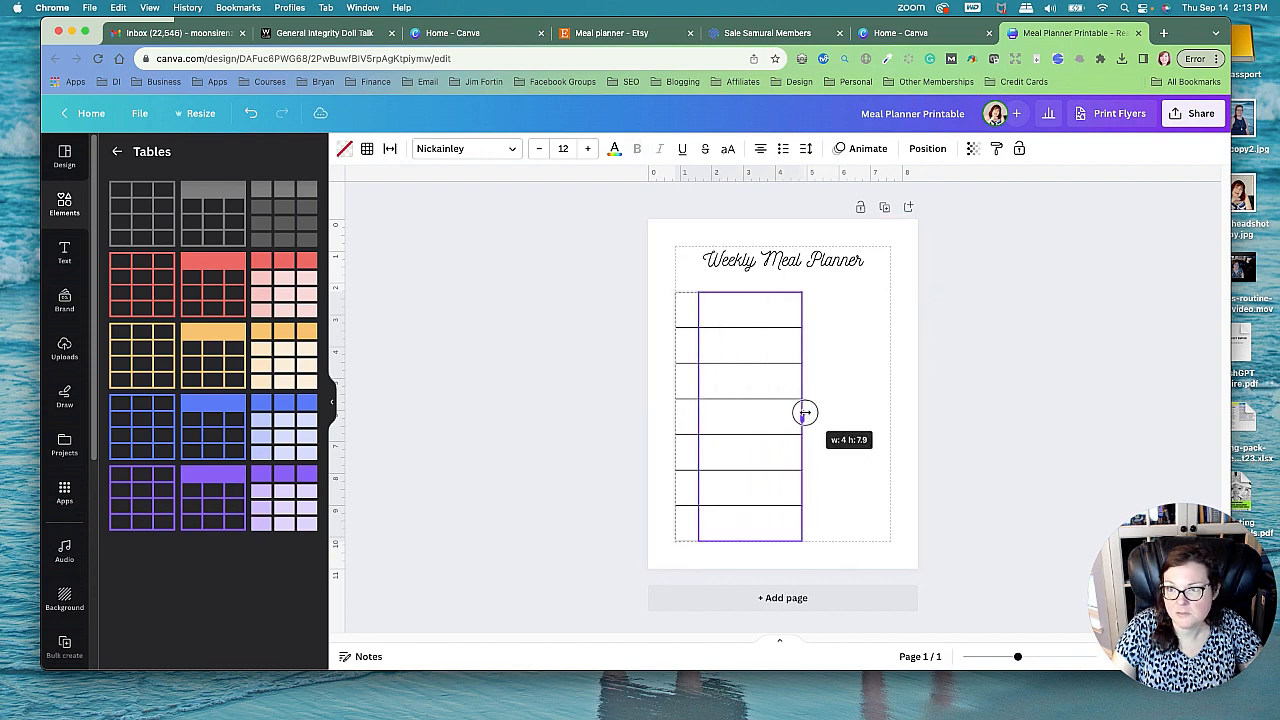
pyautogui.moveTo(805, 413); pyautogui.dragTo(811, 413)
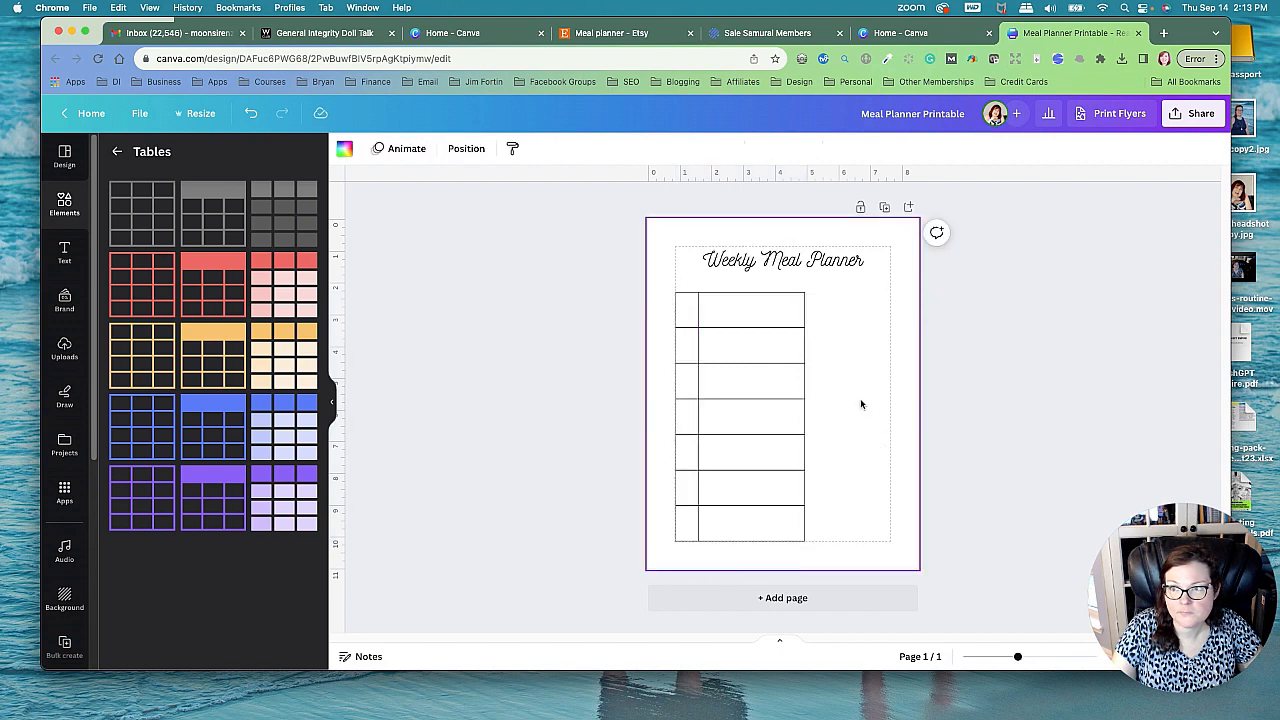
pyautogui.moveTo(865, 406)
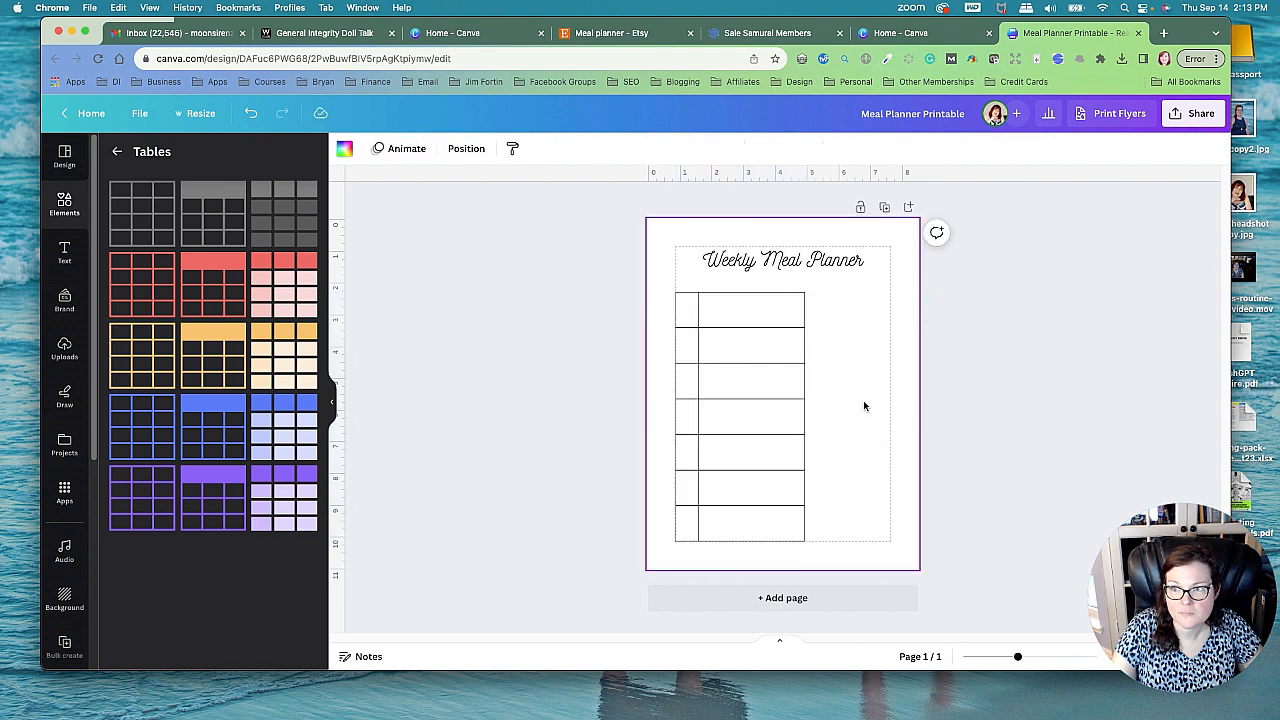
pyautogui.click(740, 420)
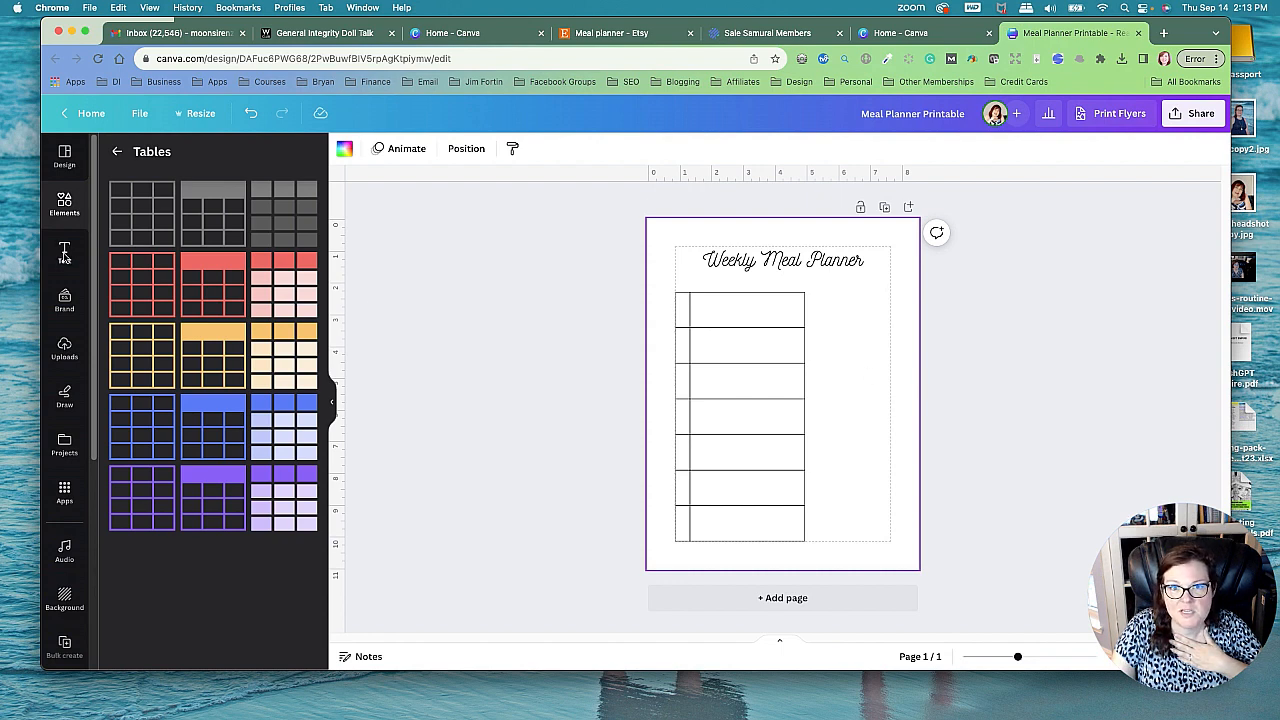
# Step: Add a Noto Serif subheading beside the table's right edge
pyautogui.click(64, 253)
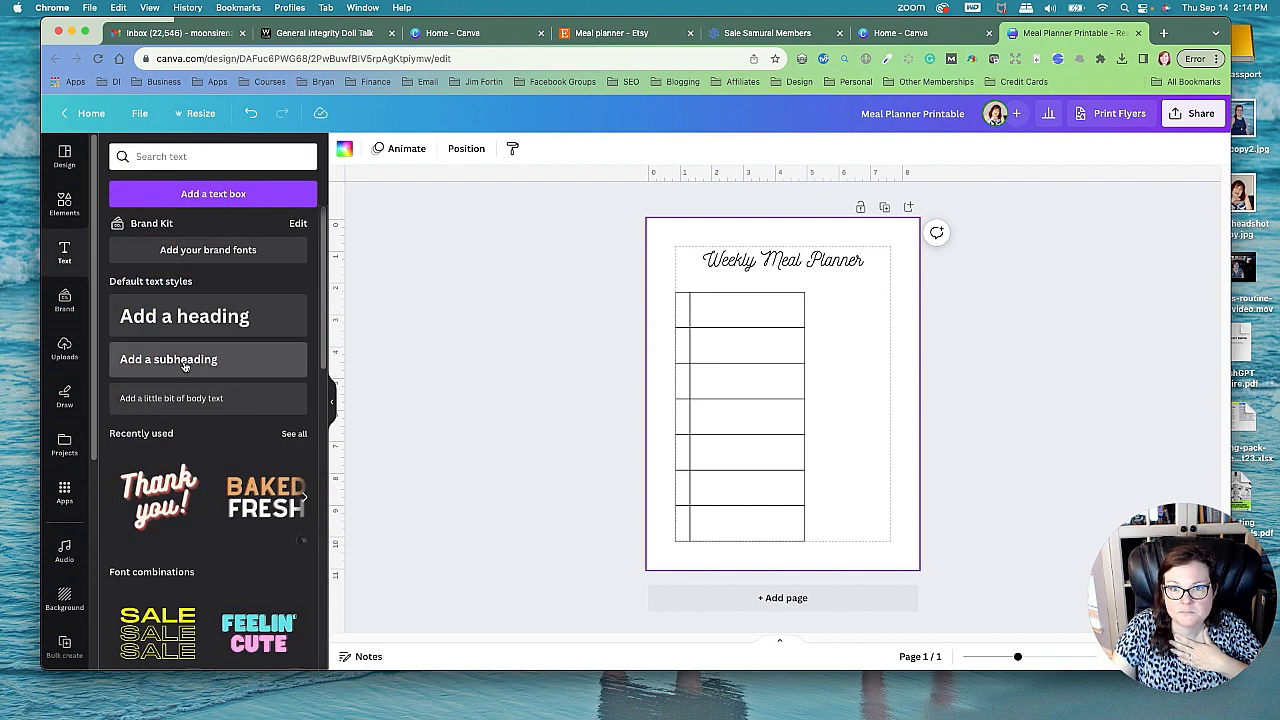
pyautogui.click(168, 359)
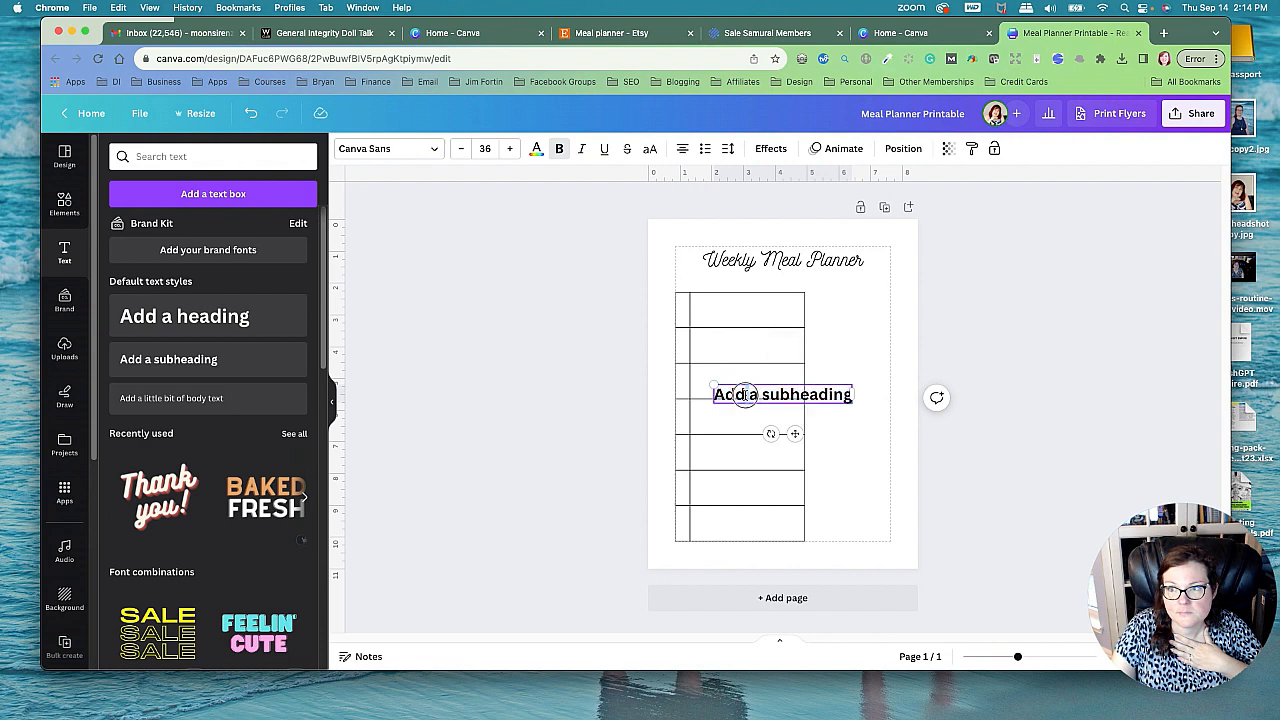
pyautogui.click(388, 148)
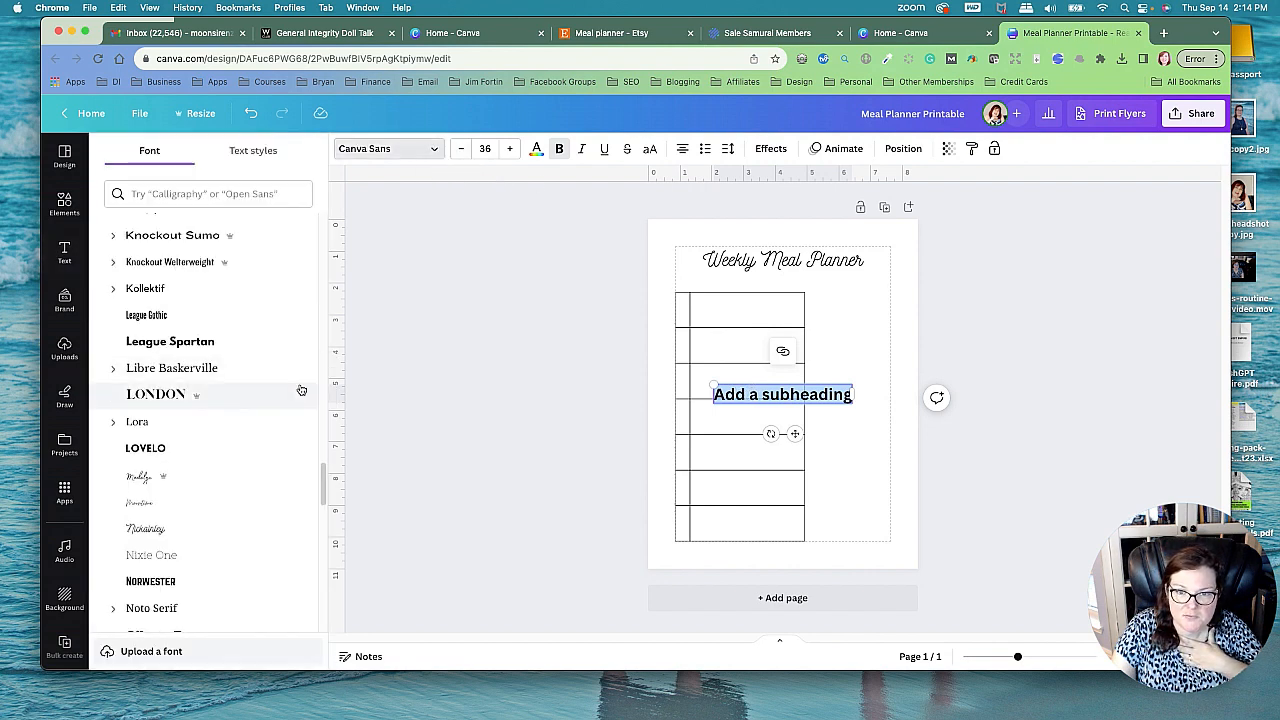
pyautogui.click(152, 608)
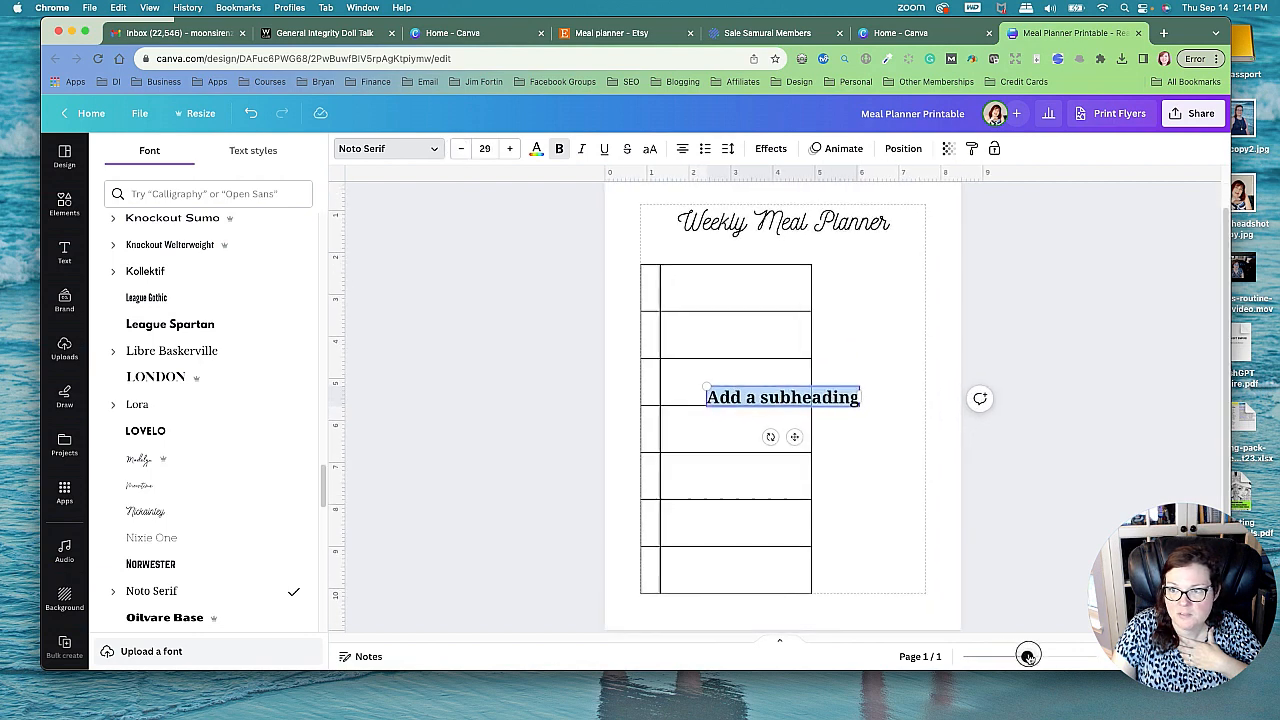
pyautogui.click(64, 253)
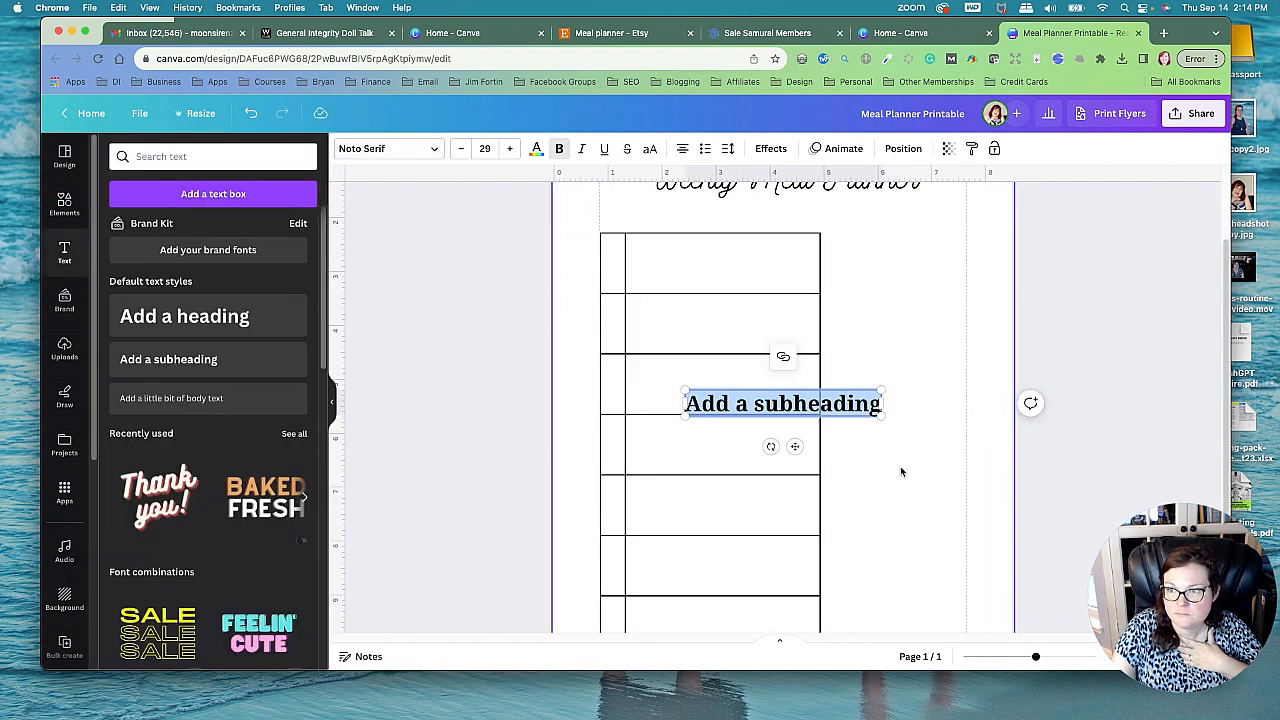
pyautogui.moveTo(783, 403); pyautogui.dragTo(848, 350)
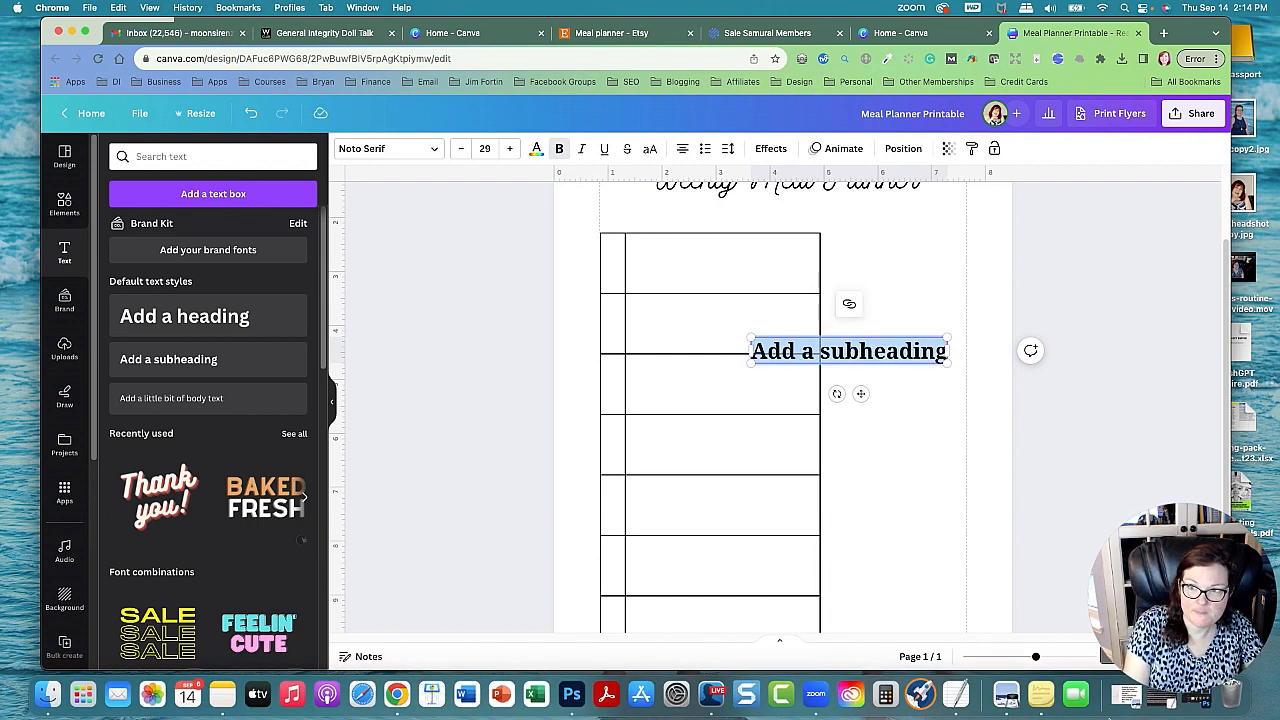
# Step: Type 'Monday', rotate it -90 degrees, and move it into the first row
pyautogui.write('Monday')
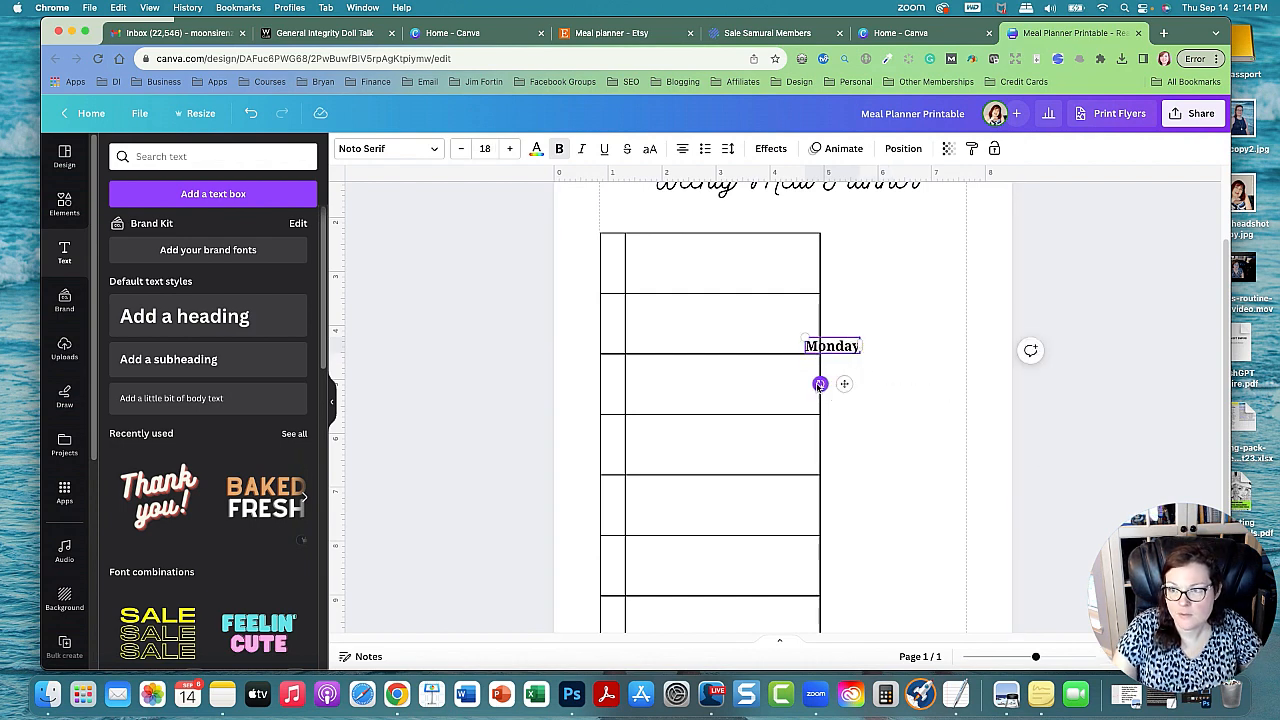
pyautogui.moveTo(820, 384); pyautogui.dragTo(862, 370)
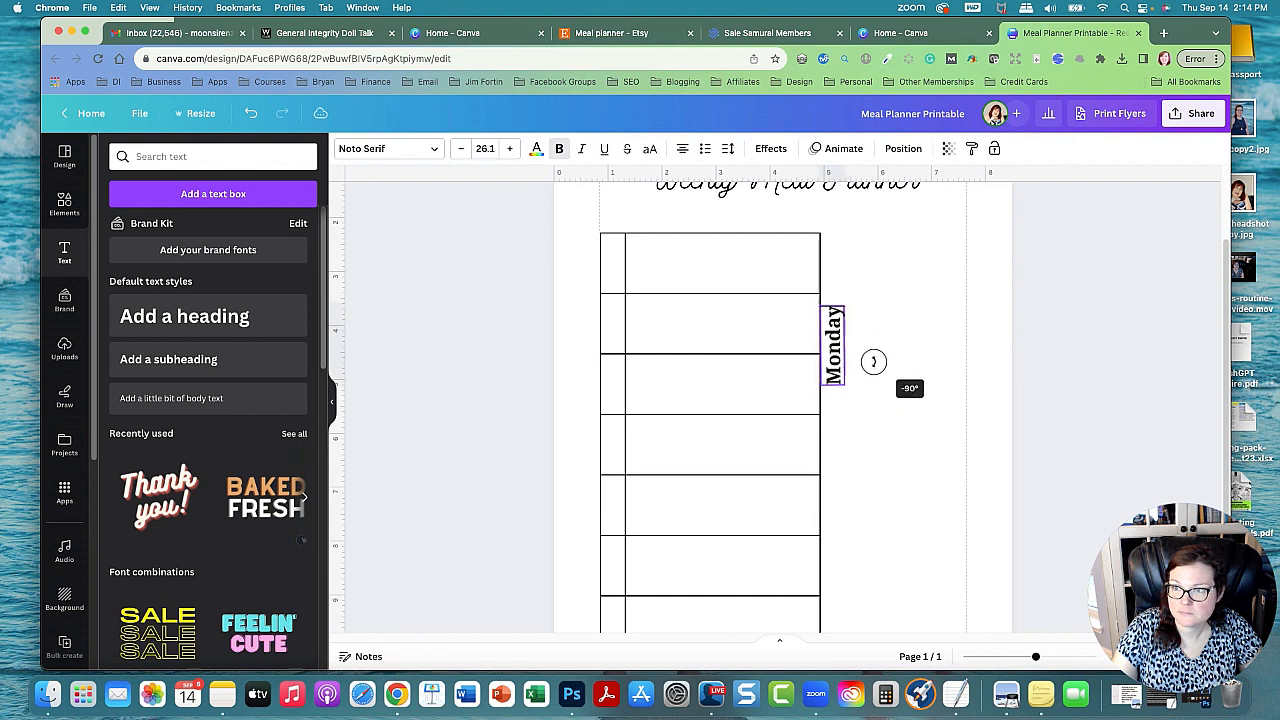
pyautogui.moveTo(843, 380); pyautogui.dragTo(840, 367)
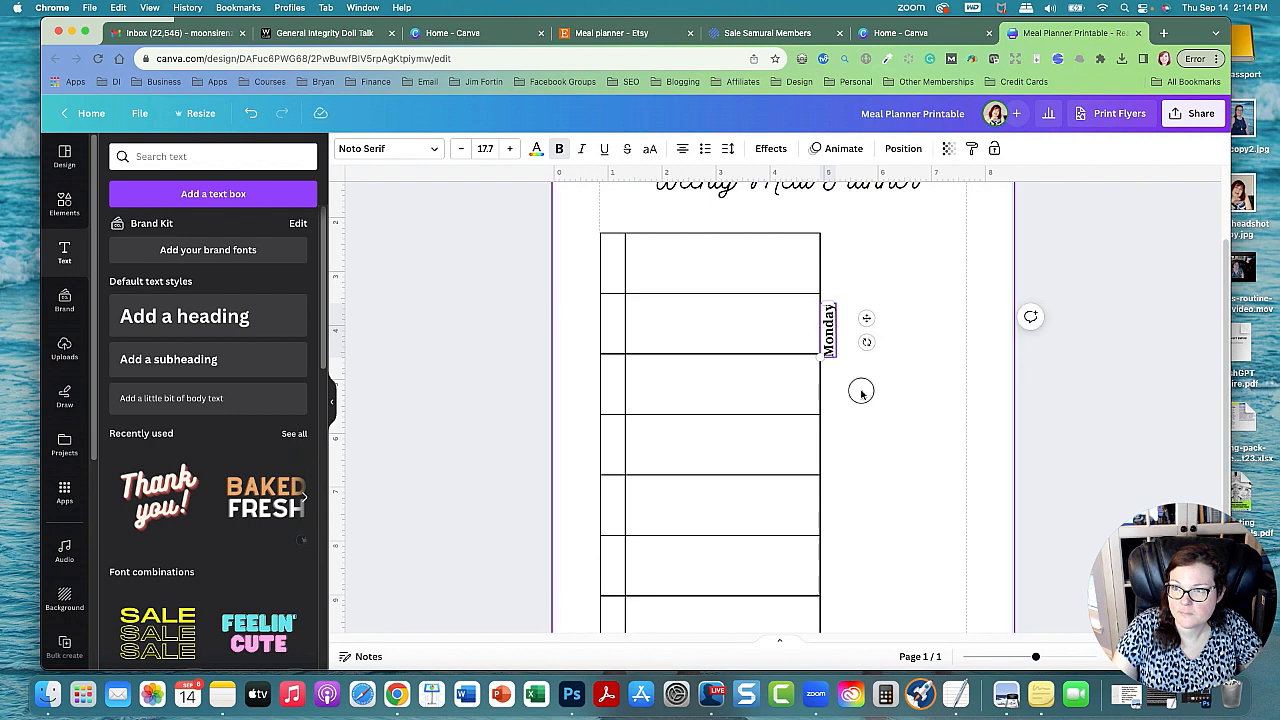
pyautogui.moveTo(825, 330); pyautogui.dragTo(612, 260)
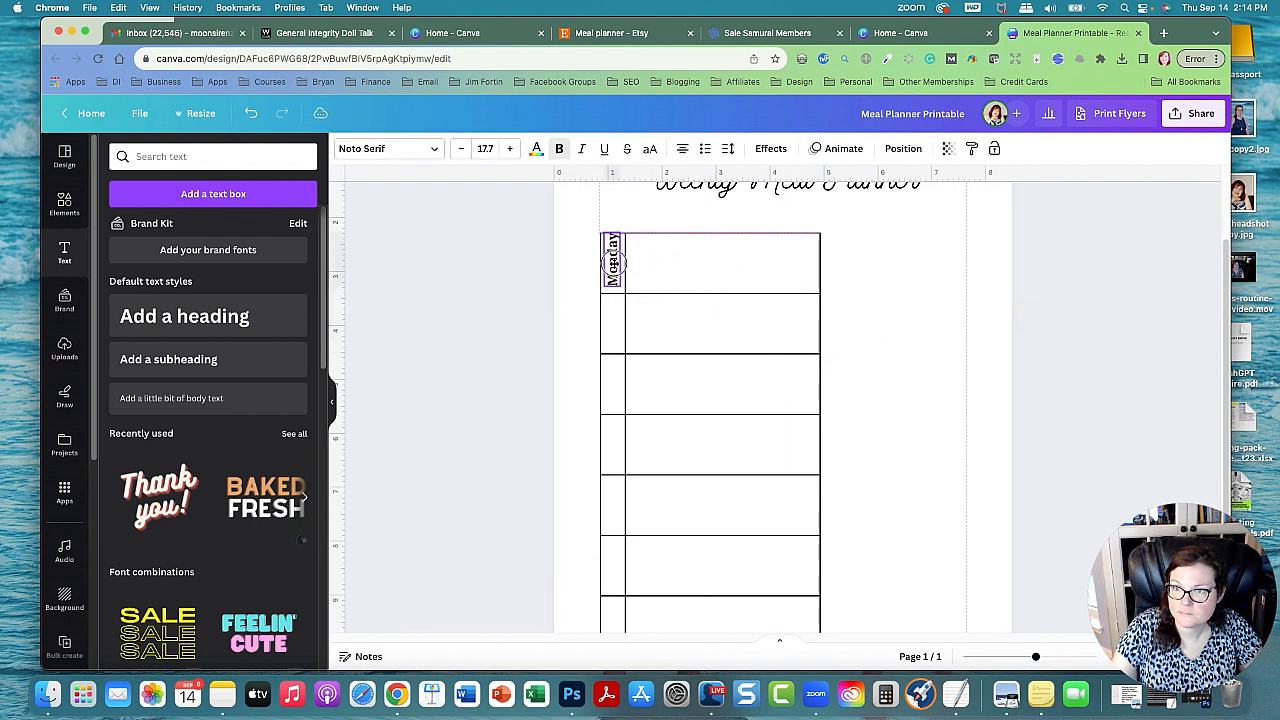
pyautogui.click(612, 262)
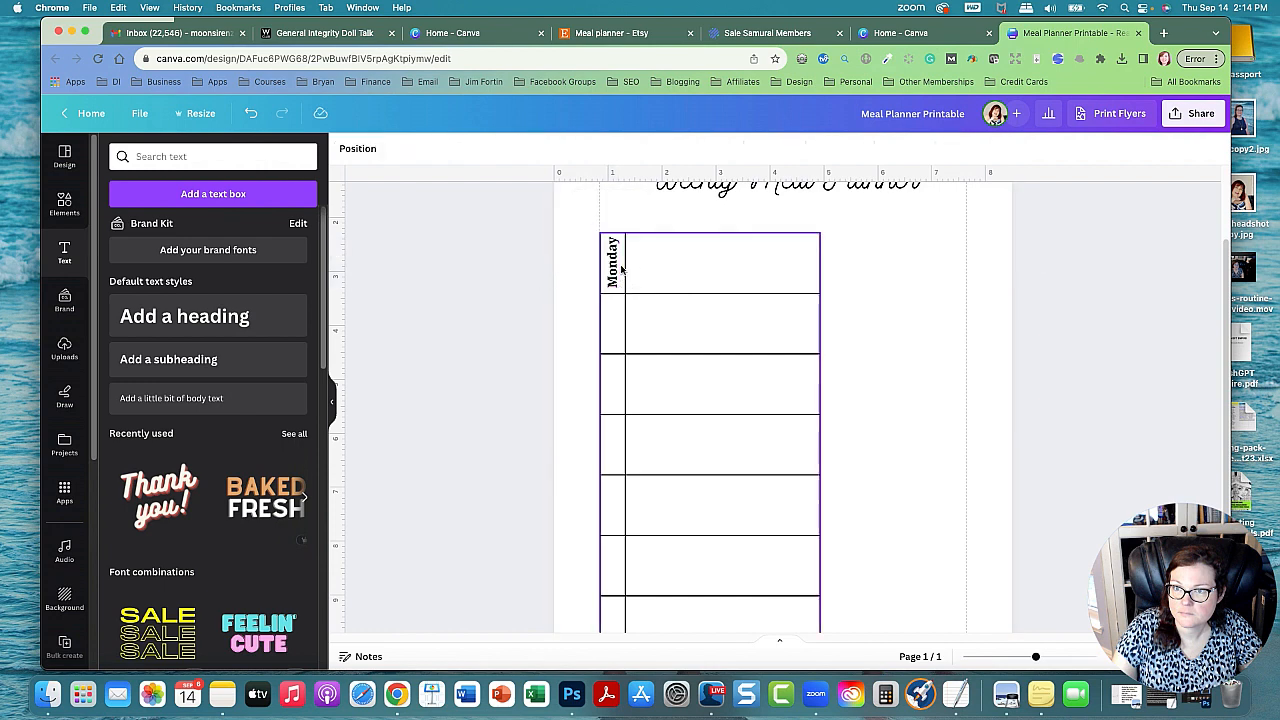
# Step: Reduce the Monday label's font size
pyautogui.click(611, 263)
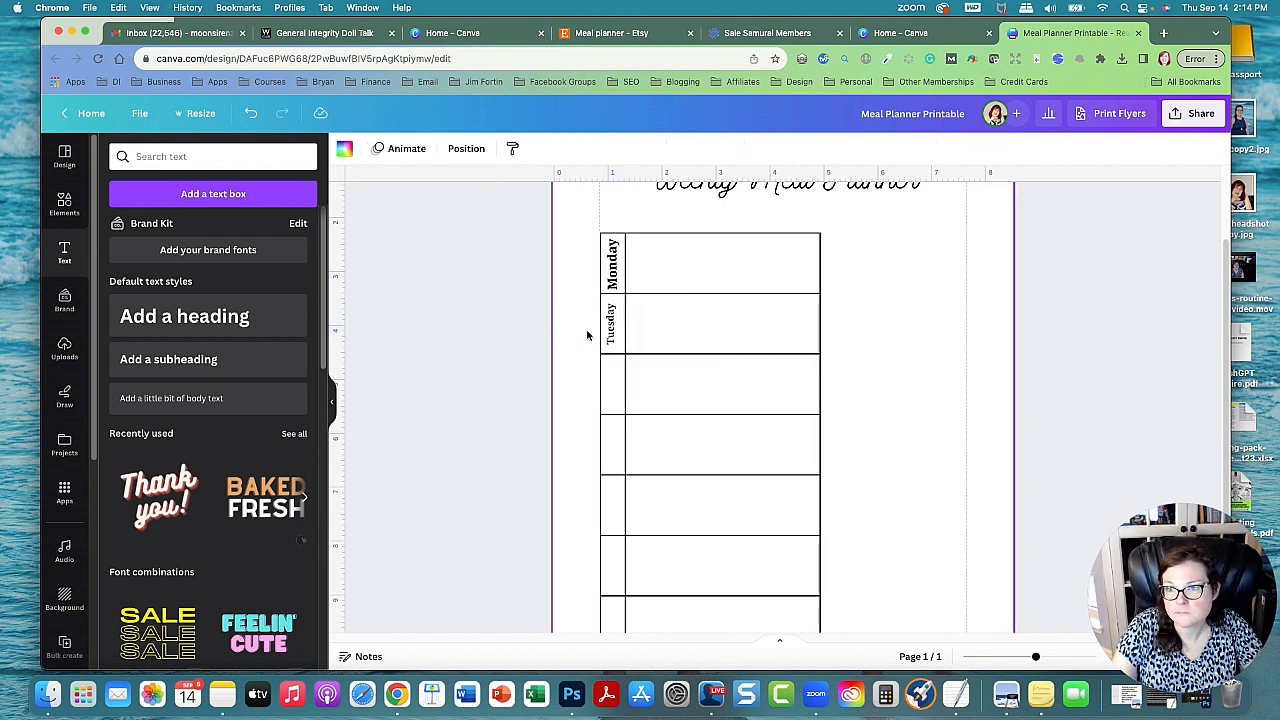
pyautogui.click(613, 323)
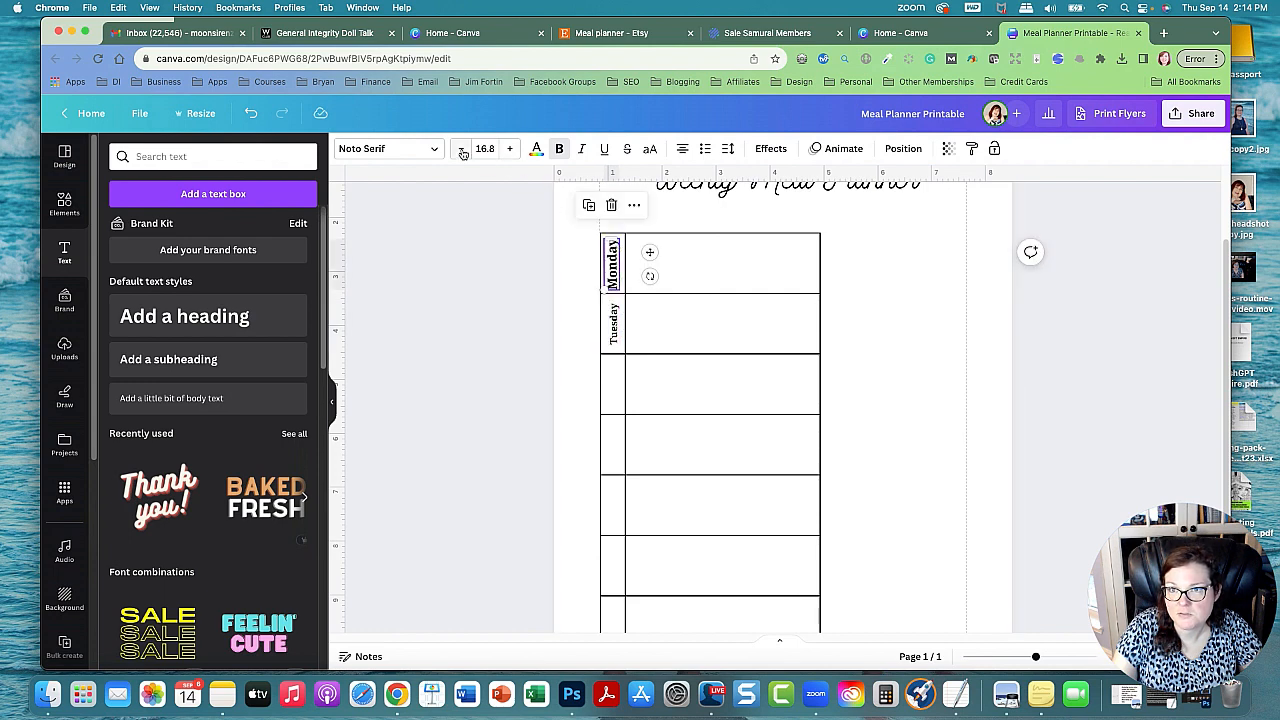
pyautogui.click(461, 148)
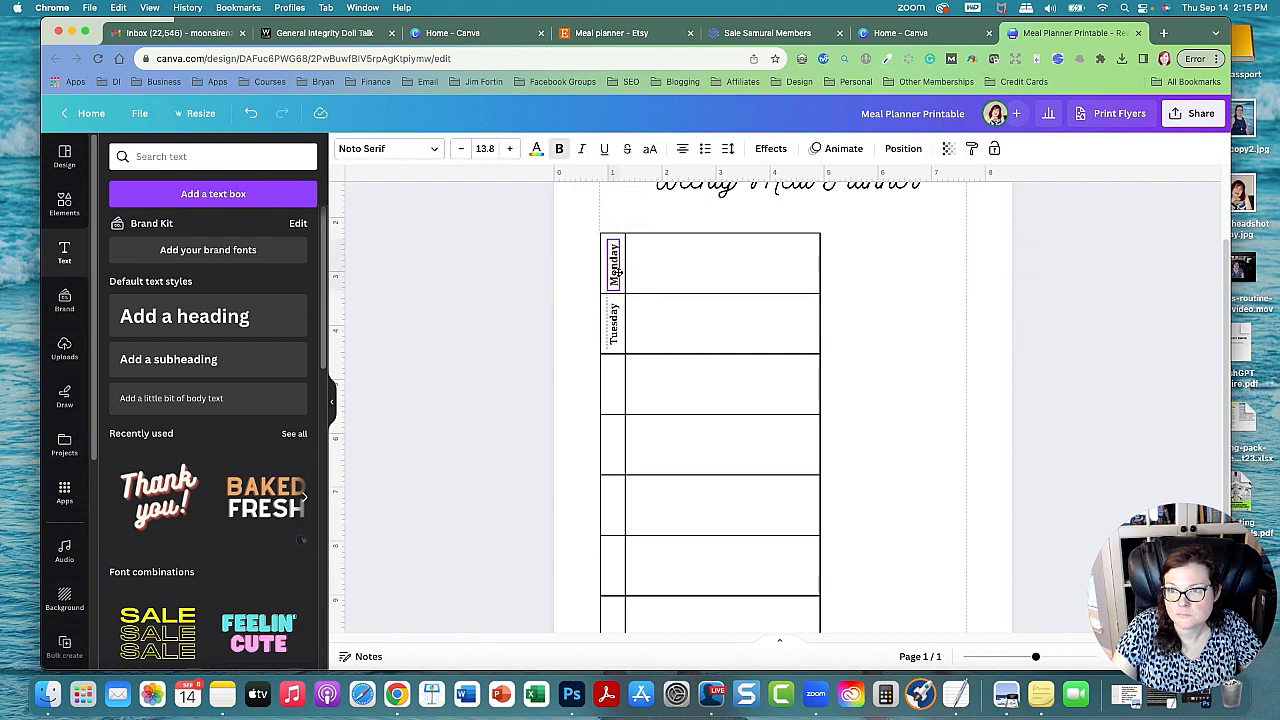
pyautogui.click(613, 322)
pyautogui.write('Wednesday')
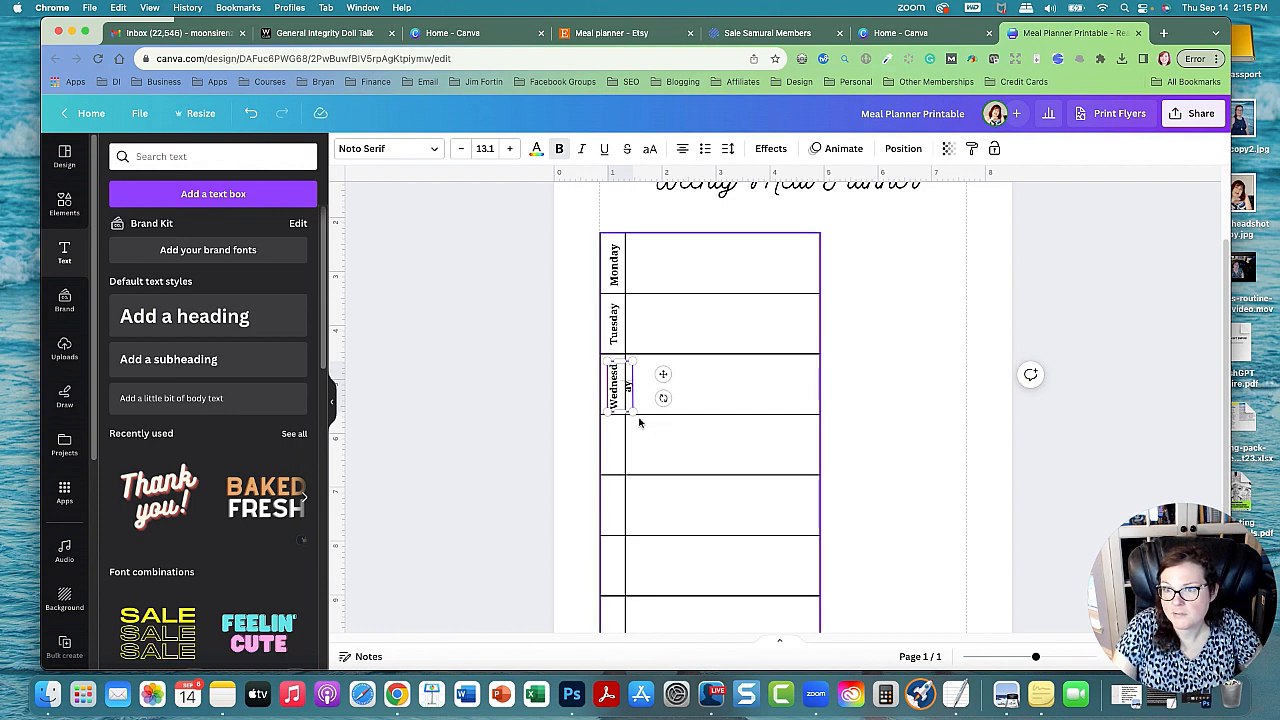
# Step: Place the Wednesday label in the third row and lengthen its box
pyautogui.moveTo(630, 400); pyautogui.dragTo(628, 405)
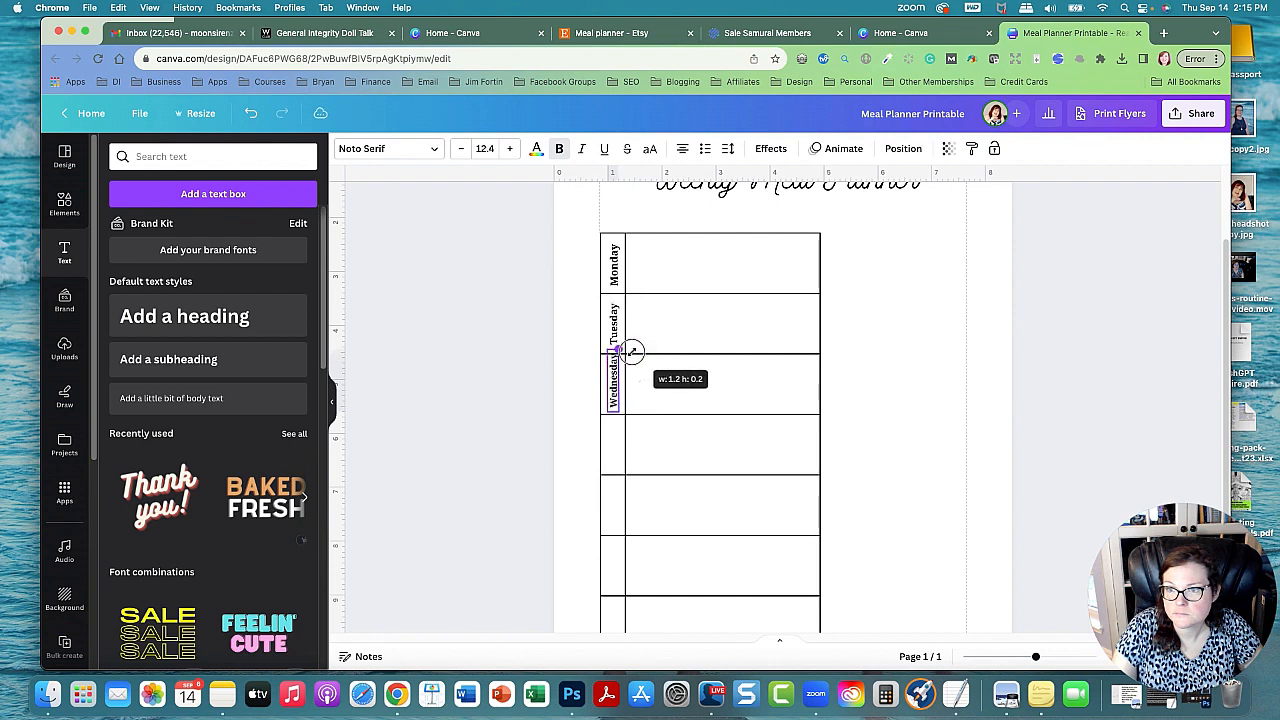
pyautogui.moveTo(632, 350); pyautogui.dragTo(612, 390)
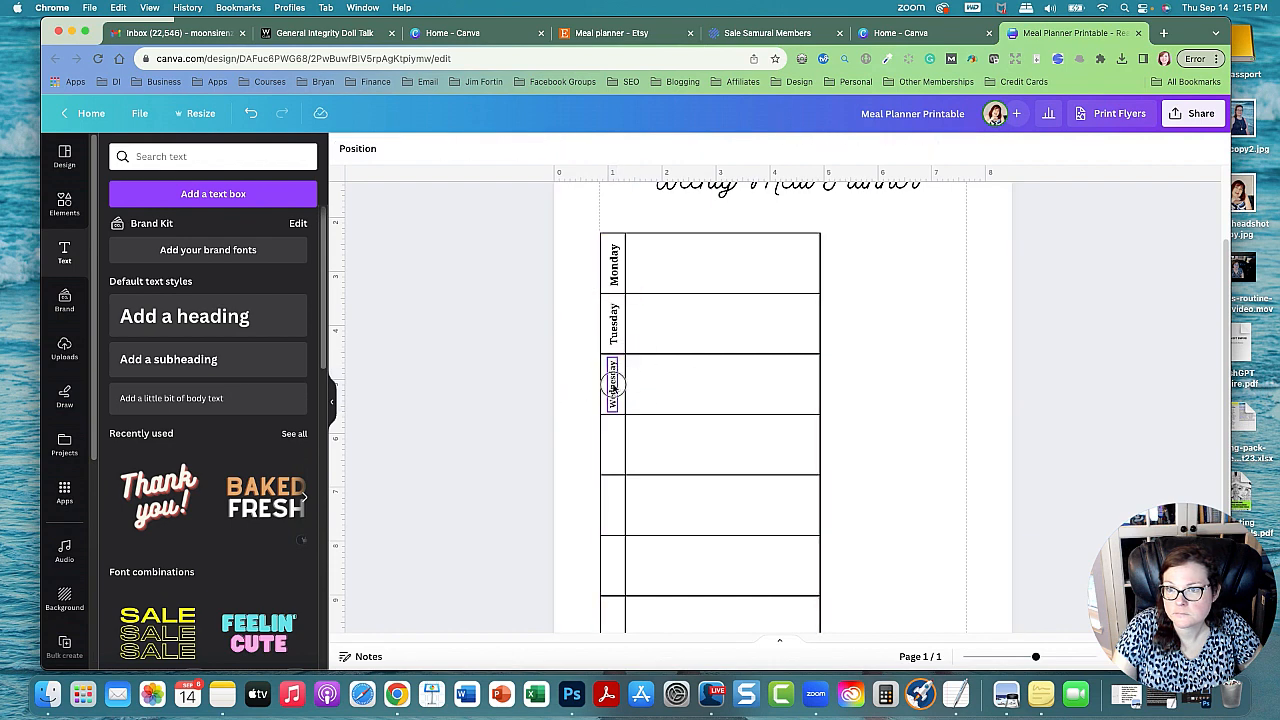
pyautogui.click(613, 385)
pyautogui.write('WED')
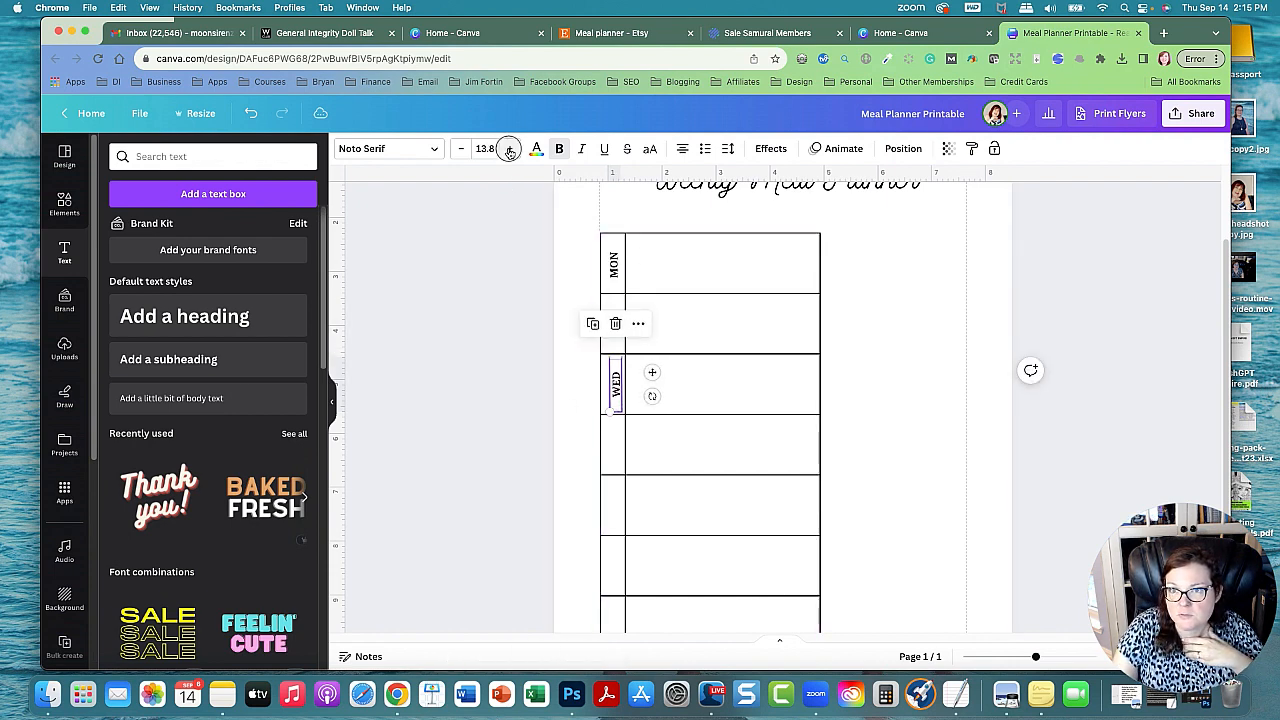
# Step: Adjust the WED label's font size to match the others
pyautogui.click(509, 148)
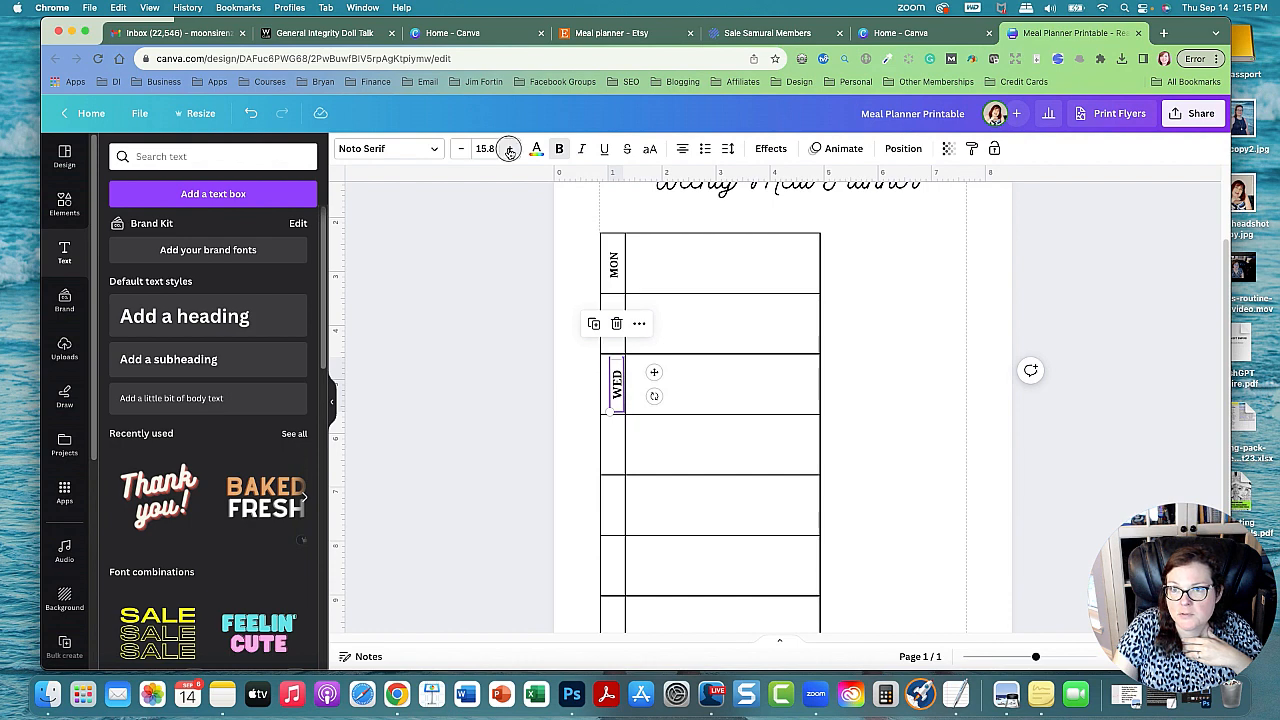
pyautogui.click(509, 148)
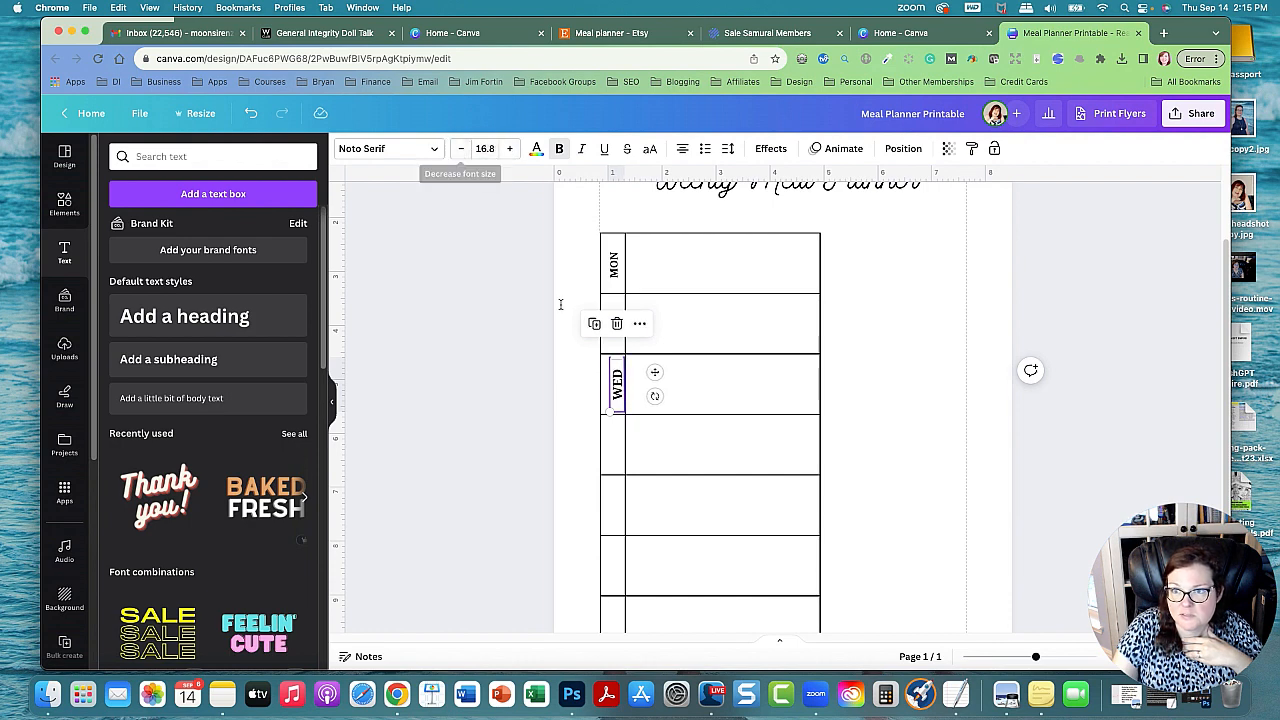
pyautogui.click(461, 148)
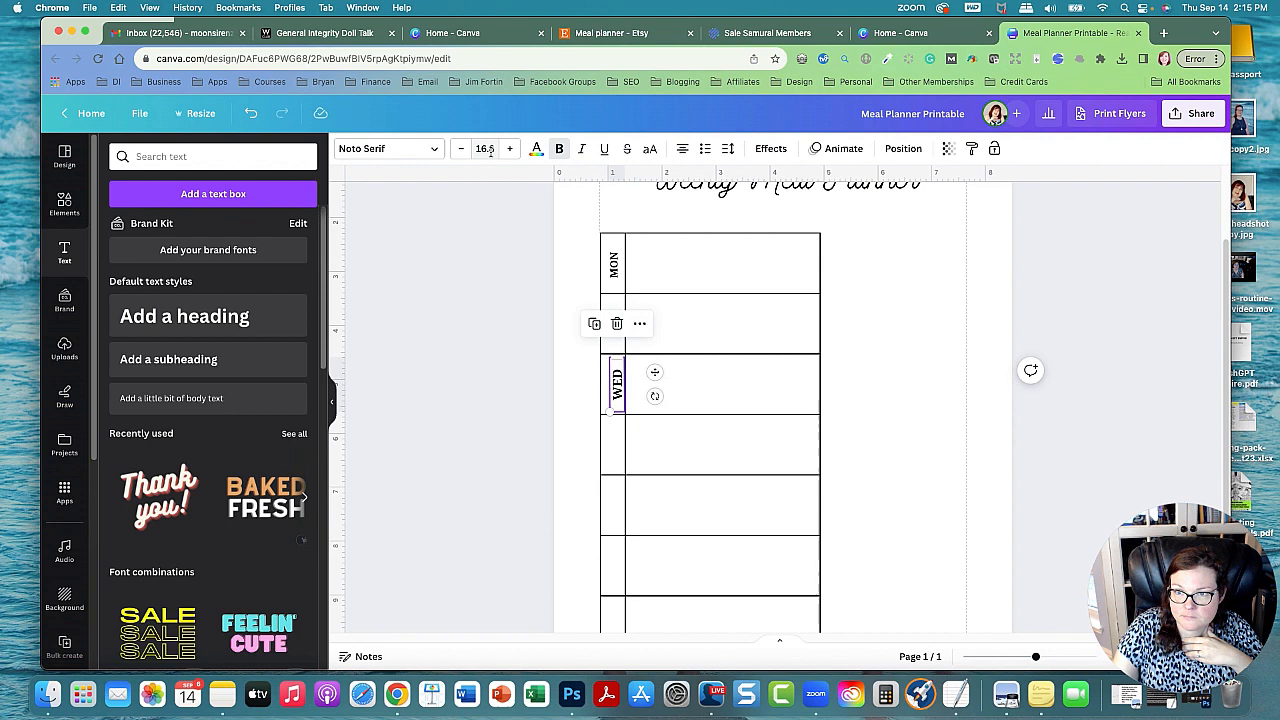
# Step: Shorten Tuesday to TUE and add THU and FRI labels
pyautogui.click(485, 148)
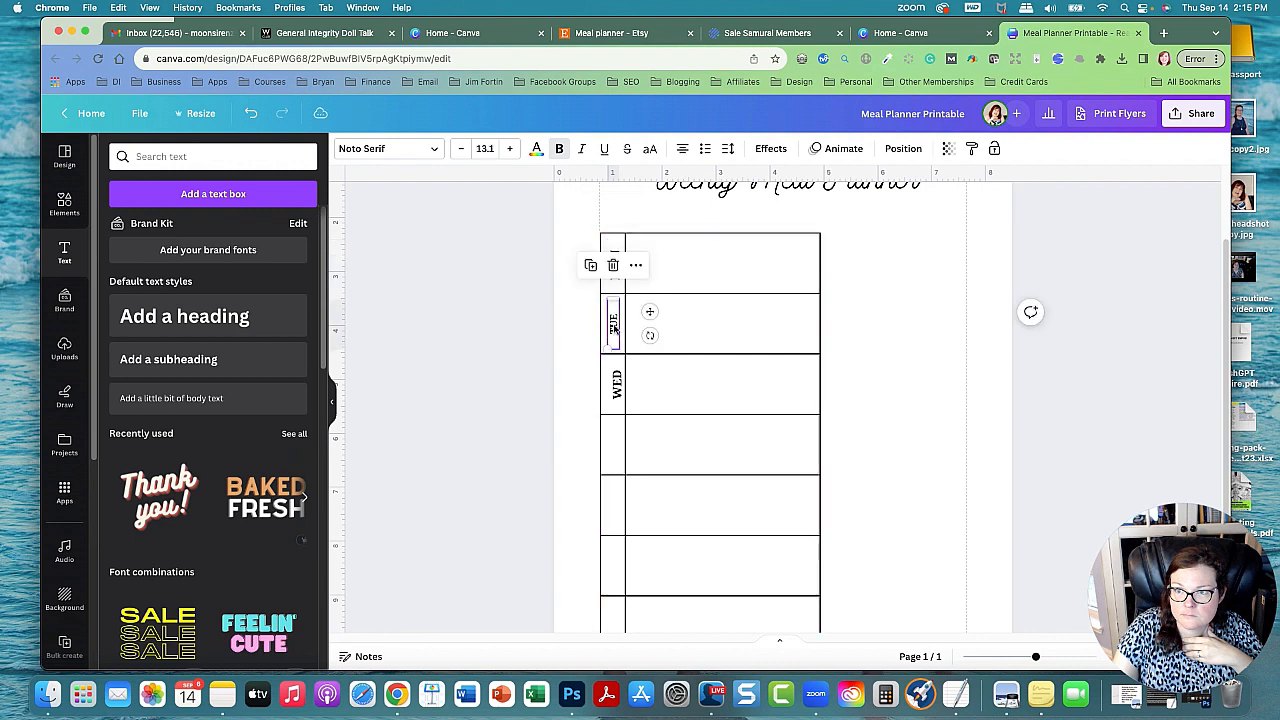
pyautogui.click(509, 148)
pyautogui.write('THURS')
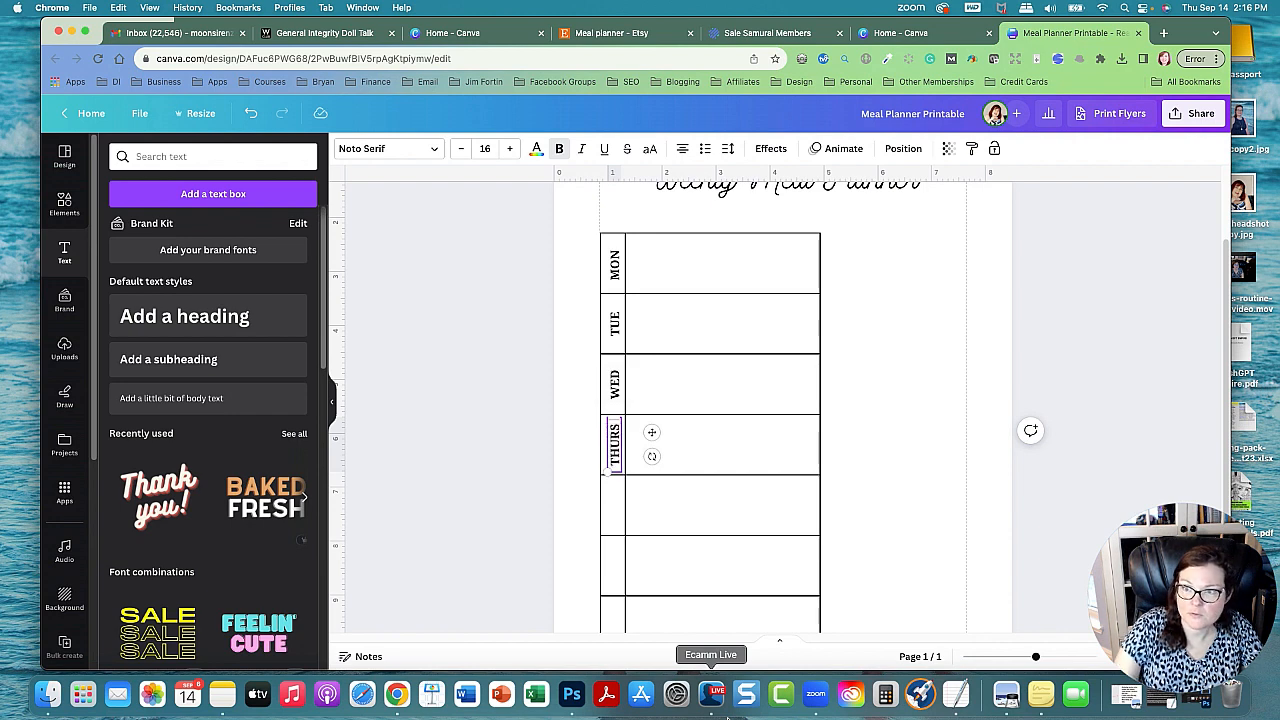
pyautogui.click(613, 445)
pyautogui.write('FRI')
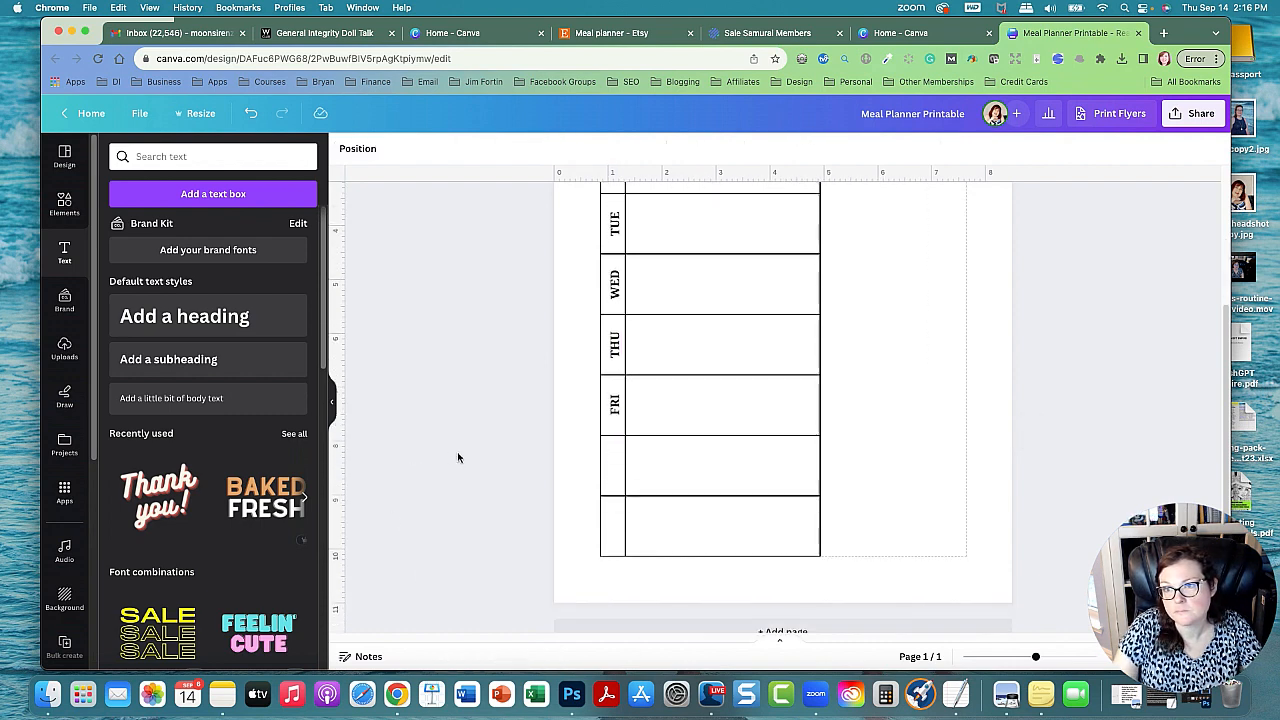
pyautogui.click(614, 405)
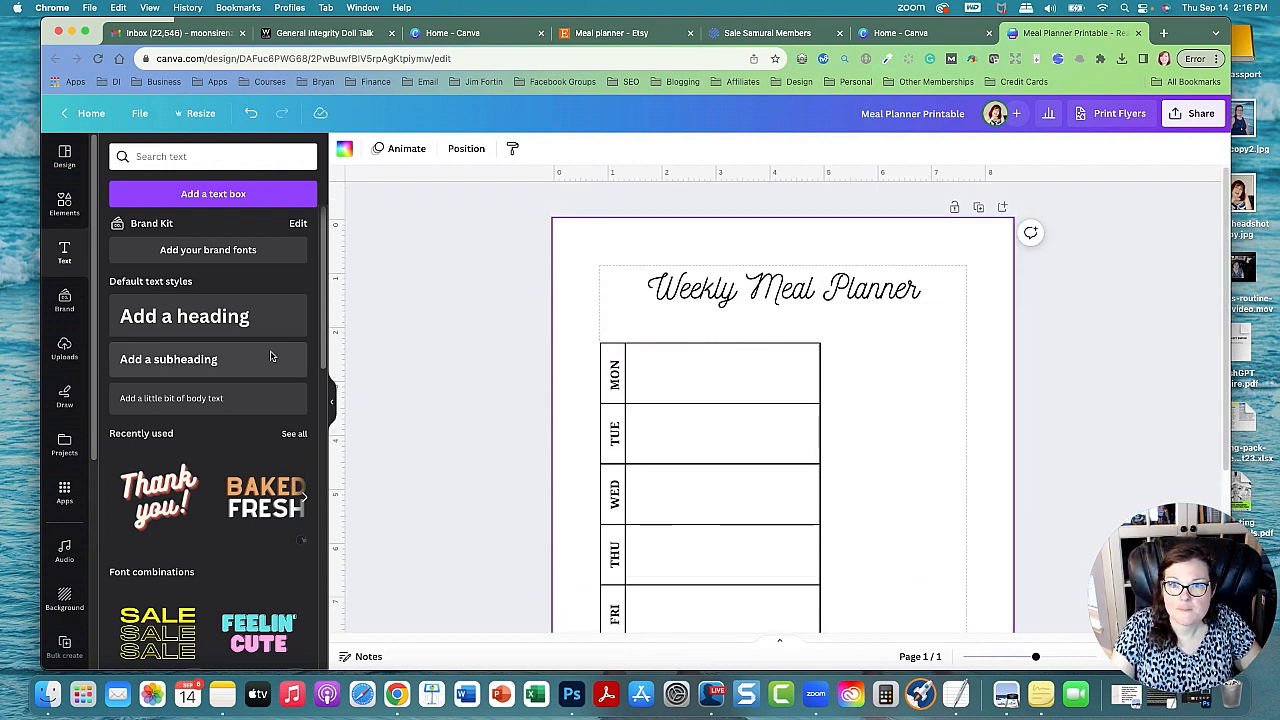
# Step: Copy the MON label above the table, rotate it flat, and retype it 'MEALS'
pyautogui.click(613, 373)
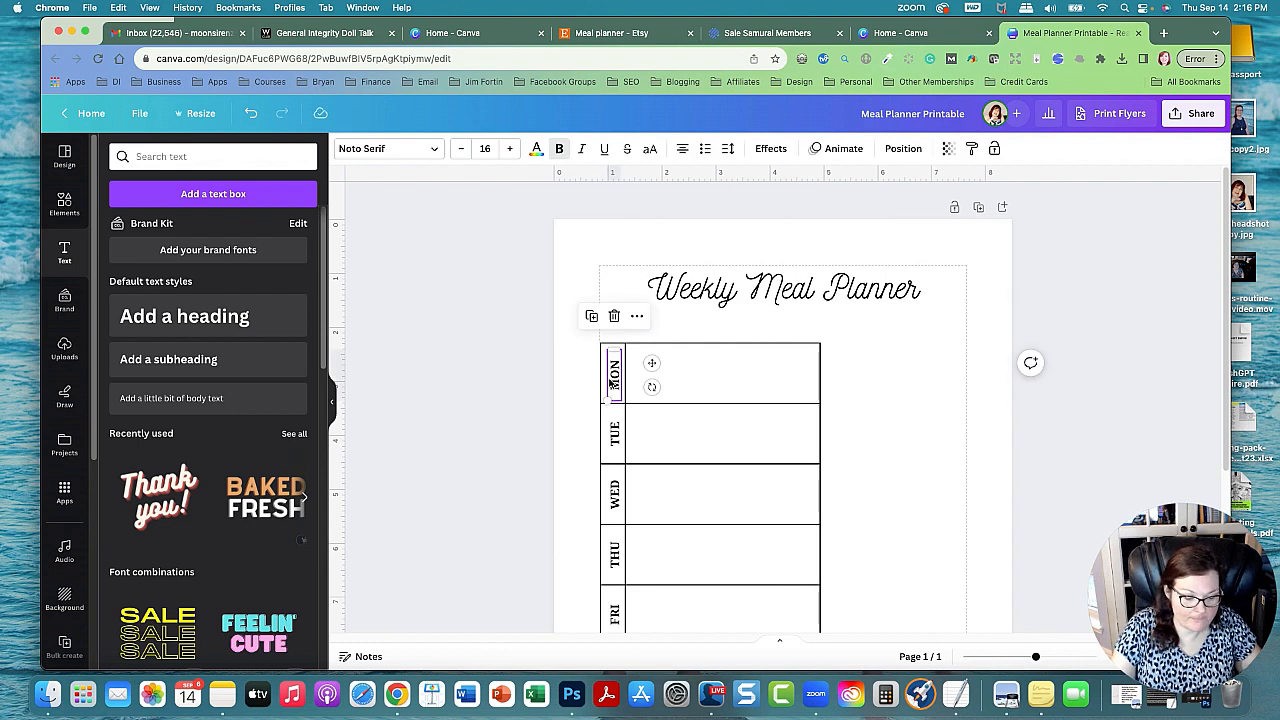
pyautogui.moveTo(613, 375); pyautogui.dragTo(745, 340)
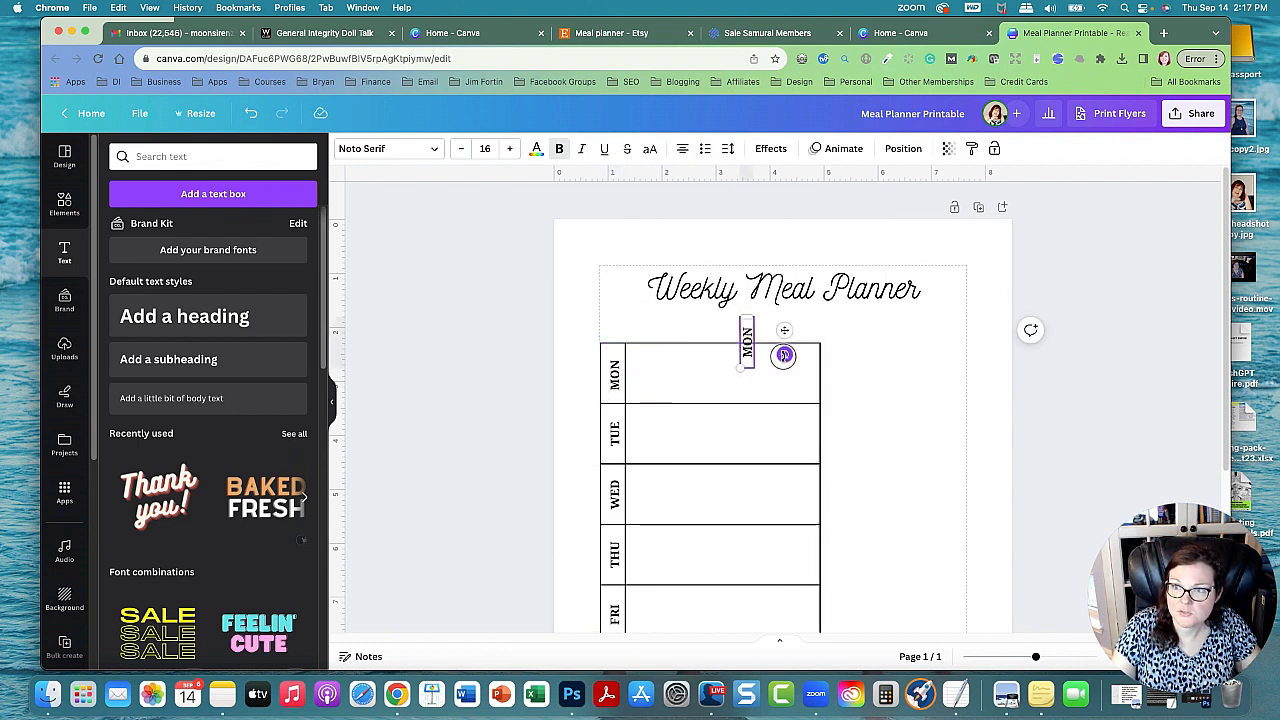
pyautogui.moveTo(783, 355); pyautogui.dragTo(760, 360)
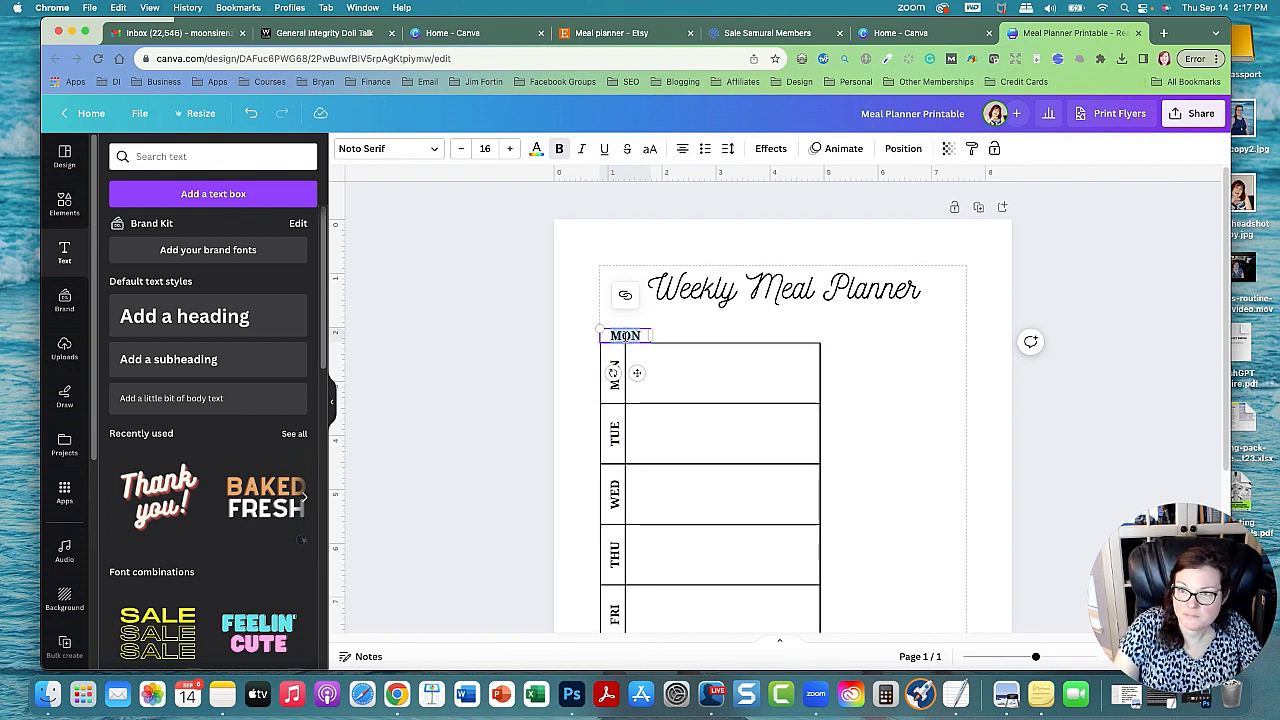
pyautogui.write('meal')
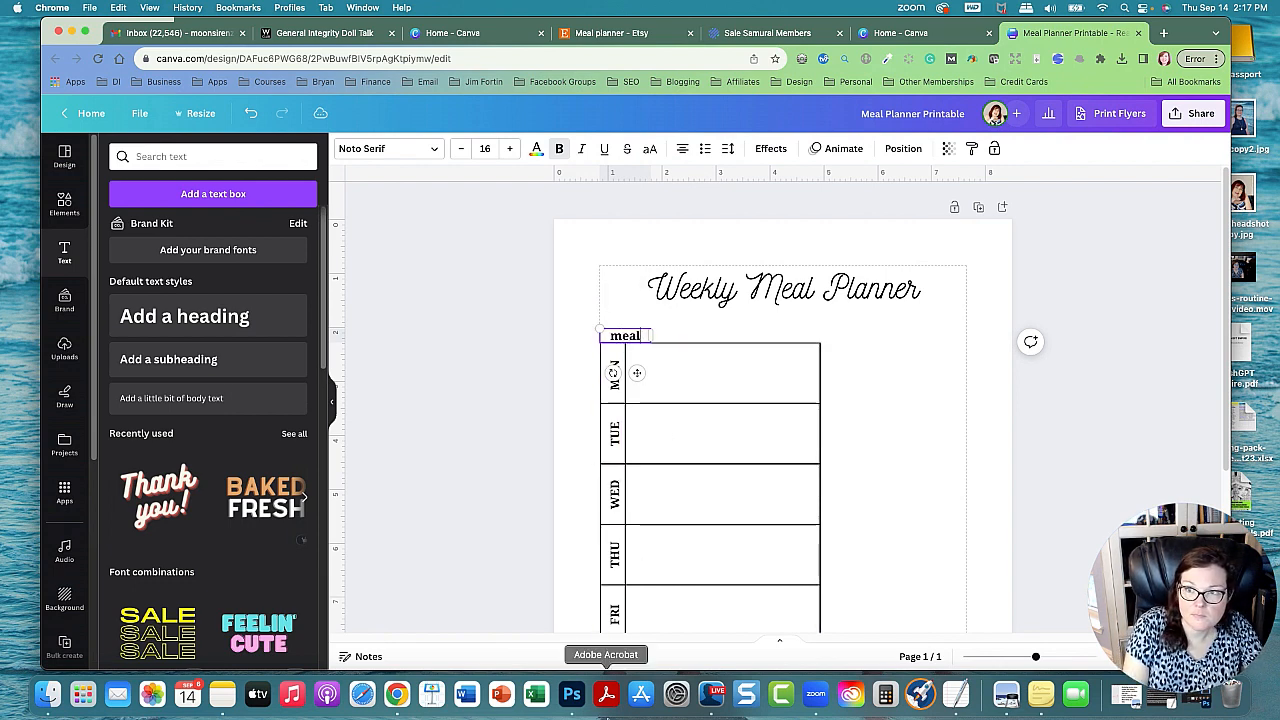
pyautogui.write('MEALS')
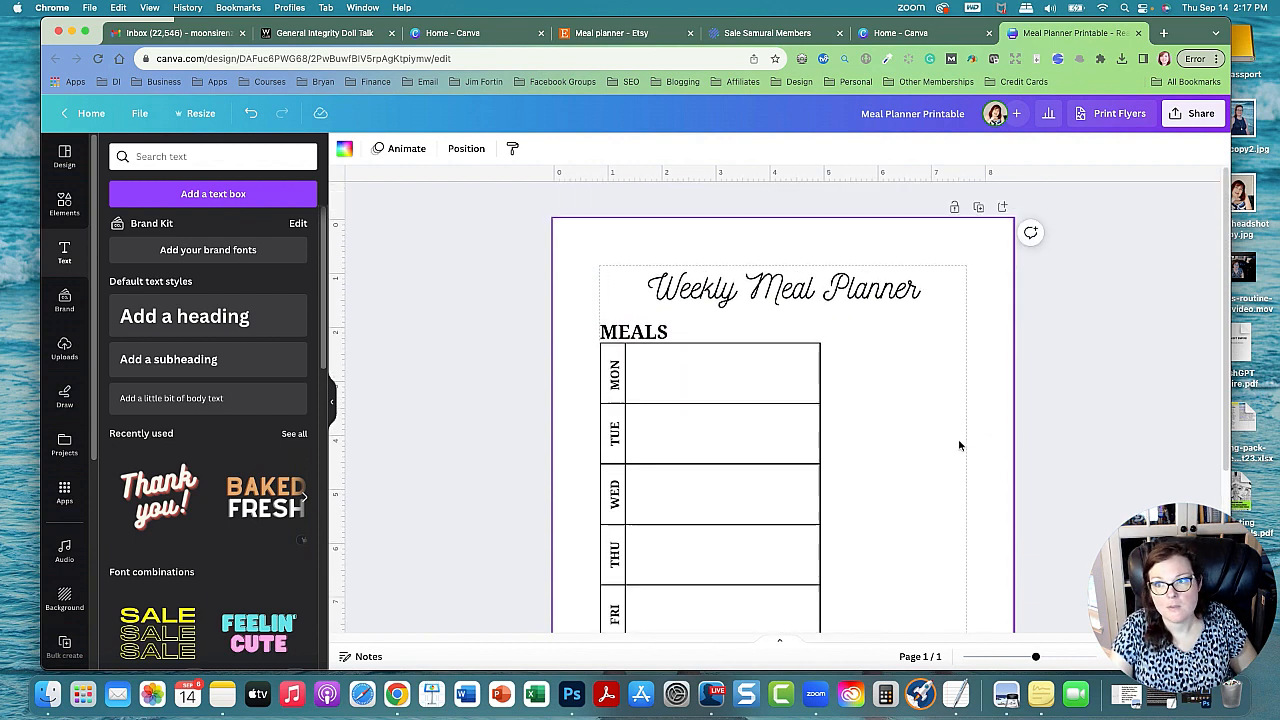
# Step: Duplicate MEALS to the right side as a one-line 'GROCERIES' heading
pyautogui.click(632, 332)
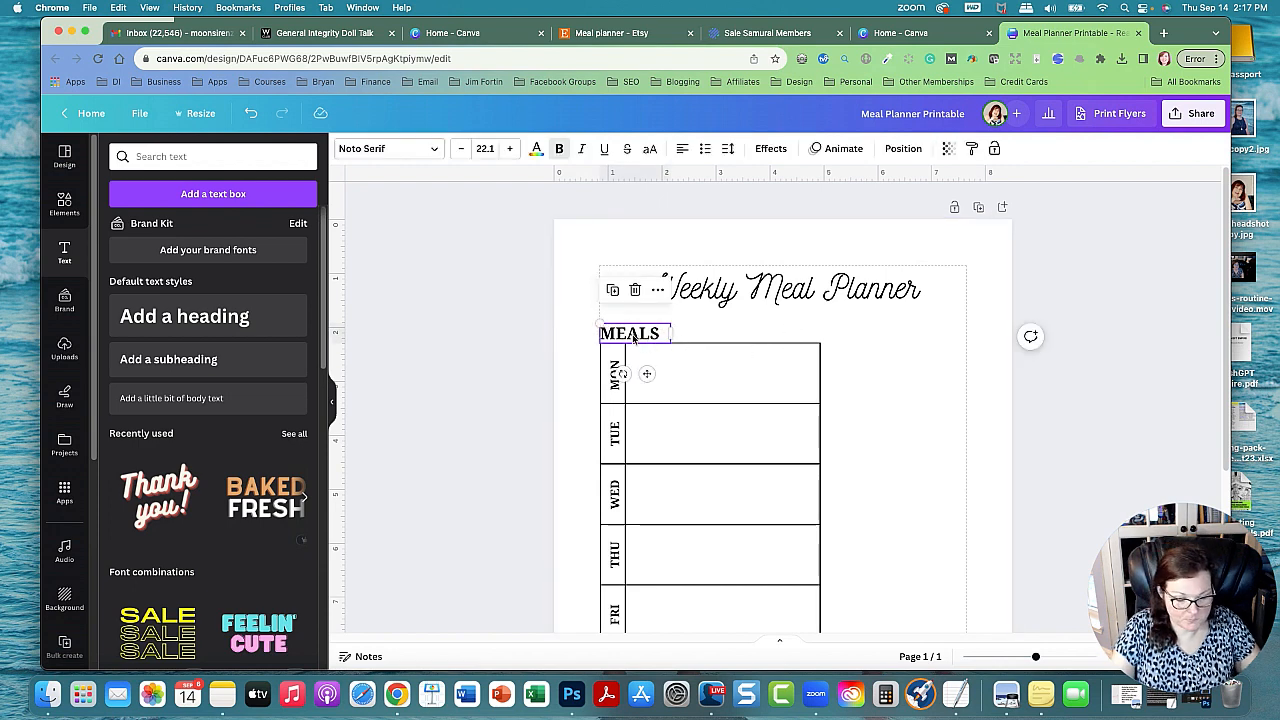
pyautogui.moveTo(631, 333); pyautogui.dragTo(885, 333)
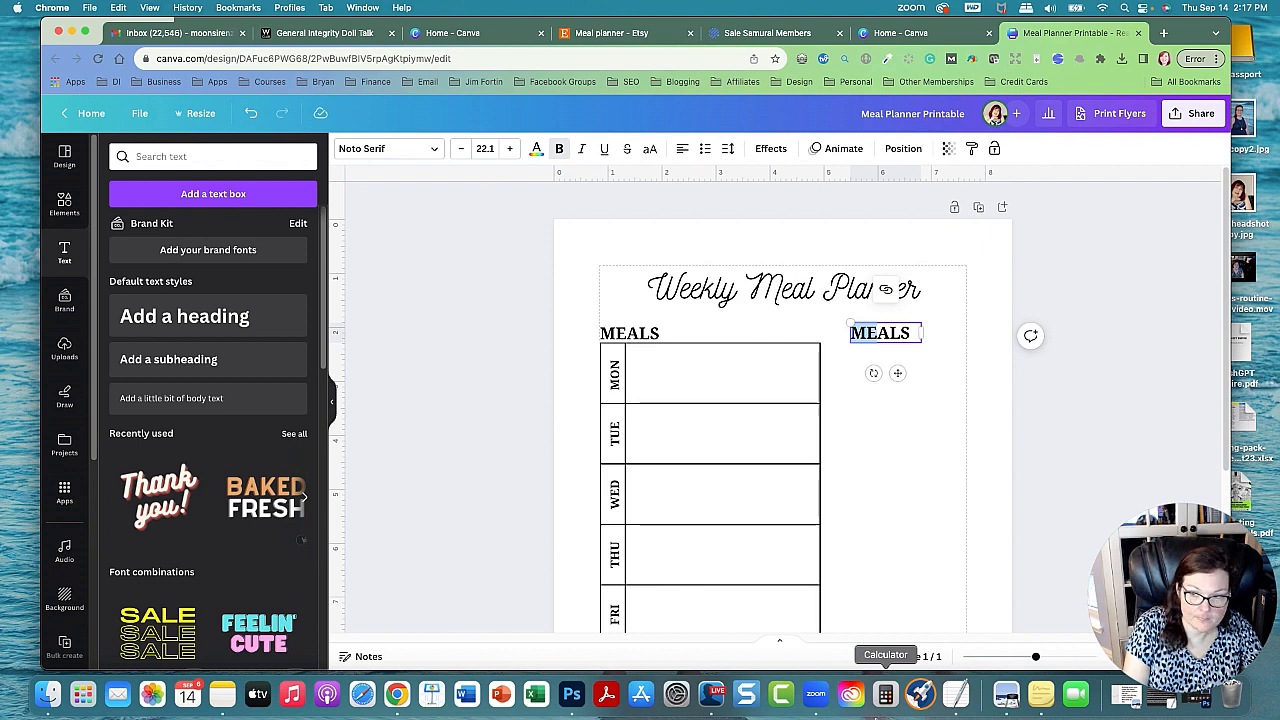
pyautogui.write('GRALS')
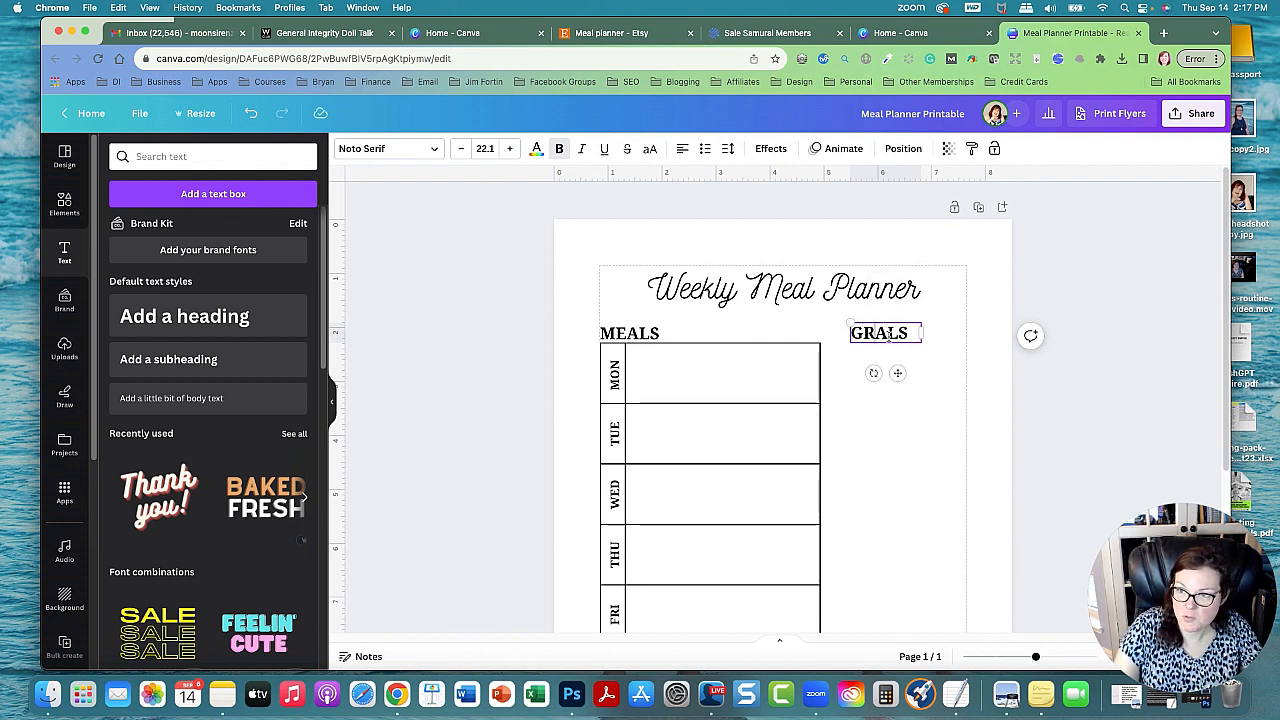
pyautogui.write('GROCE')
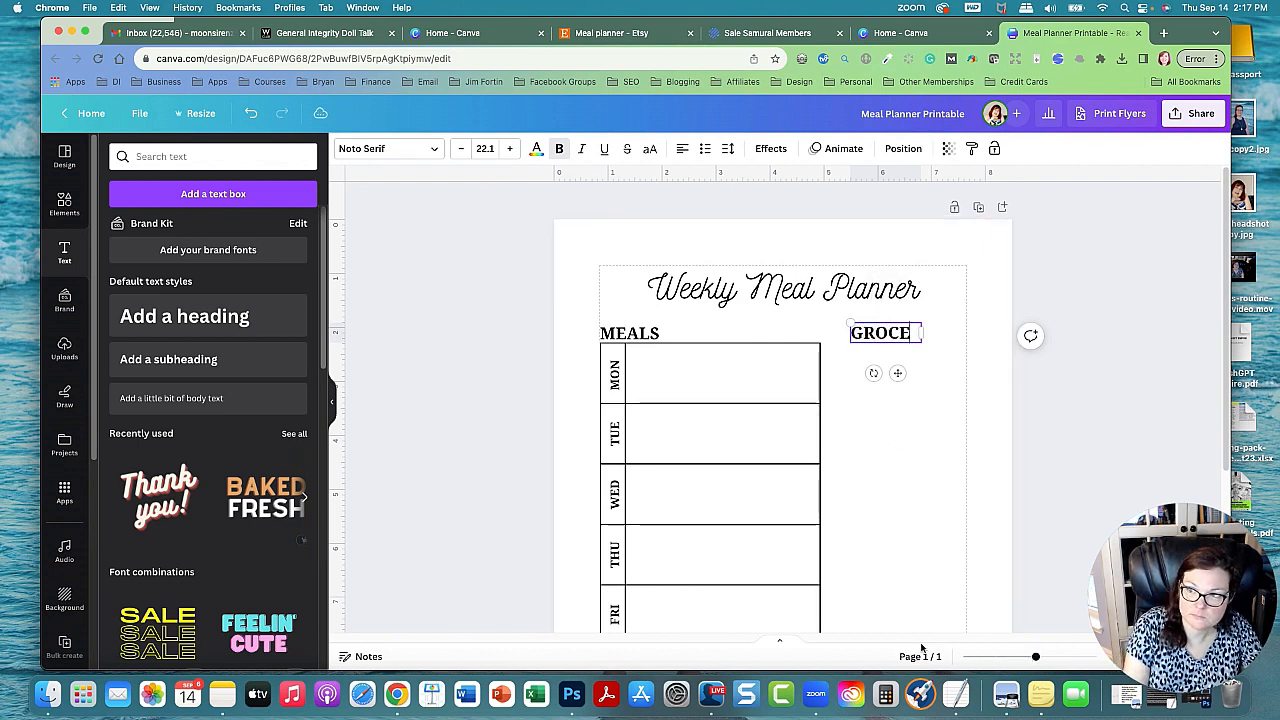
pyautogui.write('RIES')
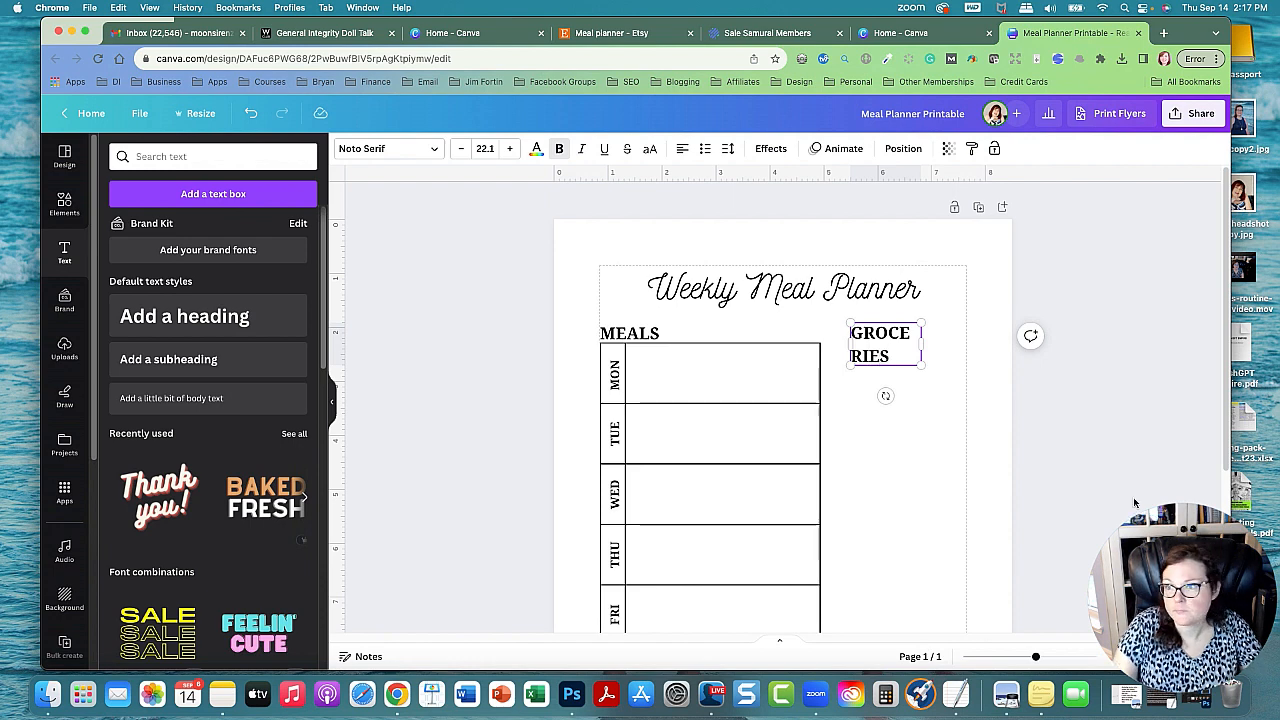
pyautogui.moveTo(885, 344); pyautogui.dragTo(967, 341)
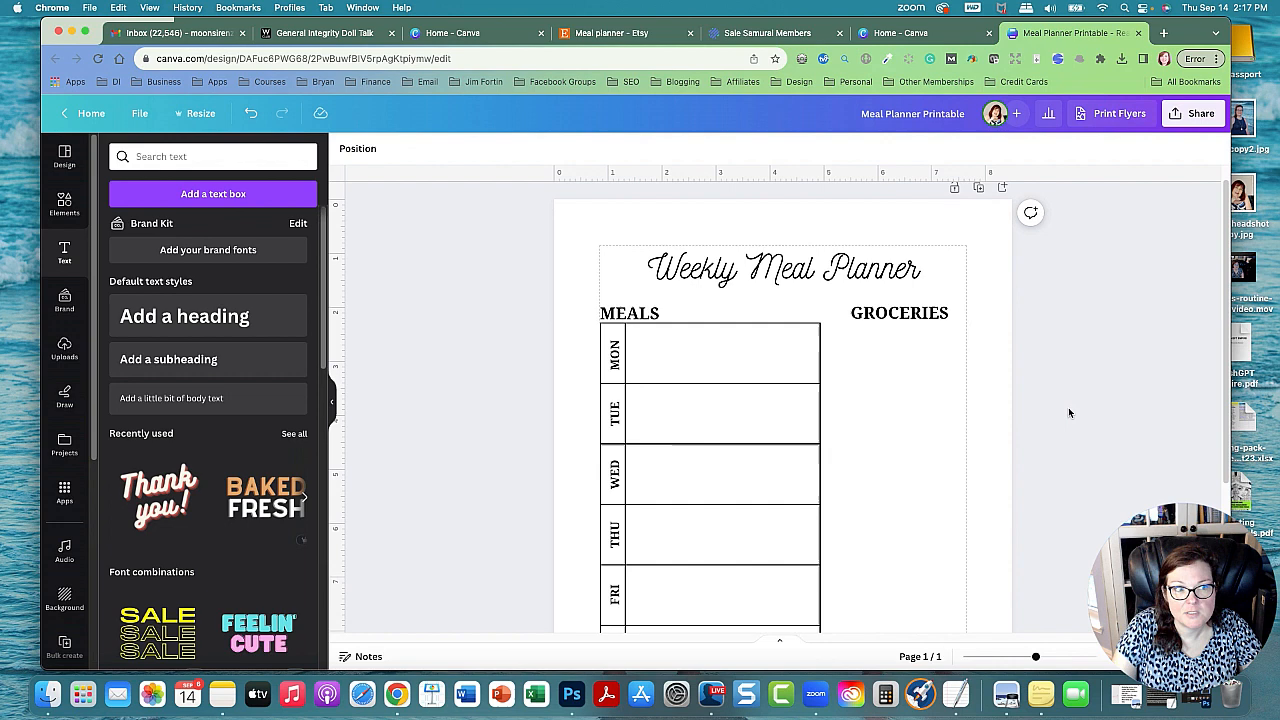
# Step: Place a horizontal line under the GROCERIES heading and duplicate it
pyautogui.scroll(-3)
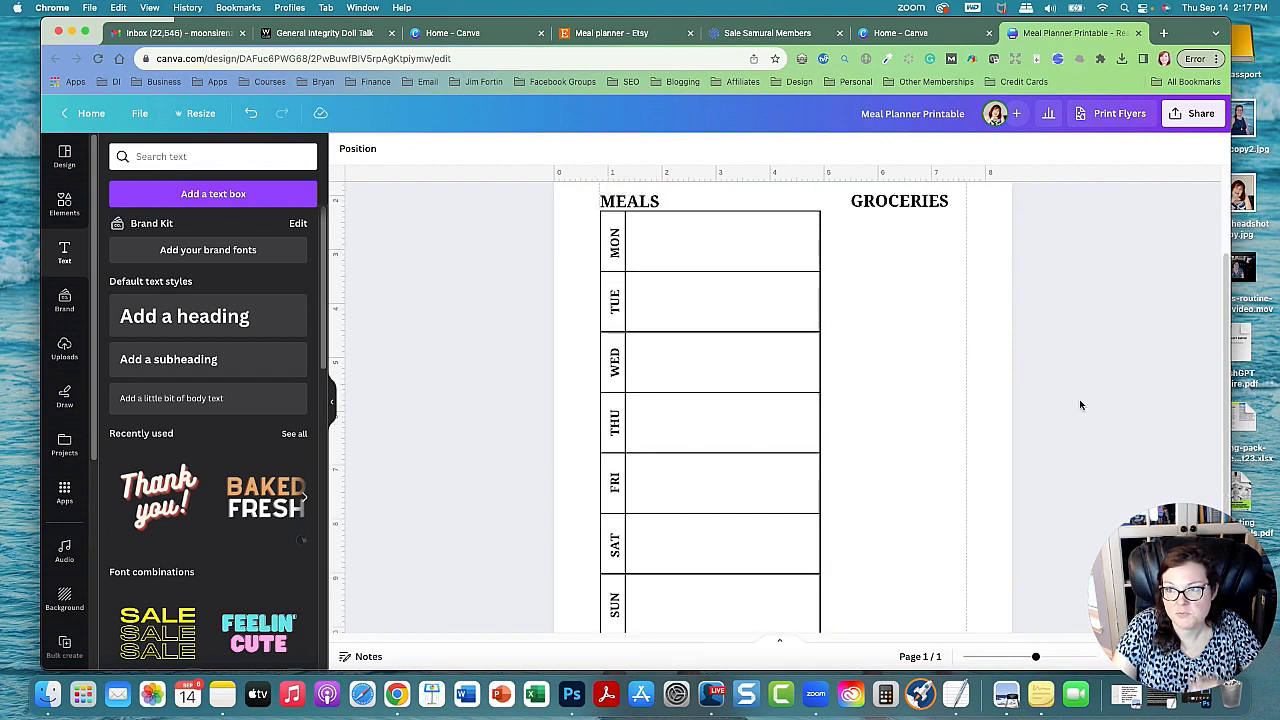
pyautogui.click(64, 200)
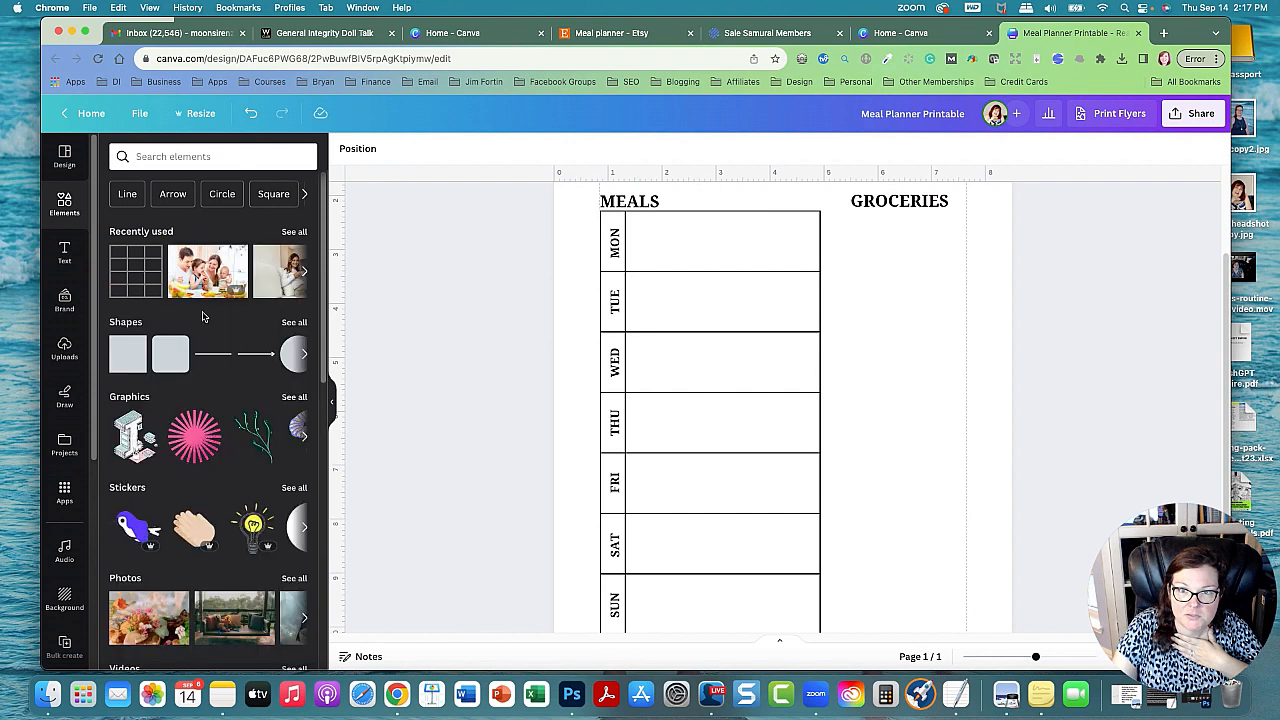
pyautogui.click(294, 321)
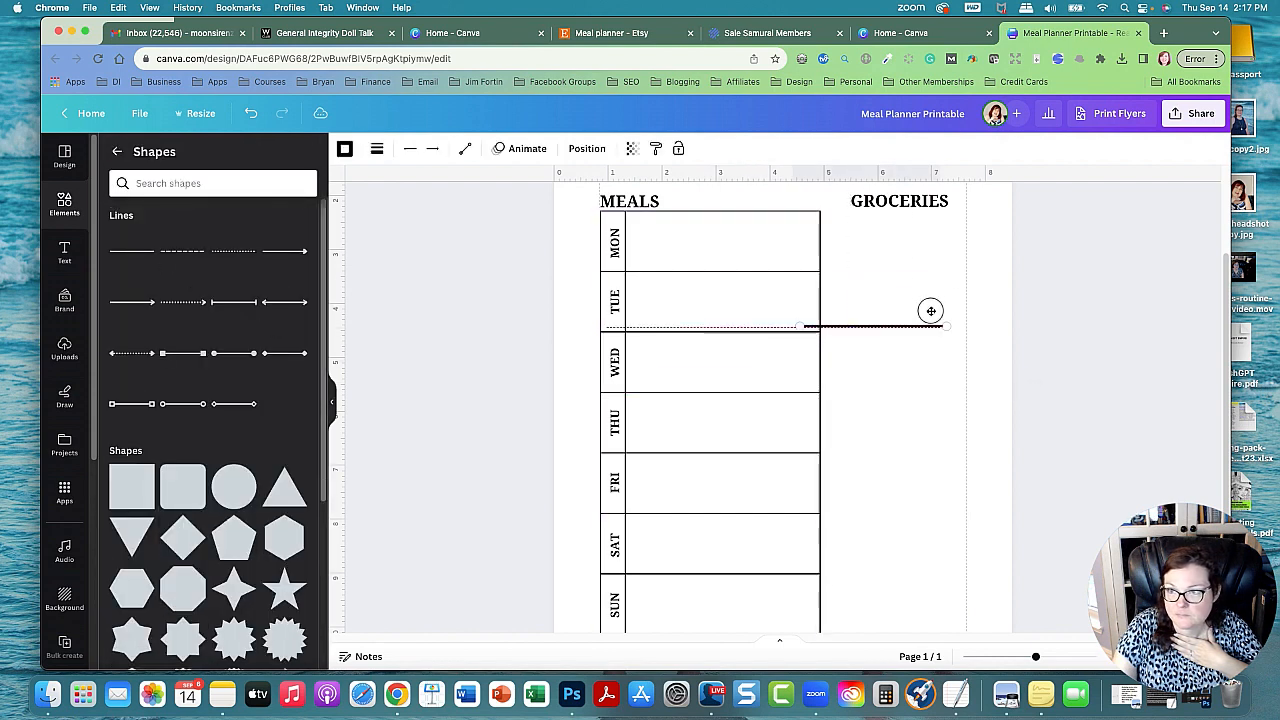
pyautogui.moveTo(930, 311); pyautogui.dragTo(972, 221)
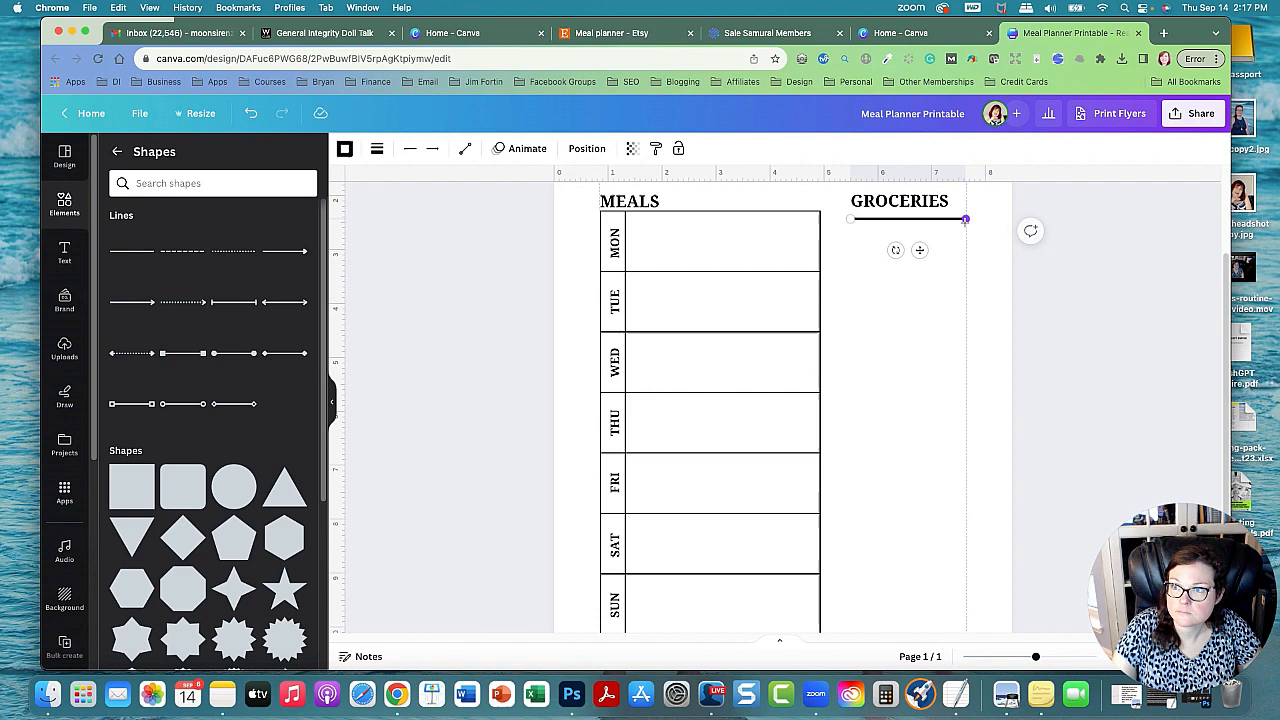
pyautogui.click(377, 148)
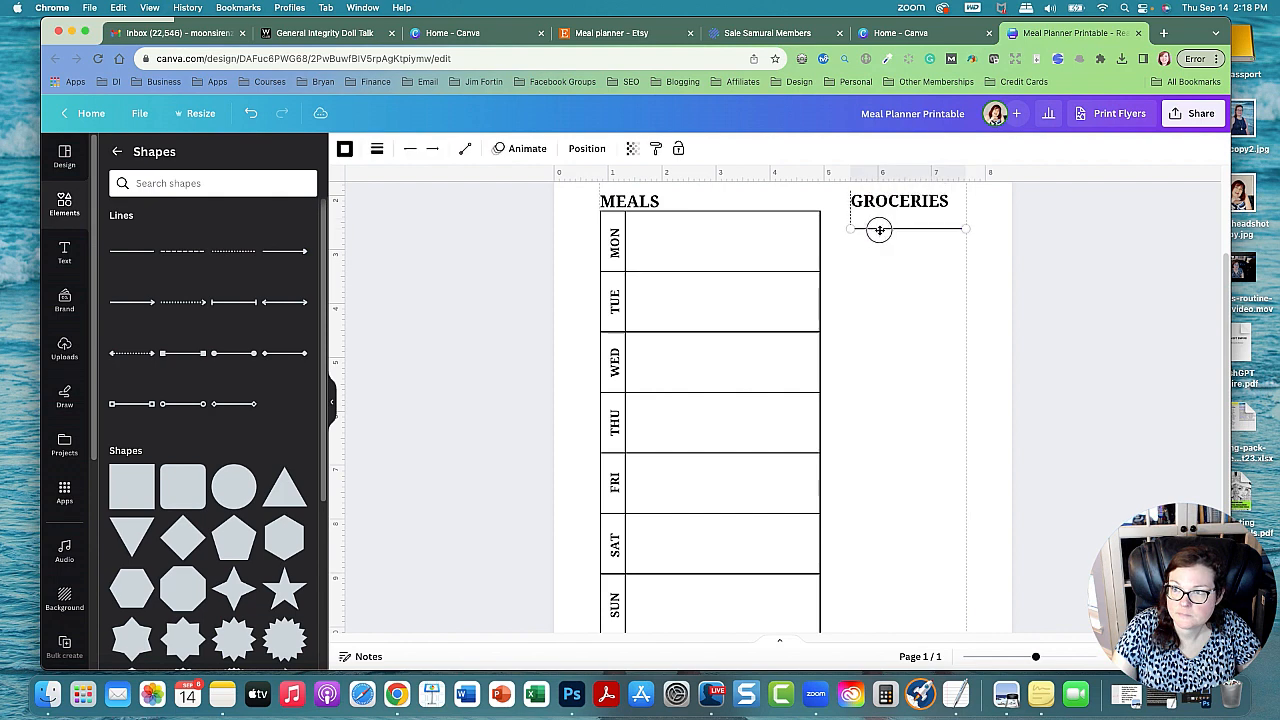
pyautogui.click(905, 229)
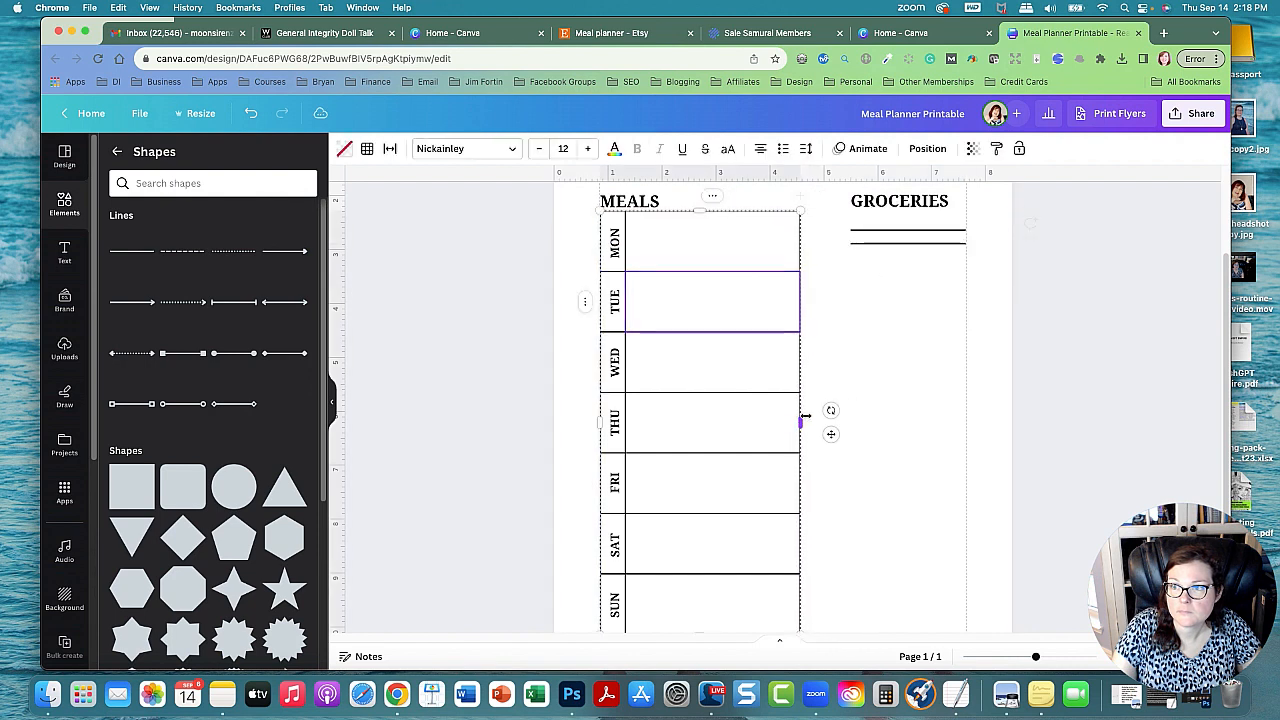
# Step: Narrow the meals table and position the second line beneath the first
pyautogui.click(907, 237)
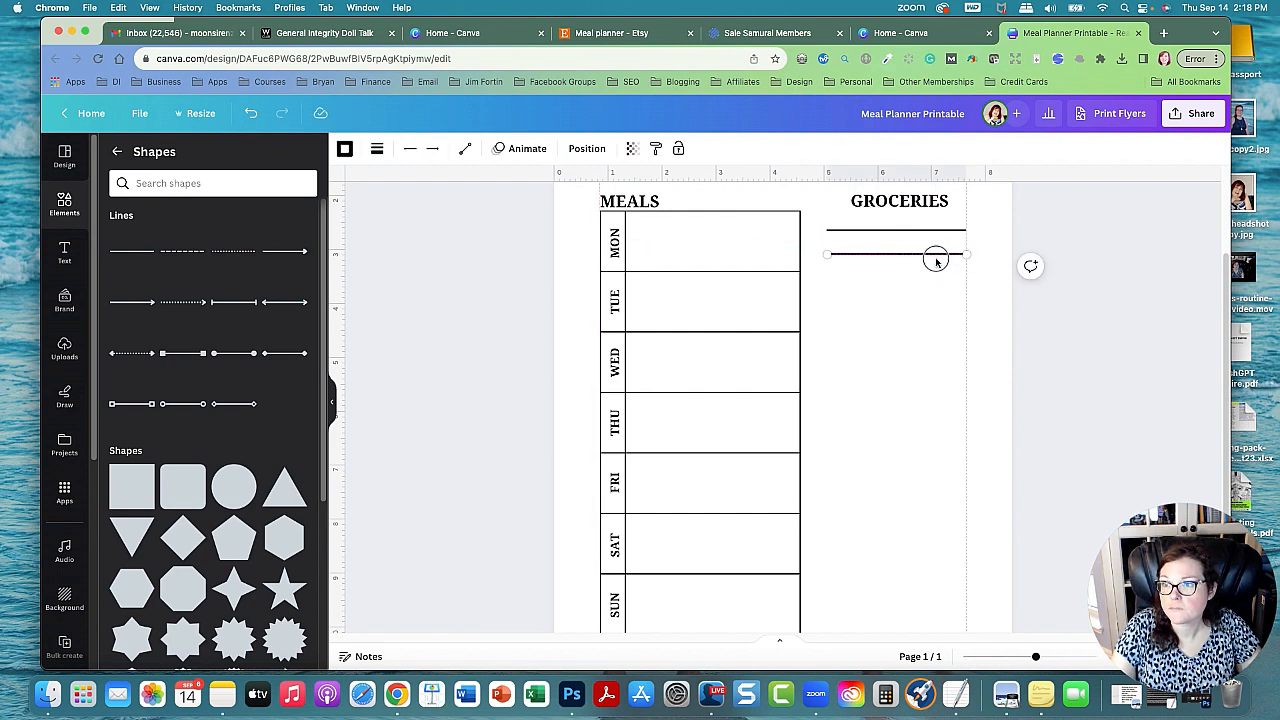
pyautogui.moveTo(935, 255); pyautogui.dragTo(935, 278)
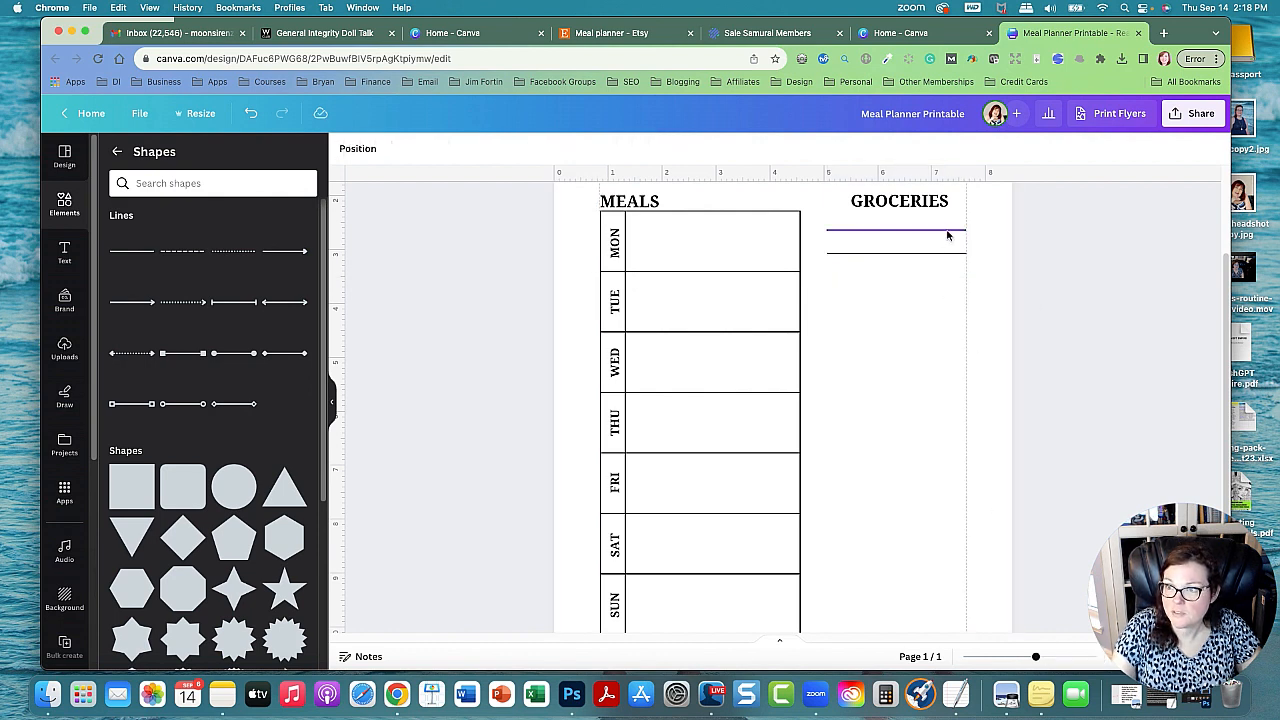
pyautogui.click(895, 237)
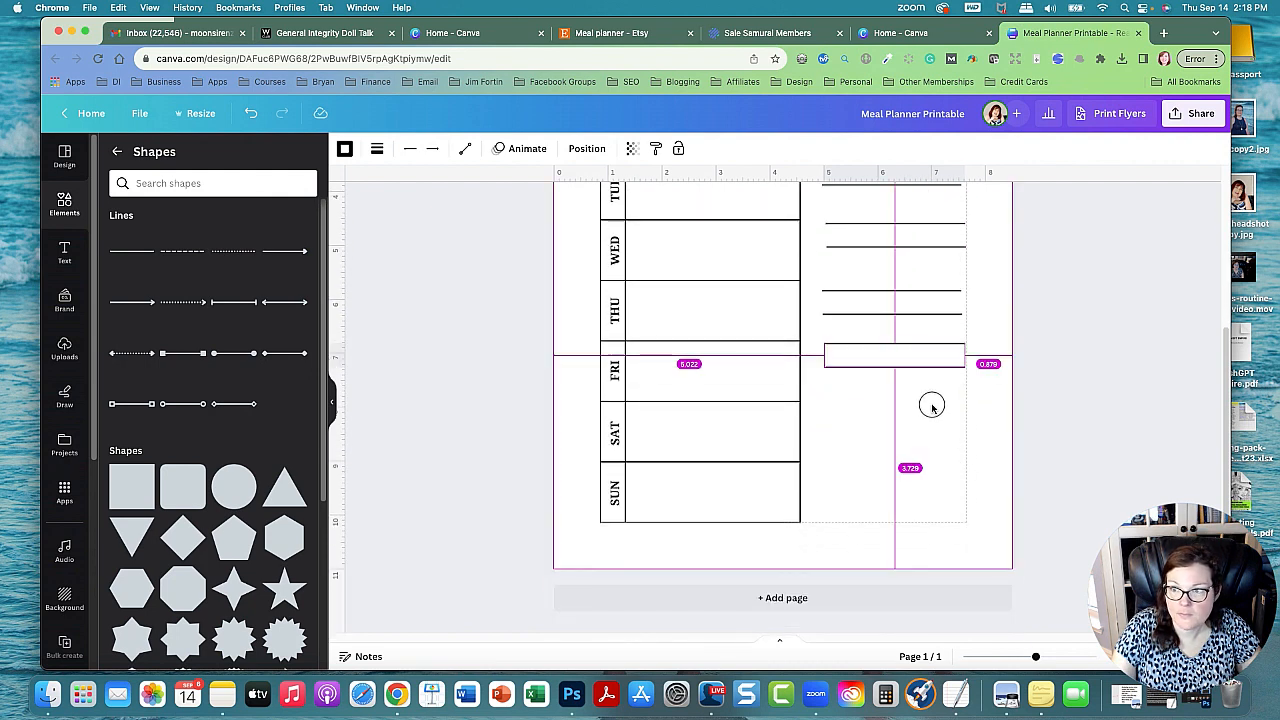
pyautogui.moveTo(913, 391)
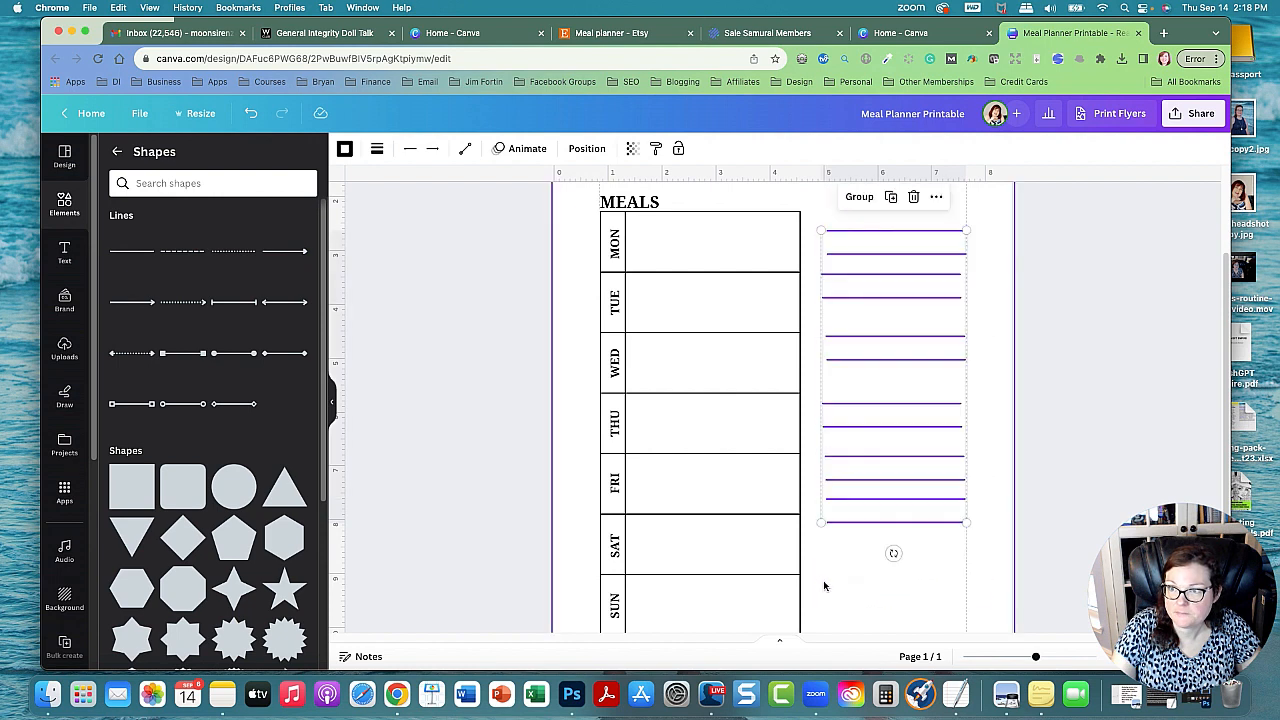
# Step: Space the grocery writing lines evenly in the vertical direction
pyautogui.click(586, 148)
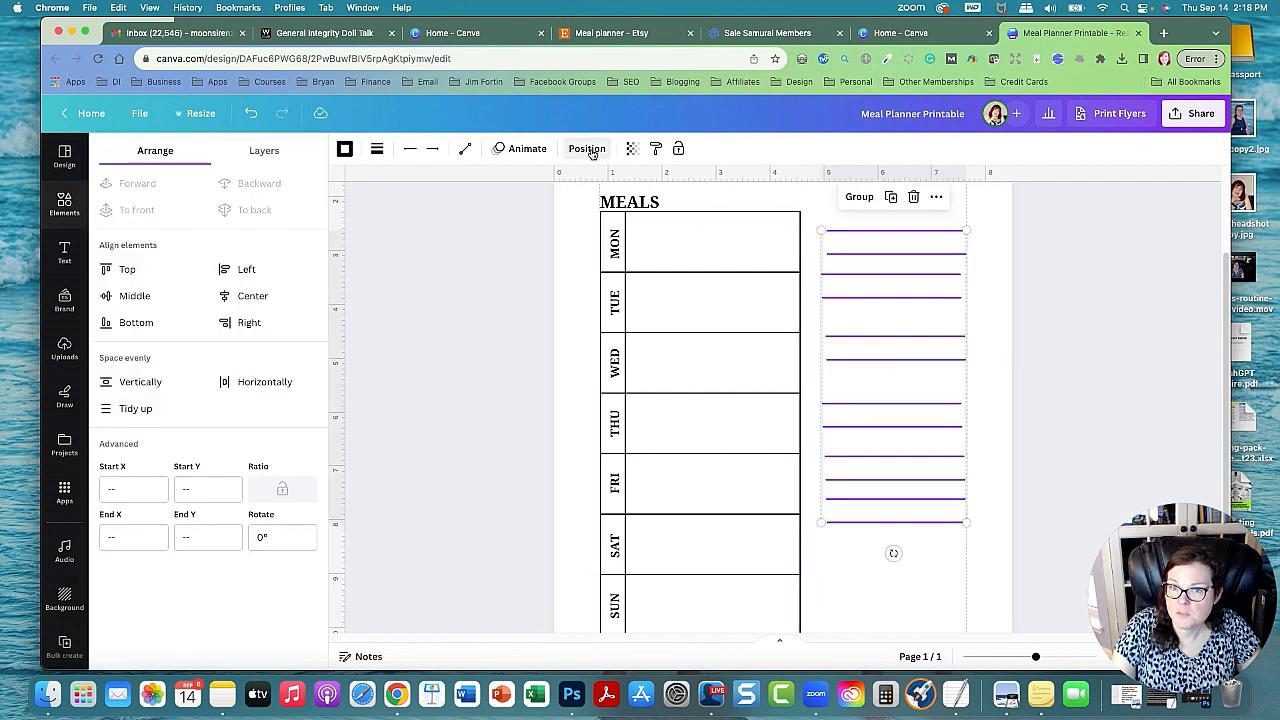
pyautogui.click(136, 408)
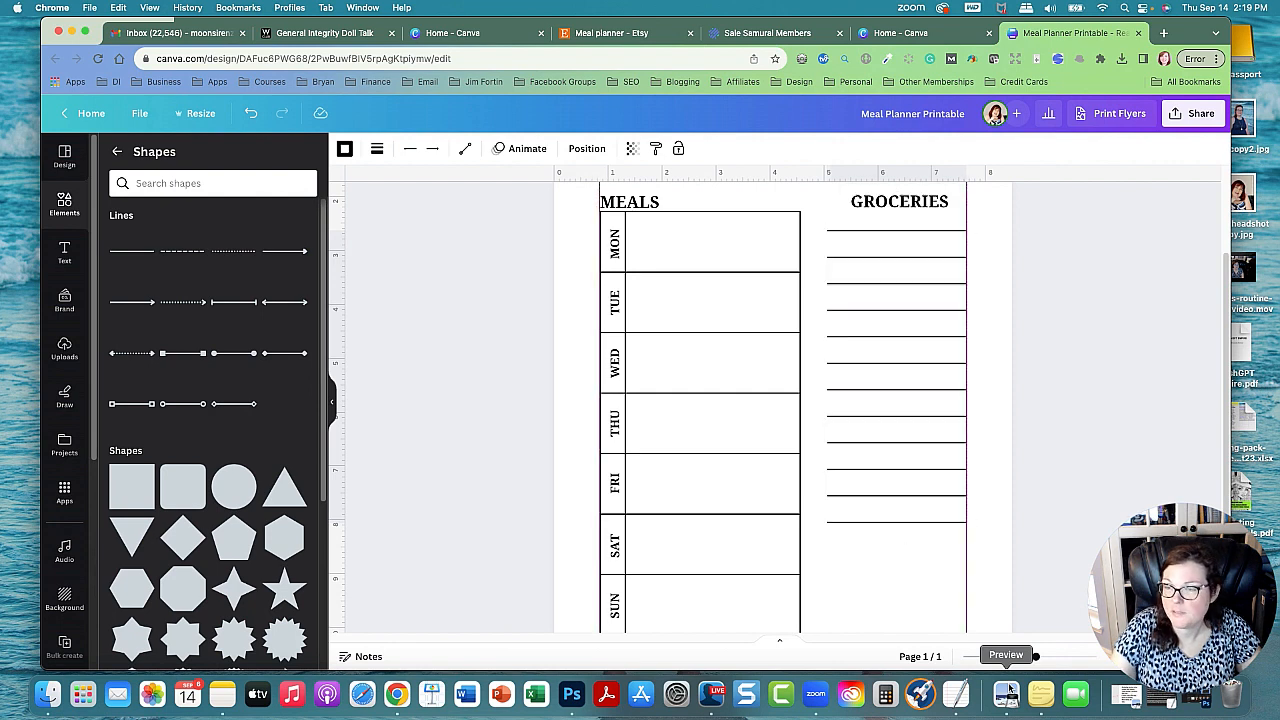
pyautogui.scroll(-3)
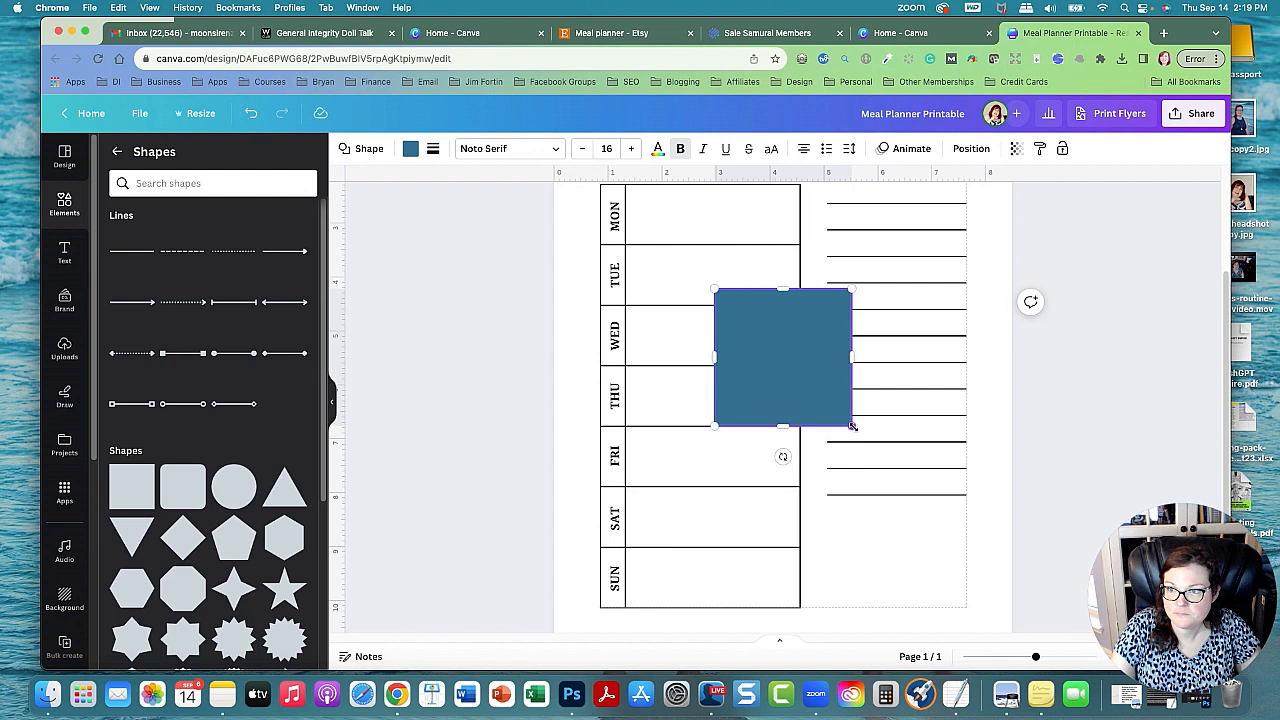
# Step: Shrink the square to checkbox size and move it beside the first grocery line
pyautogui.moveTo(850, 425); pyautogui.dragTo(740, 315)
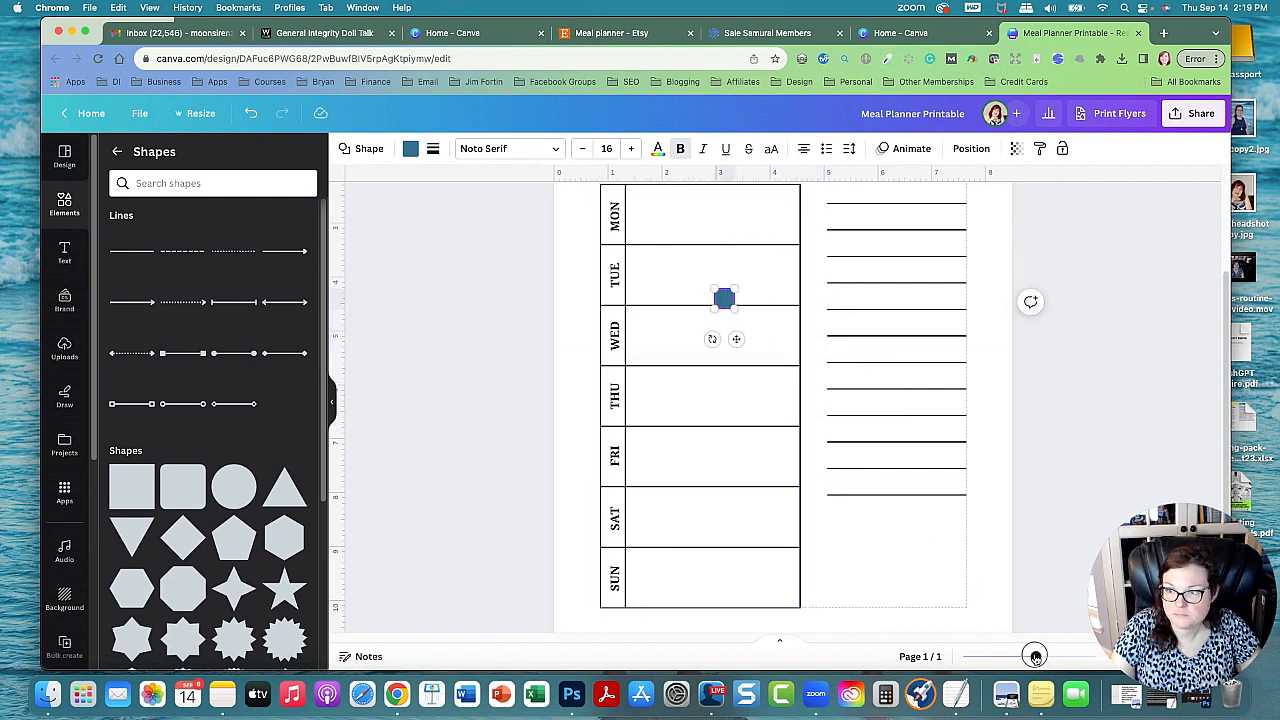
pyautogui.scroll(-3)
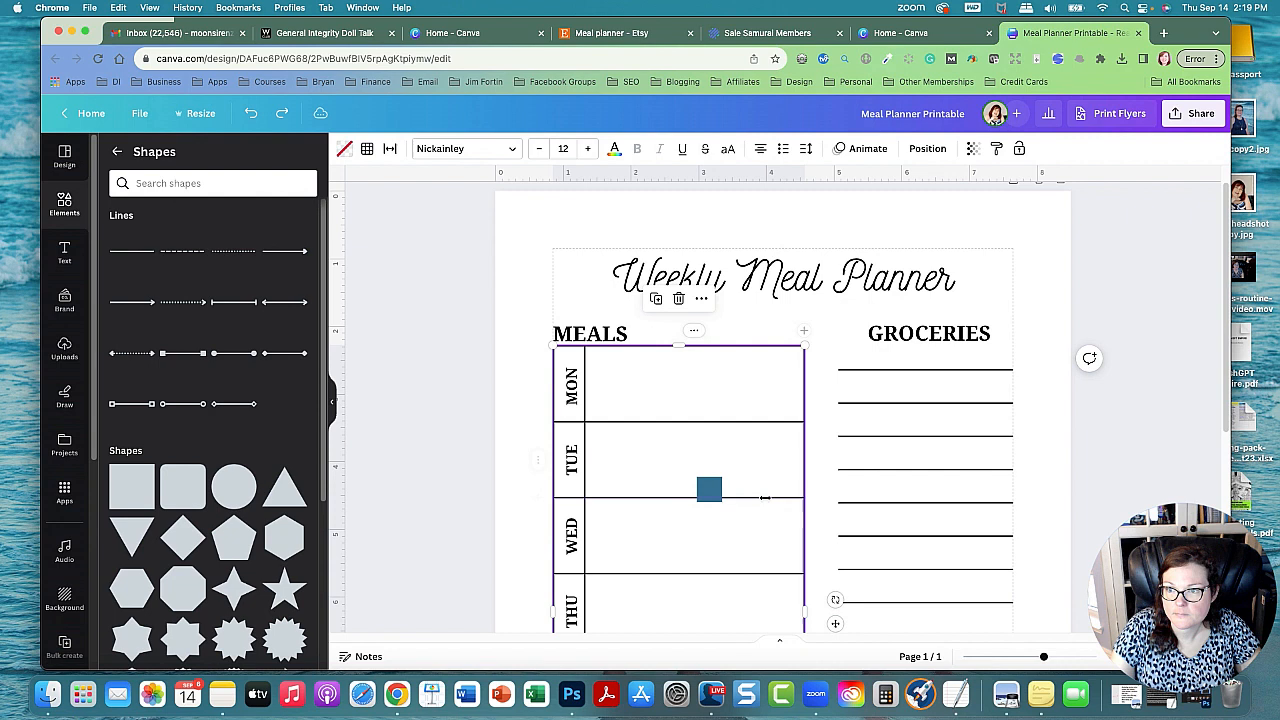
pyautogui.scroll(-3)
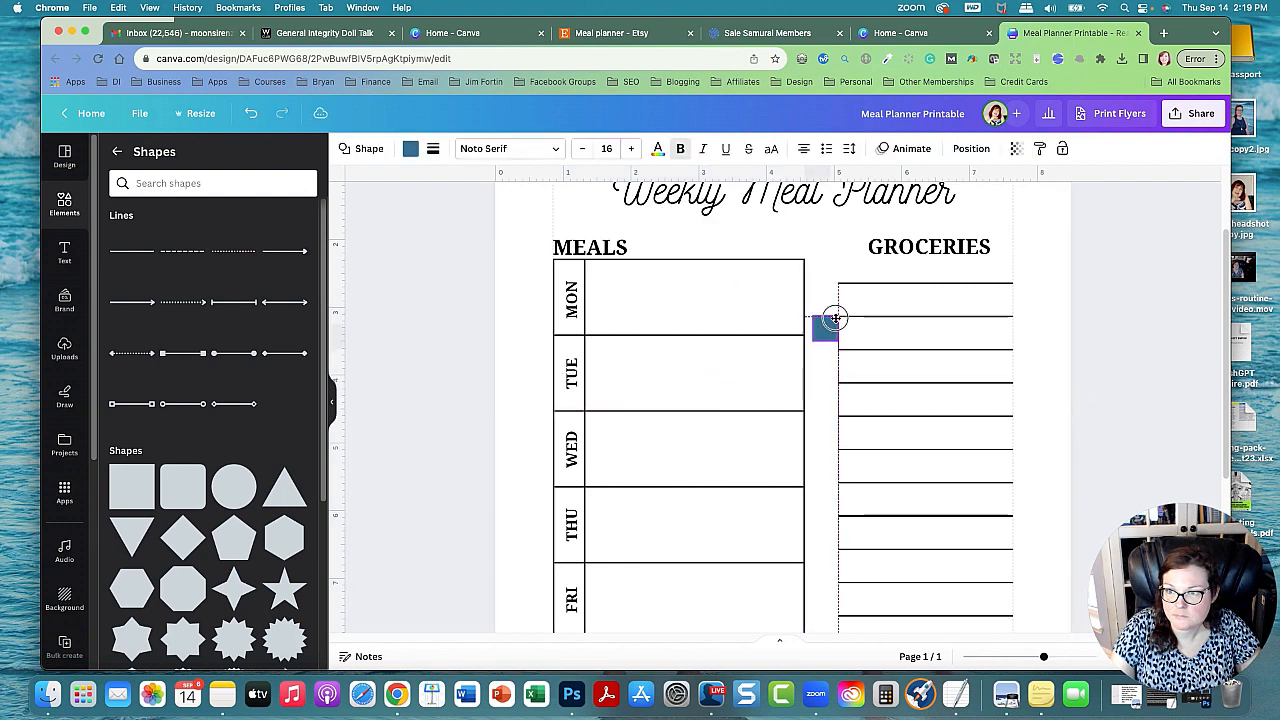
pyautogui.moveTo(835, 318); pyautogui.dragTo(823, 271)
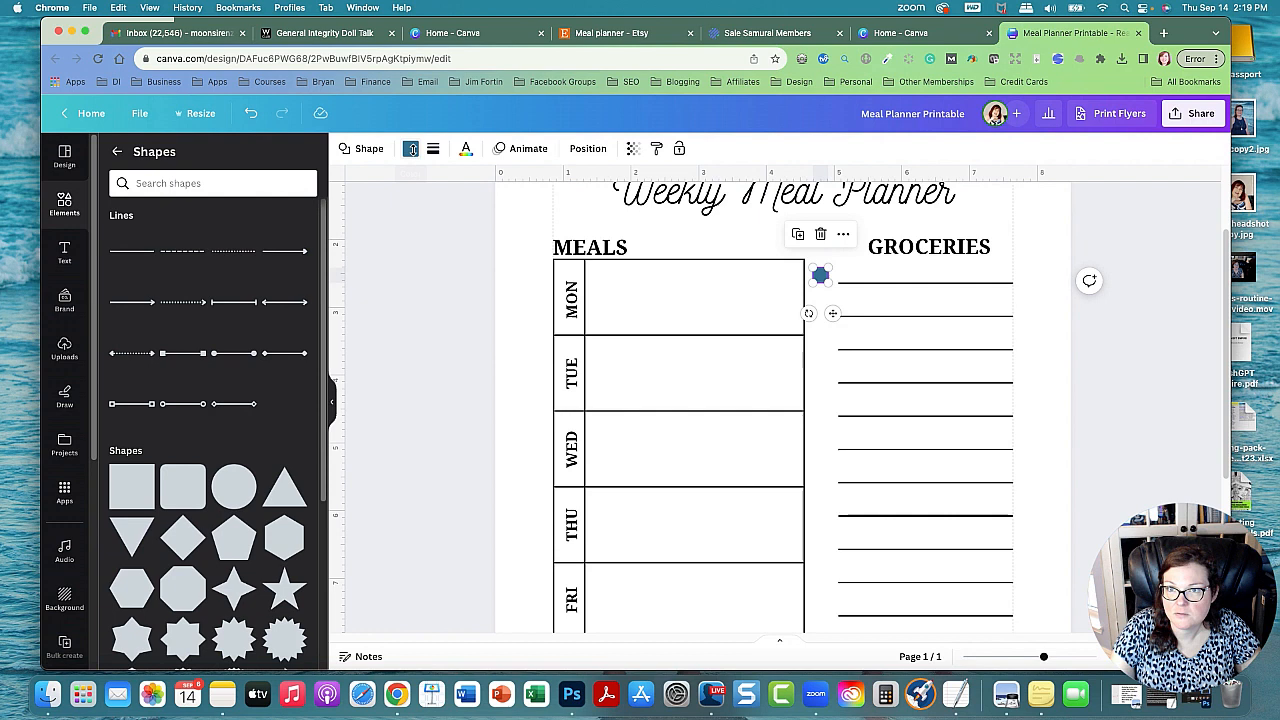
# Step: Give the checkbox a white fill and a solid border of weight 3
pyautogui.click(410, 148)
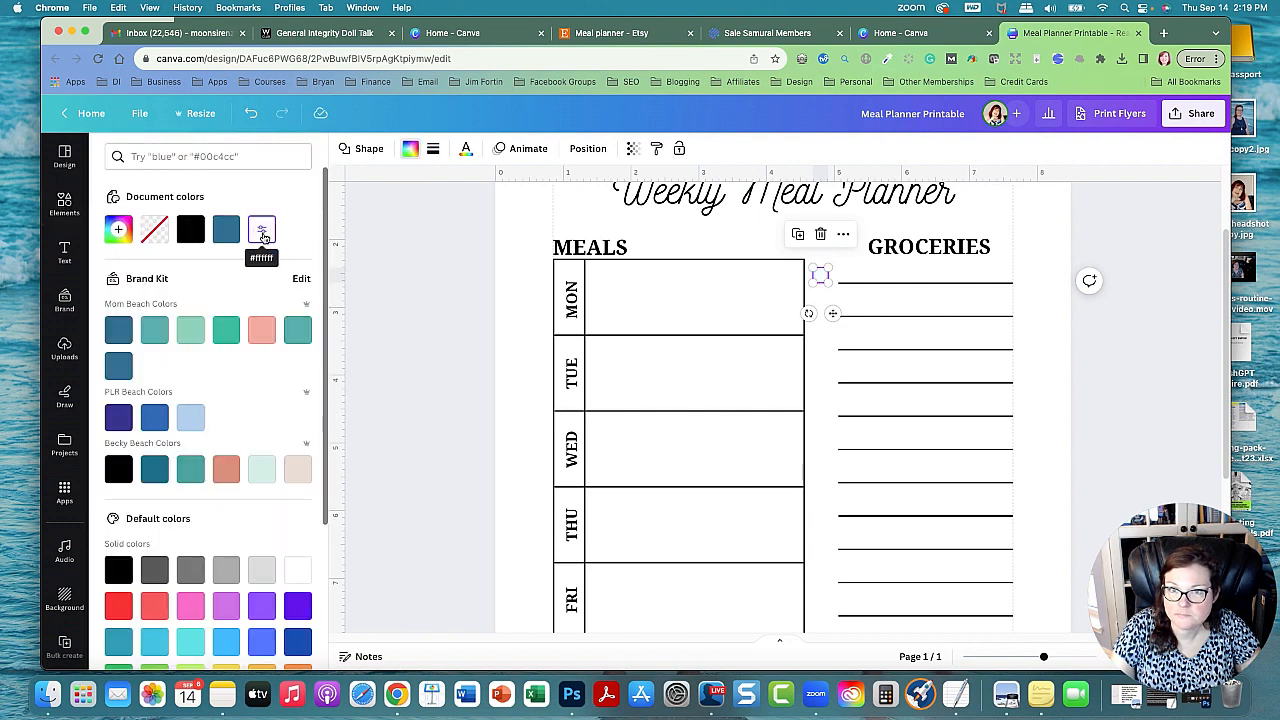
pyautogui.click(432, 148)
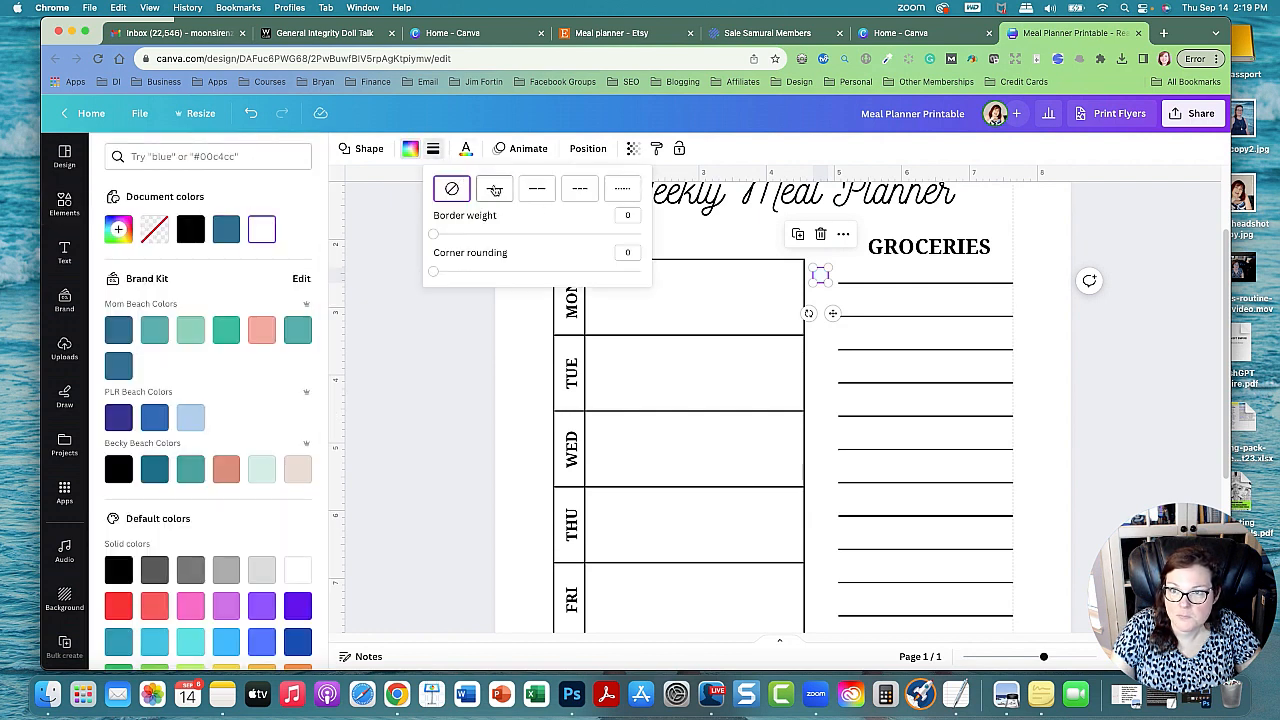
pyautogui.click(494, 188)
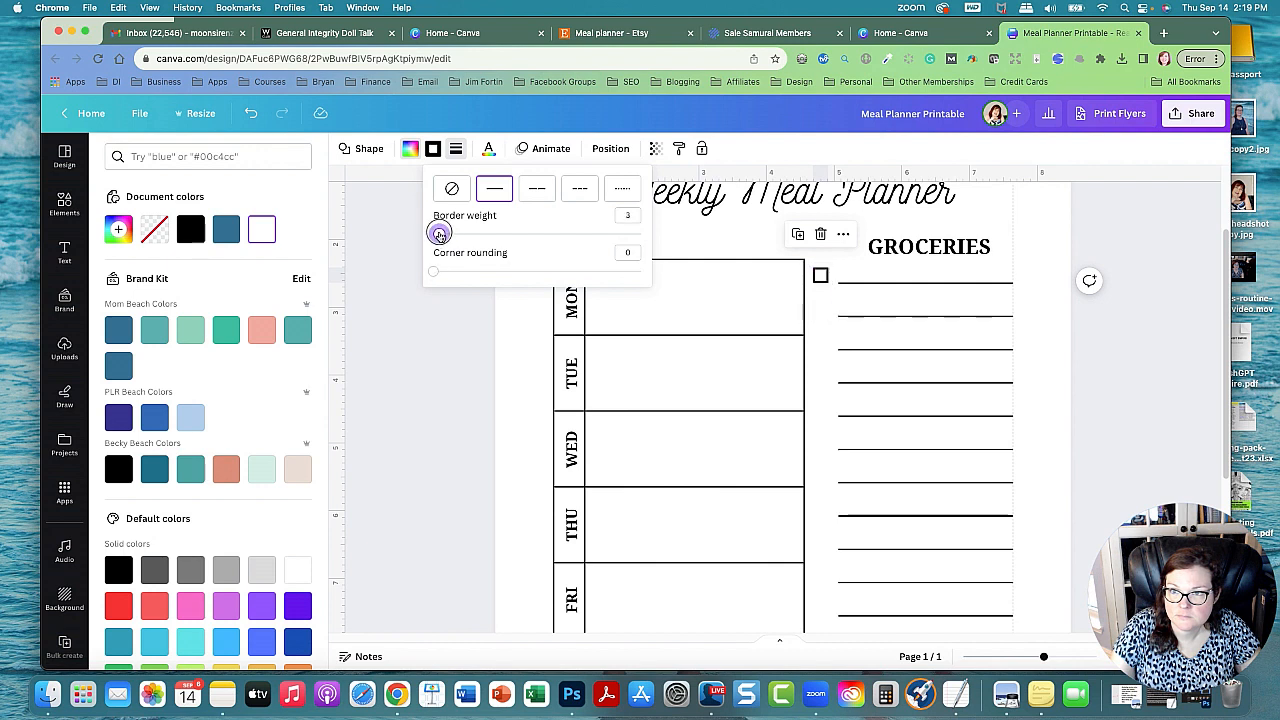
pyautogui.click(64, 205)
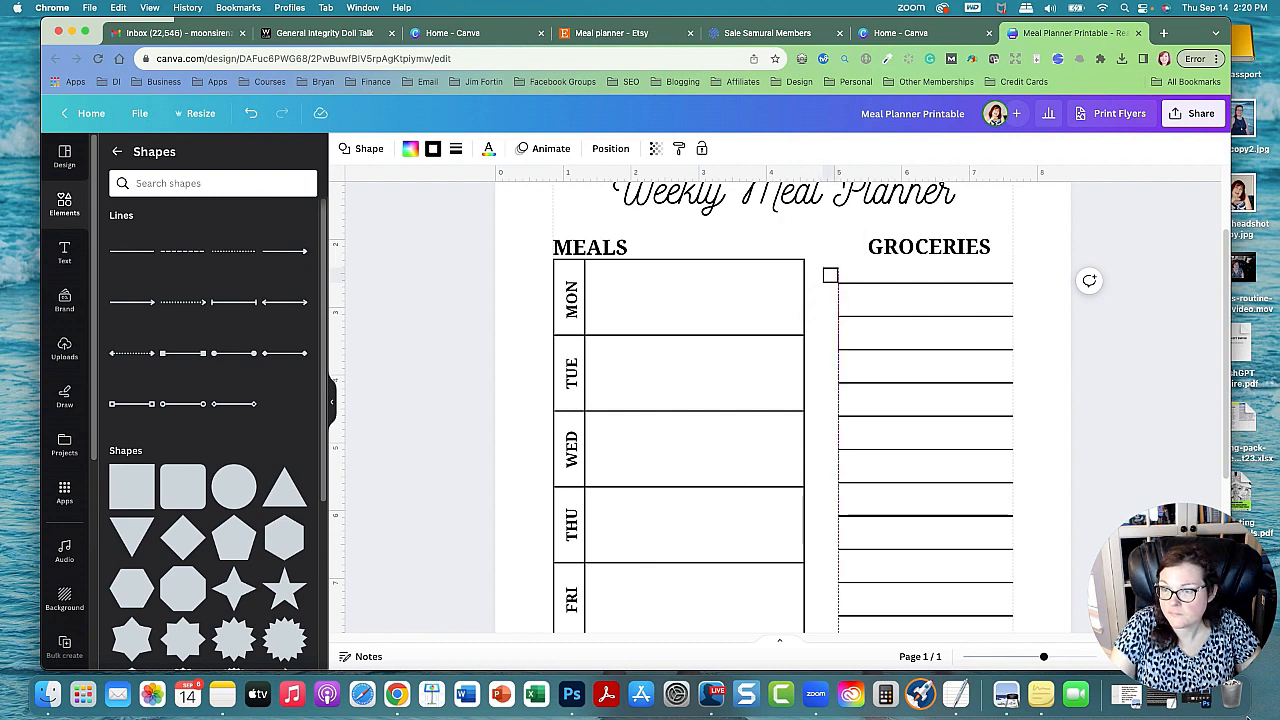
# Step: Alt-drag copies of the checkbox beside the lower grocery lines
pyautogui.click(838, 275)
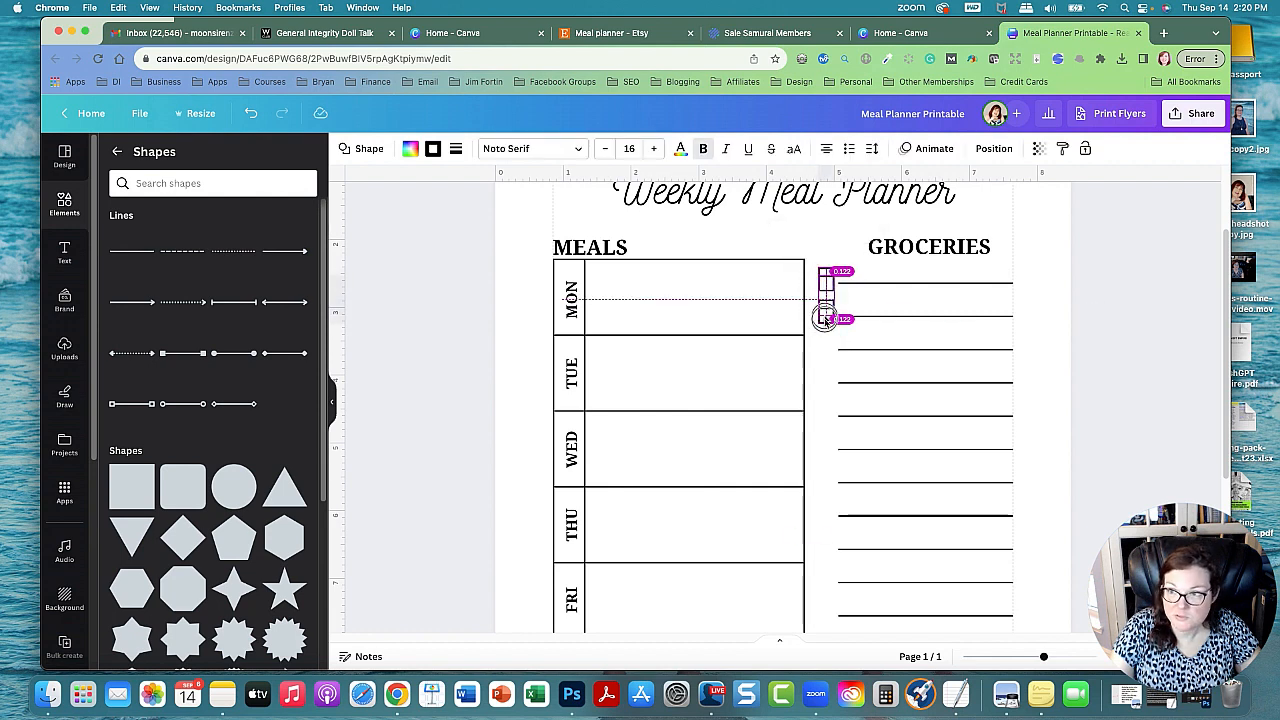
pyautogui.moveTo(826, 318); pyautogui.dragTo(826, 372)
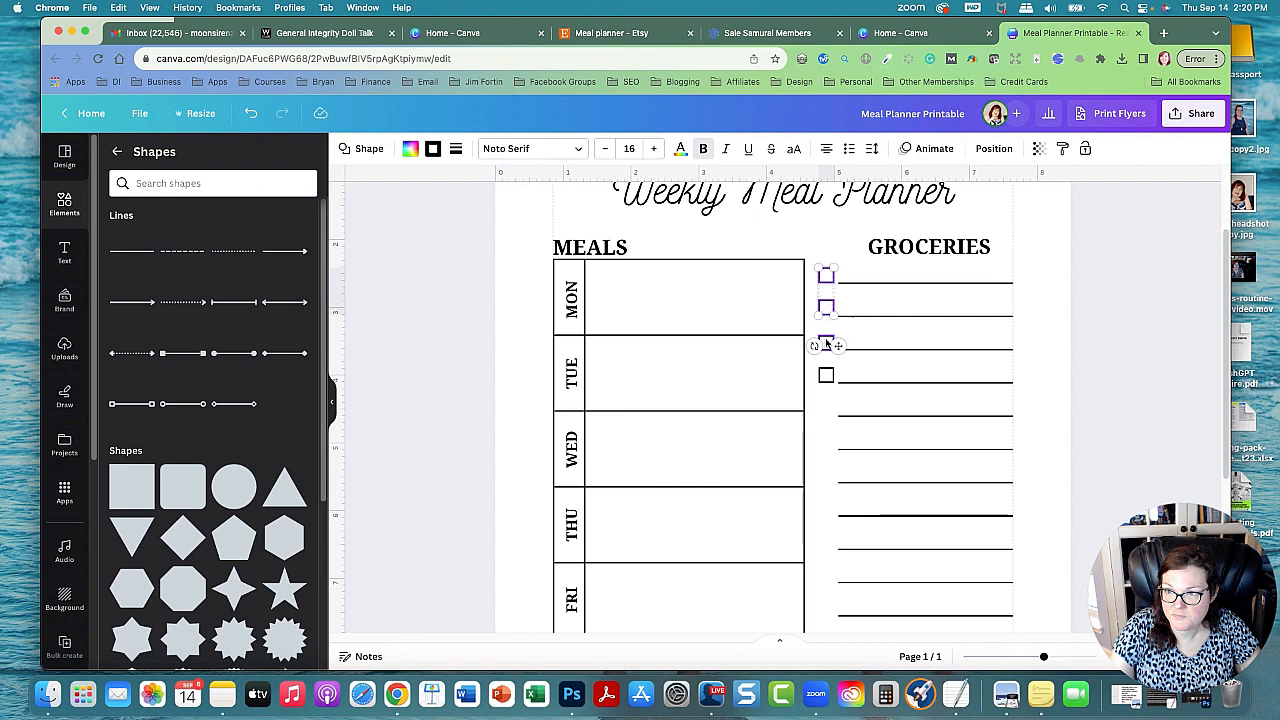
pyautogui.scroll(-3)
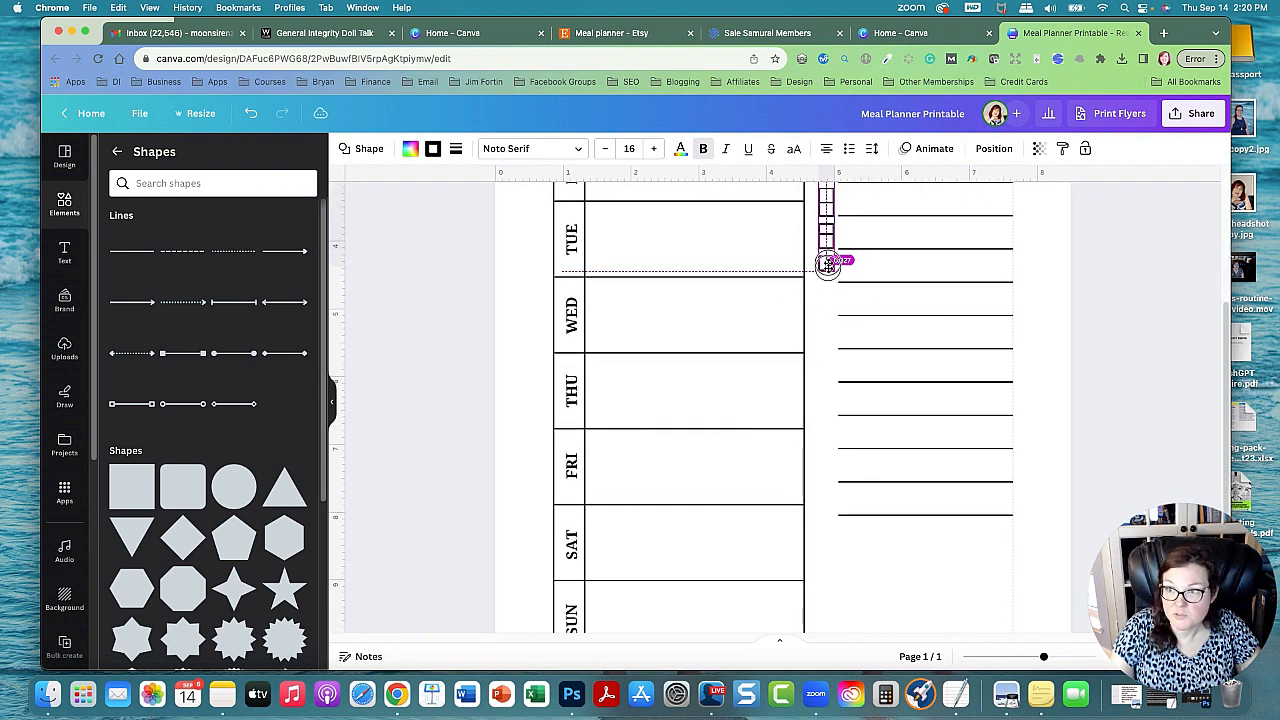
pyautogui.moveTo(827, 262); pyautogui.dragTo(827, 372)
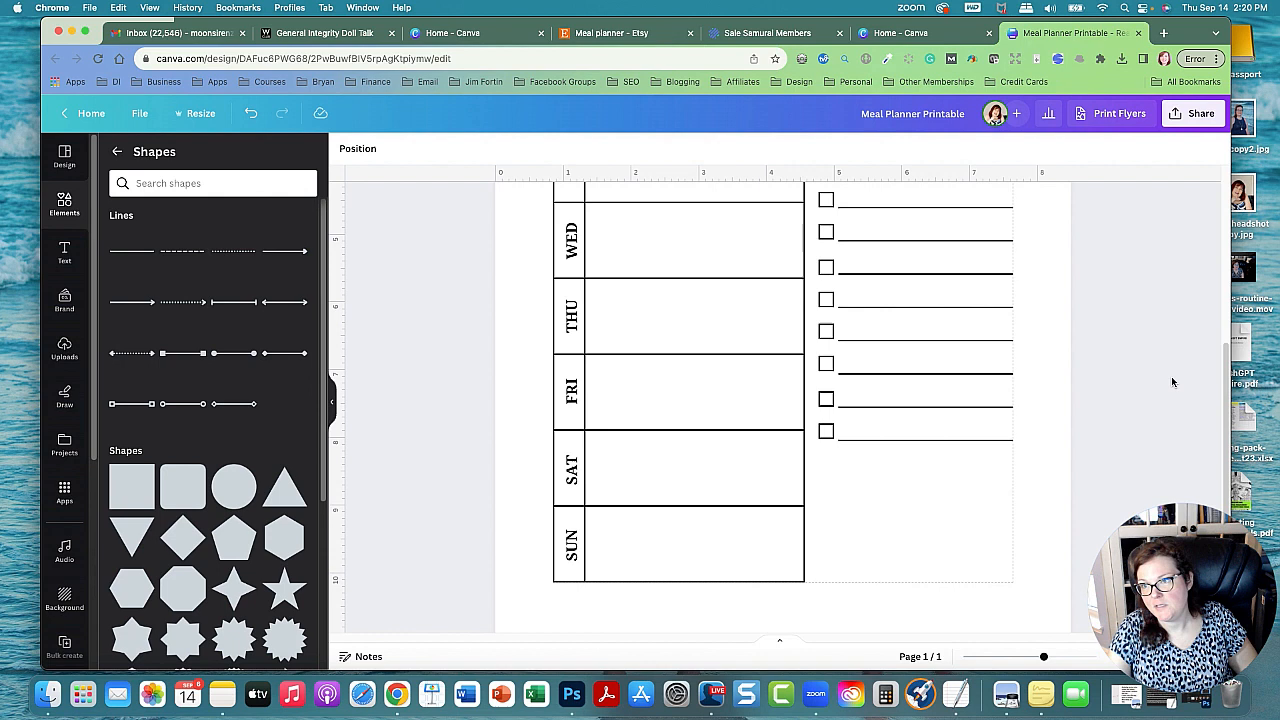
pyautogui.scroll(-3)
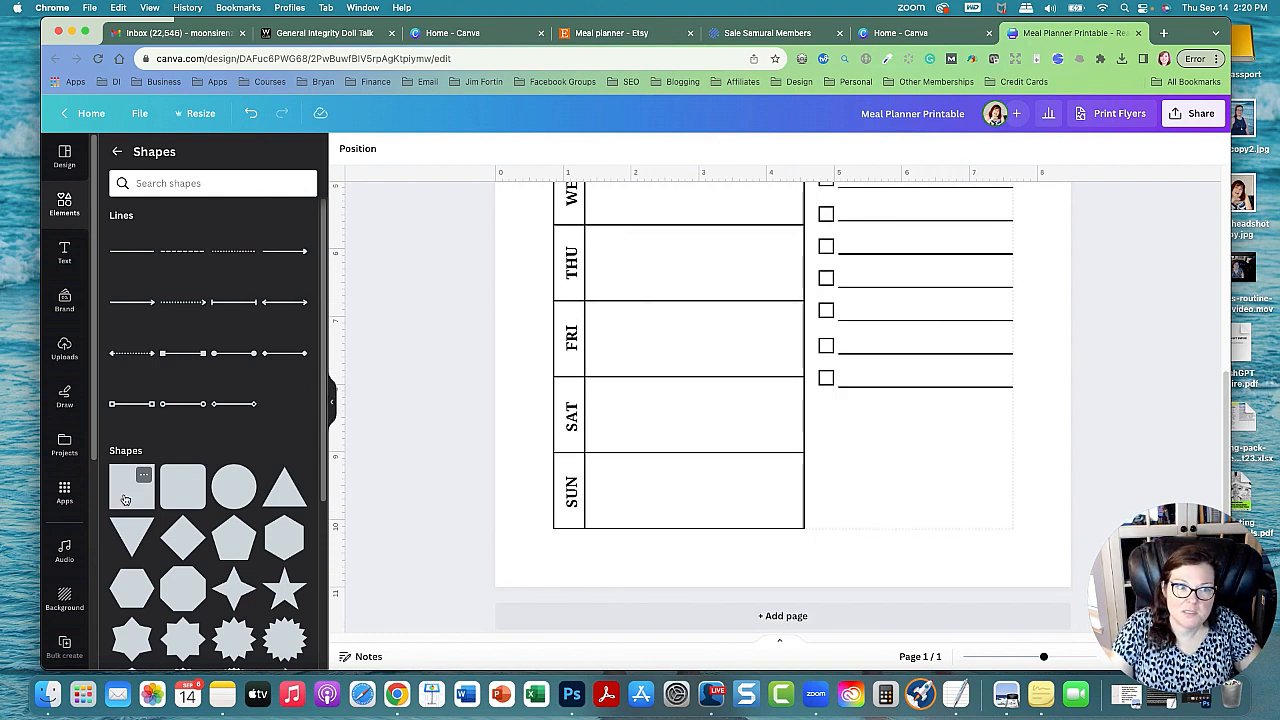
# Step: Add a white, solidly outlined box below the checklist and head it 'NOTES'
pyautogui.click(131, 486)
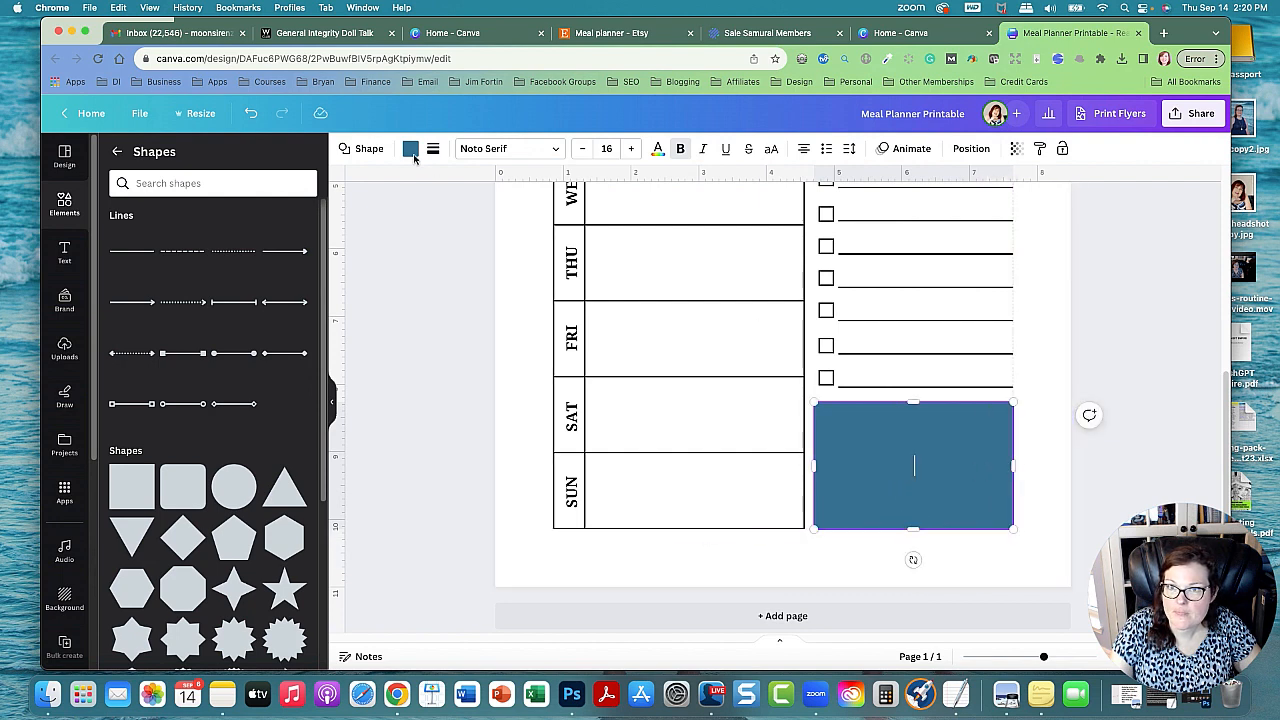
pyautogui.click(410, 148)
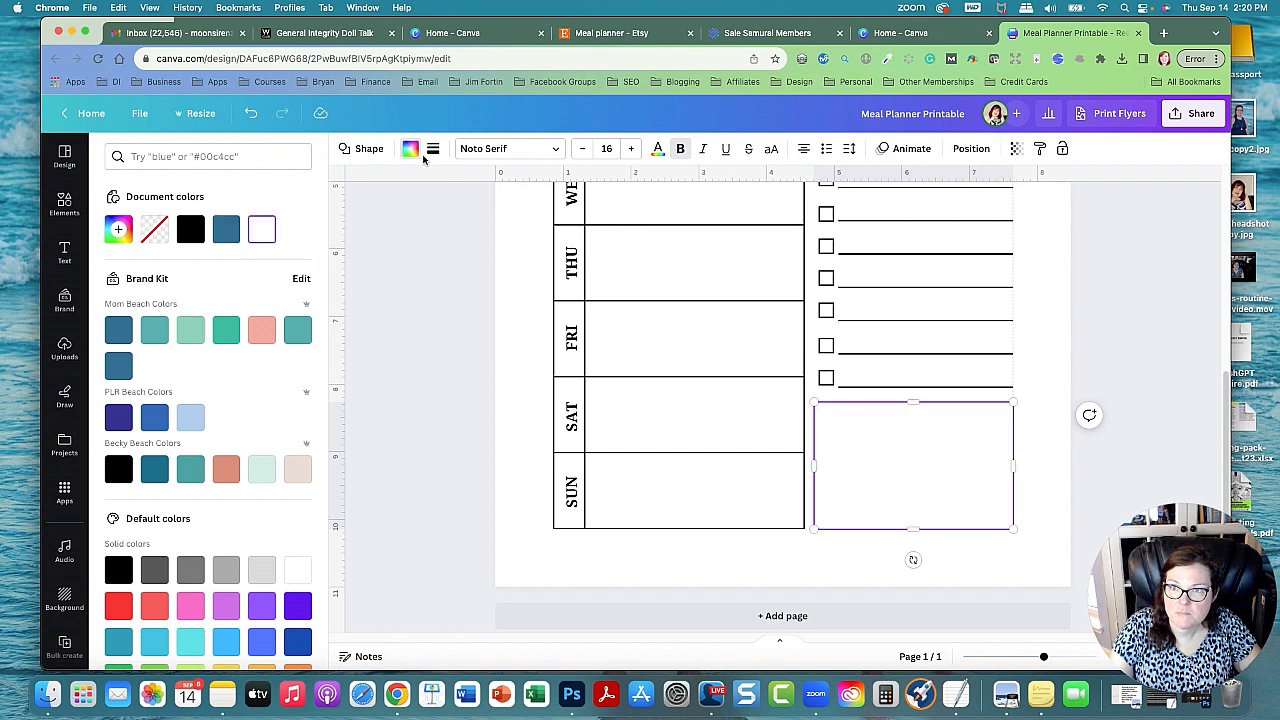
pyautogui.click(432, 148)
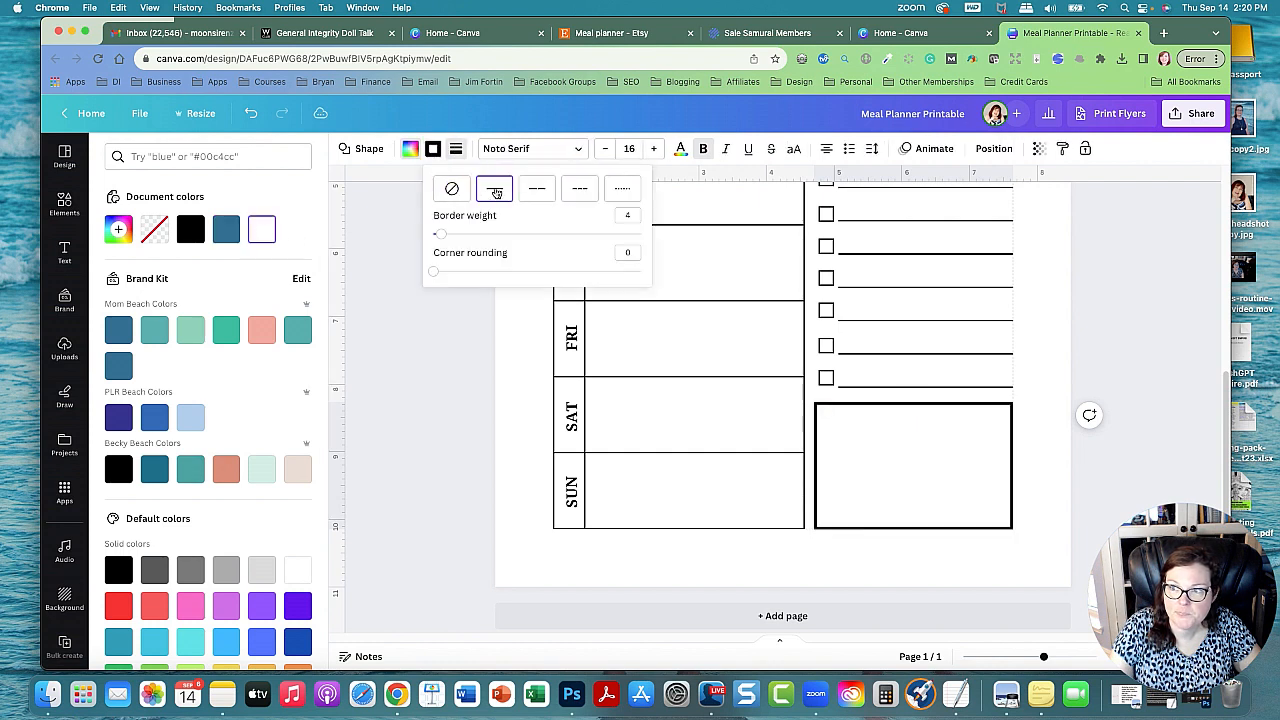
pyautogui.moveTo(450, 232); pyautogui.dragTo(437, 232)
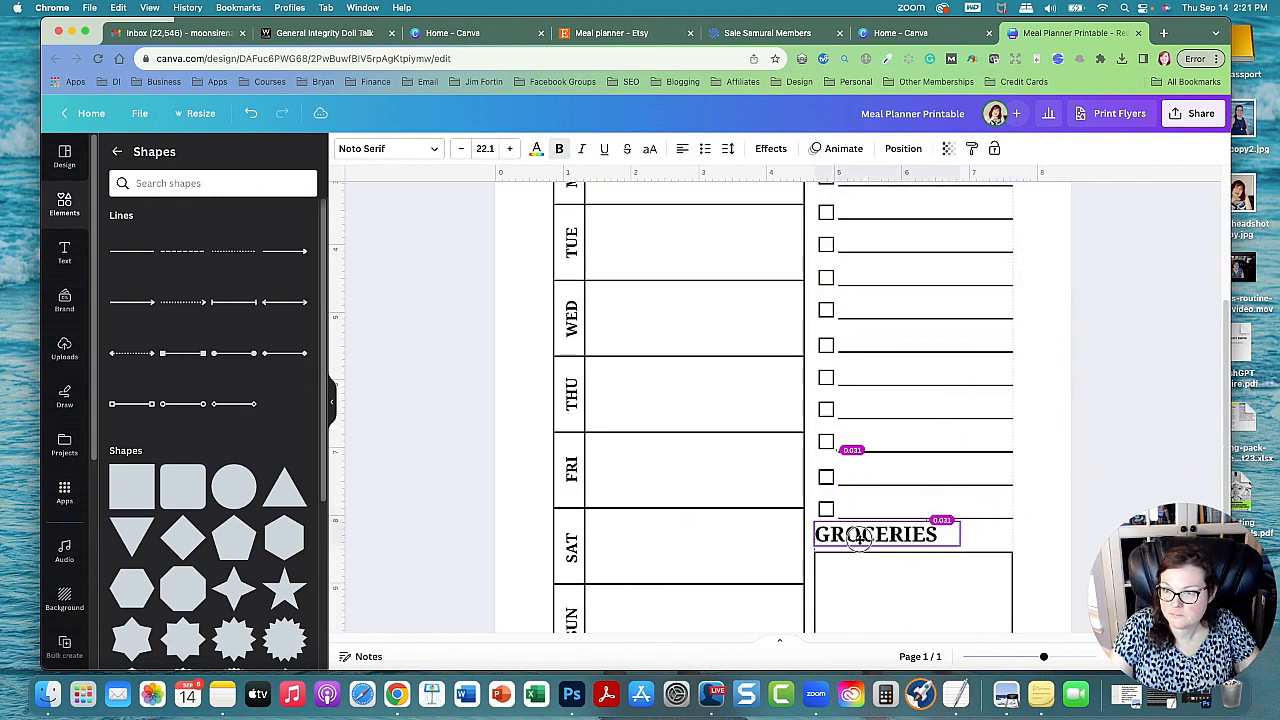
pyautogui.write('NOTES')
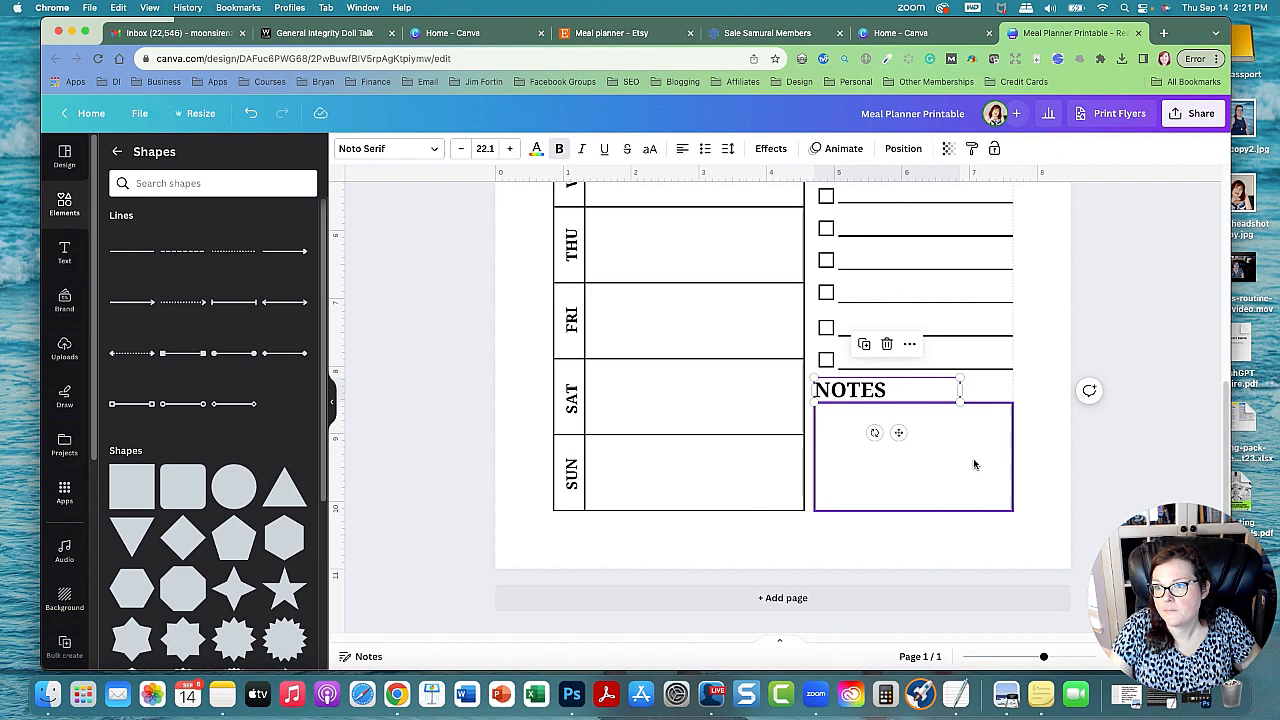
pyautogui.scroll(3)
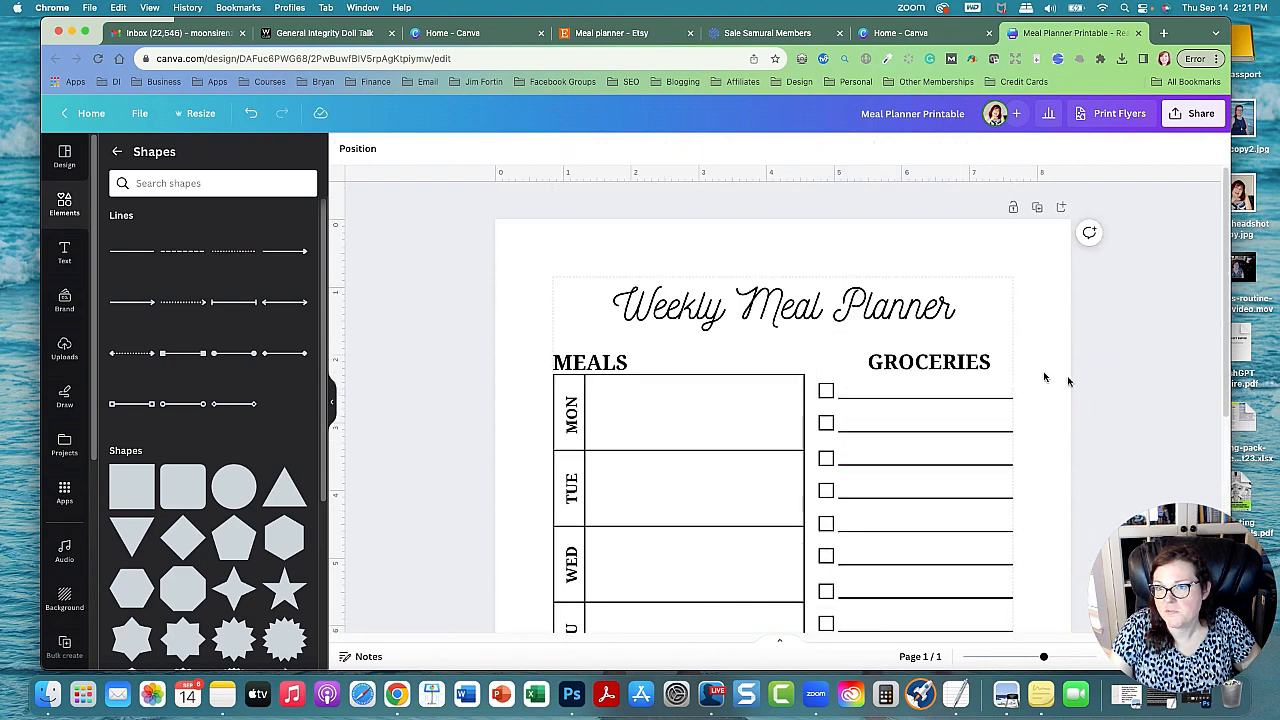
pyautogui.moveTo(1044, 656); pyautogui.dragTo(1028, 656)
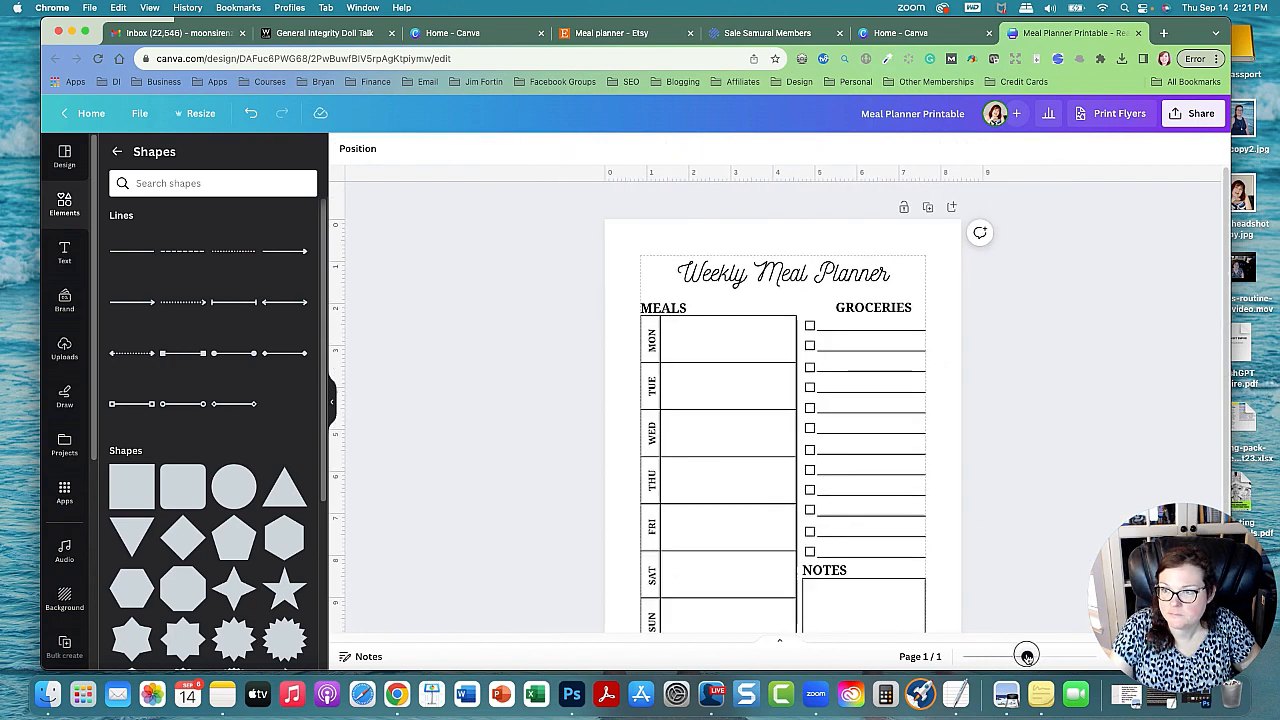
pyautogui.scroll(-3)
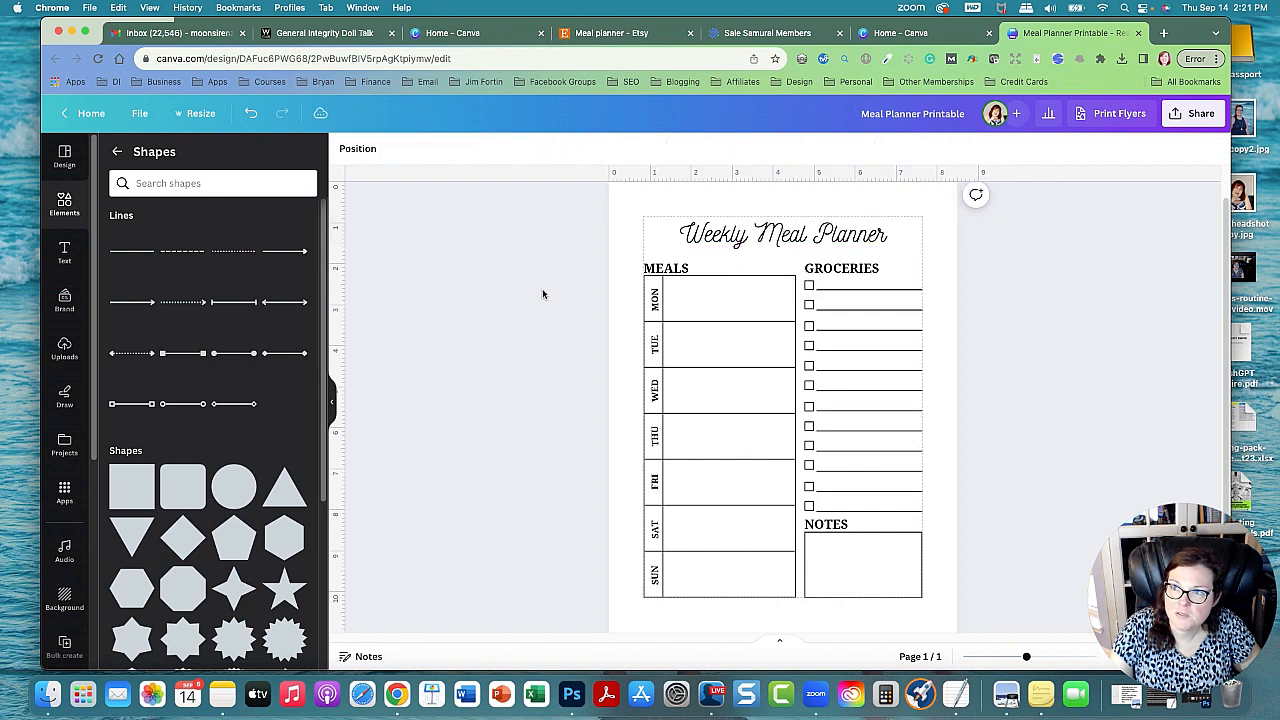
pyautogui.moveTo(213, 224)
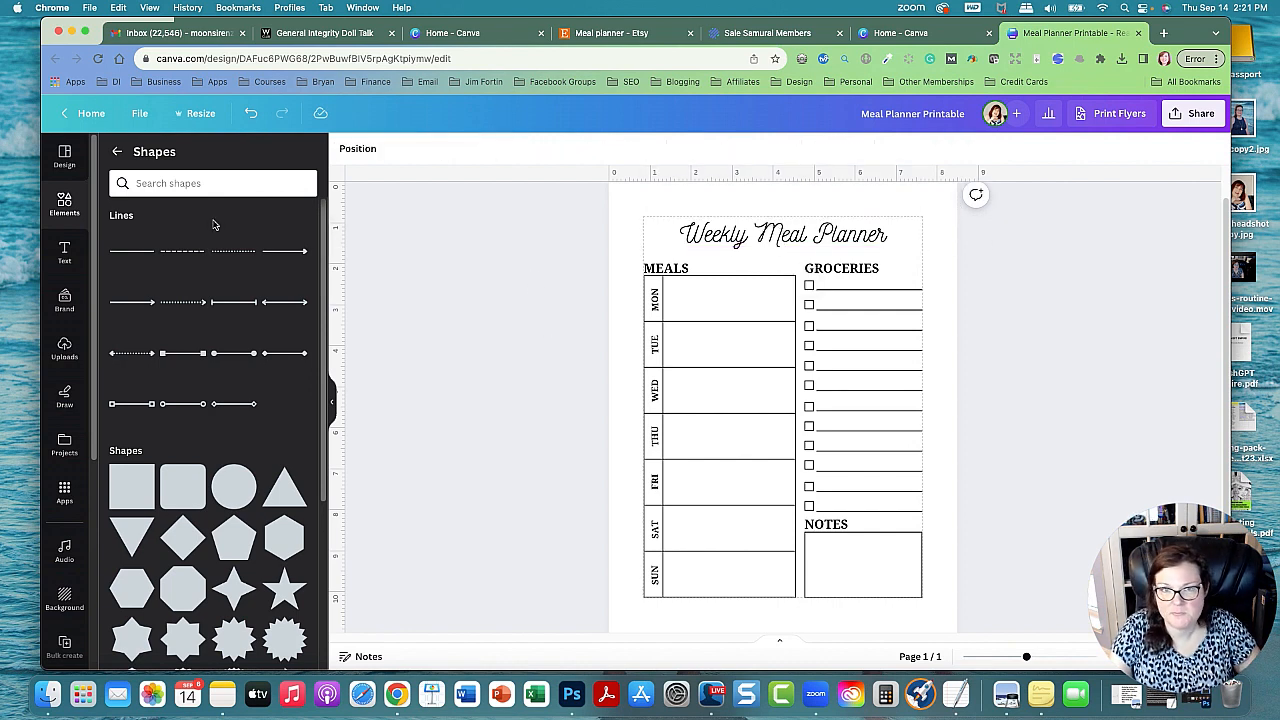
# Step: Search Graphics for 'food', then add and resize the plate and crossed fork-and-spoon graphics
pyautogui.click(117, 151)
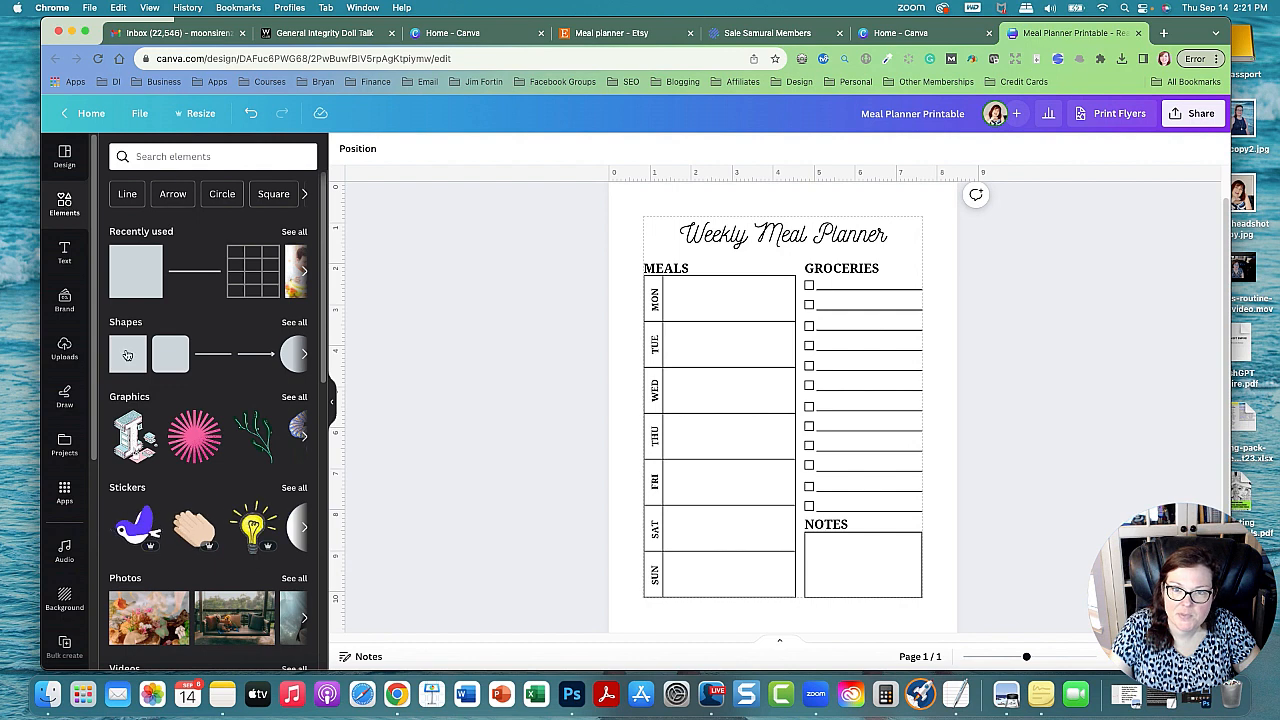
pyautogui.click(294, 396)
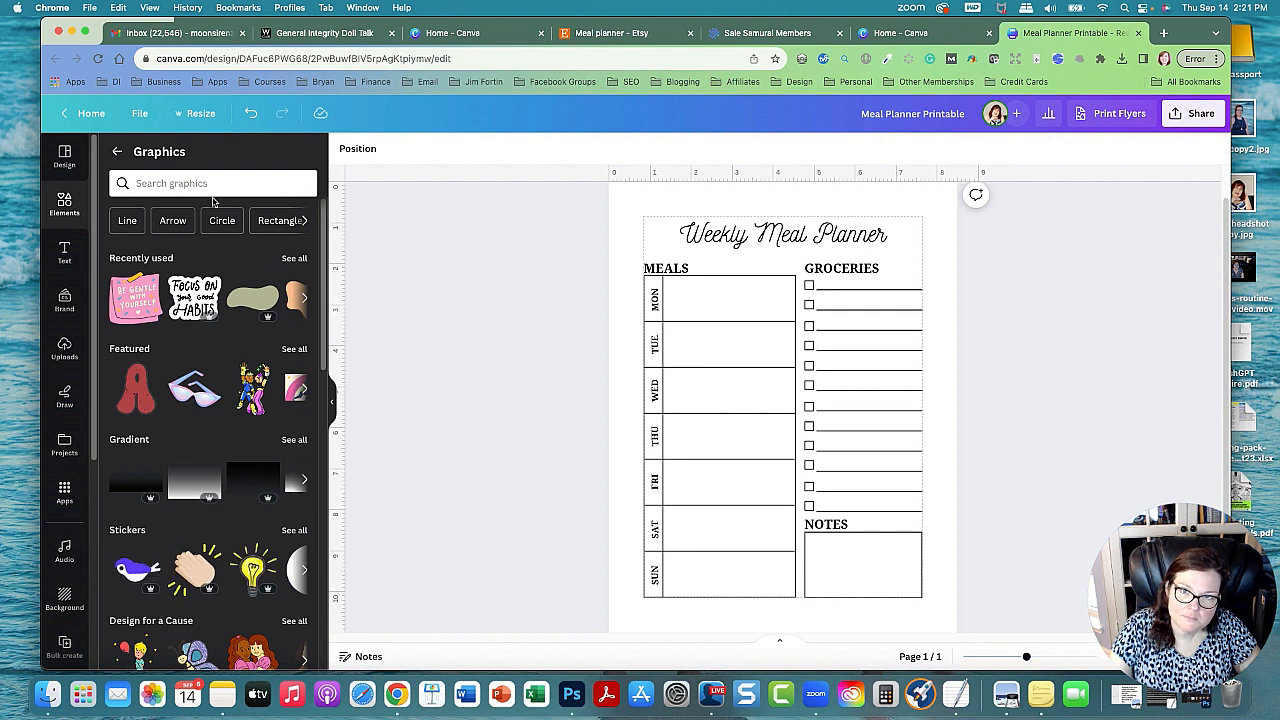
pyautogui.click(212, 183)
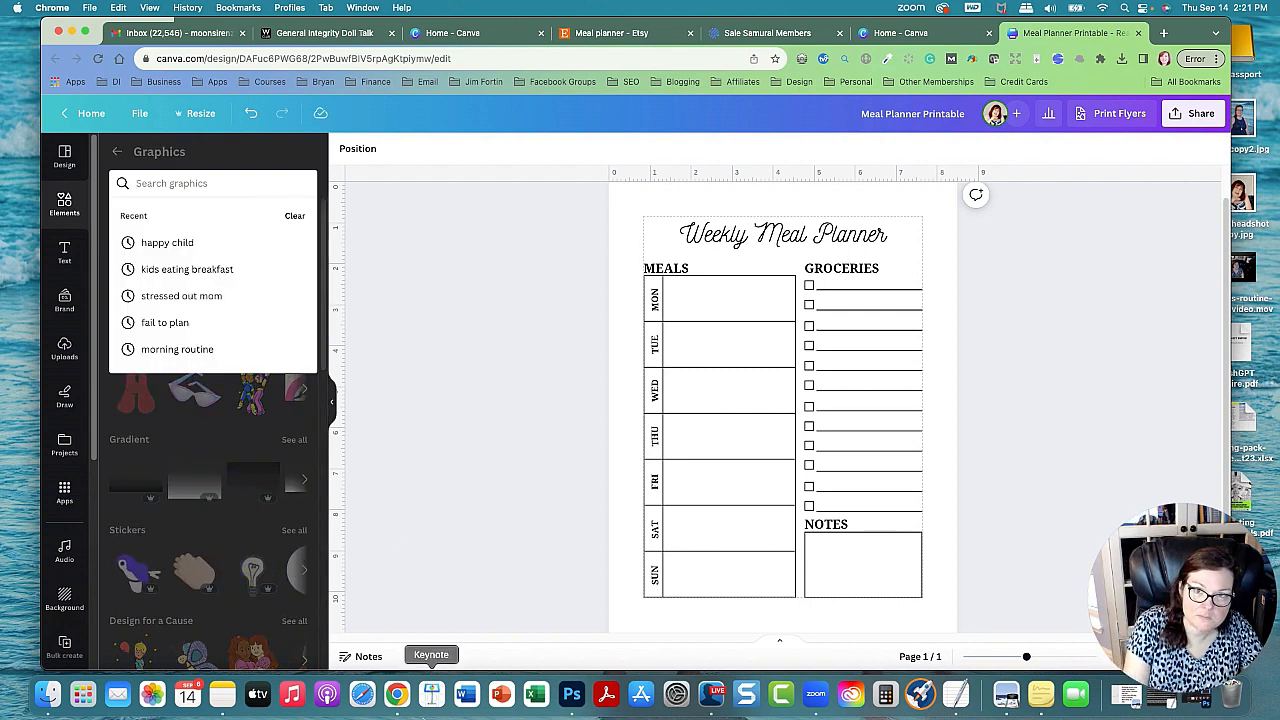
pyautogui.write('food')
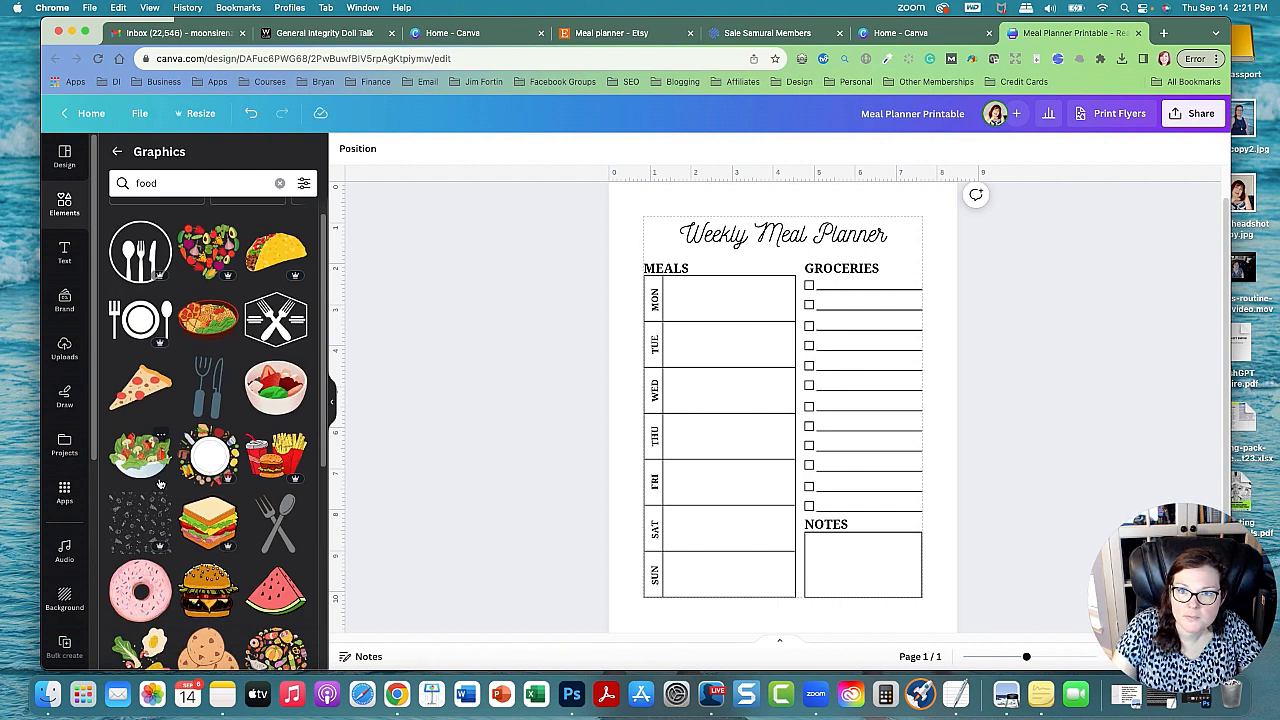
pyautogui.moveTo(140, 320)
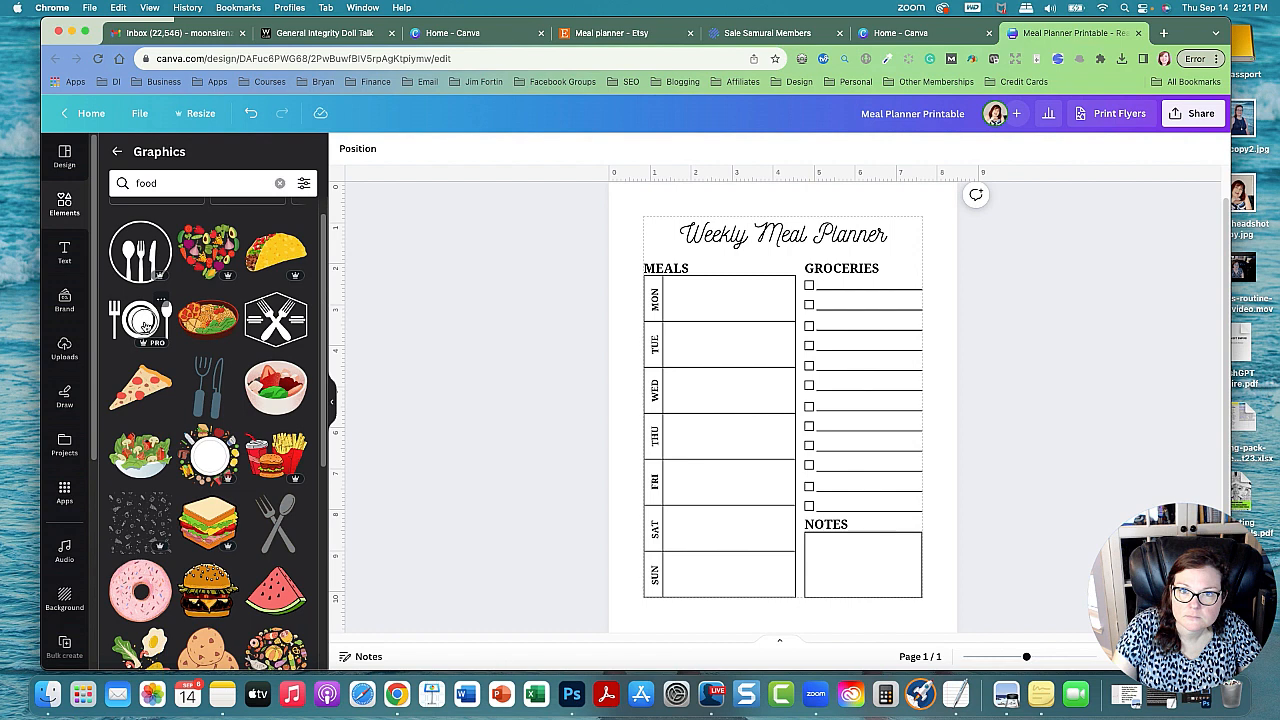
pyautogui.click(140, 320)
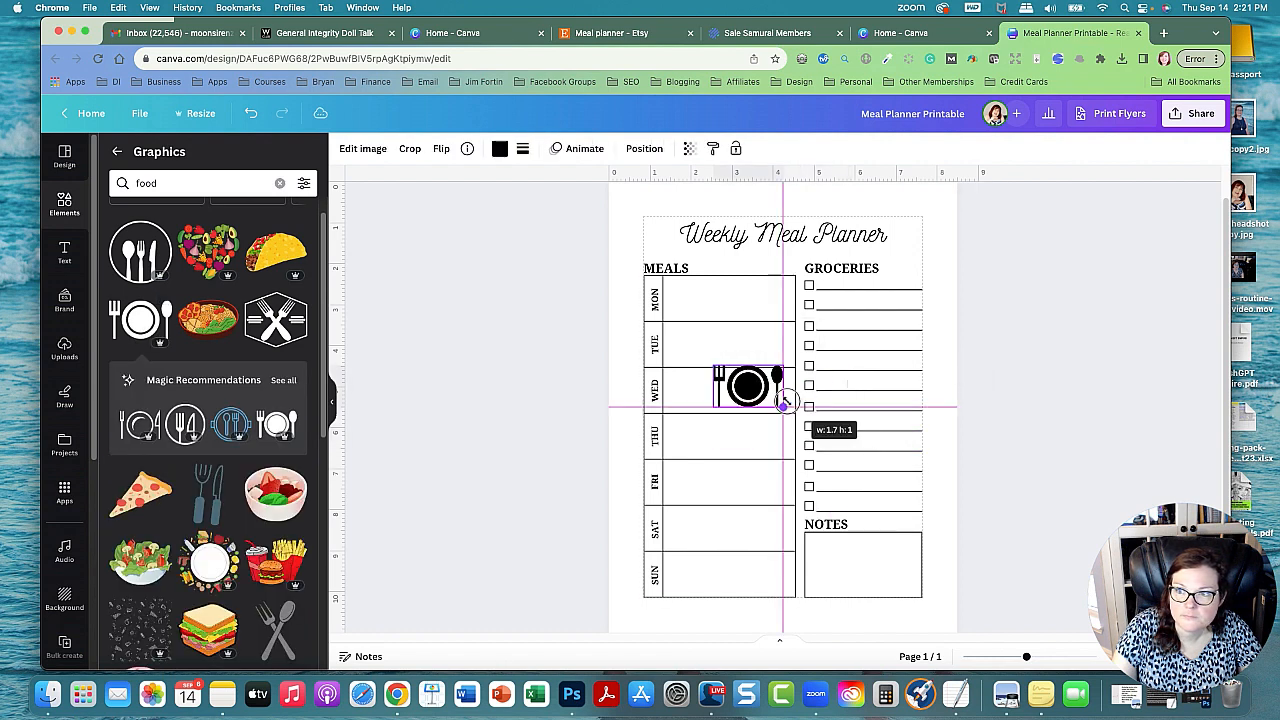
pyautogui.moveTo(783, 401); pyautogui.dragTo(650, 230)
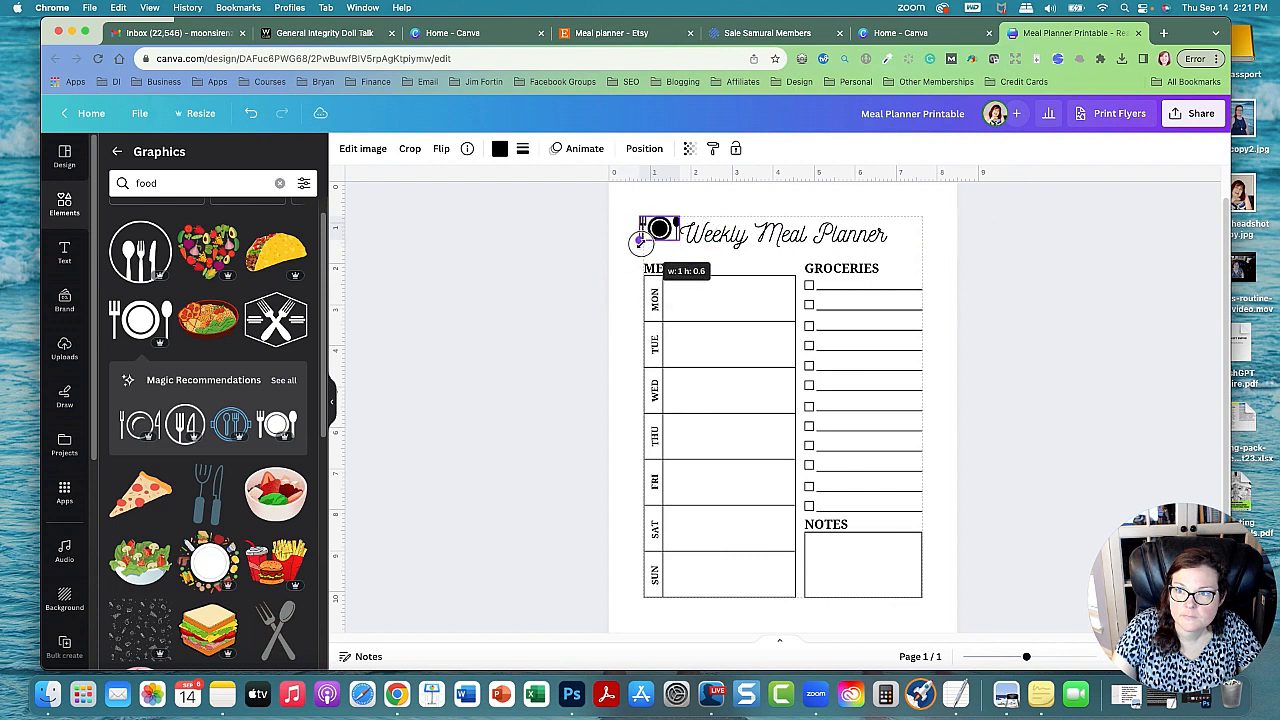
pyautogui.click(785, 234)
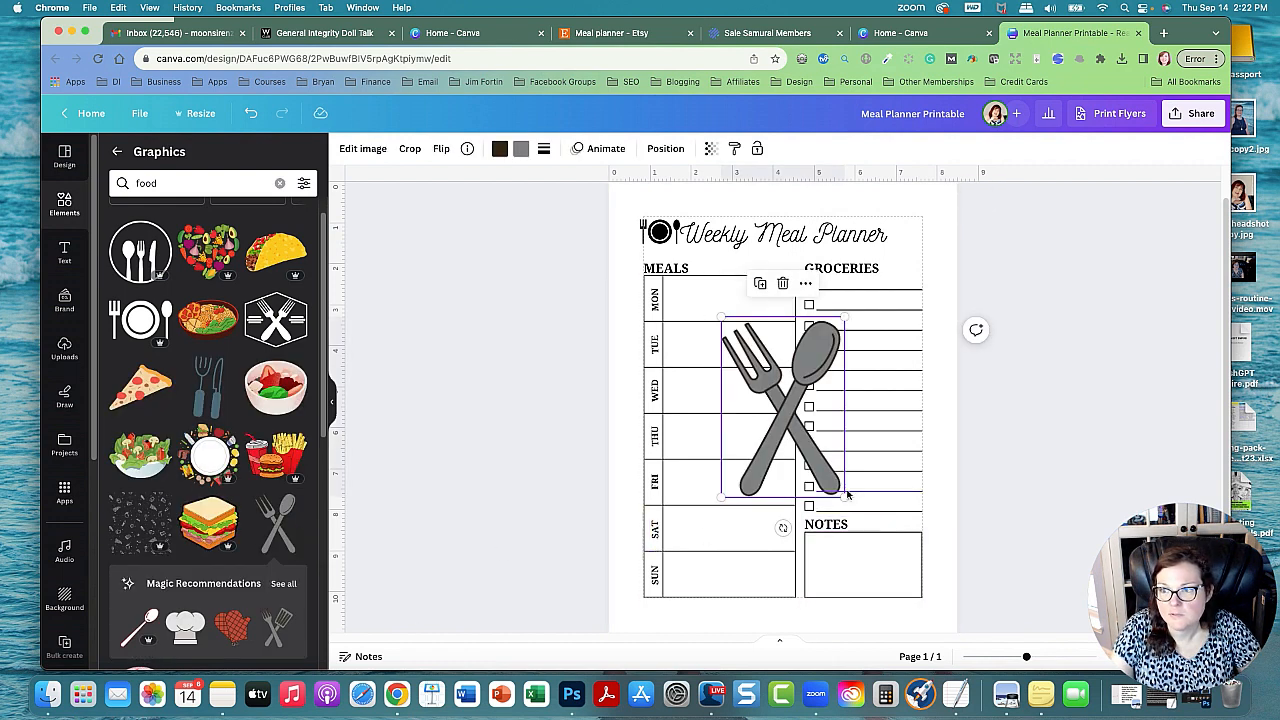
pyautogui.moveTo(843, 495); pyautogui.dragTo(750, 360)
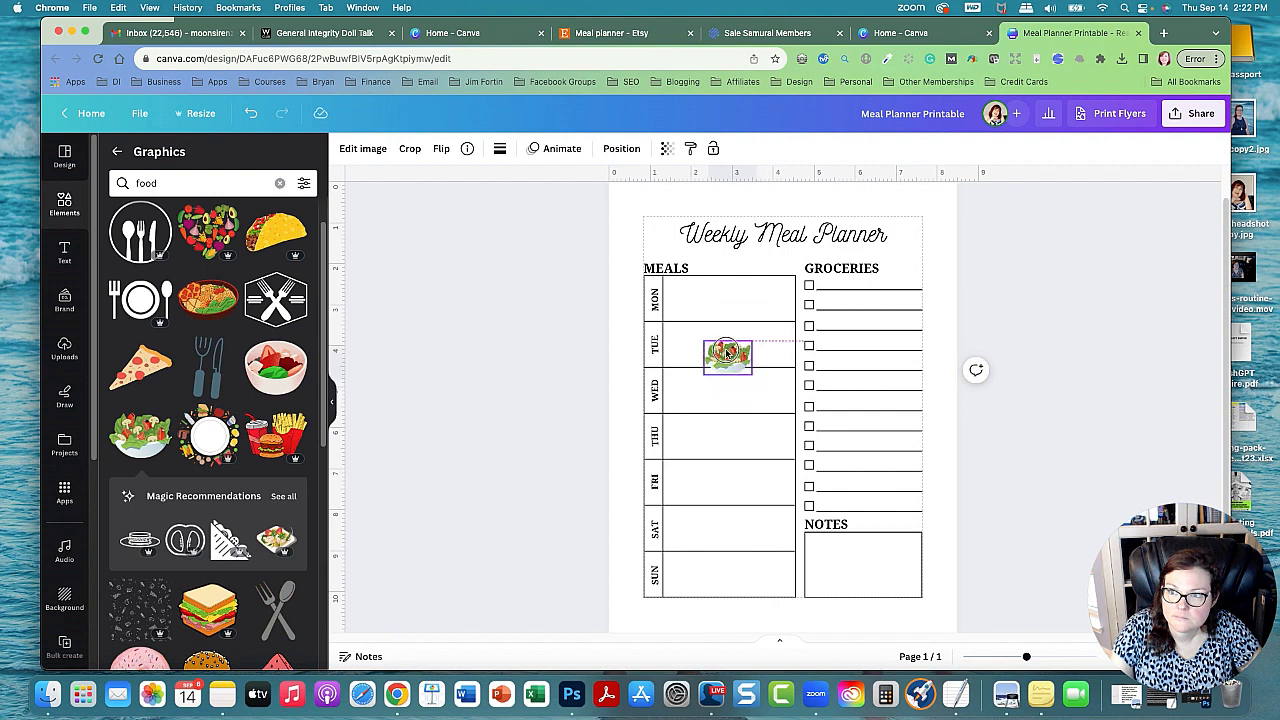
# Step: Place the vegetable bowl graphic to the left of the heading
pyautogui.moveTo(727, 355); pyautogui.dragTo(653, 233)
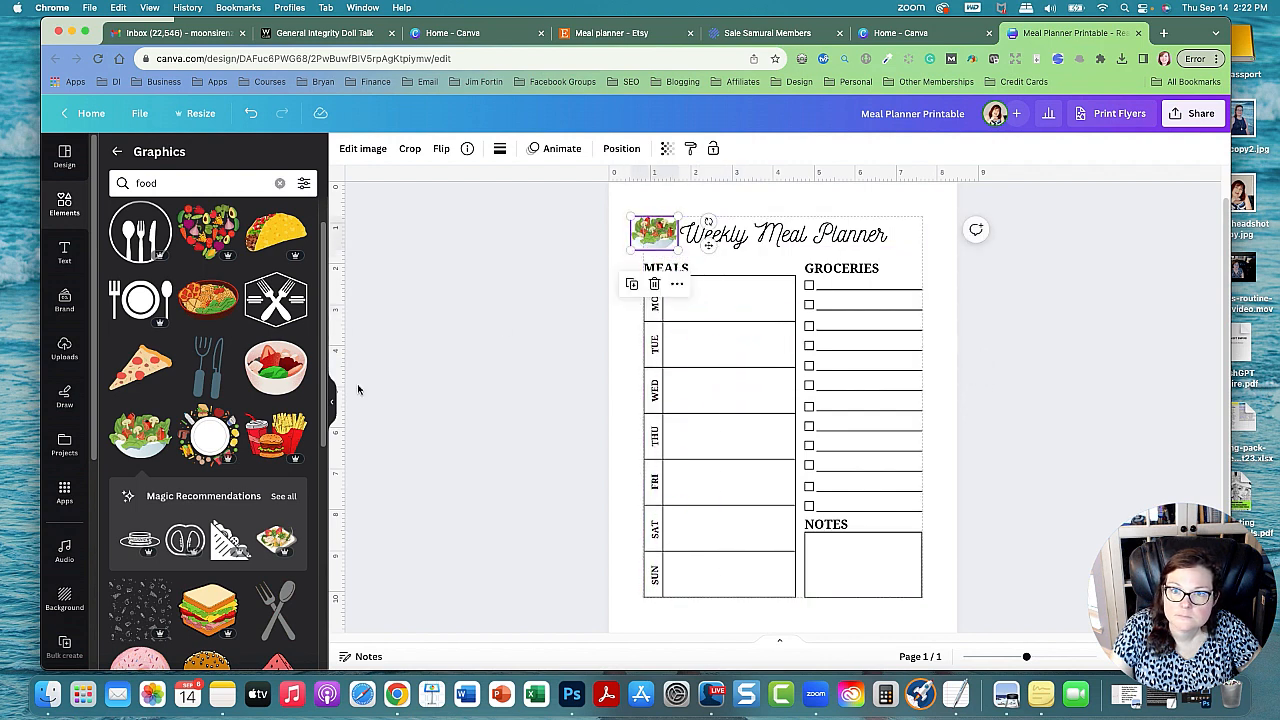
pyautogui.scroll(-3)
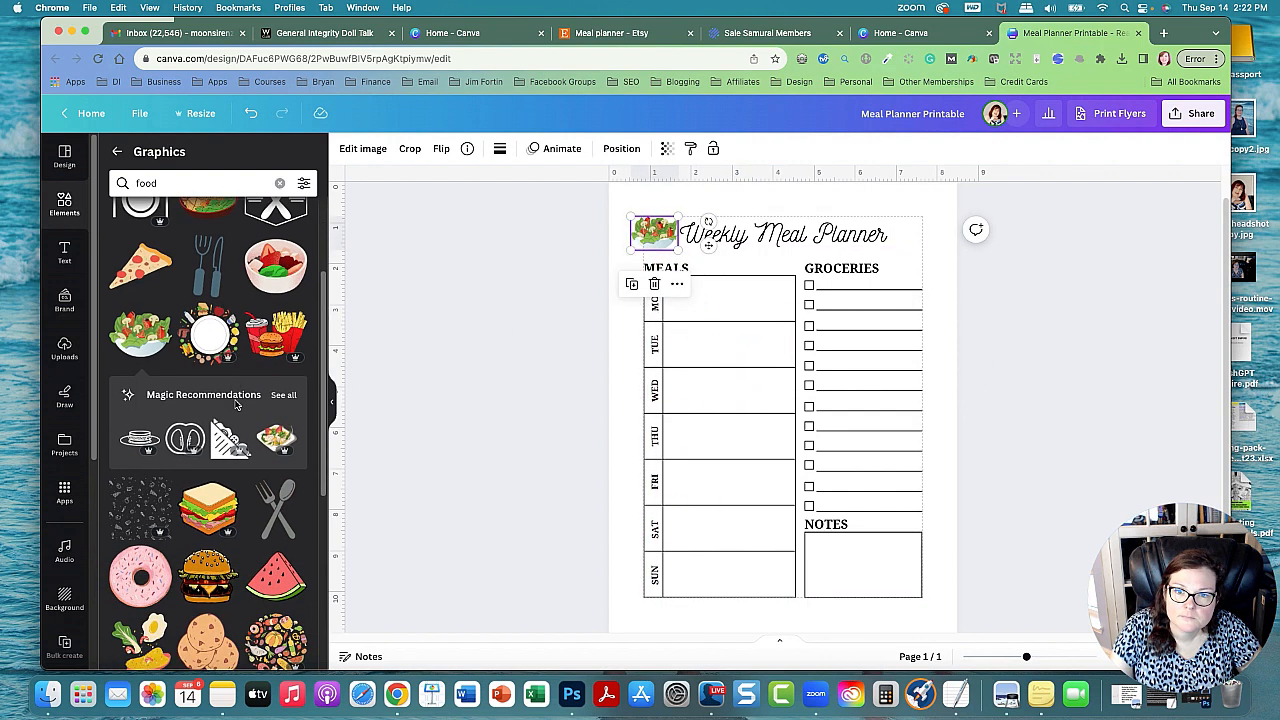
pyautogui.scroll(-3)
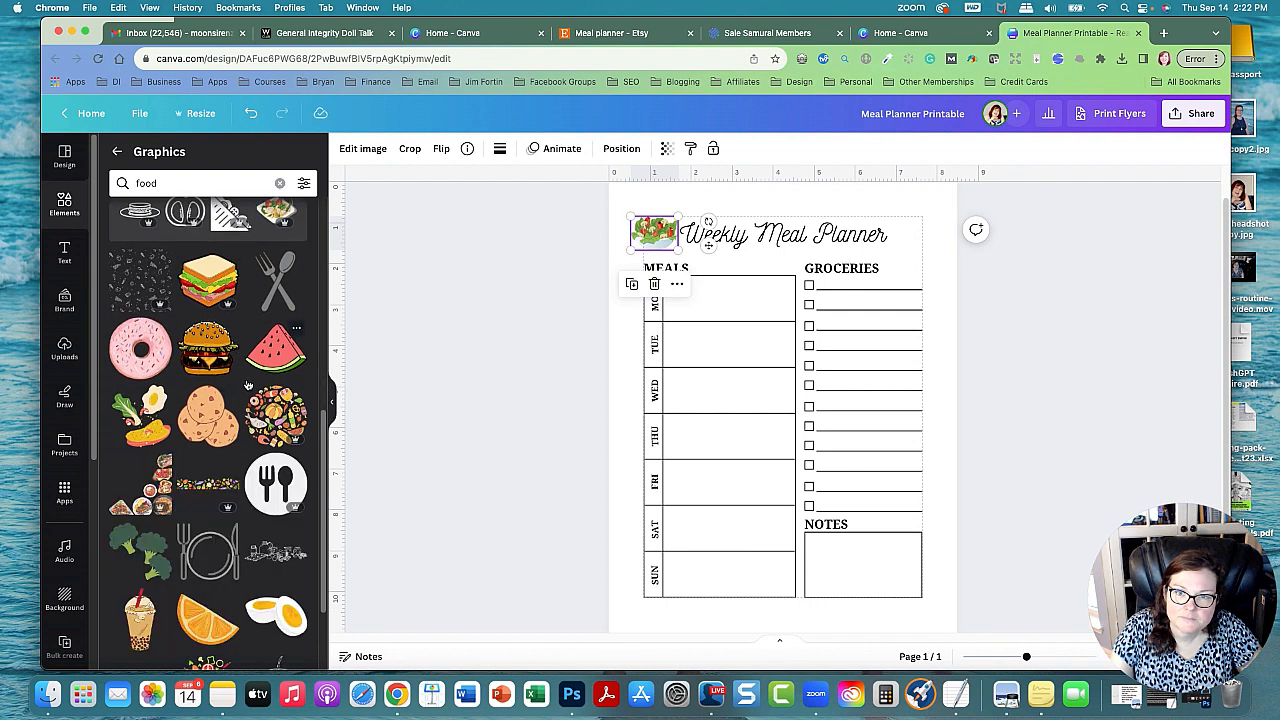
pyautogui.scroll(-3)
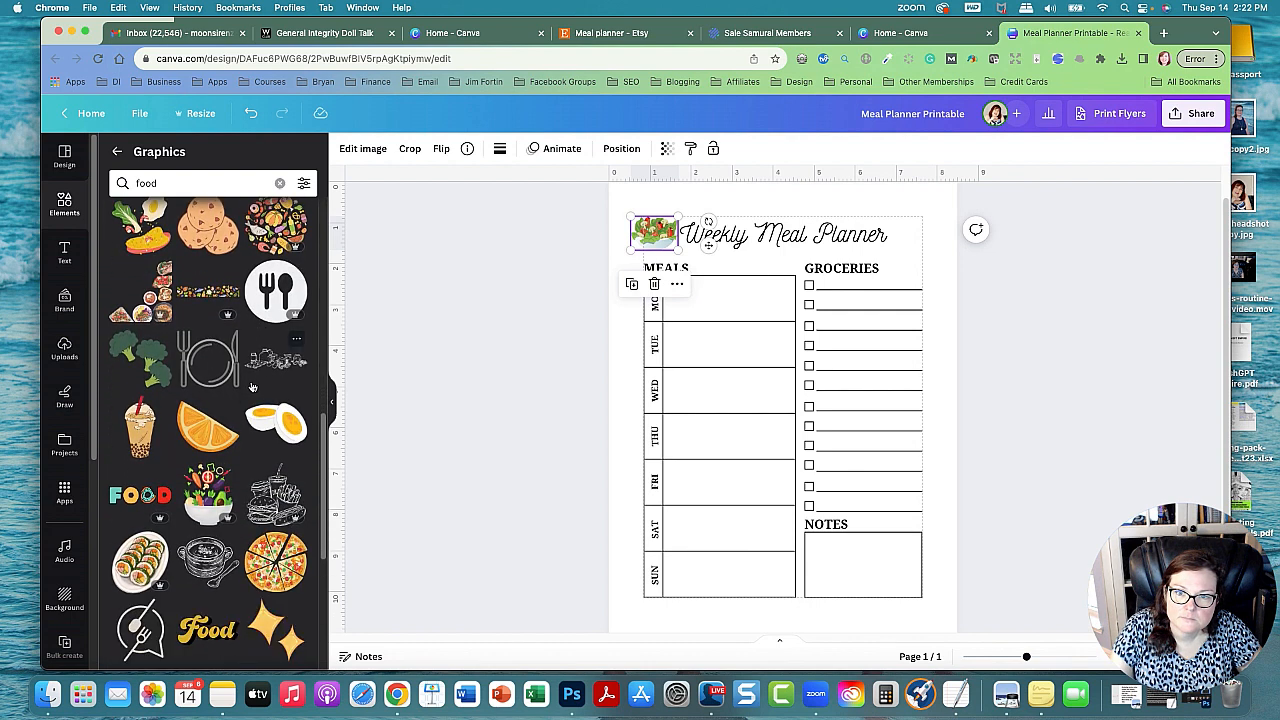
pyautogui.scroll(-3)
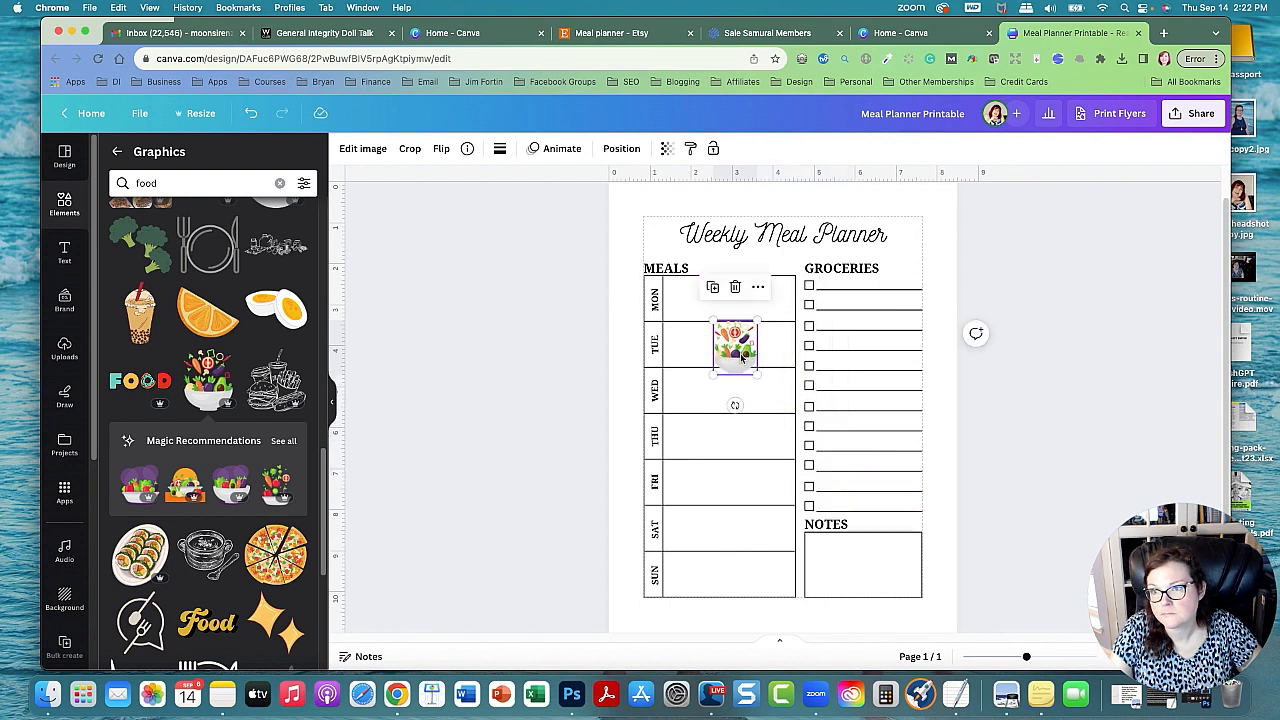
pyautogui.moveTo(735, 345); pyautogui.dragTo(655, 235)
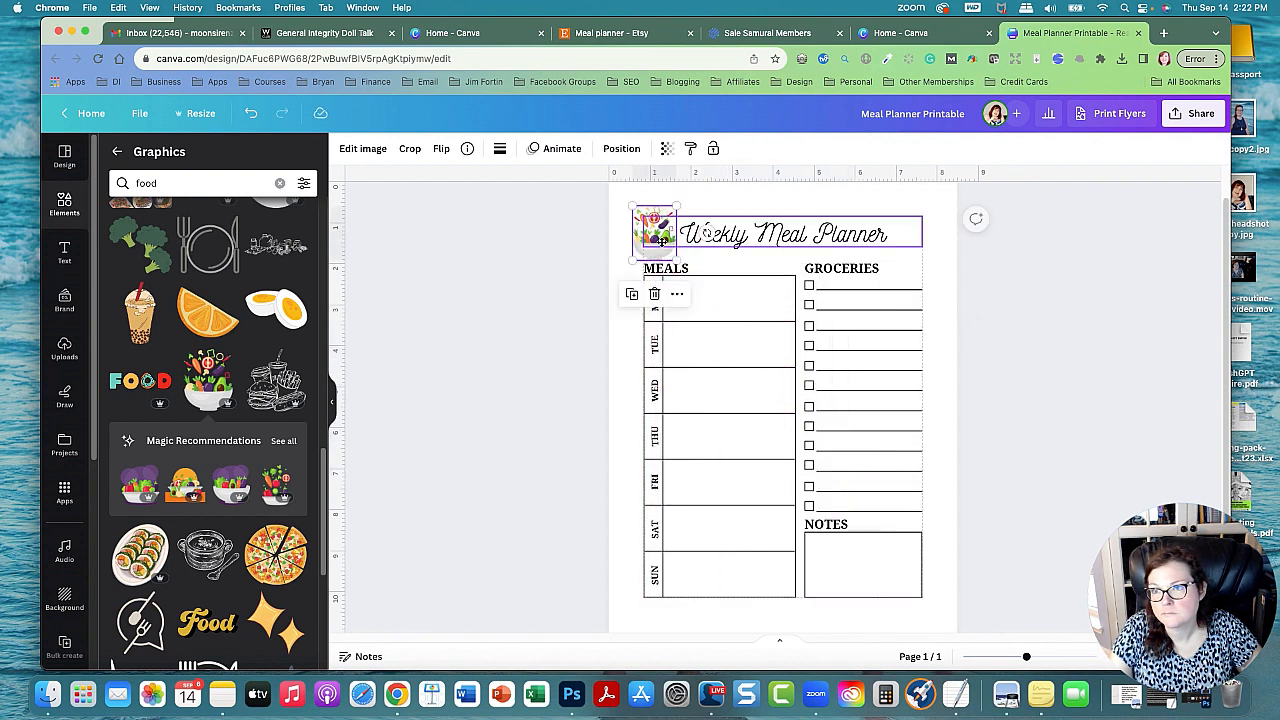
# Step: Move the spaghetti graphic to the heading's right and shrink it to fit
pyautogui.scroll(-3)
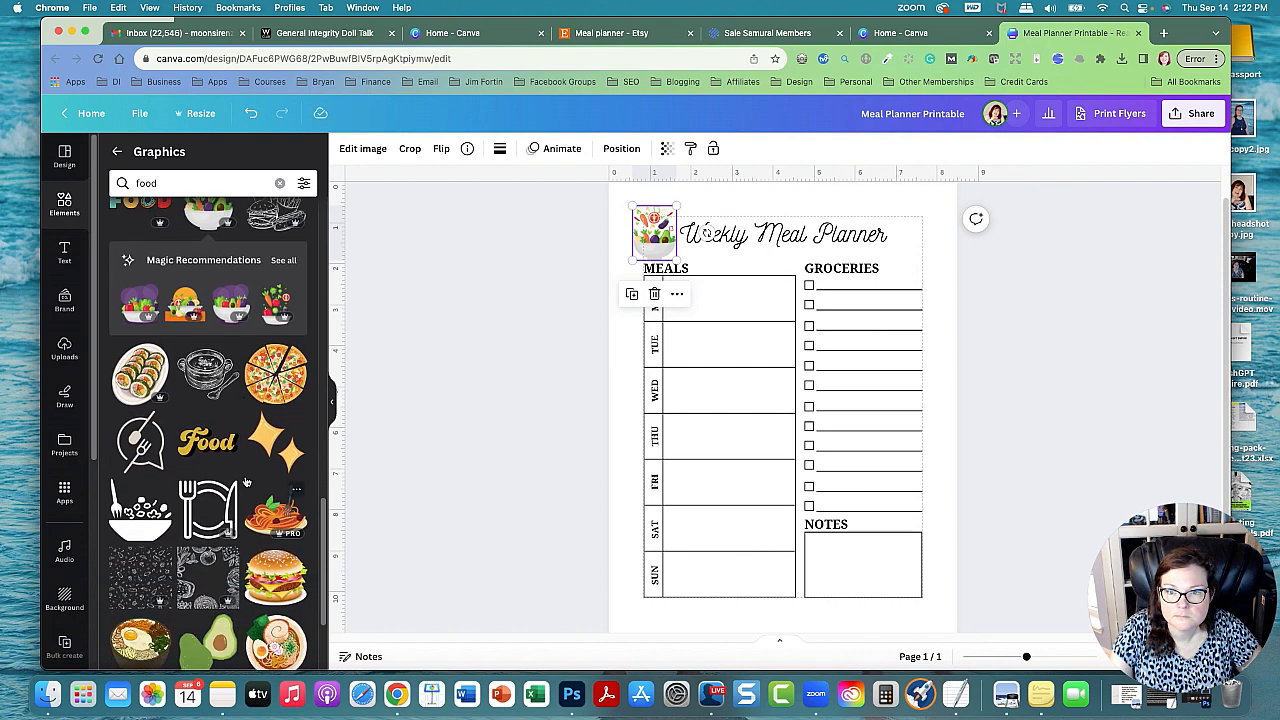
pyautogui.scroll(-3)
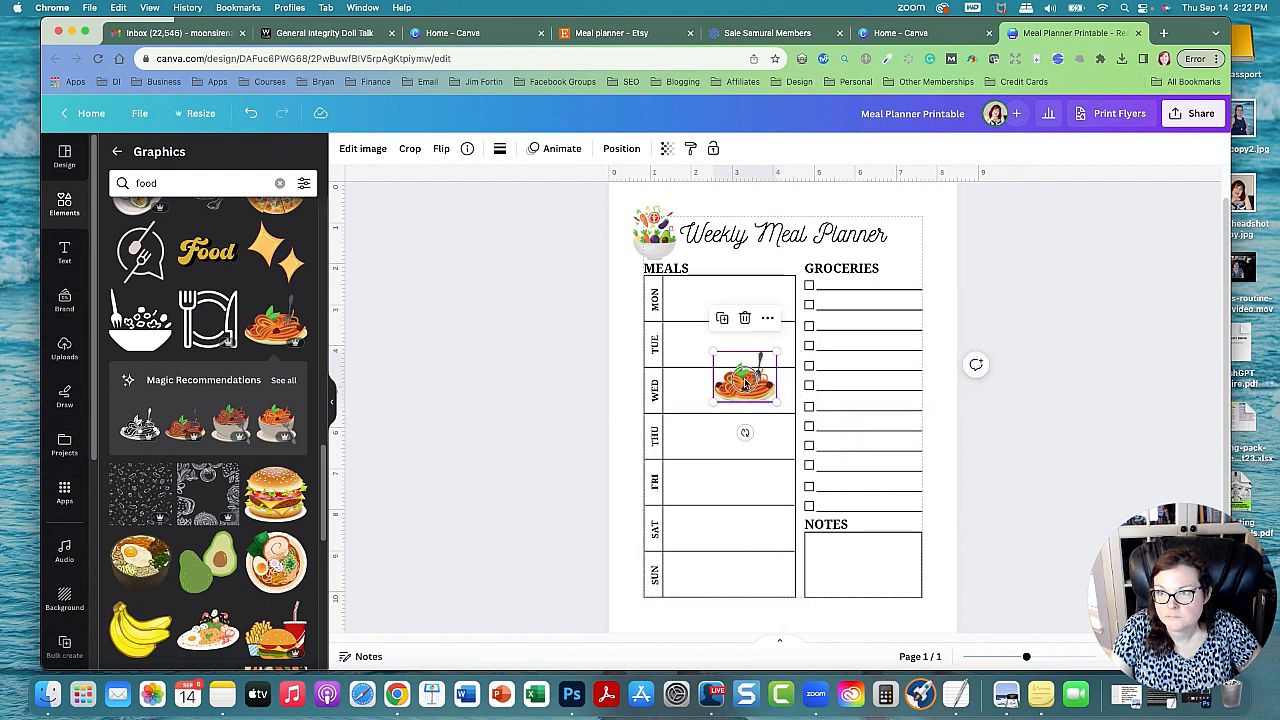
pyautogui.moveTo(745, 380); pyautogui.dragTo(918, 230)
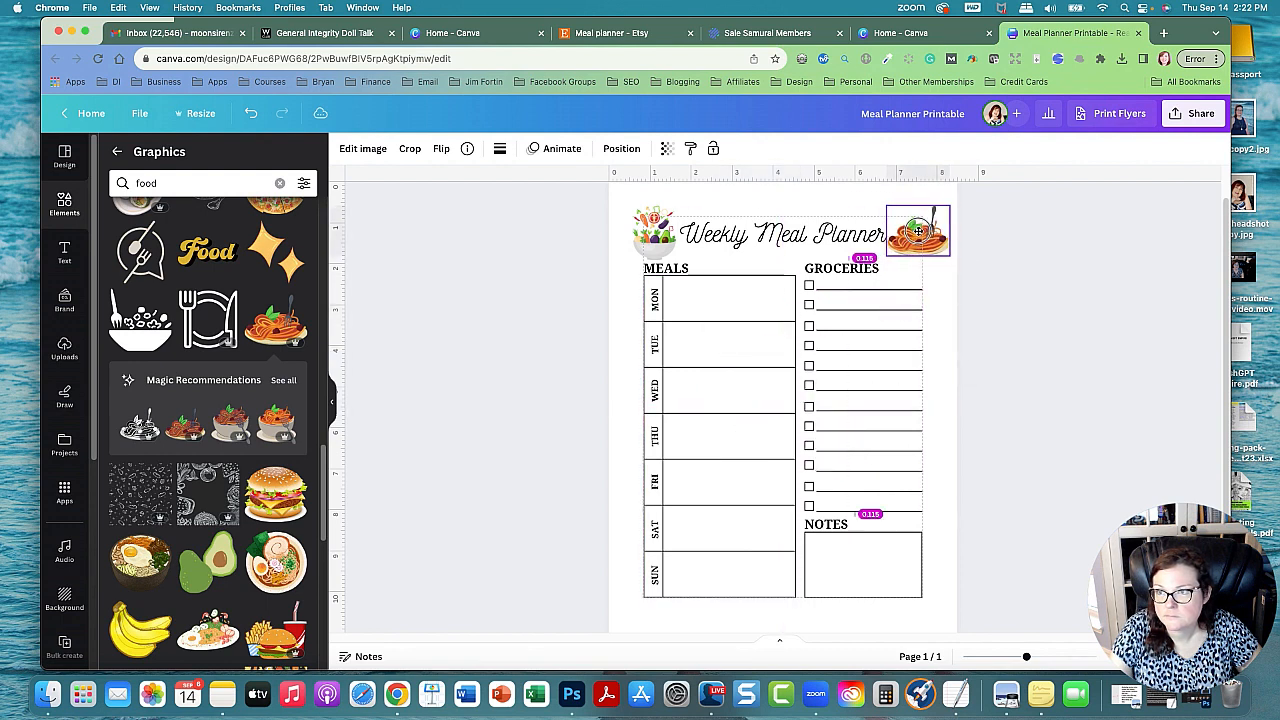
pyautogui.moveTo(953, 262); pyautogui.dragTo(940, 251)
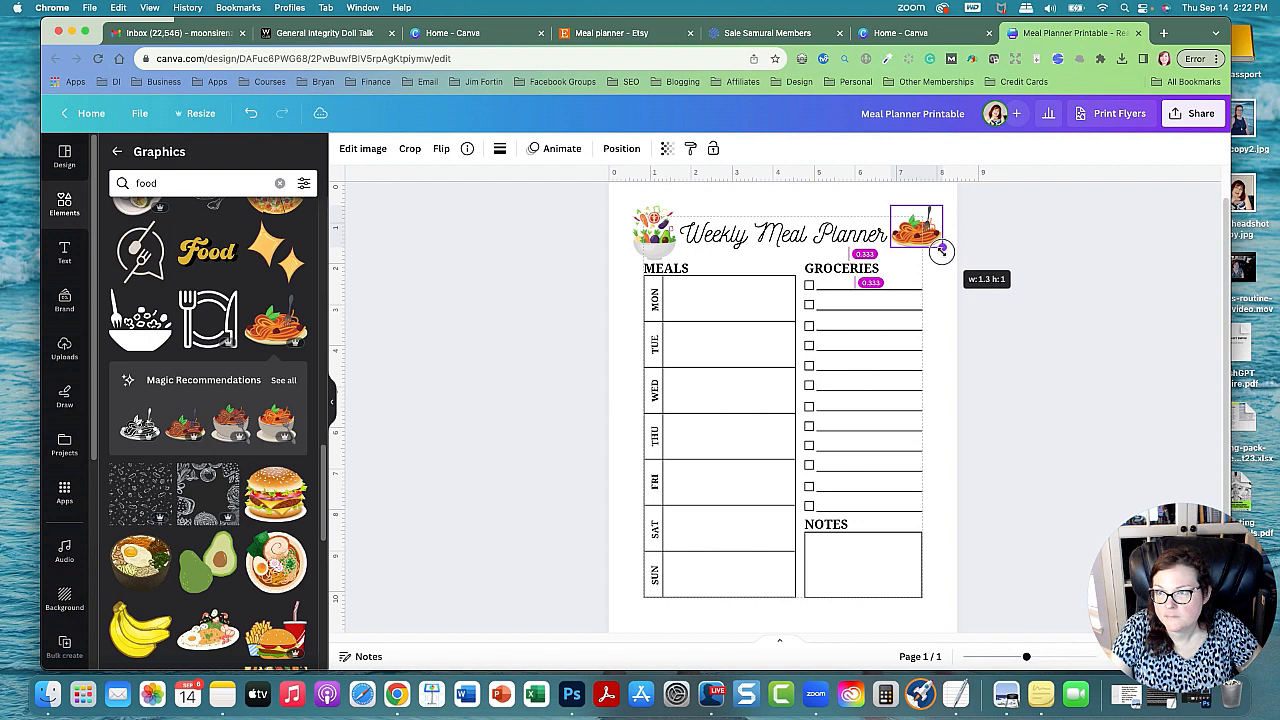
pyautogui.click(785, 234)
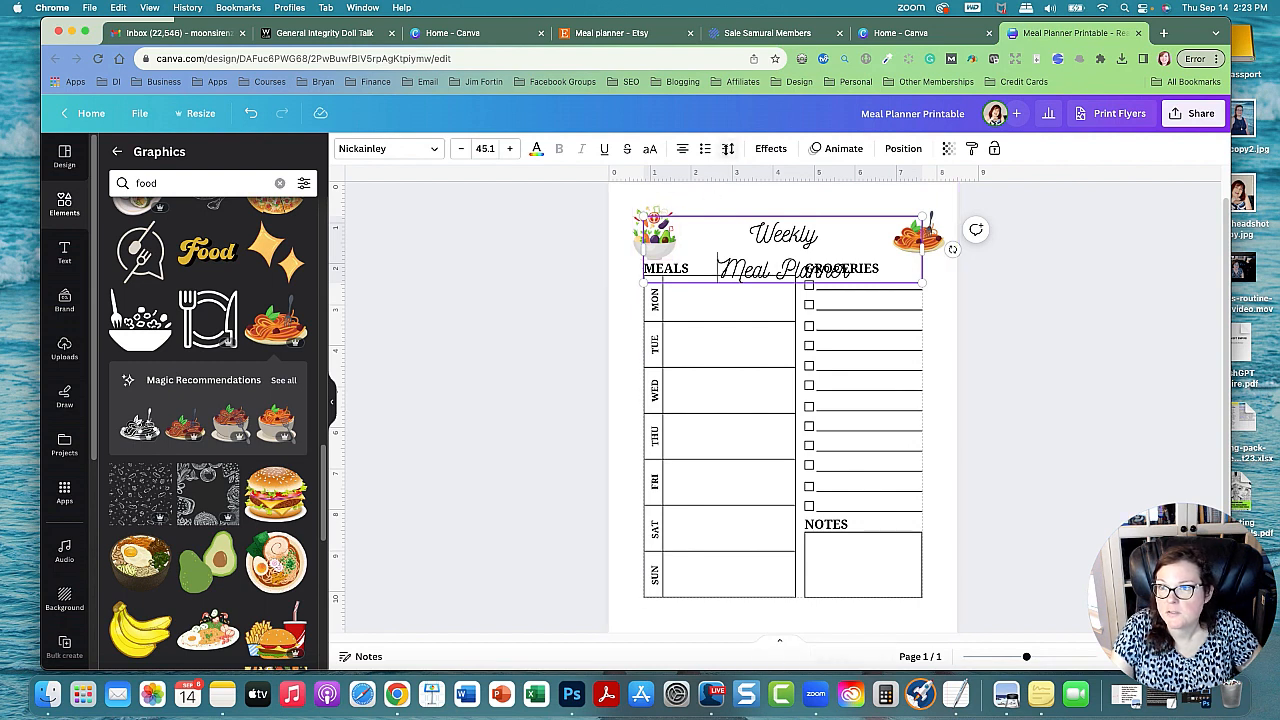
# Step: Split the heading into 'Weekly' / 'Meal Planner', enlarge it and centre it
pyautogui.click(784, 250)
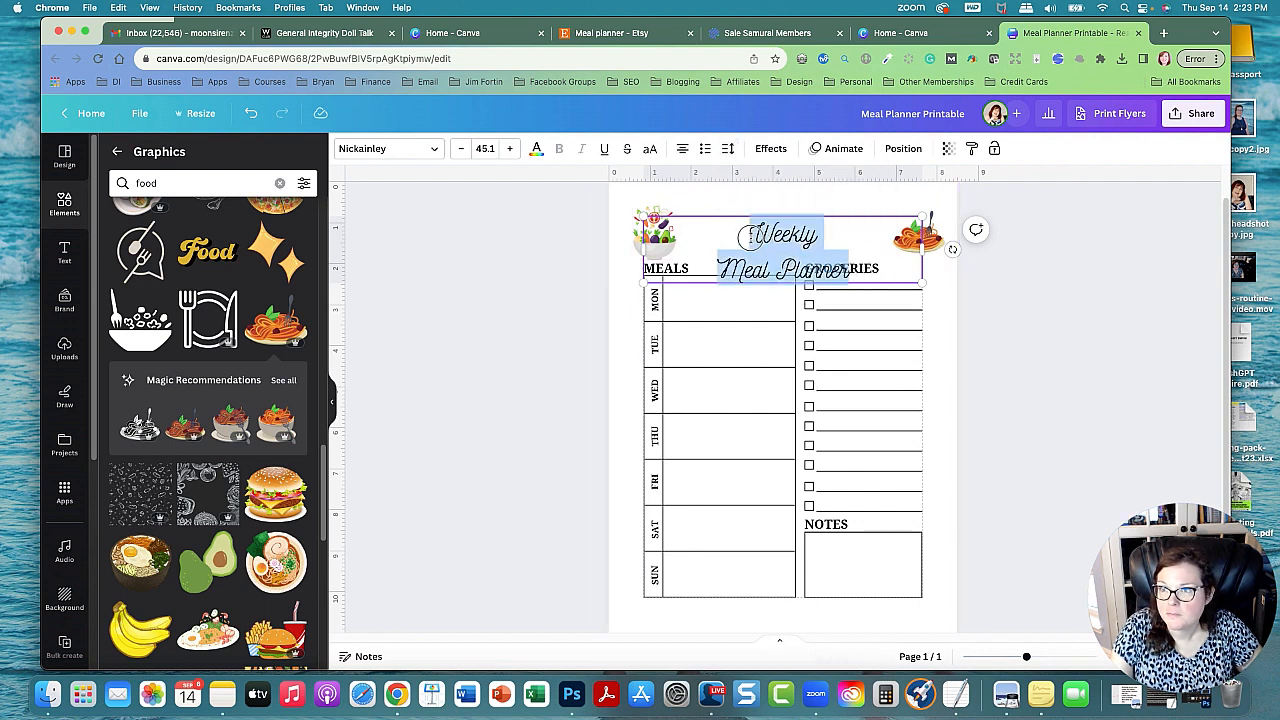
pyautogui.click(727, 148)
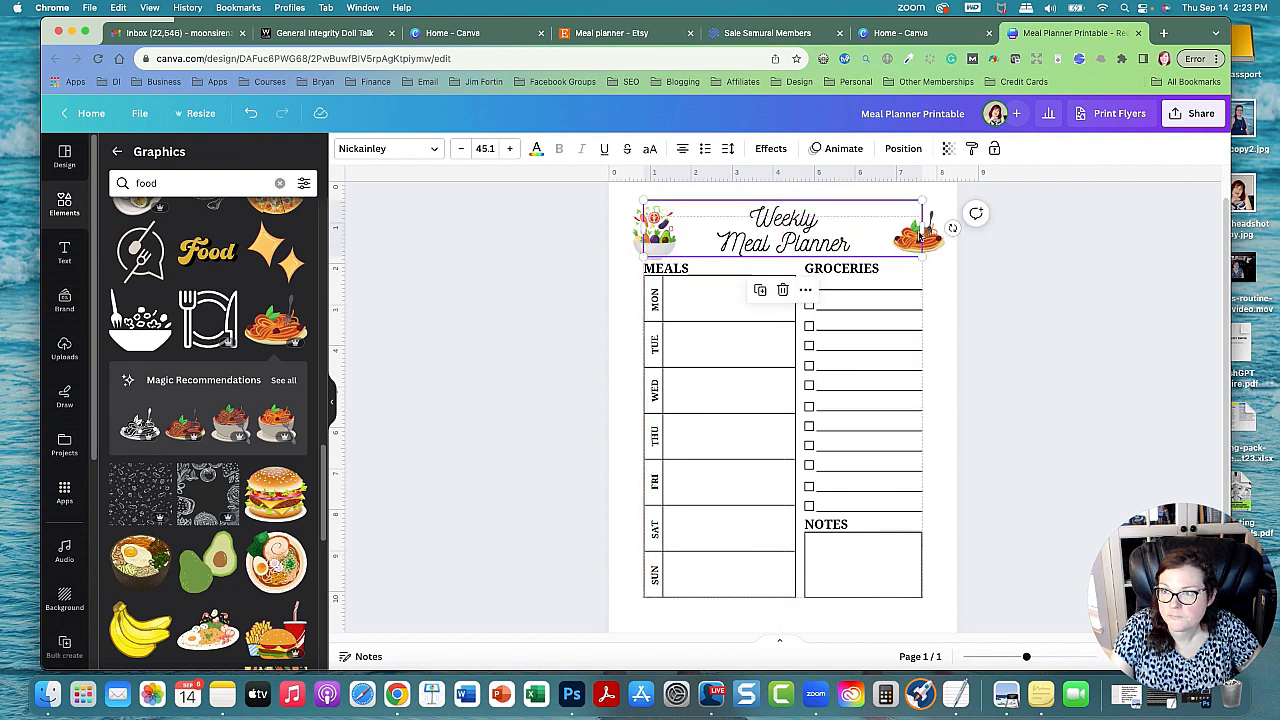
pyautogui.moveTo(920, 258); pyautogui.dragTo(805, 262)
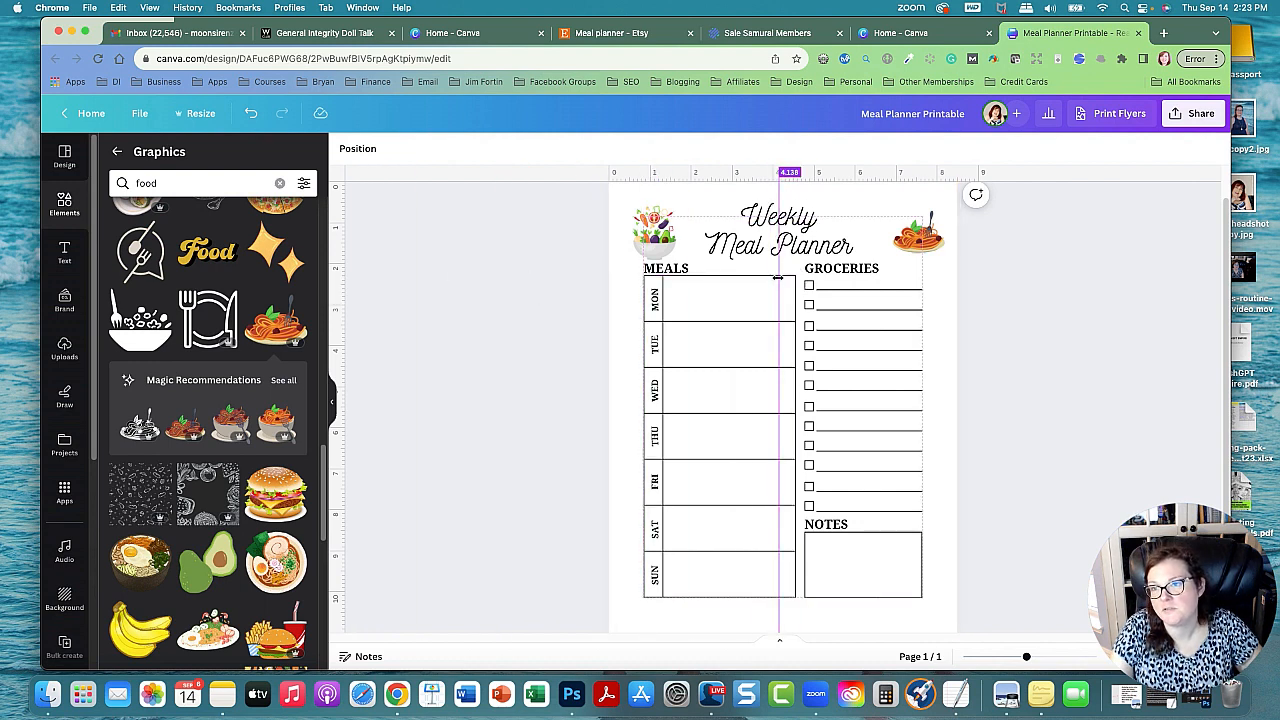
pyautogui.click(778, 230)
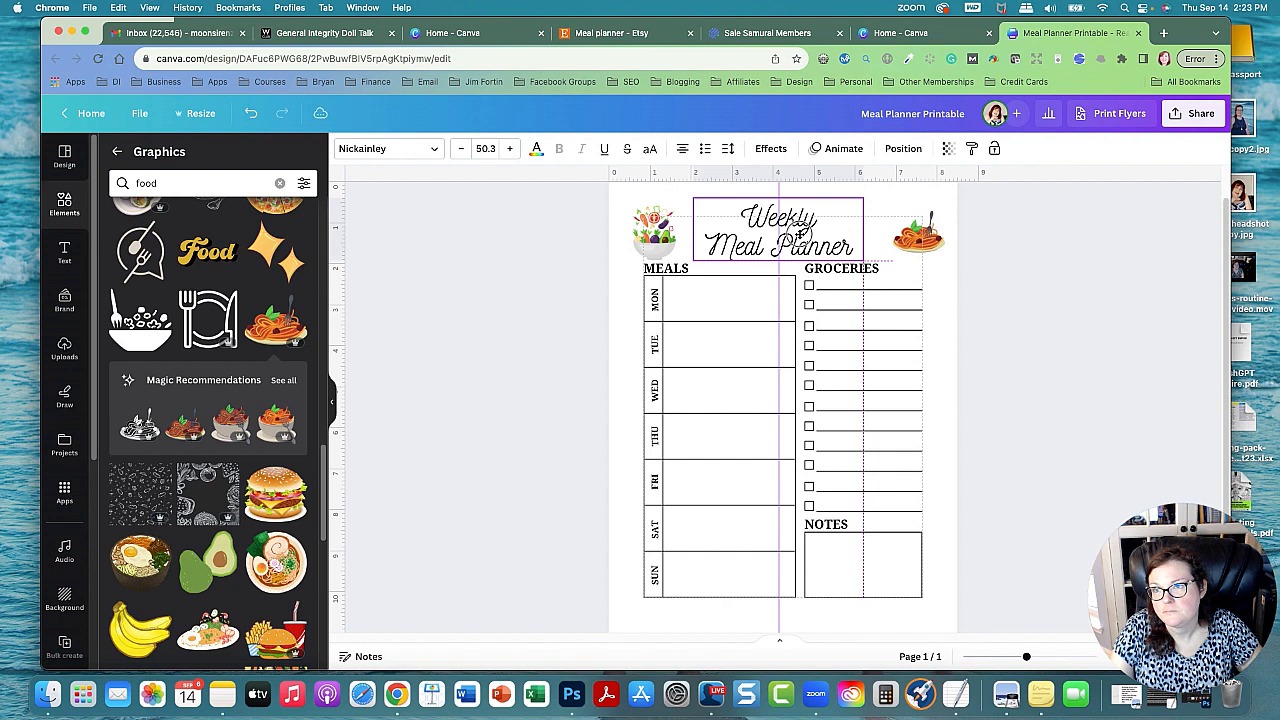
pyautogui.click(778, 230)
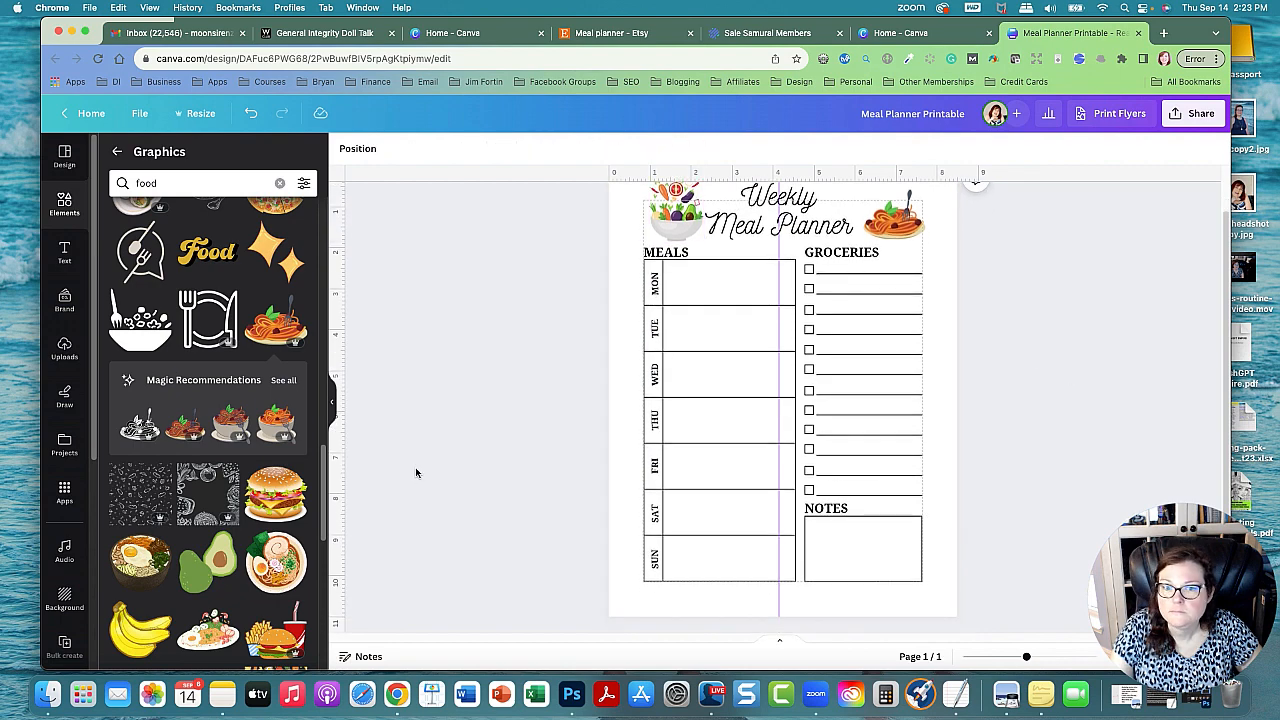
# Step: Place the strawberries over the NOTES box and lower their transparency to about 66
pyautogui.scroll(-3)
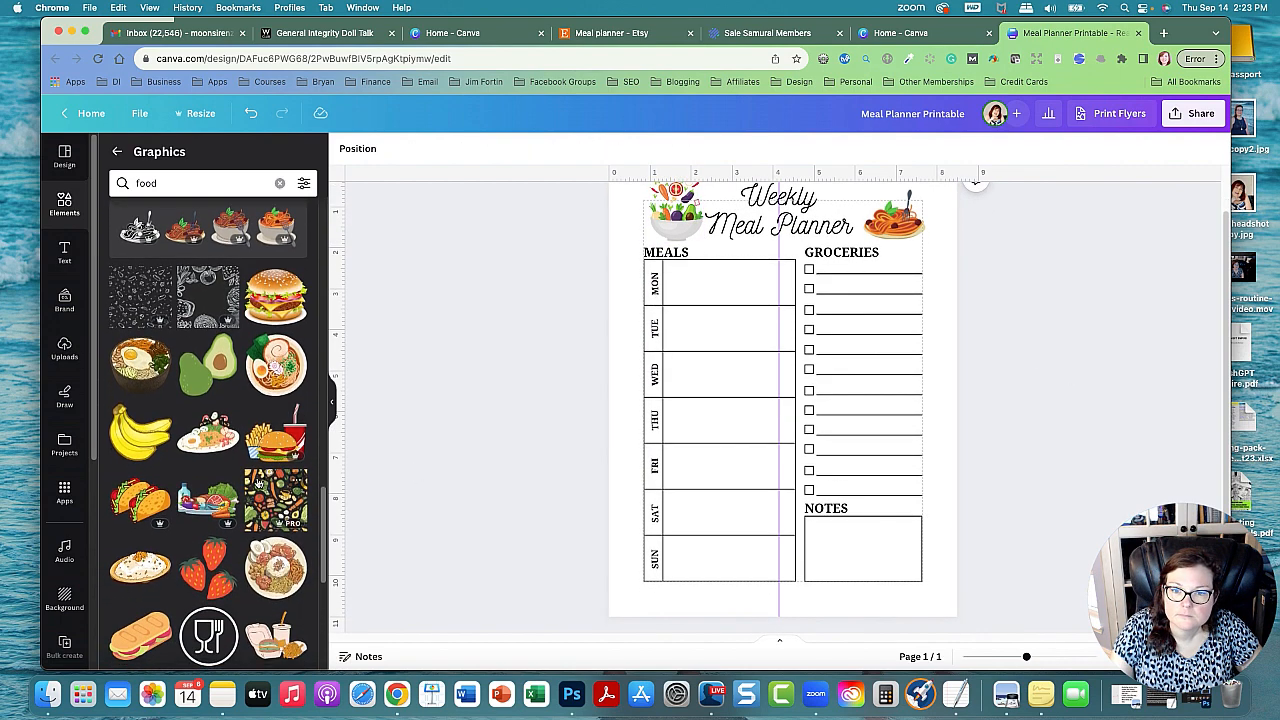
pyautogui.scroll(-3)
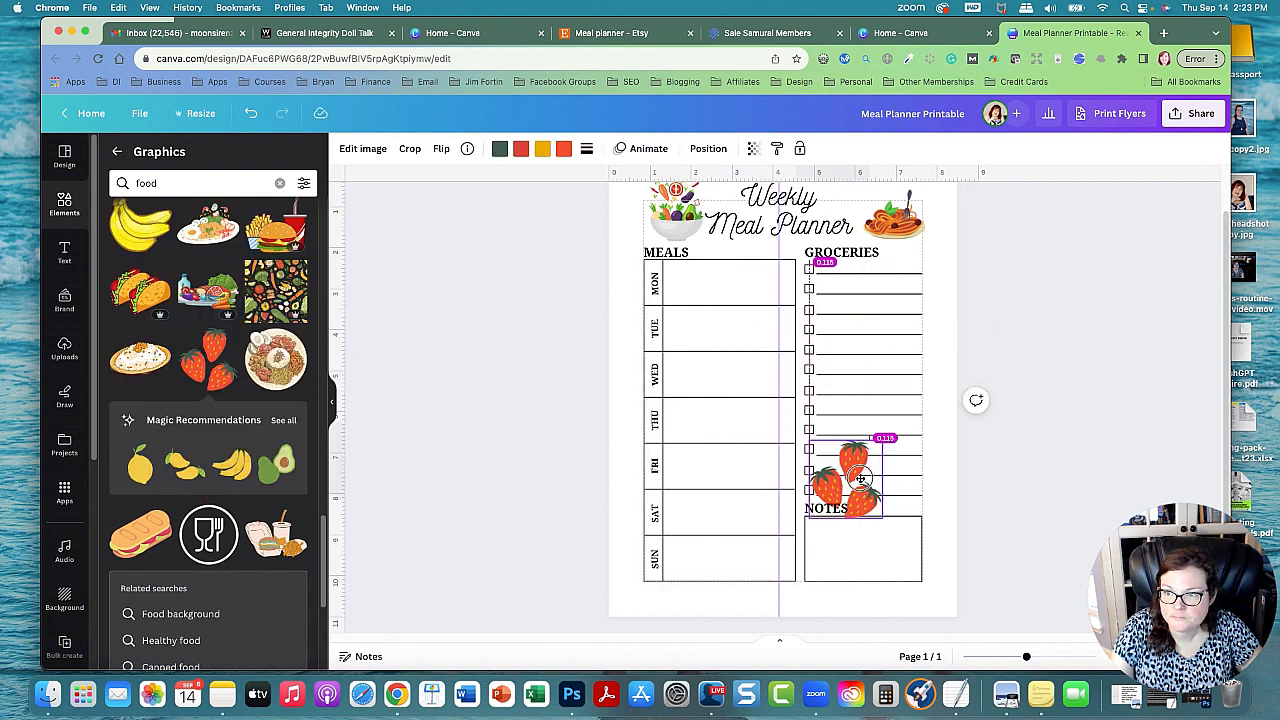
pyautogui.moveTo(850, 475); pyautogui.dragTo(863, 545)
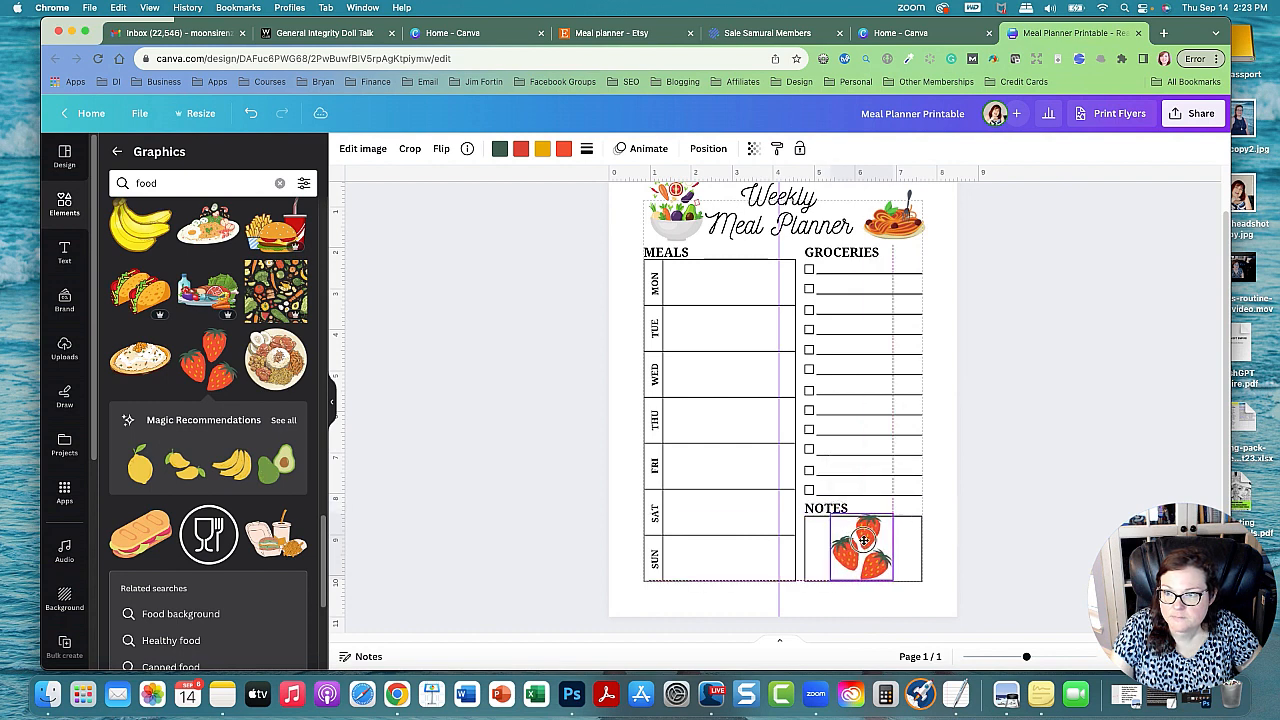
pyautogui.click(753, 148)
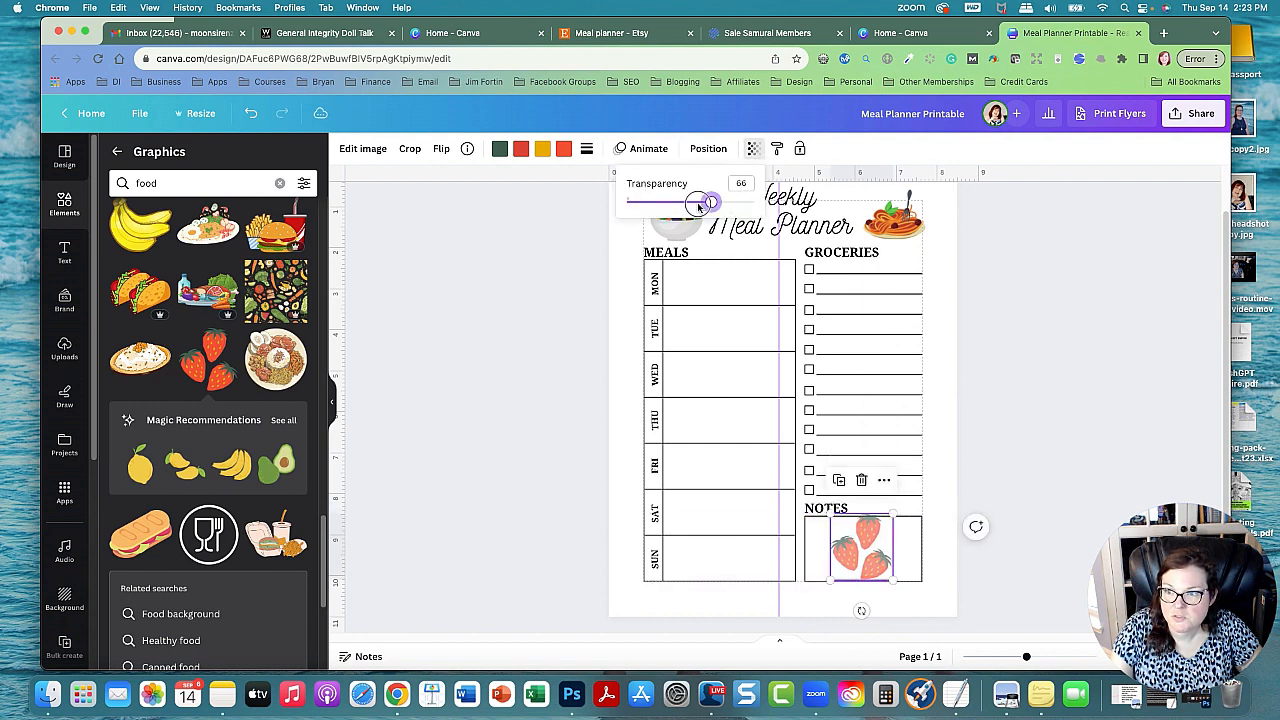
pyautogui.moveTo(705, 203); pyautogui.dragTo(648, 203)
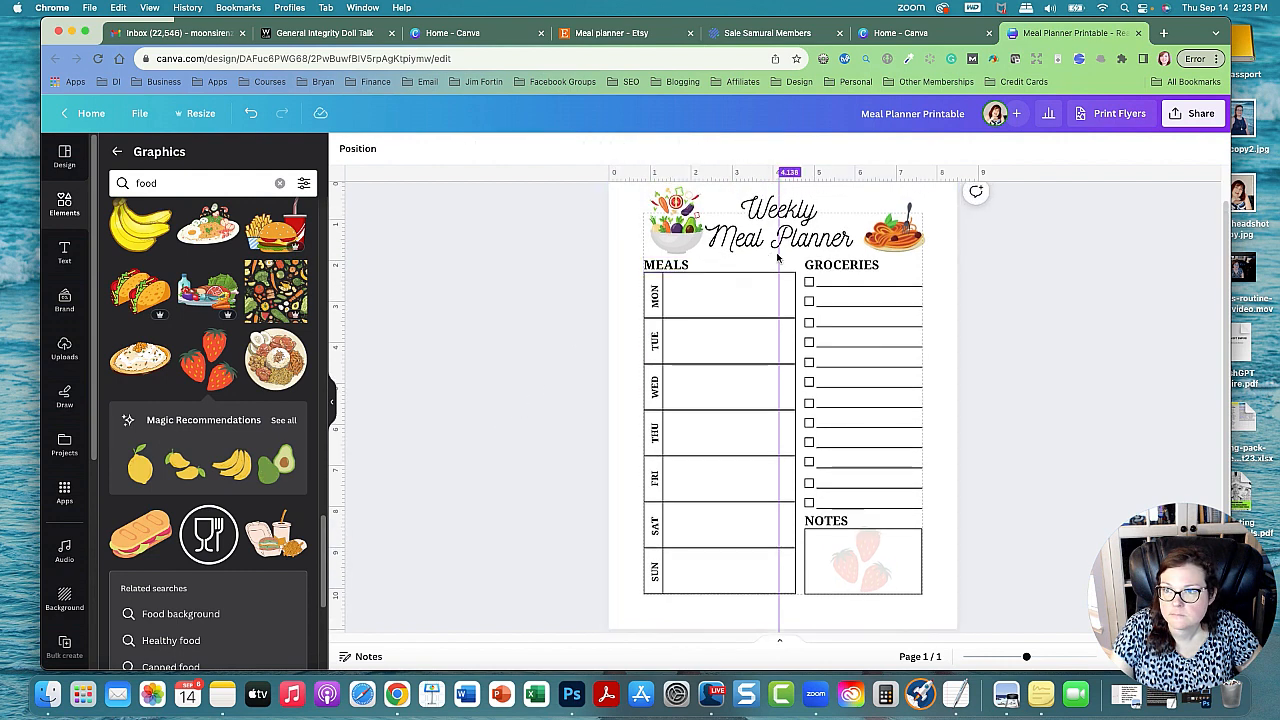
pyautogui.click(778, 225)
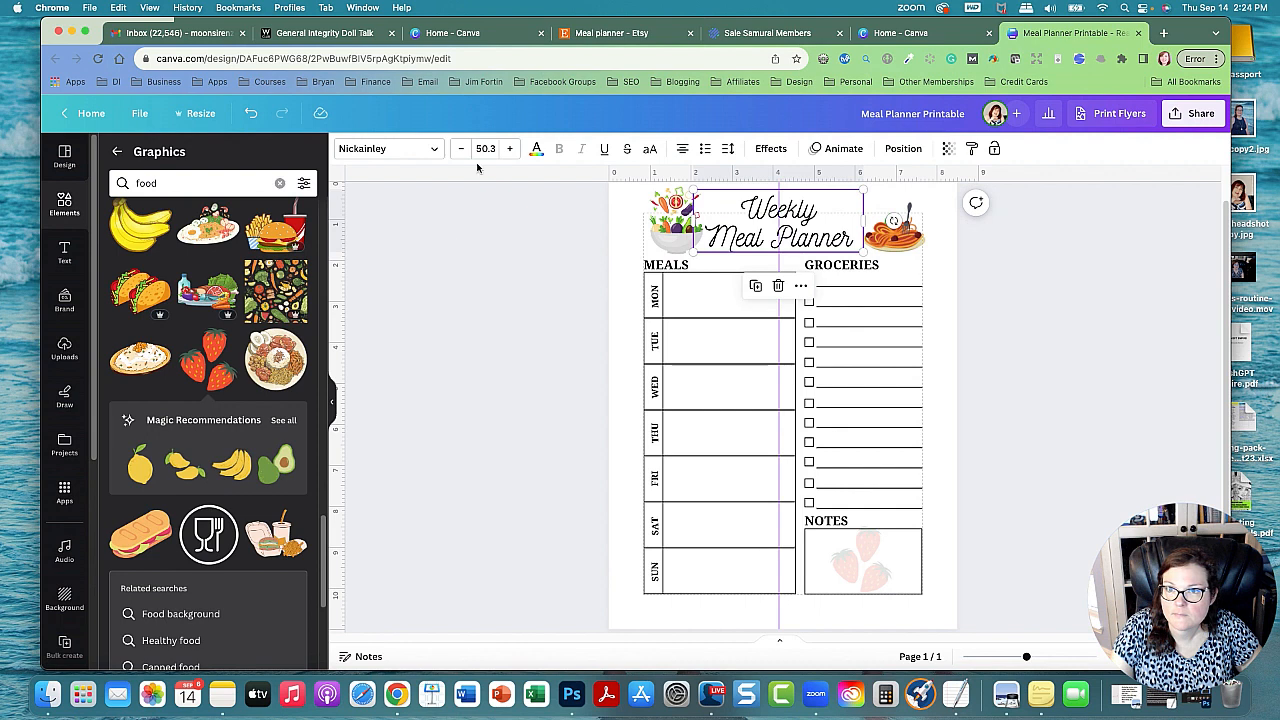
# Step: Make the Weekly Meal Planner heading text and the NOTES box outline green
pyautogui.click(536, 148)
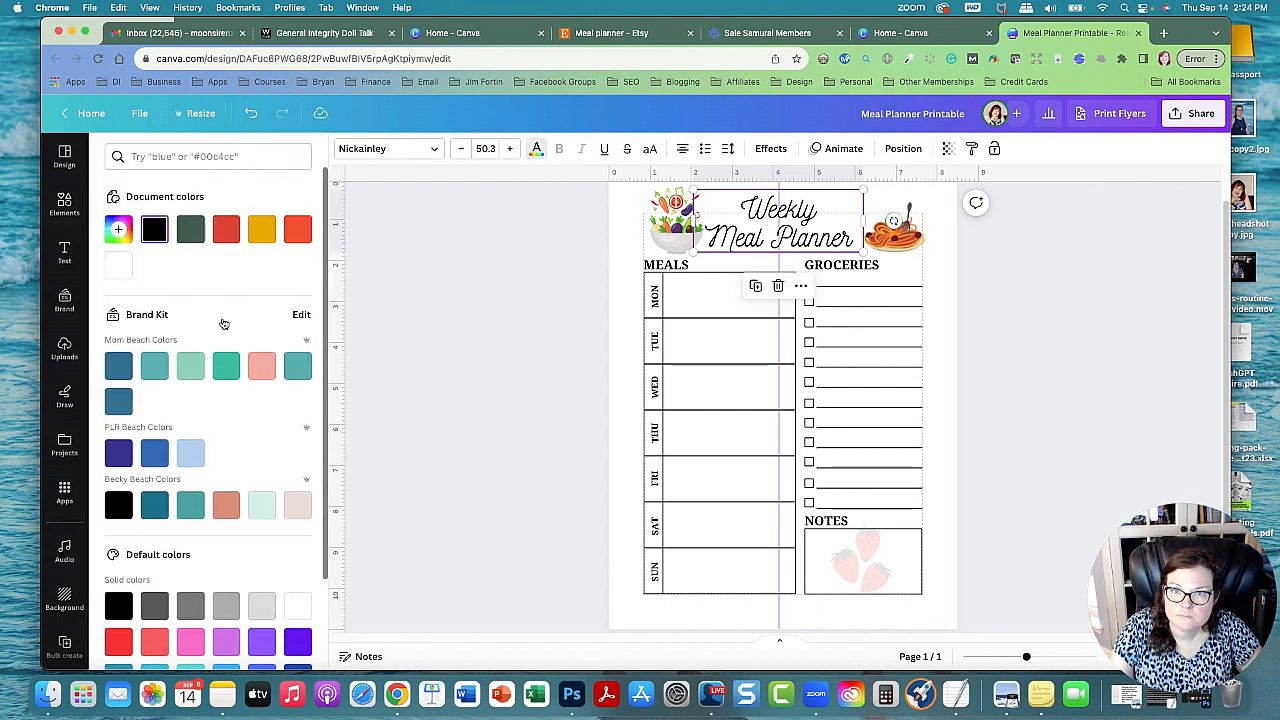
pyautogui.click(118, 229)
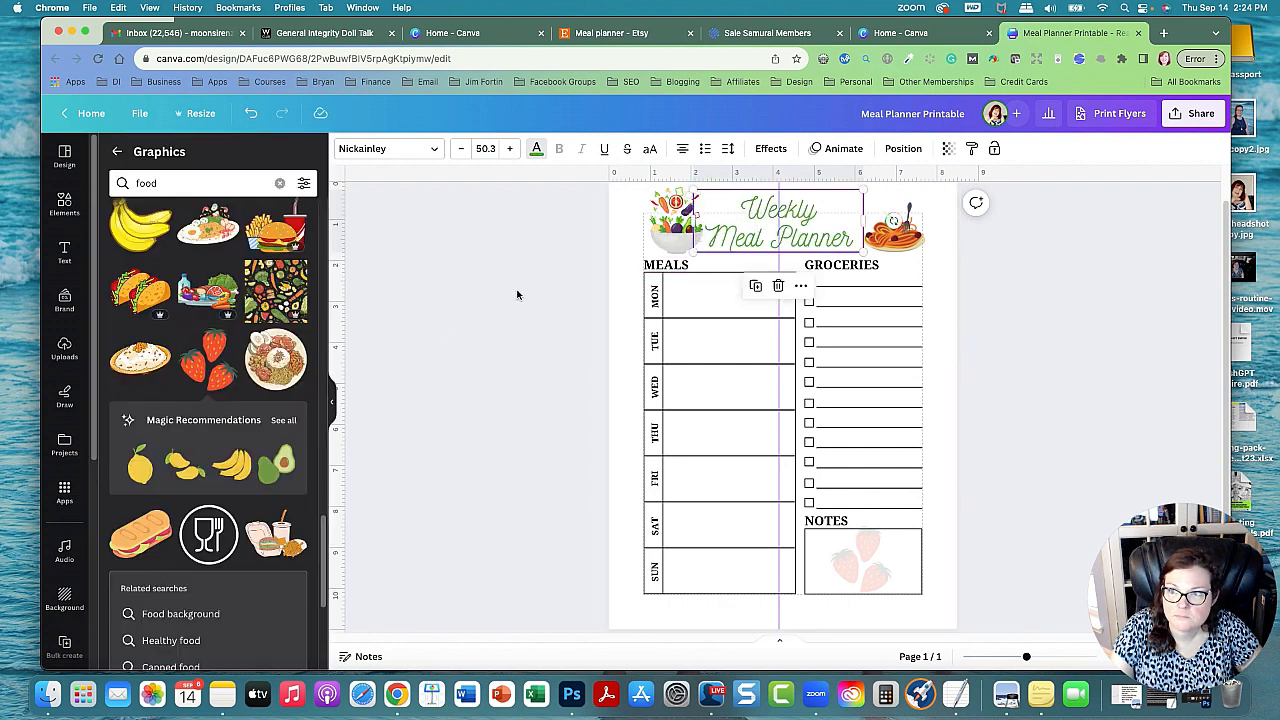
pyautogui.click(862, 560)
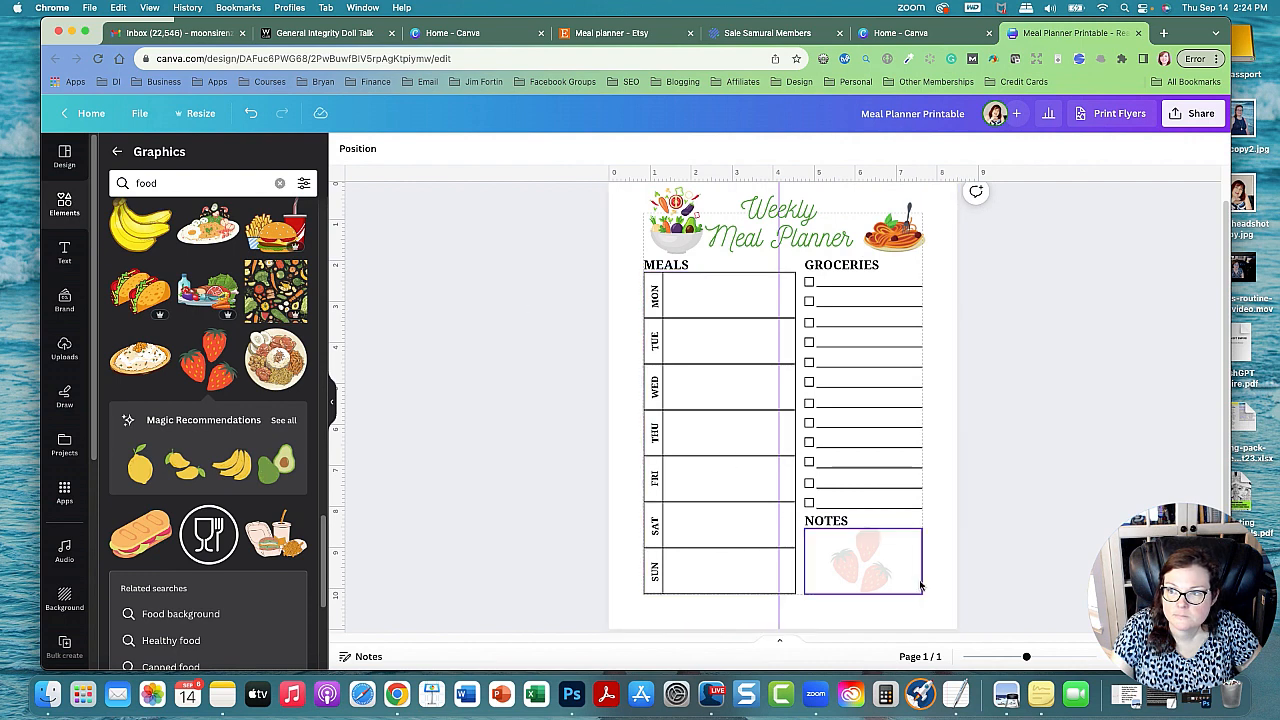
pyautogui.click(862, 560)
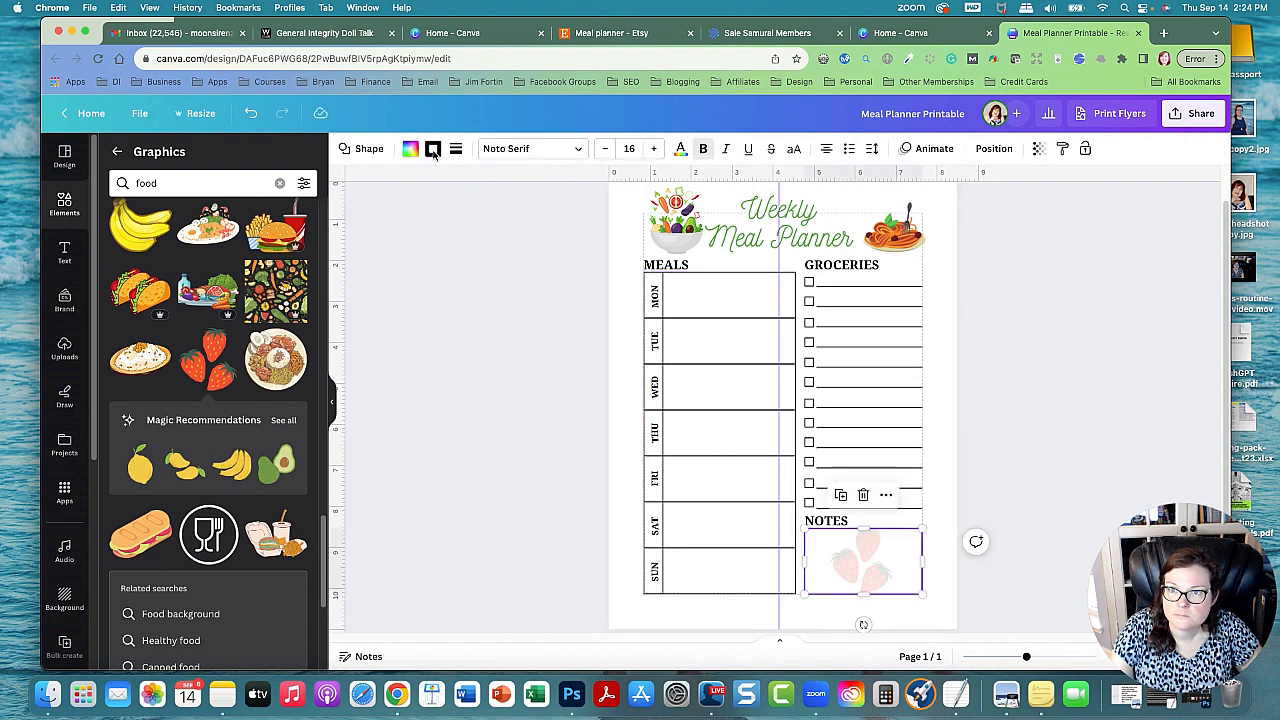
pyautogui.click(410, 148)
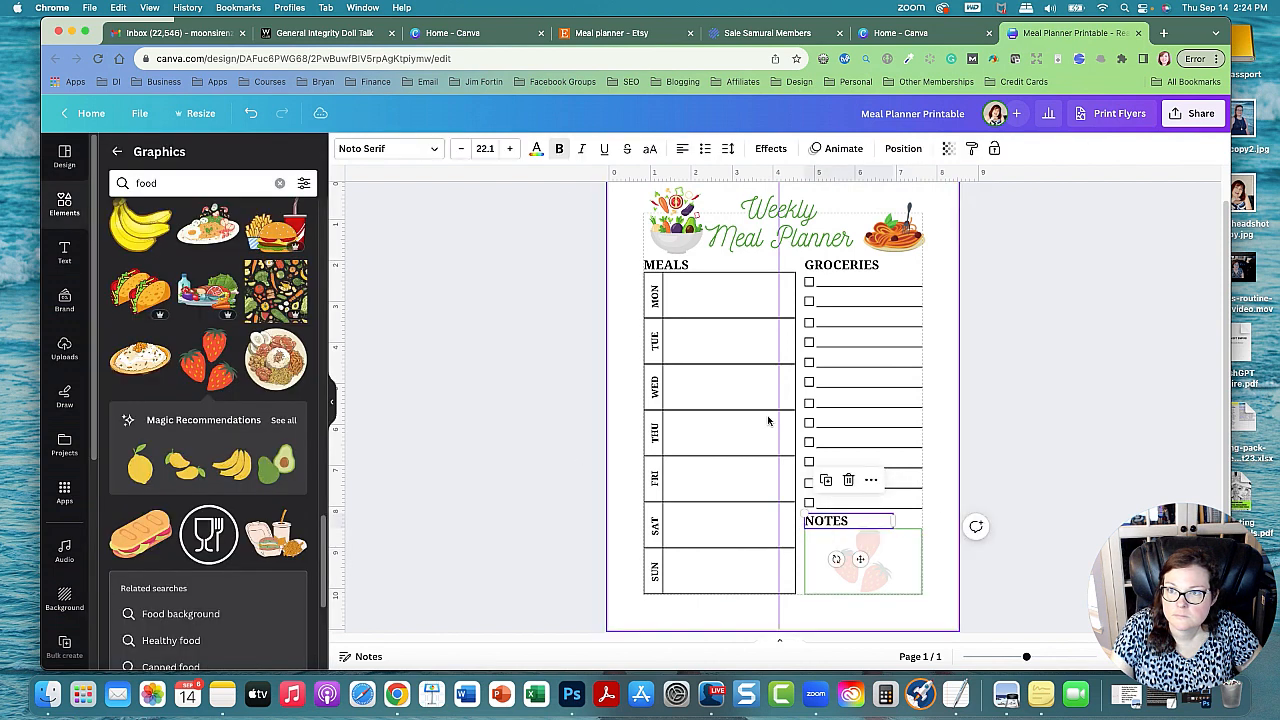
pyautogui.click(536, 148)
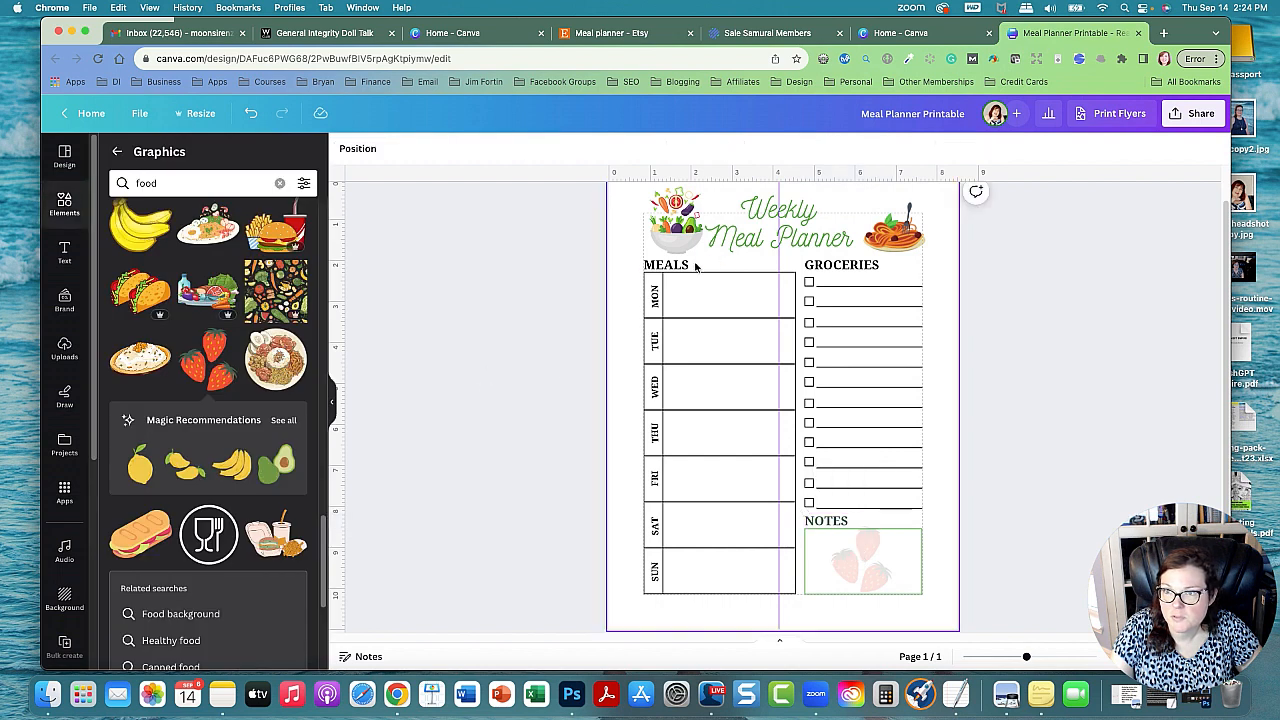
# Step: Recolour the meals table's gridlines green and fill its cells dark green
pyautogui.click(666, 264)
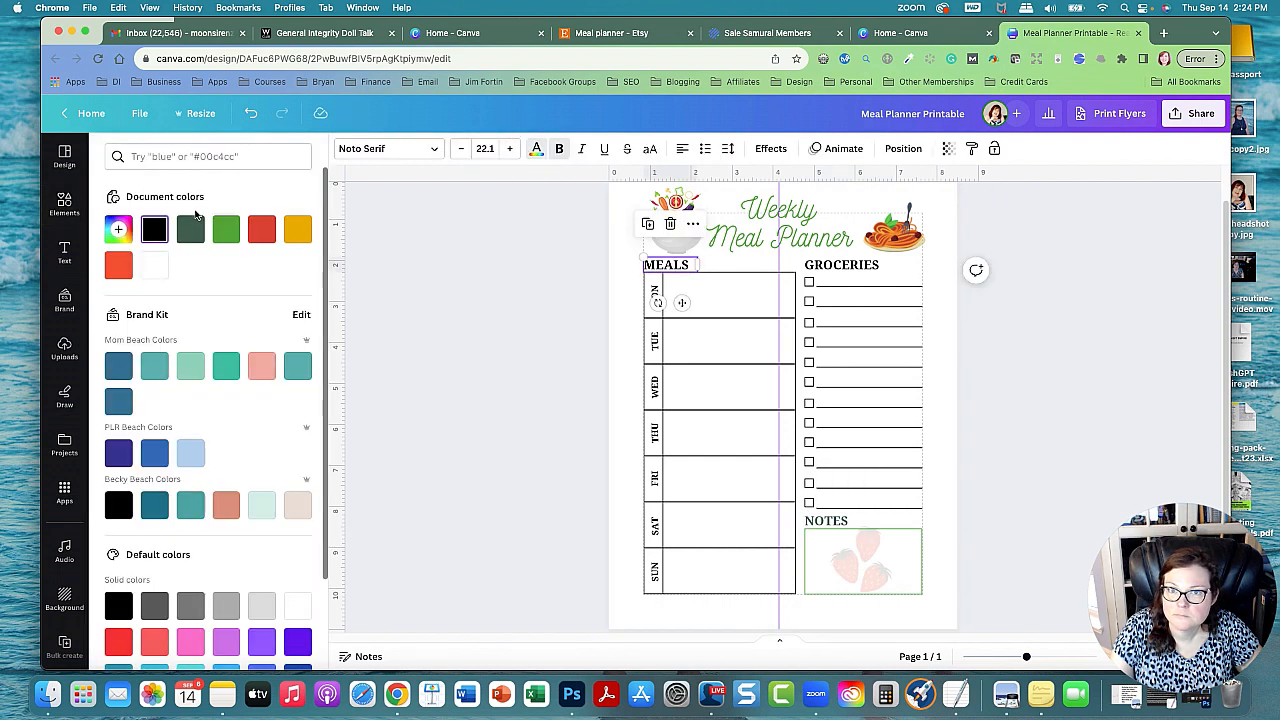
pyautogui.click(841, 264)
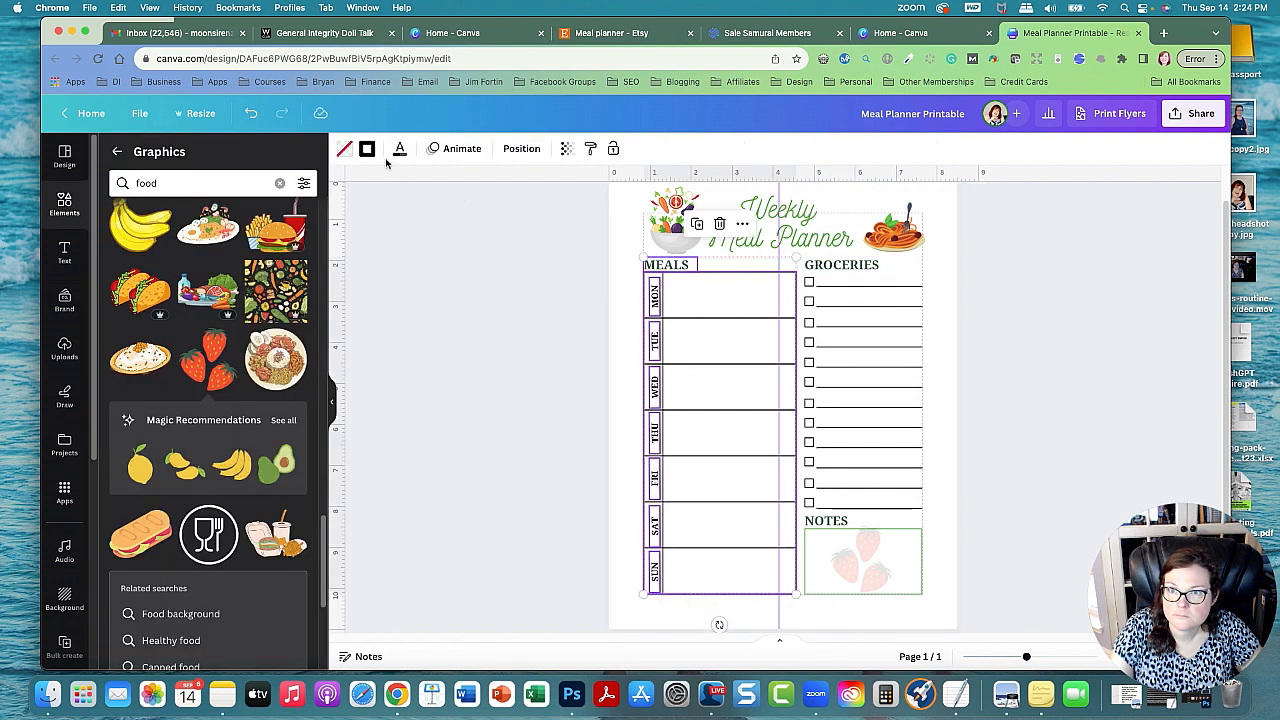
pyautogui.click(399, 149)
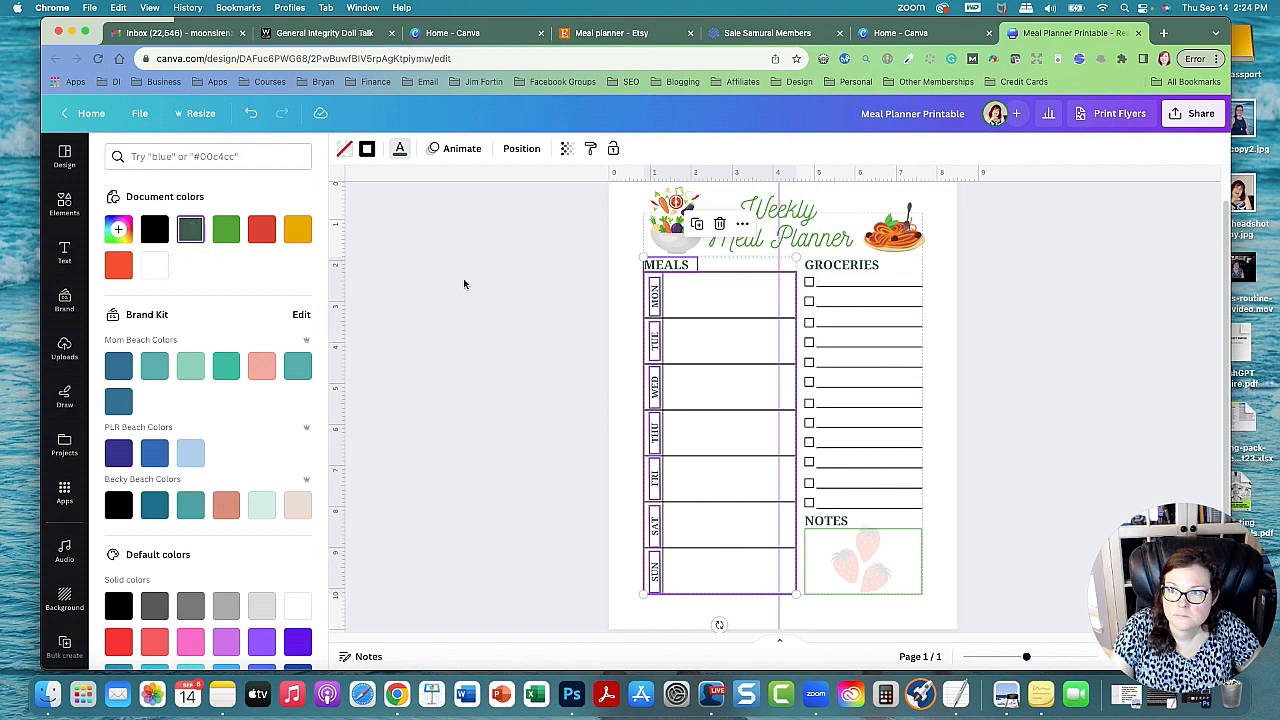
pyautogui.click(64, 198)
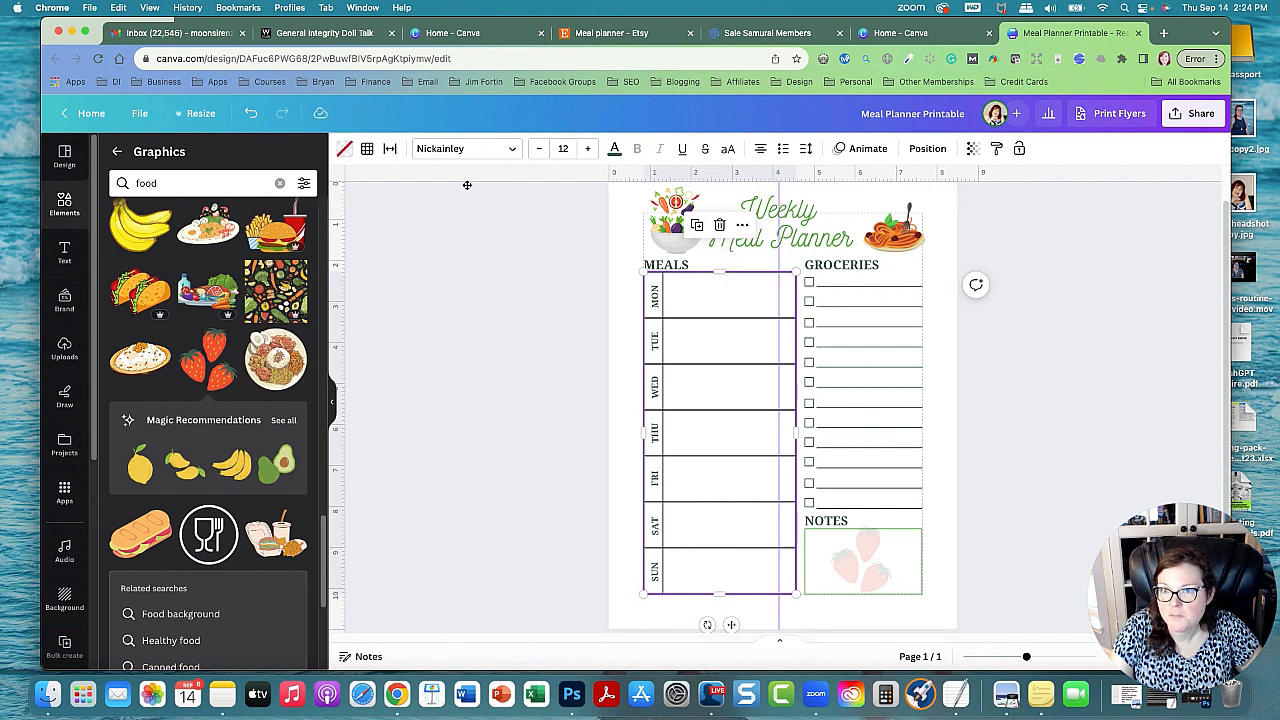
pyautogui.click(345, 148)
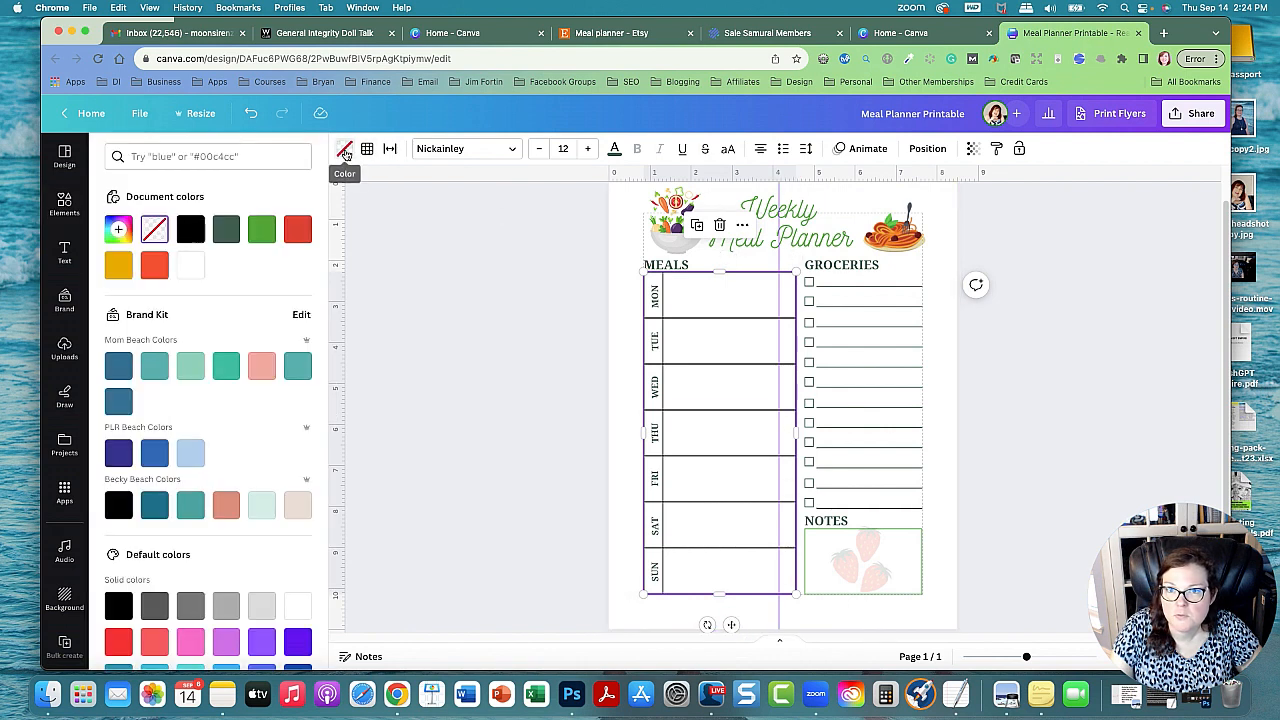
pyautogui.click(226, 229)
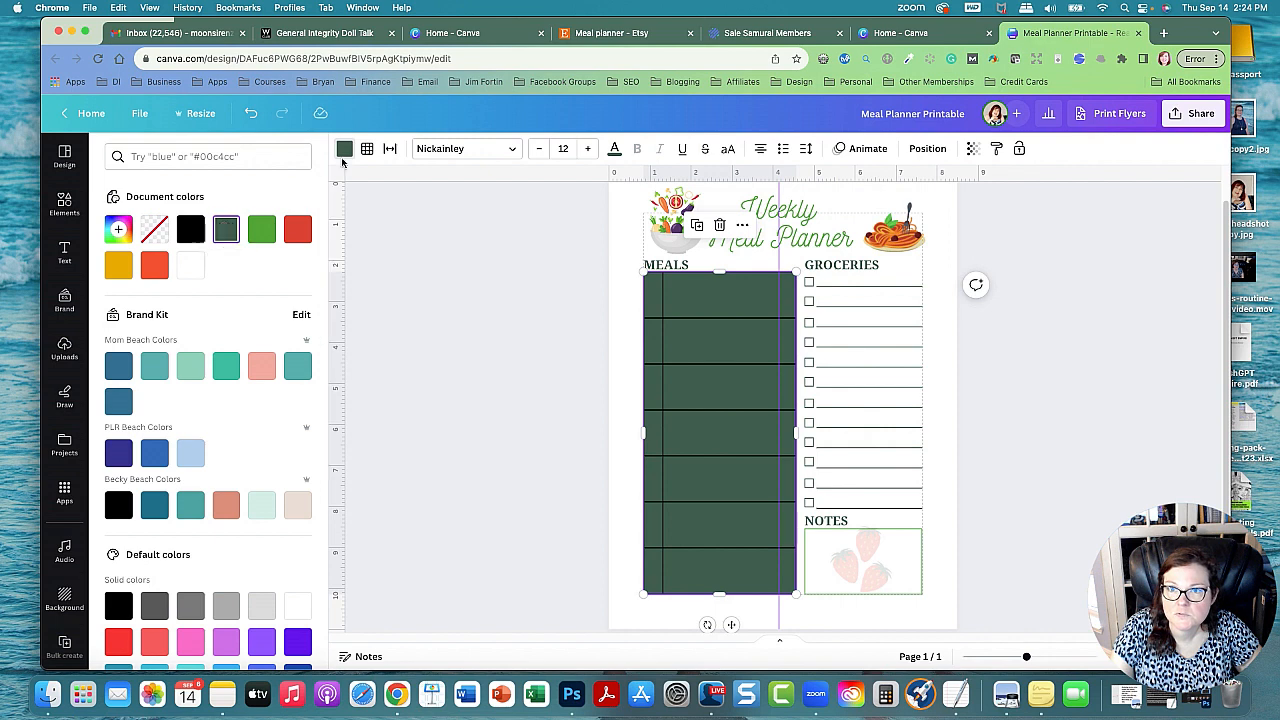
pyautogui.click(367, 148)
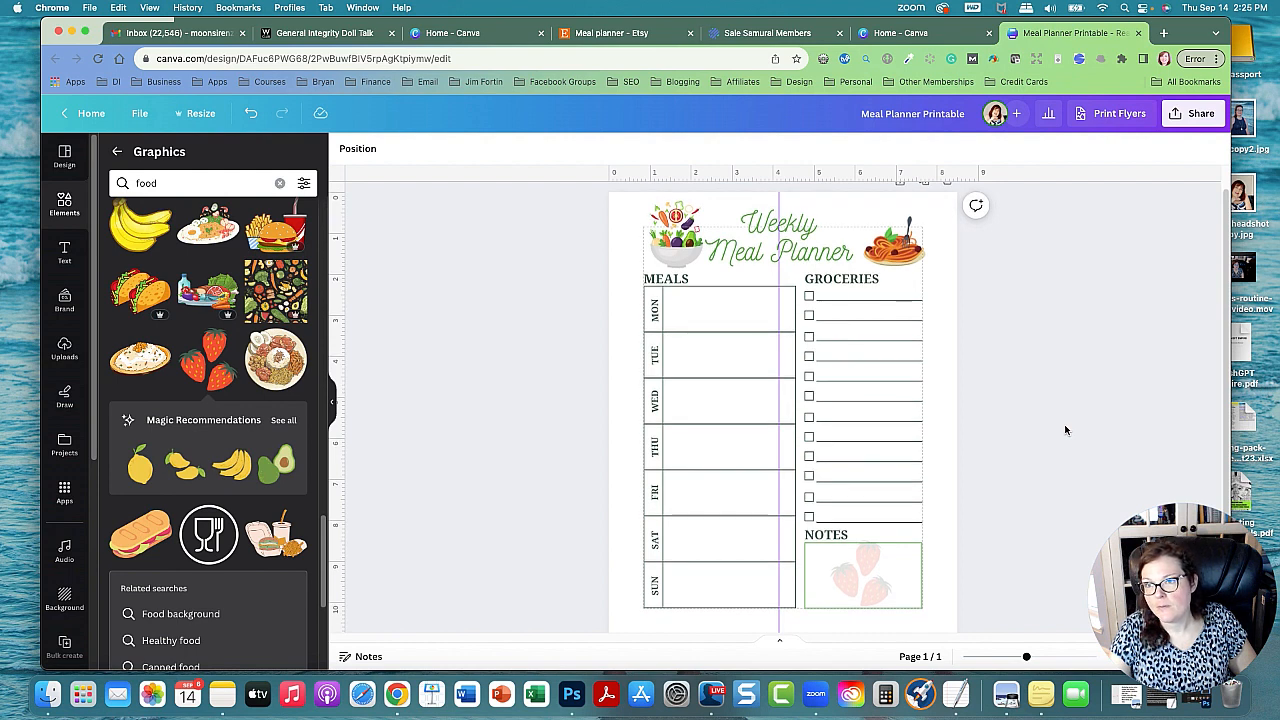
# Step: Download the planner as a PDF Print file, Meal Planner Printable.pdf
pyautogui.click(1192, 113)
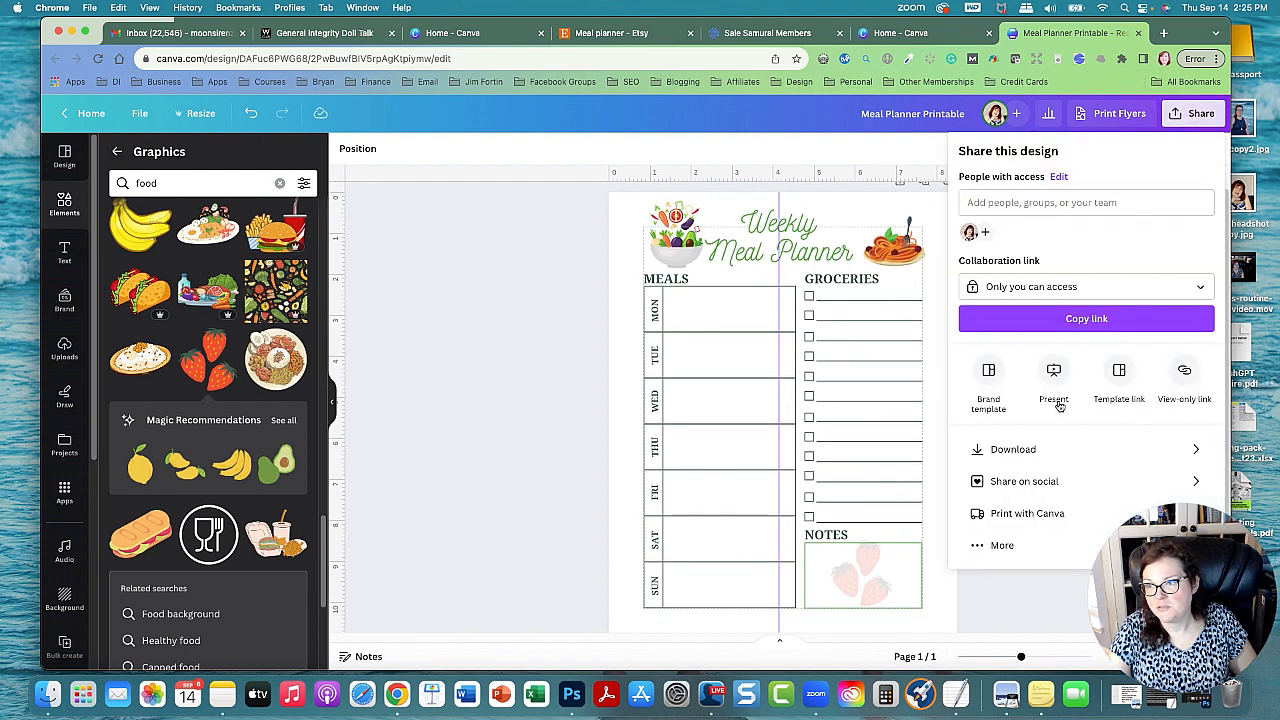
pyautogui.click(1011, 449)
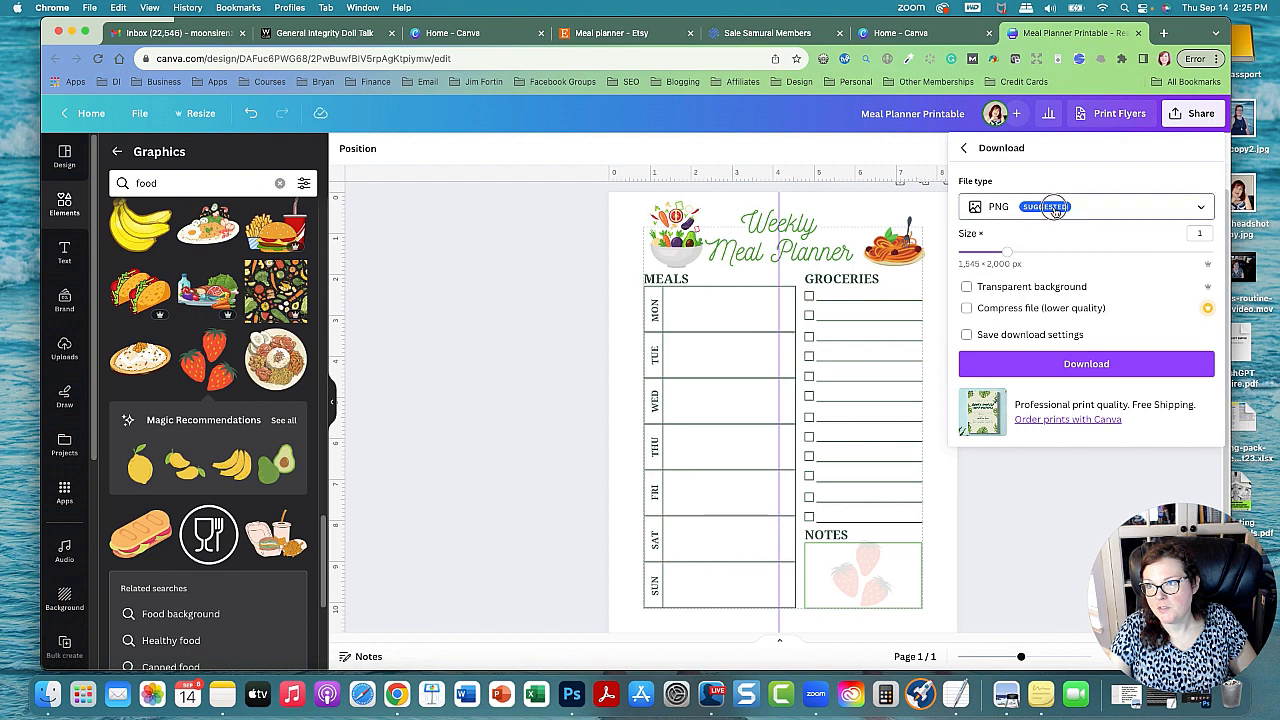
pyautogui.click(1085, 206)
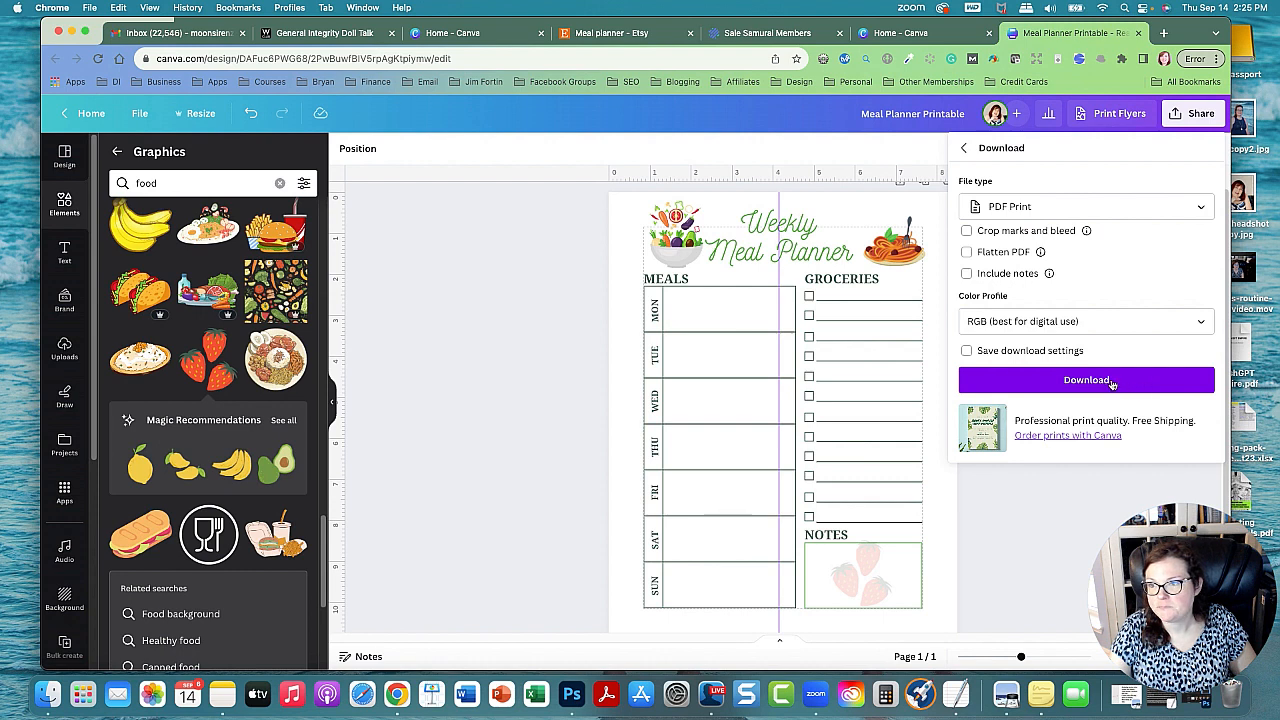
pyautogui.click(1086, 380)
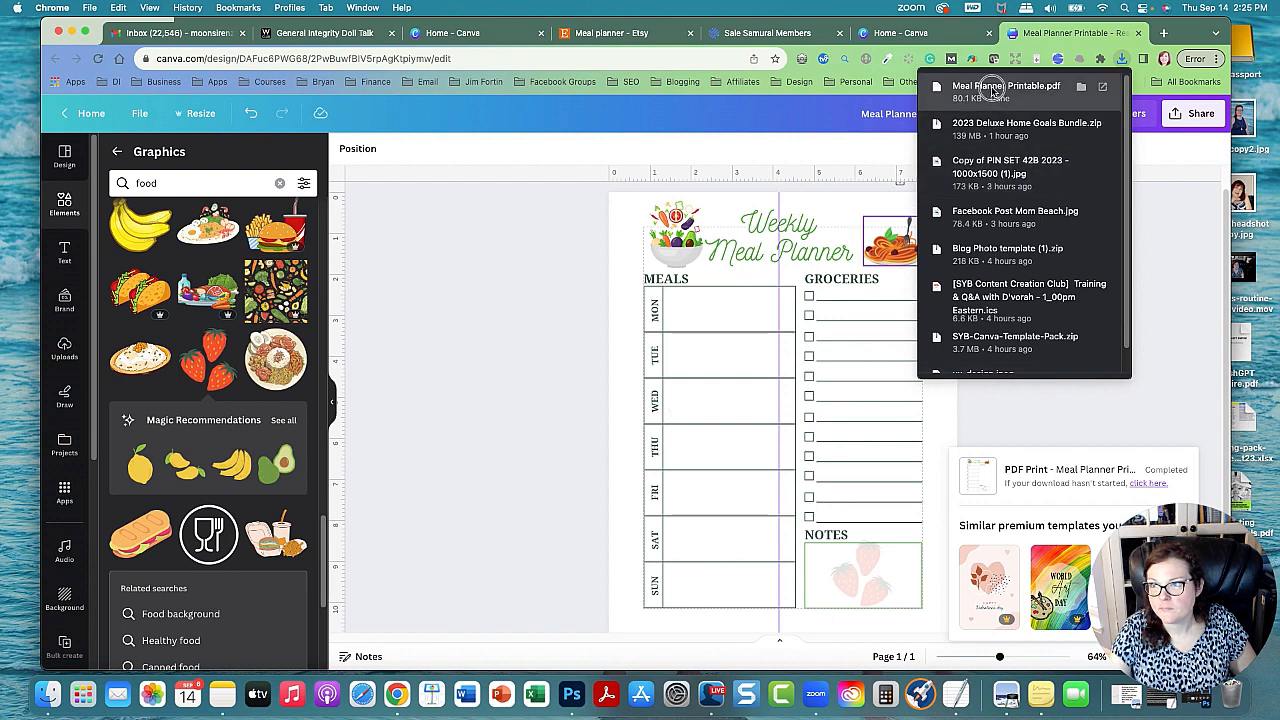
# Step: Open Meal Planner Printable.pdf in Chrome's PDF viewer, then bring the streaming app forward
pyautogui.click(1005, 90)
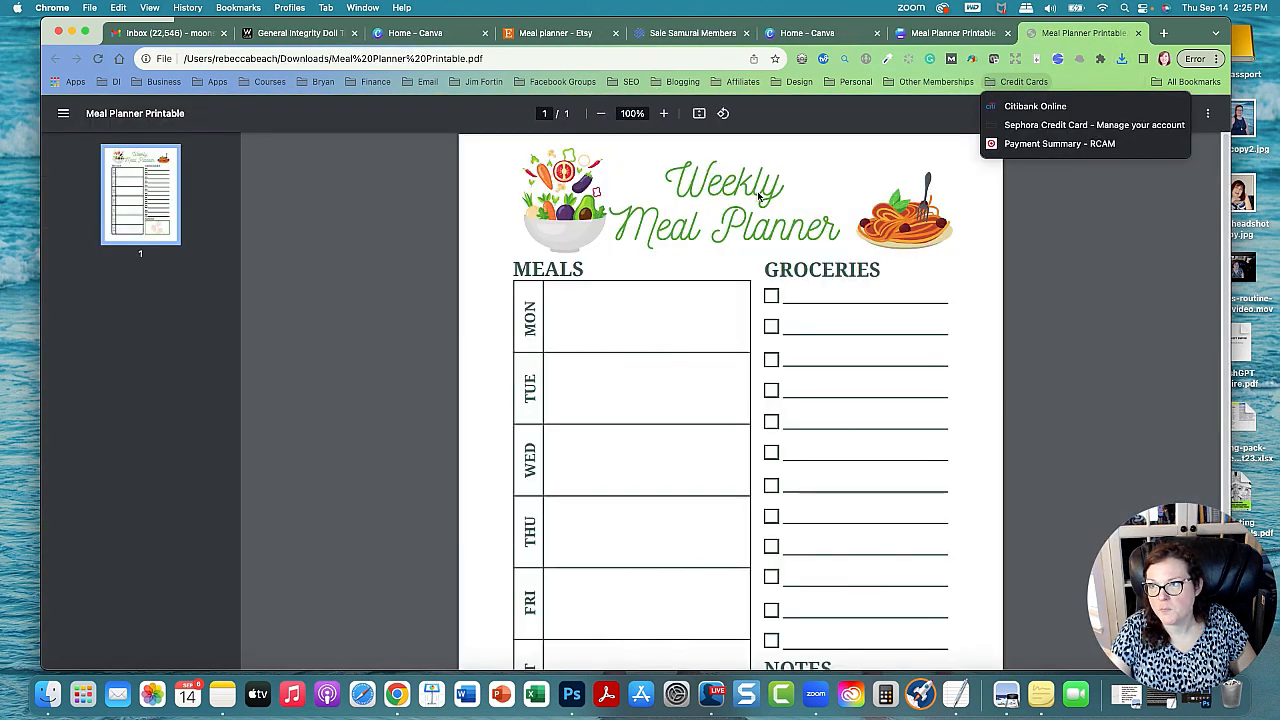
pyautogui.moveTo(905, 353)
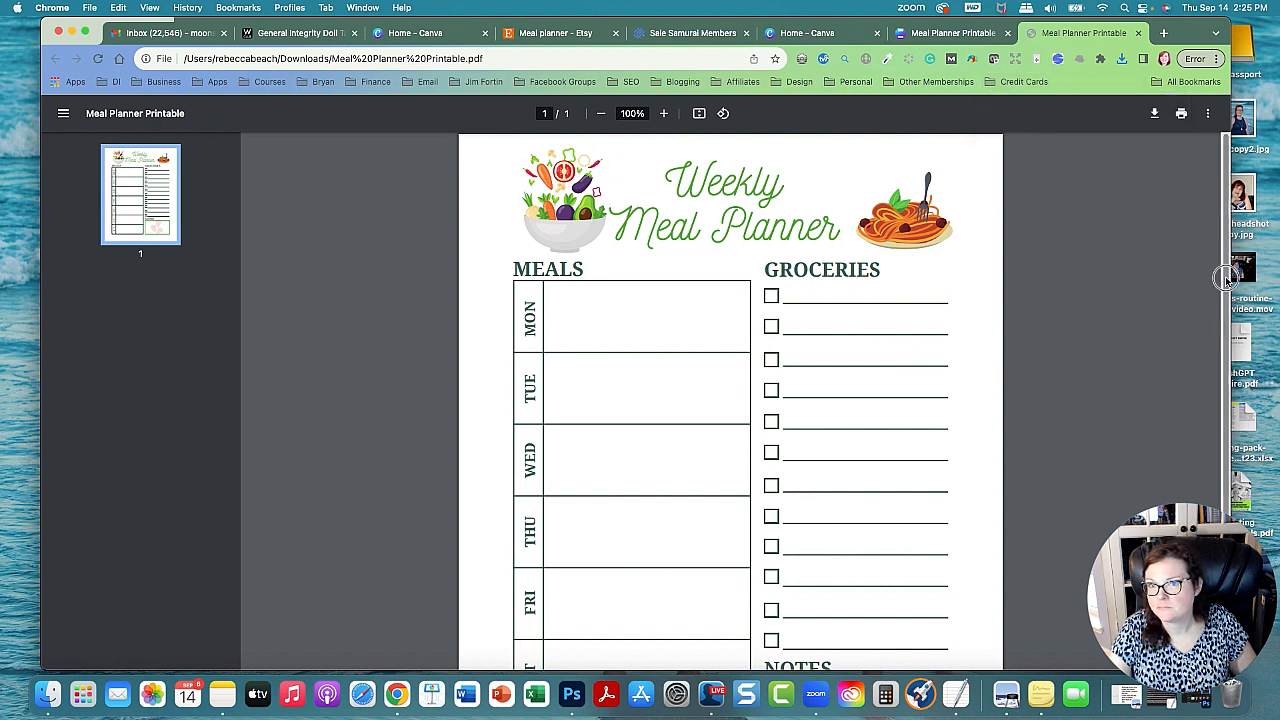
pyautogui.moveTo(1224, 278)
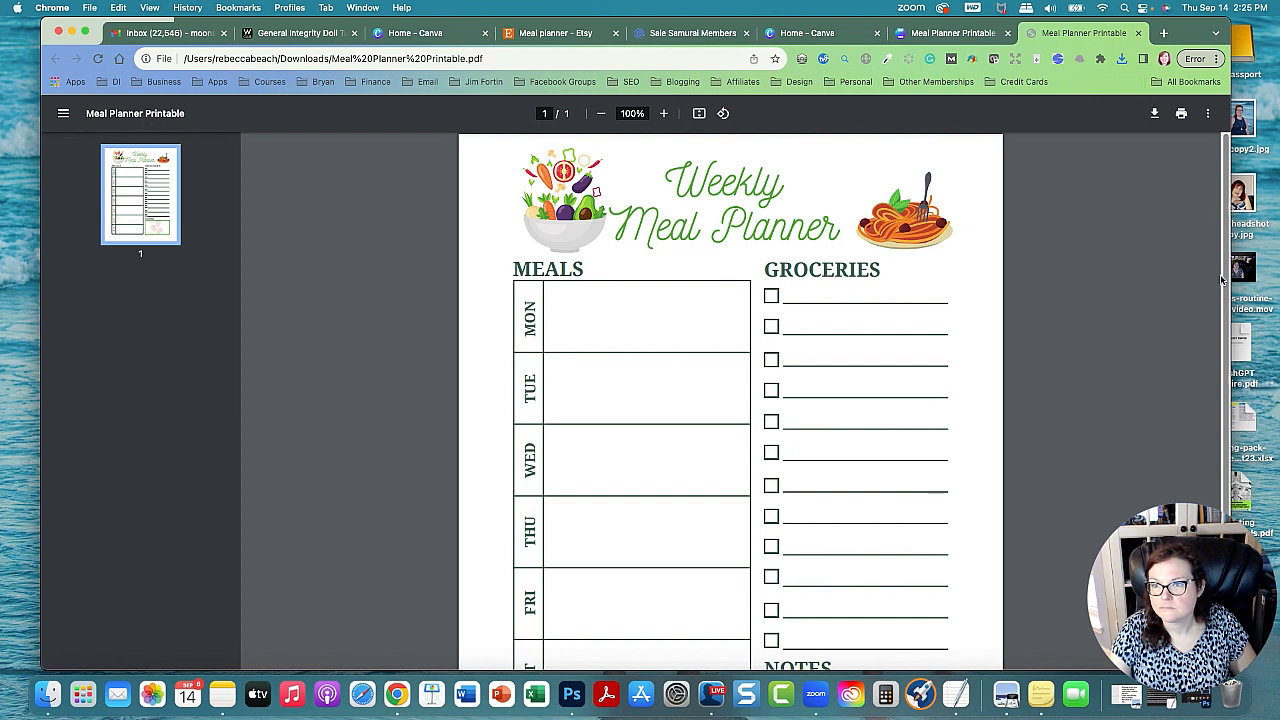
pyautogui.moveTo(884, 693)
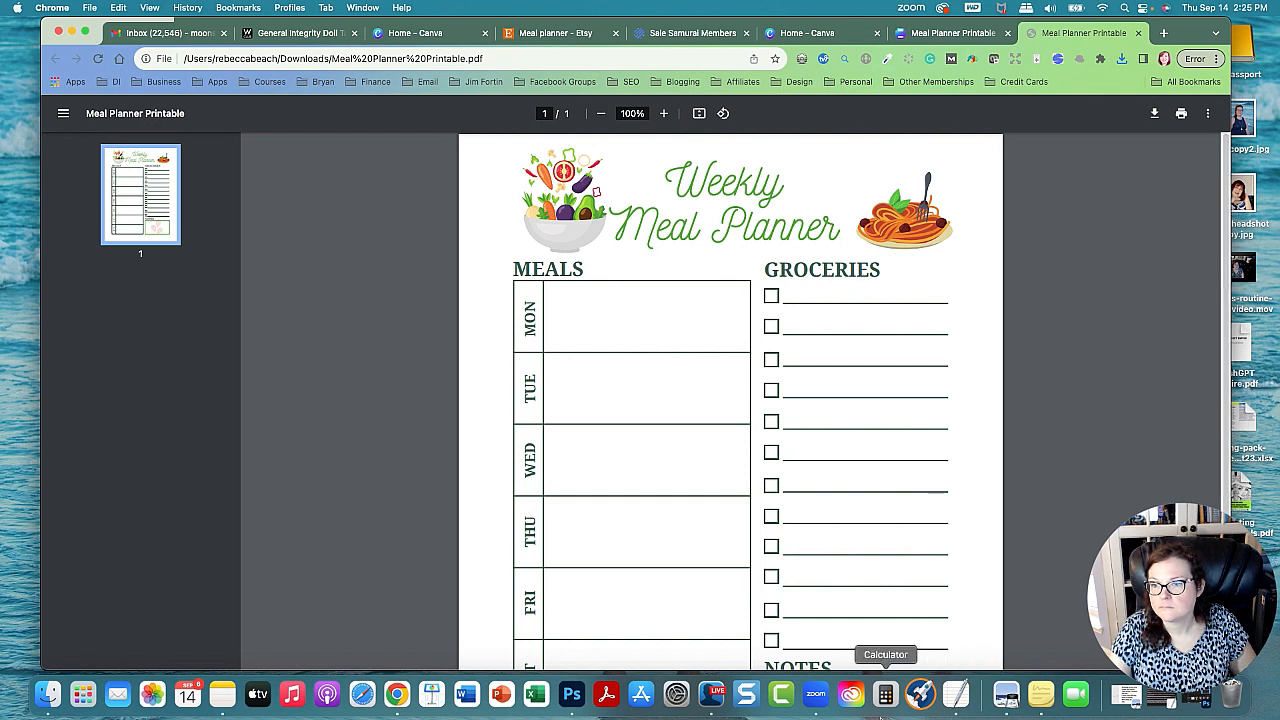
pyautogui.moveTo(714, 693)
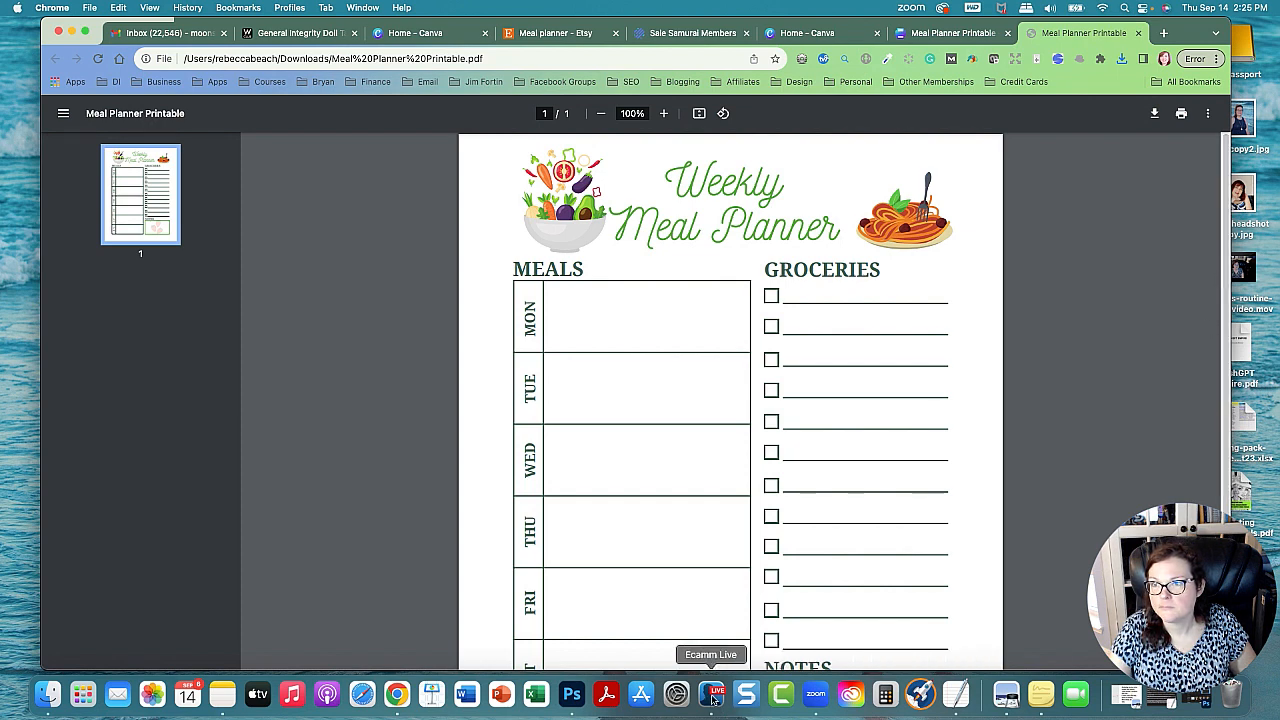
pyautogui.click(713, 693)
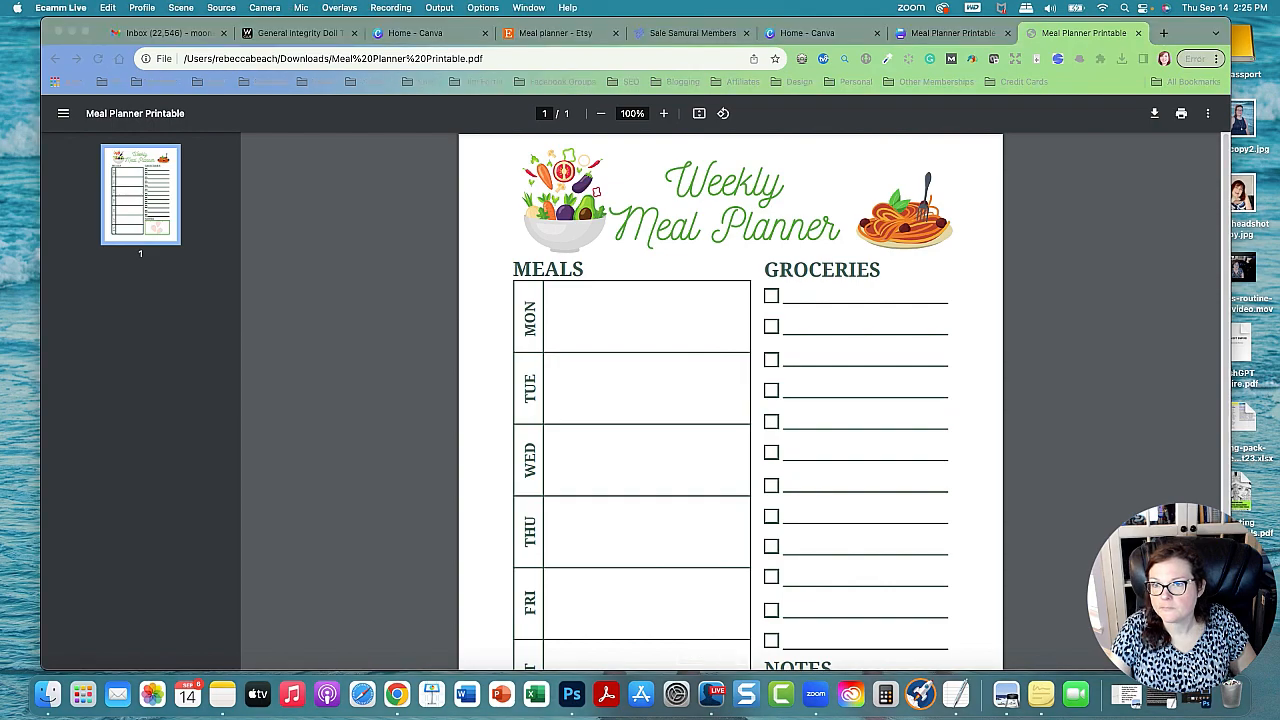